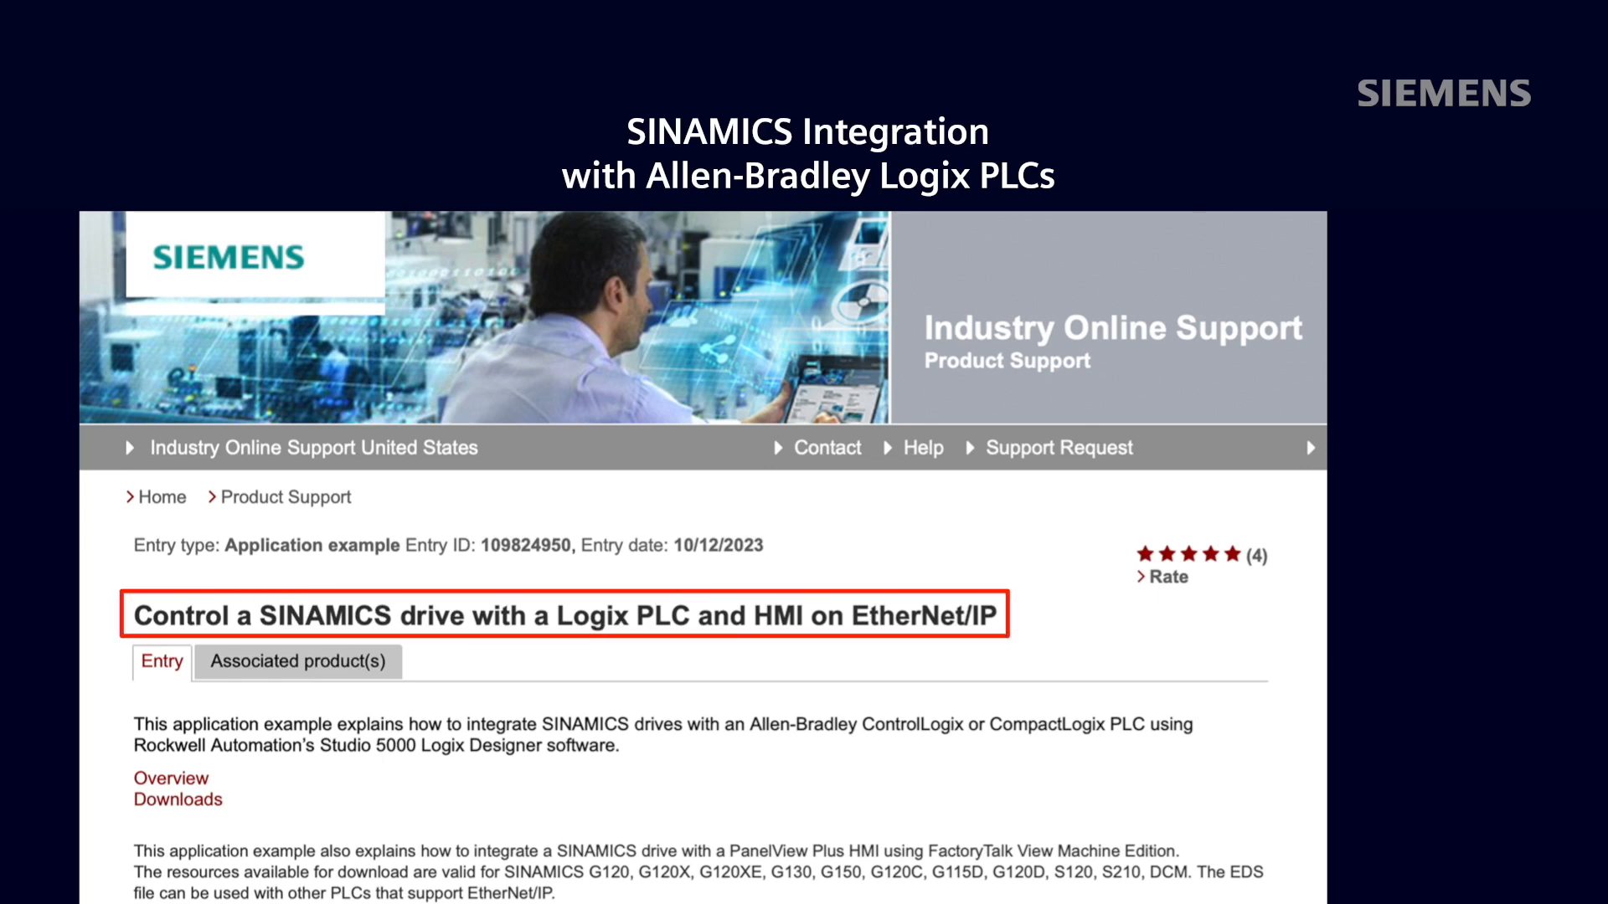
- Scroll the Industry Online Support page down to the Downloads section with the Sinamics EIP package
scroll(down, 3)
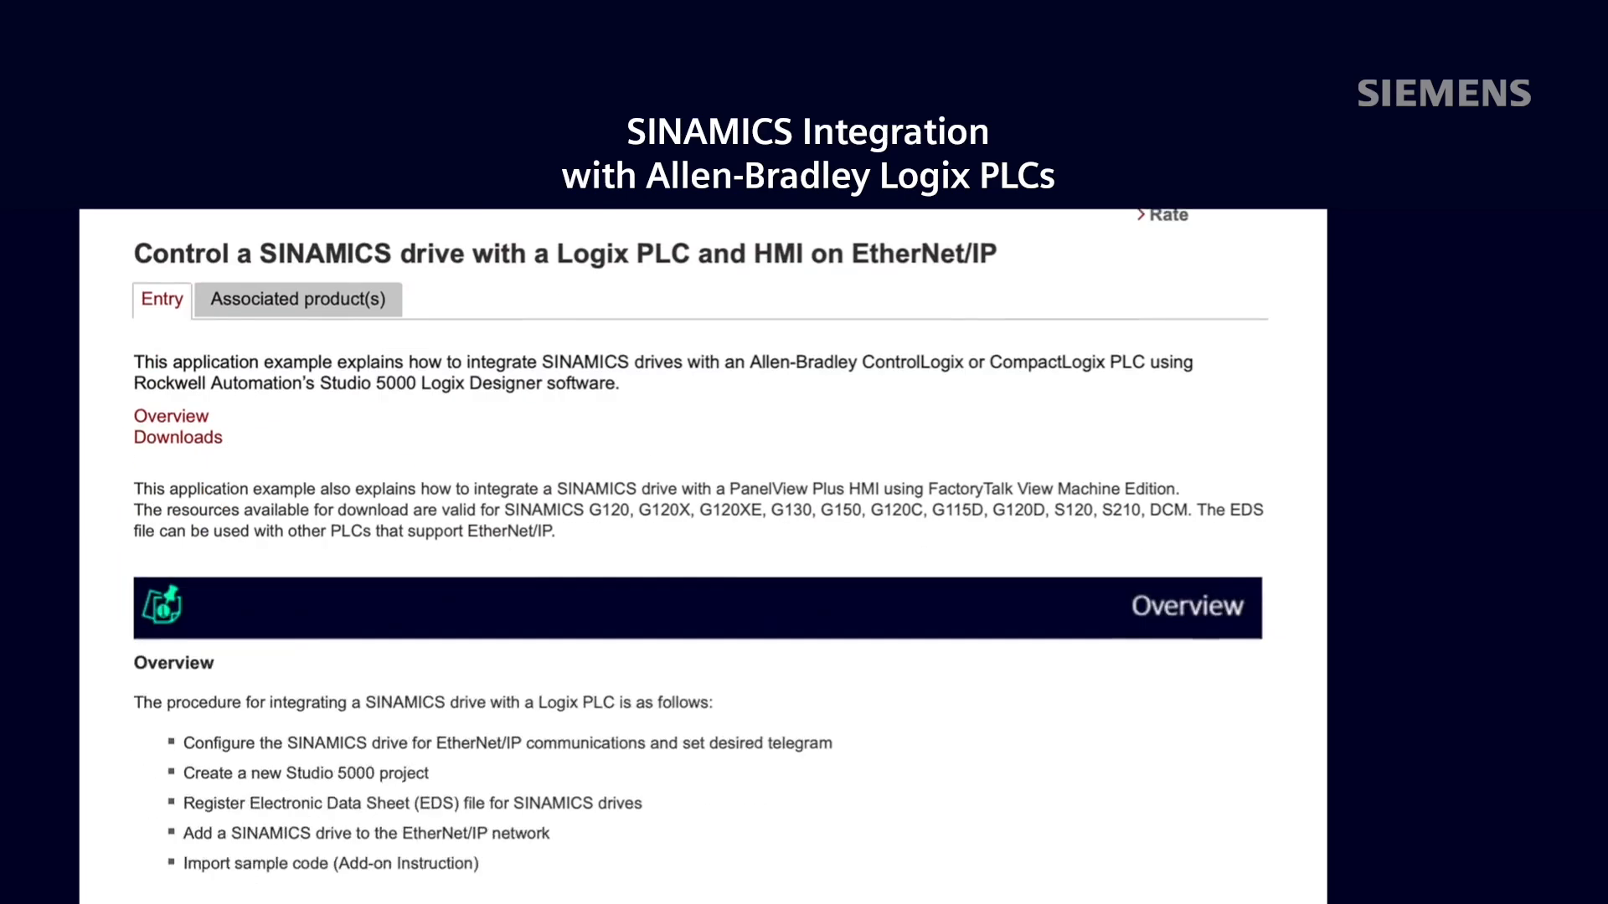
scroll(down, 3)
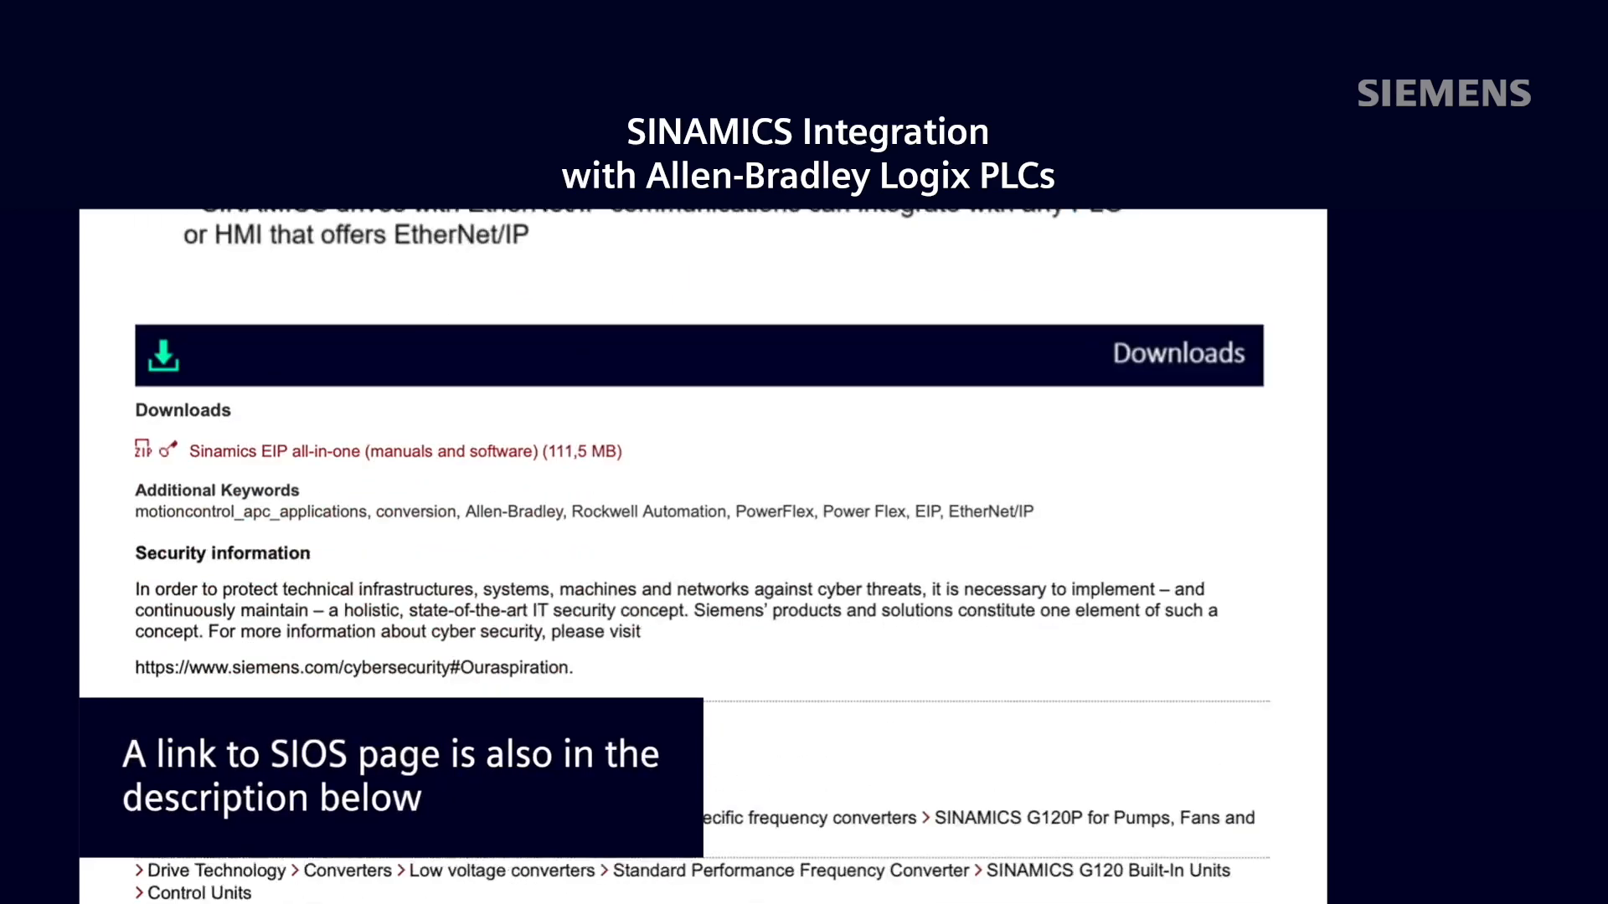
scroll(down, 3)
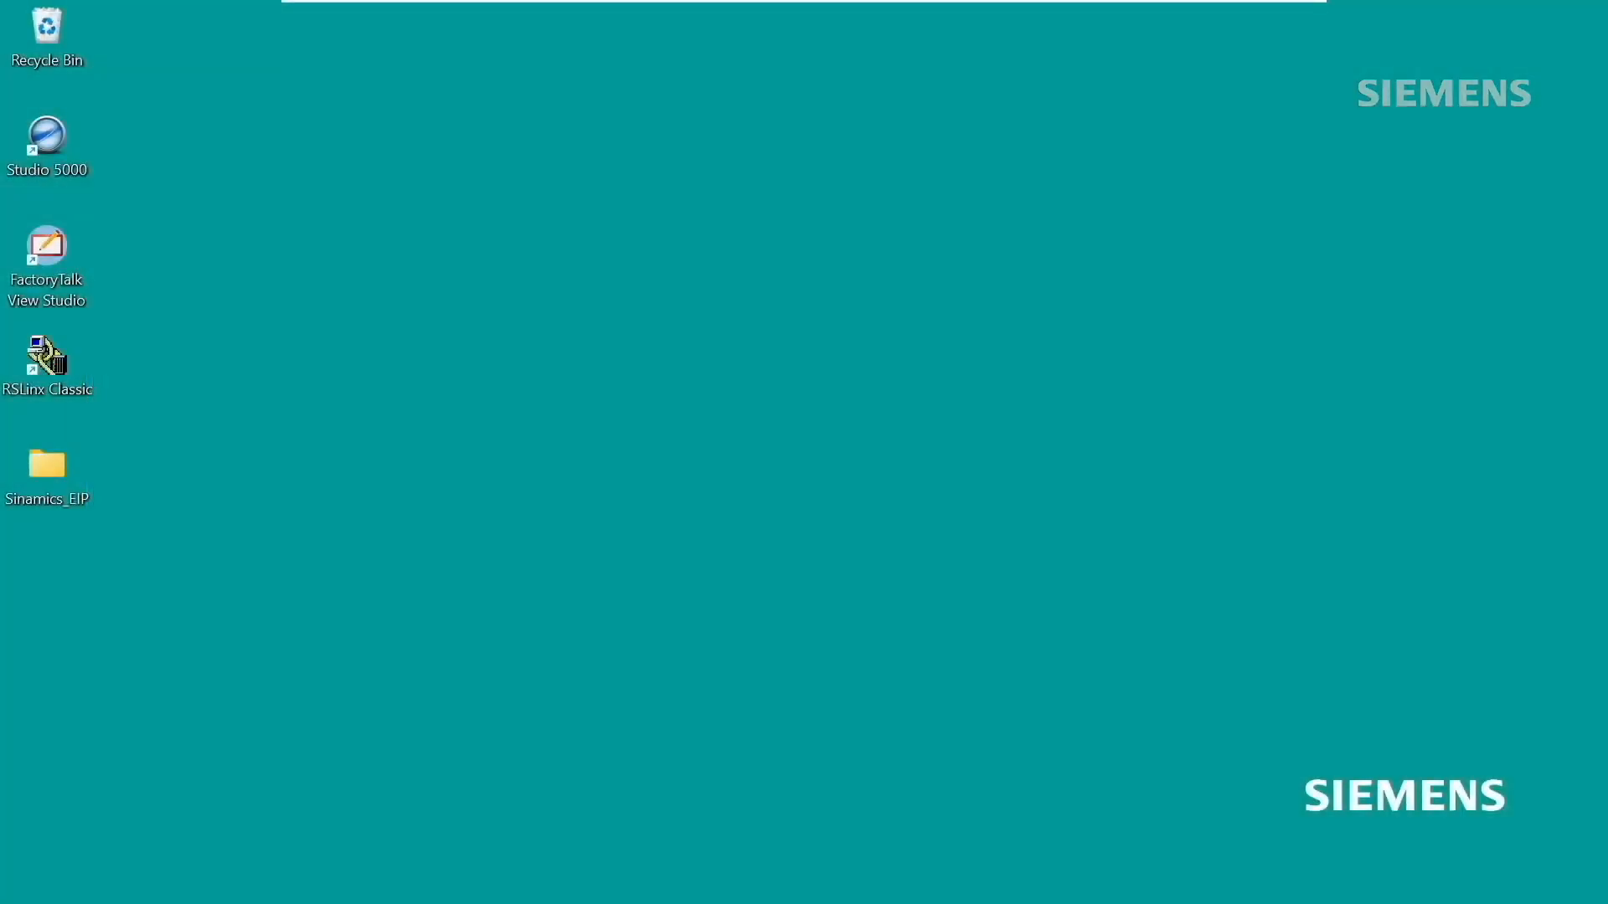
mouse_move(47, 138)
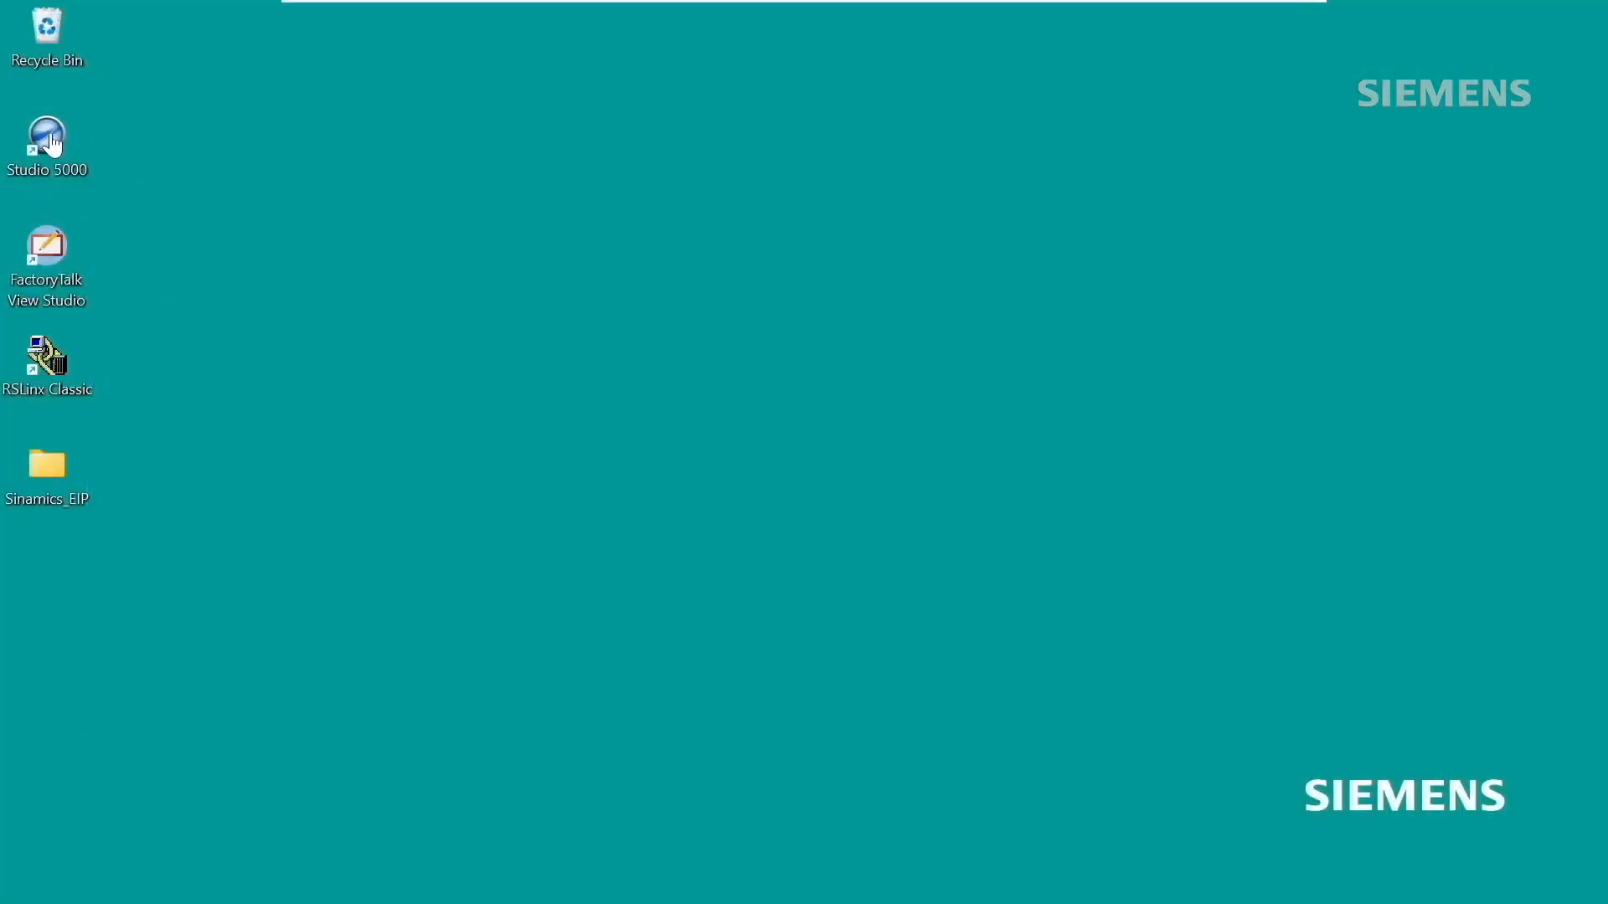
- Launch Studio 5000 and create project G120_demo for a 1769-L33ER controller, revision 36
click(46, 138)
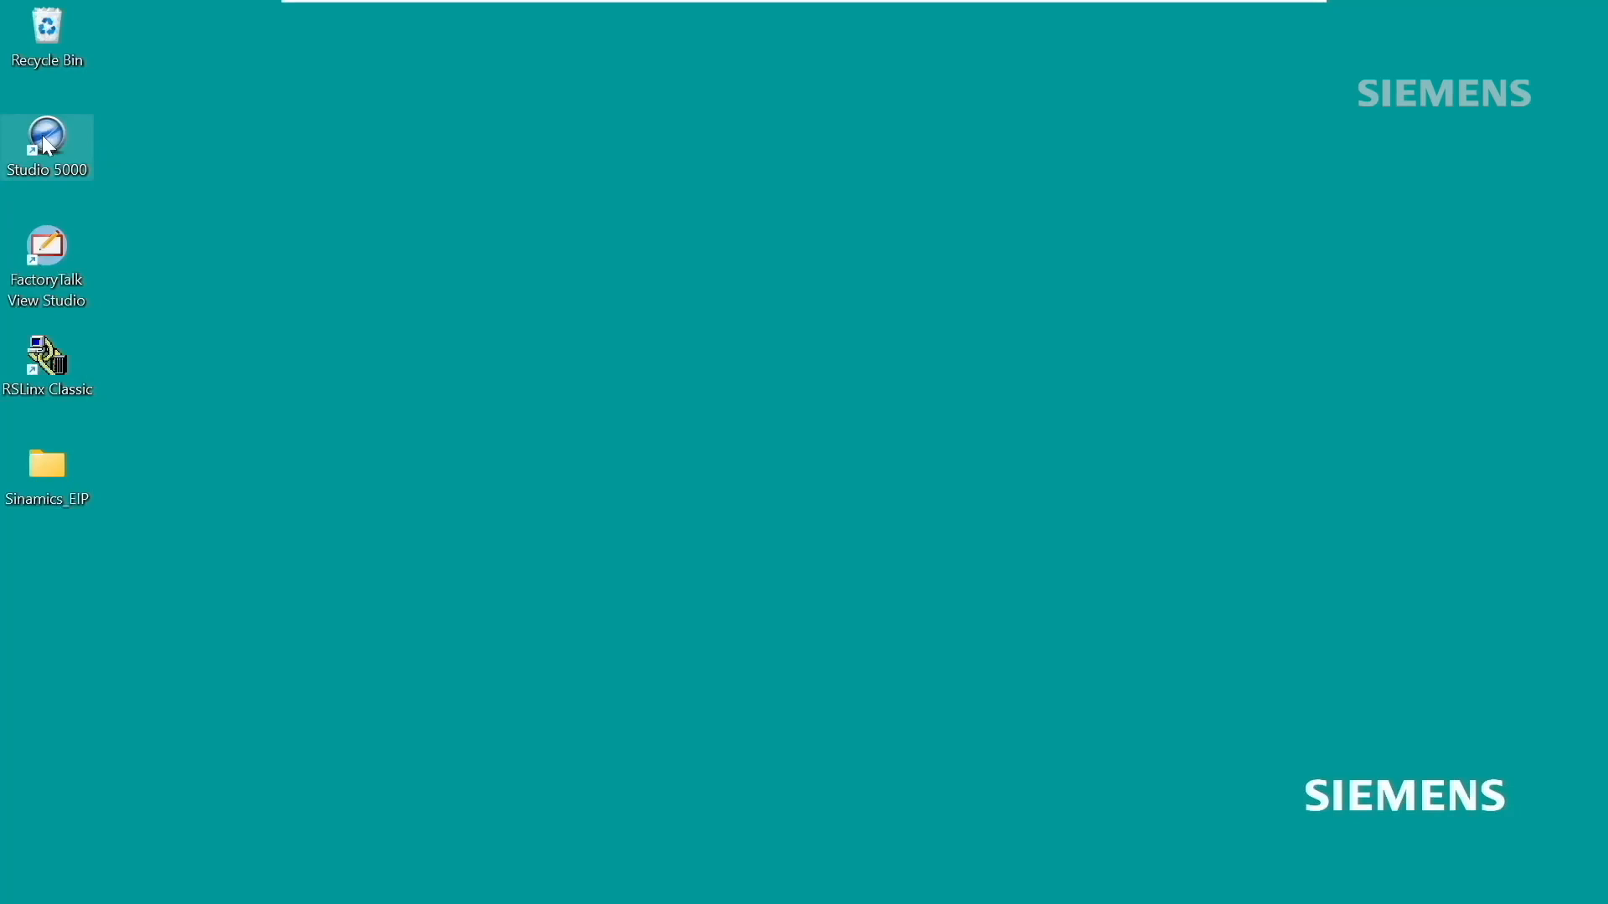
double_click(46, 136)
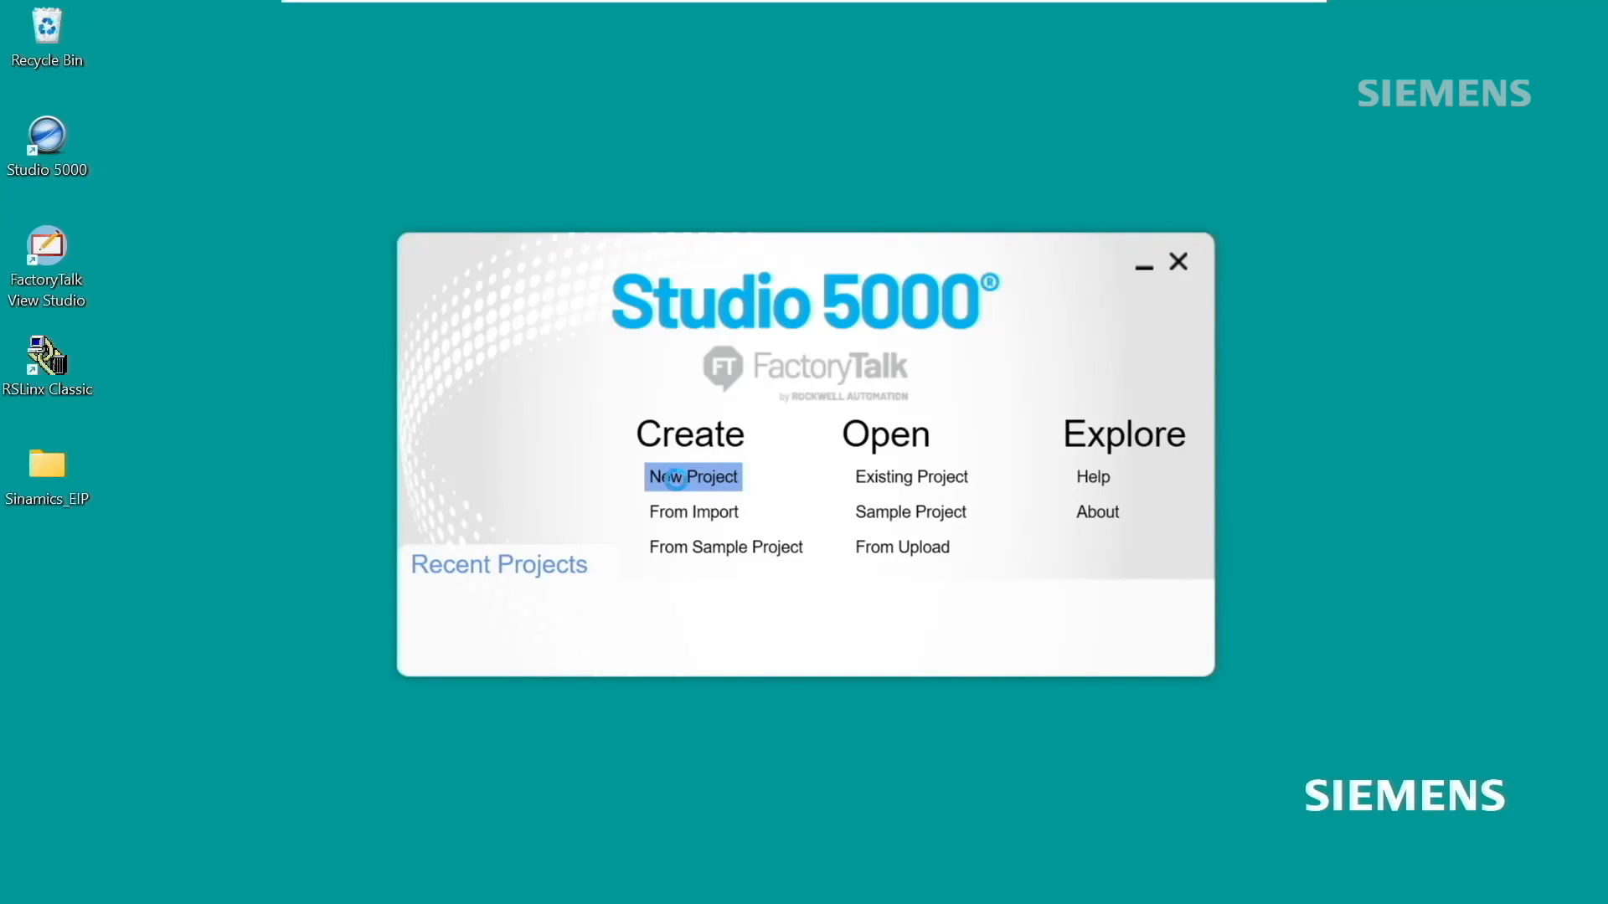
click(690, 476)
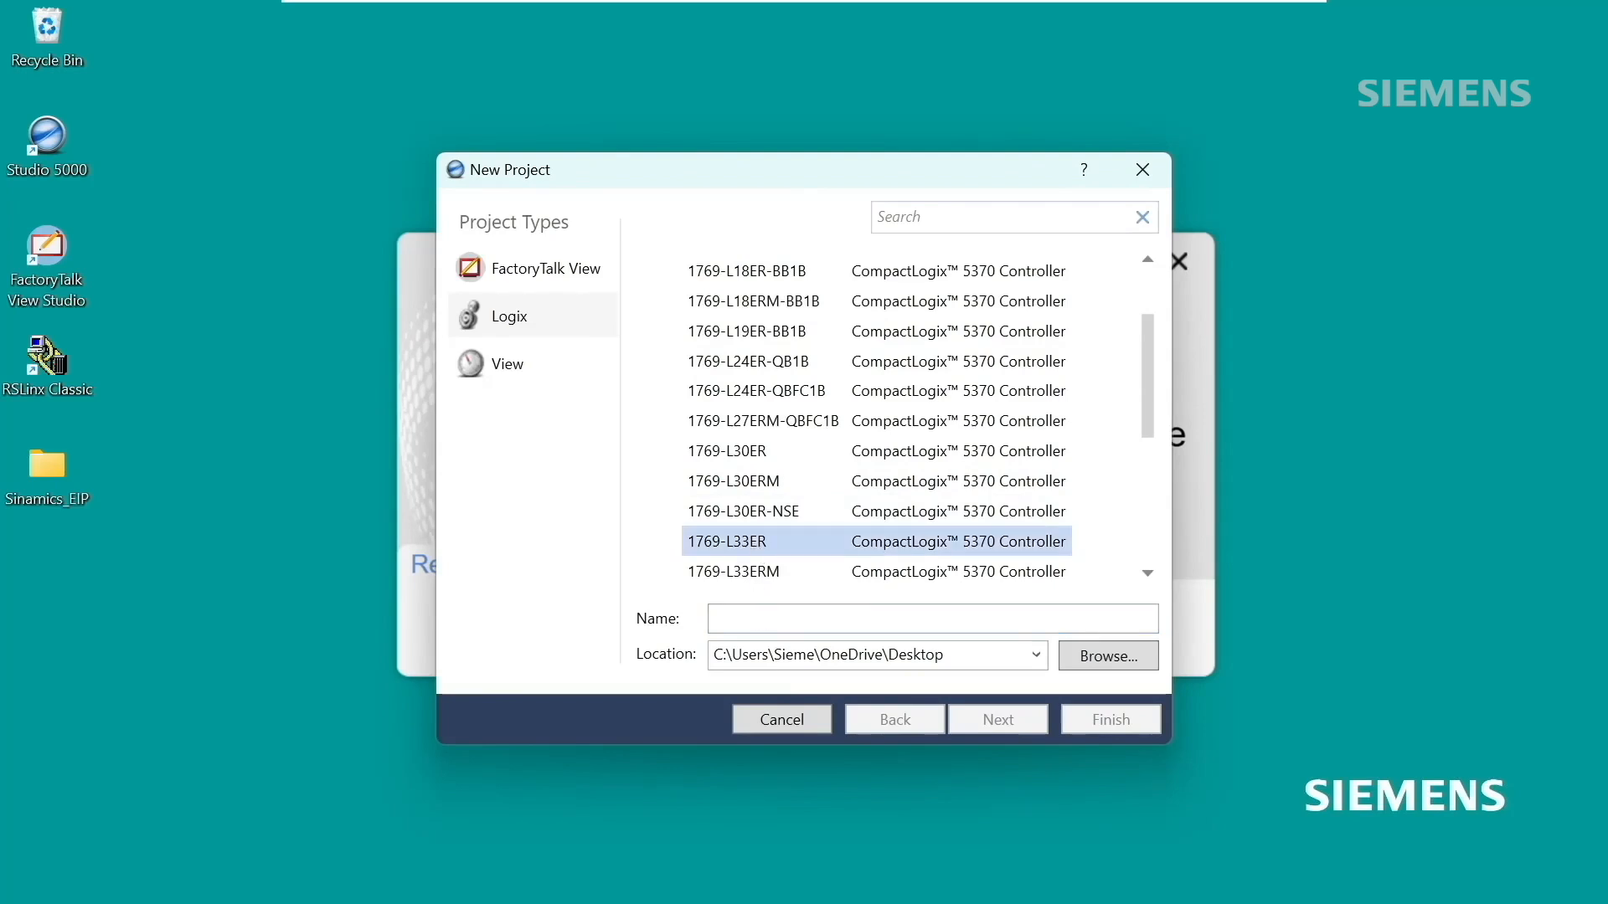
text(G120)
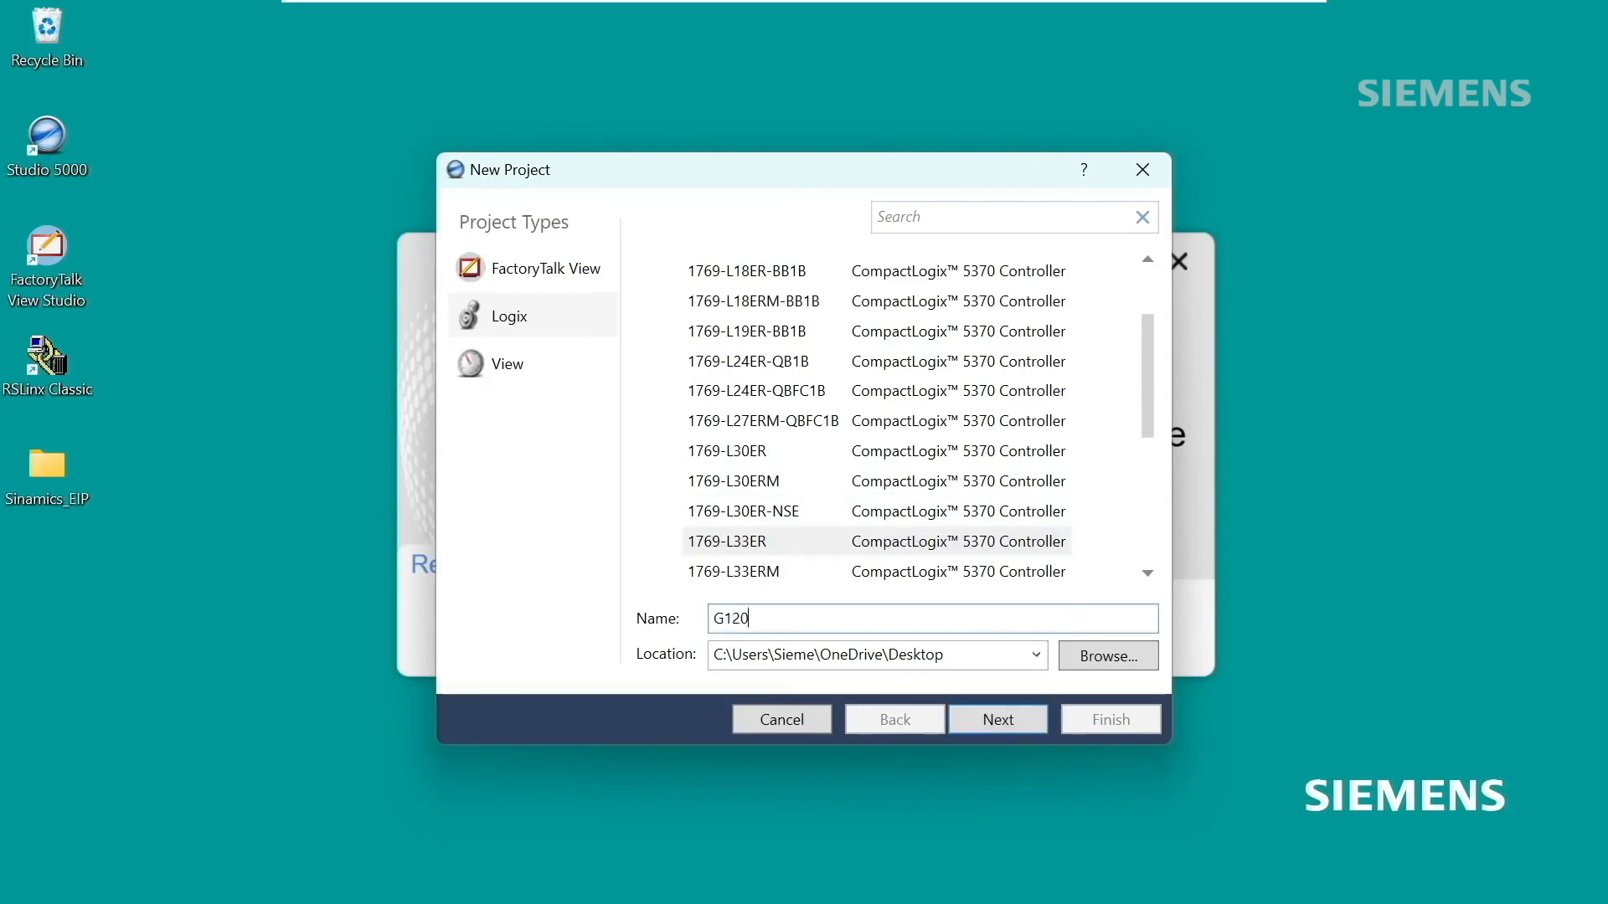
click(996, 719)
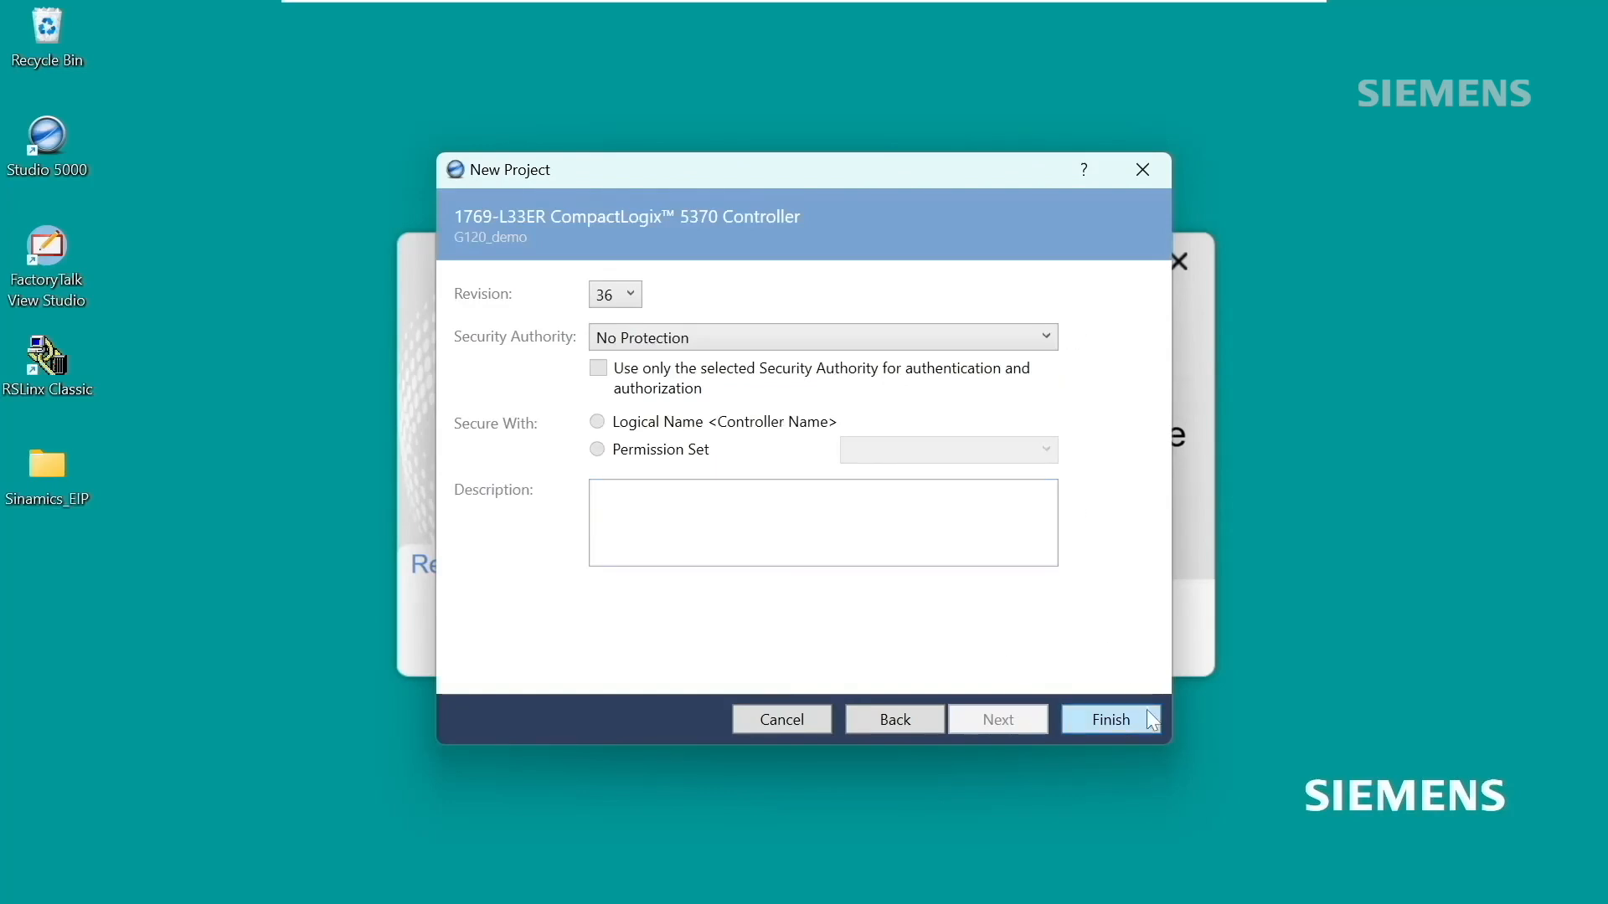
click(1109, 718)
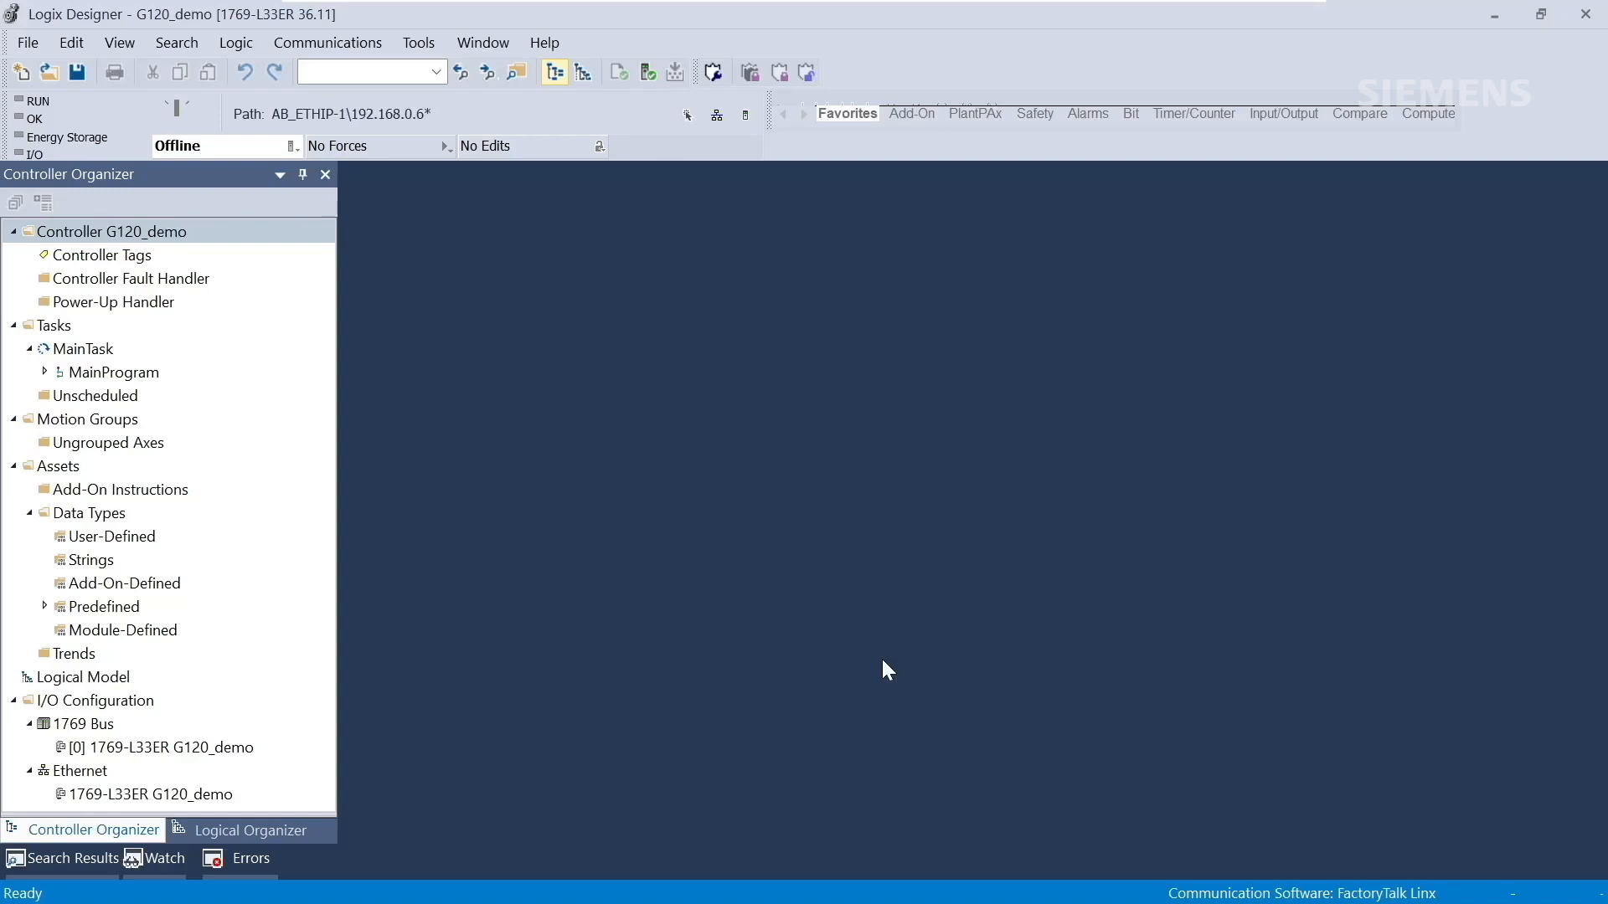
mouse_move(910, 666)
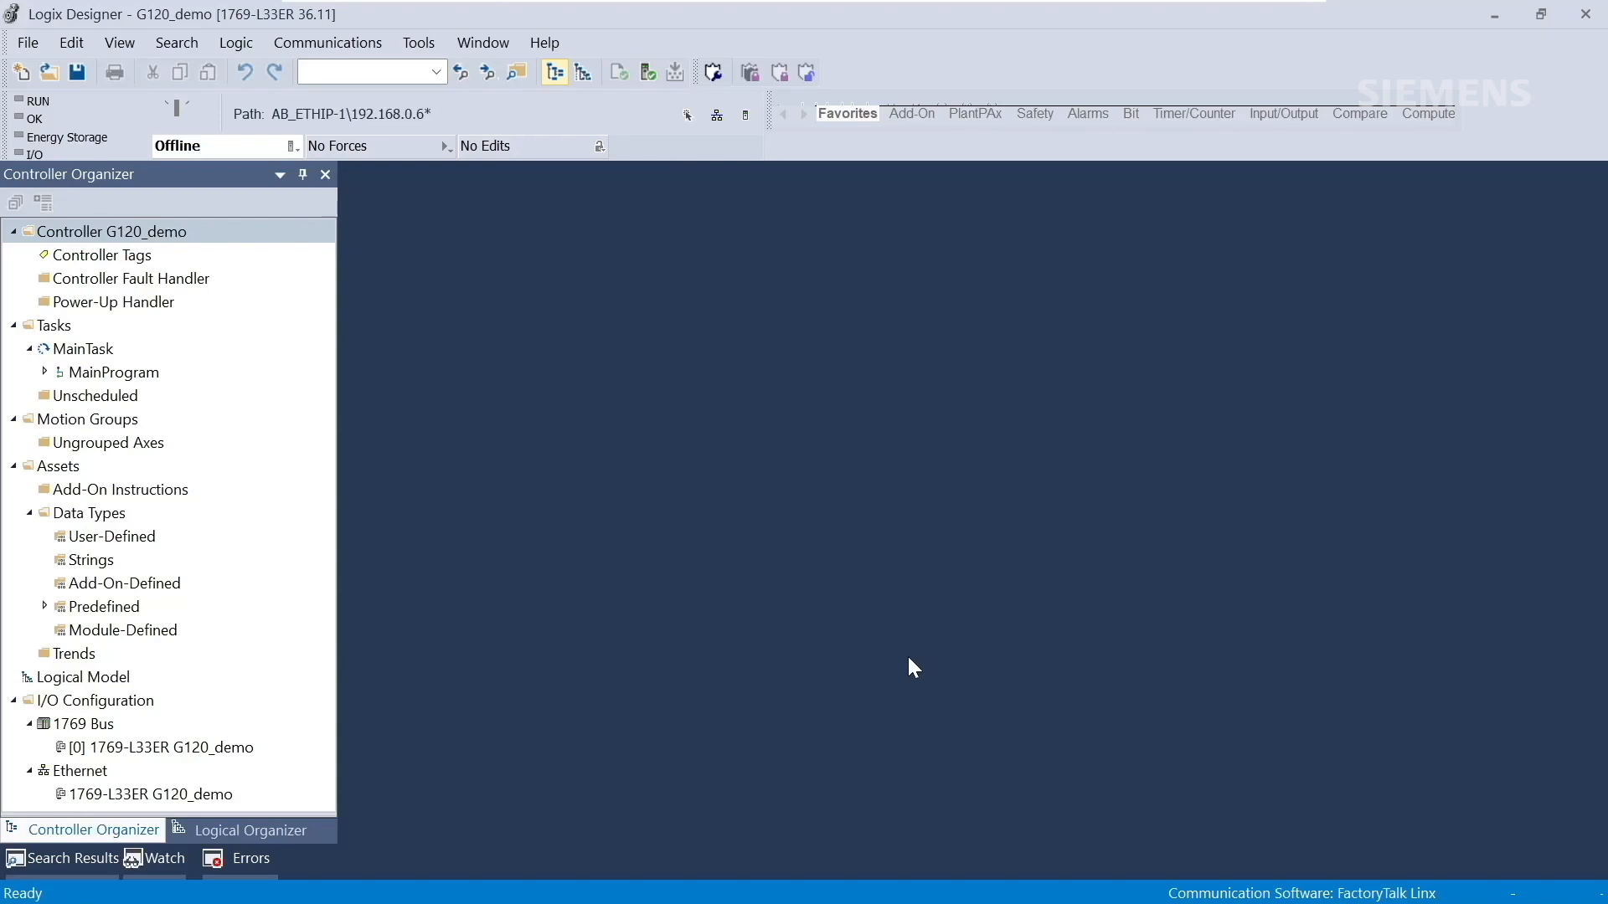
mouse_move(892, 482)
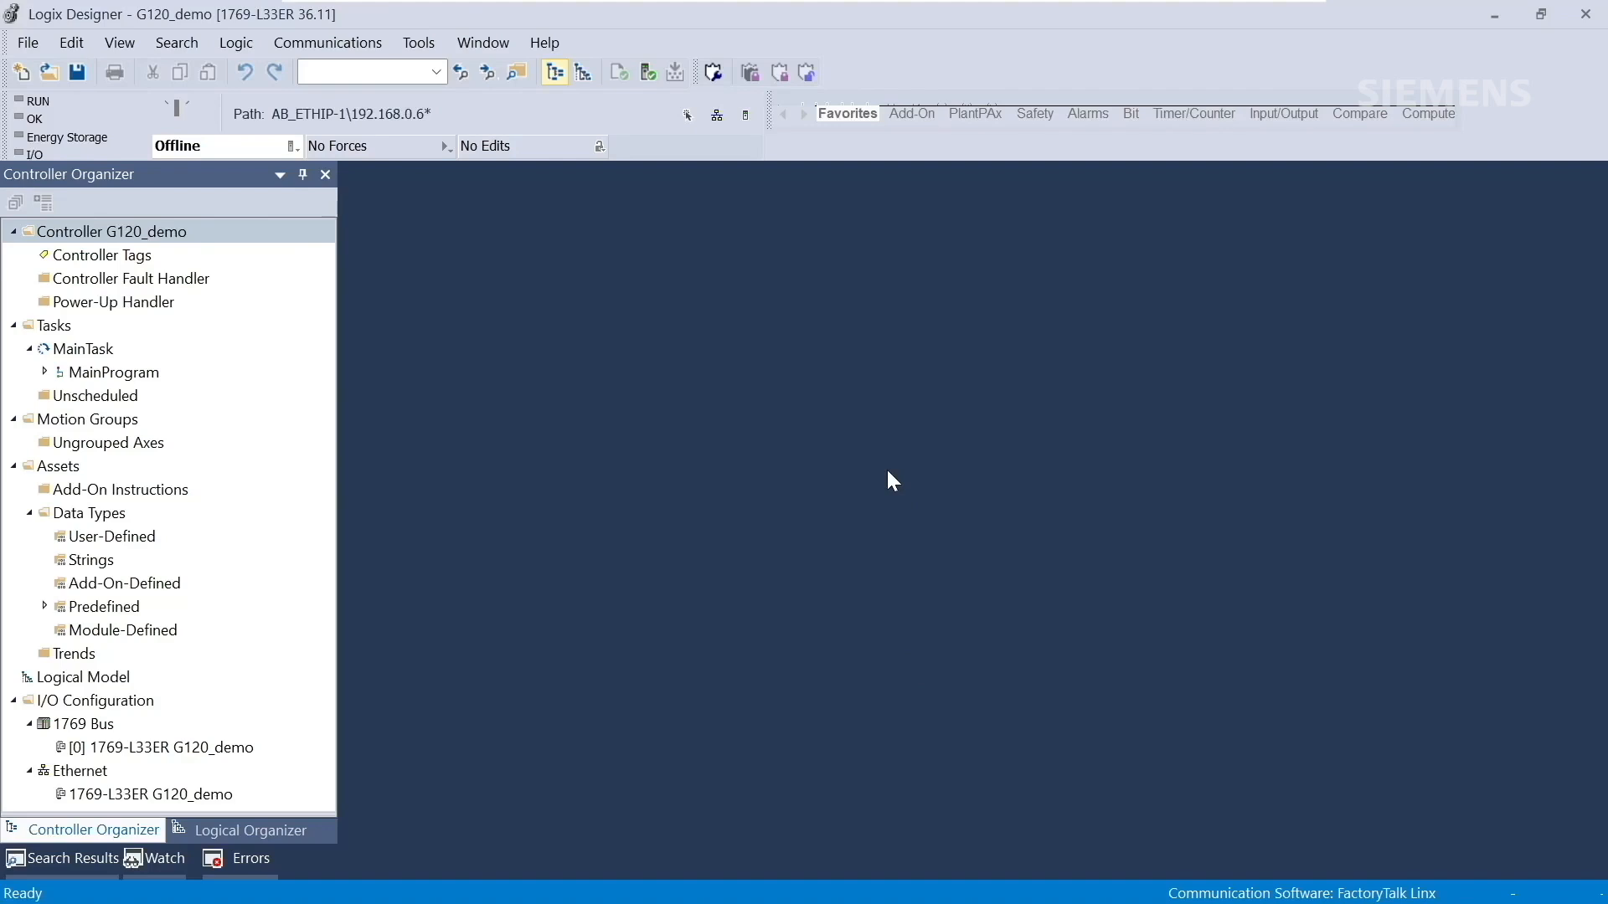
click(417, 42)
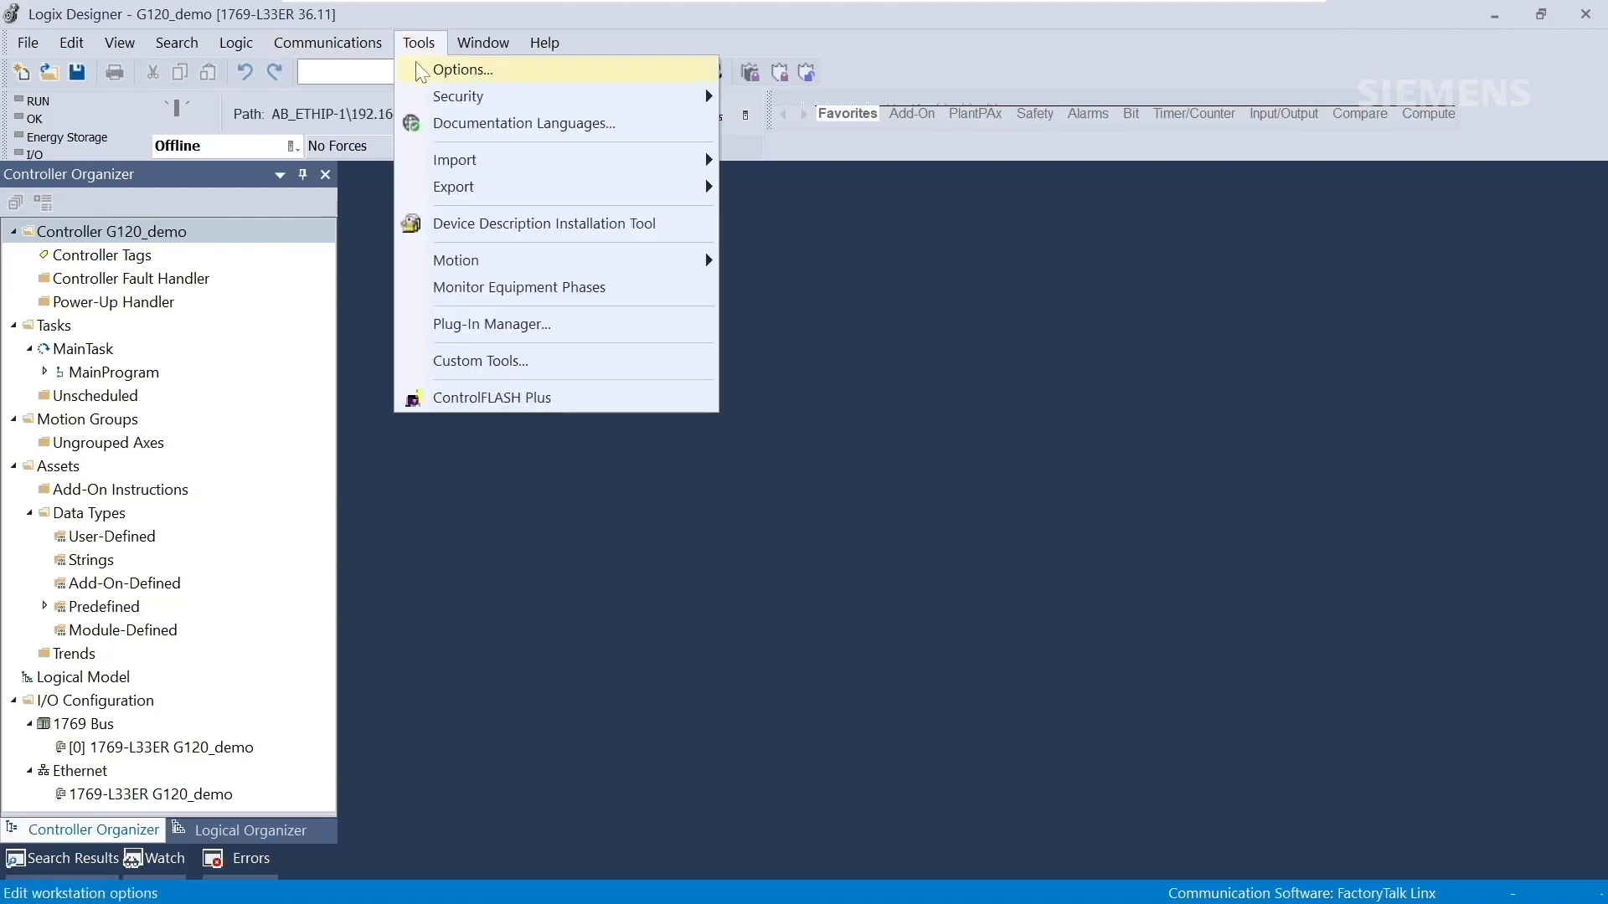
mouse_move(682, 228)
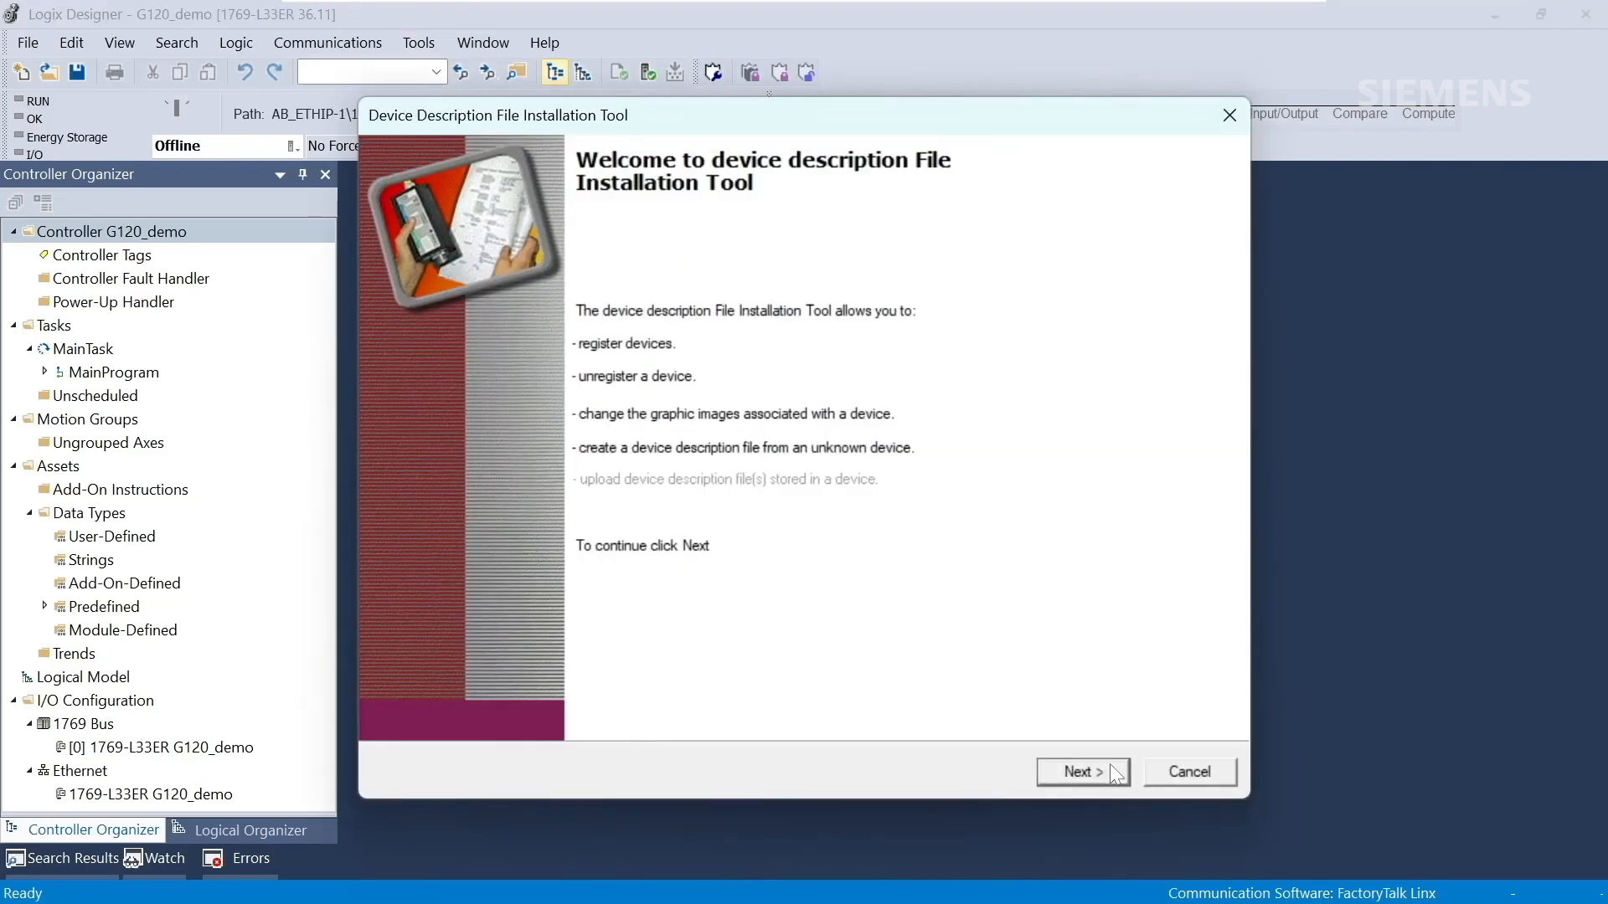
- Register the EDS Files directory, including subfolders, through the Device Description Installation Tool wizard
click(1082, 772)
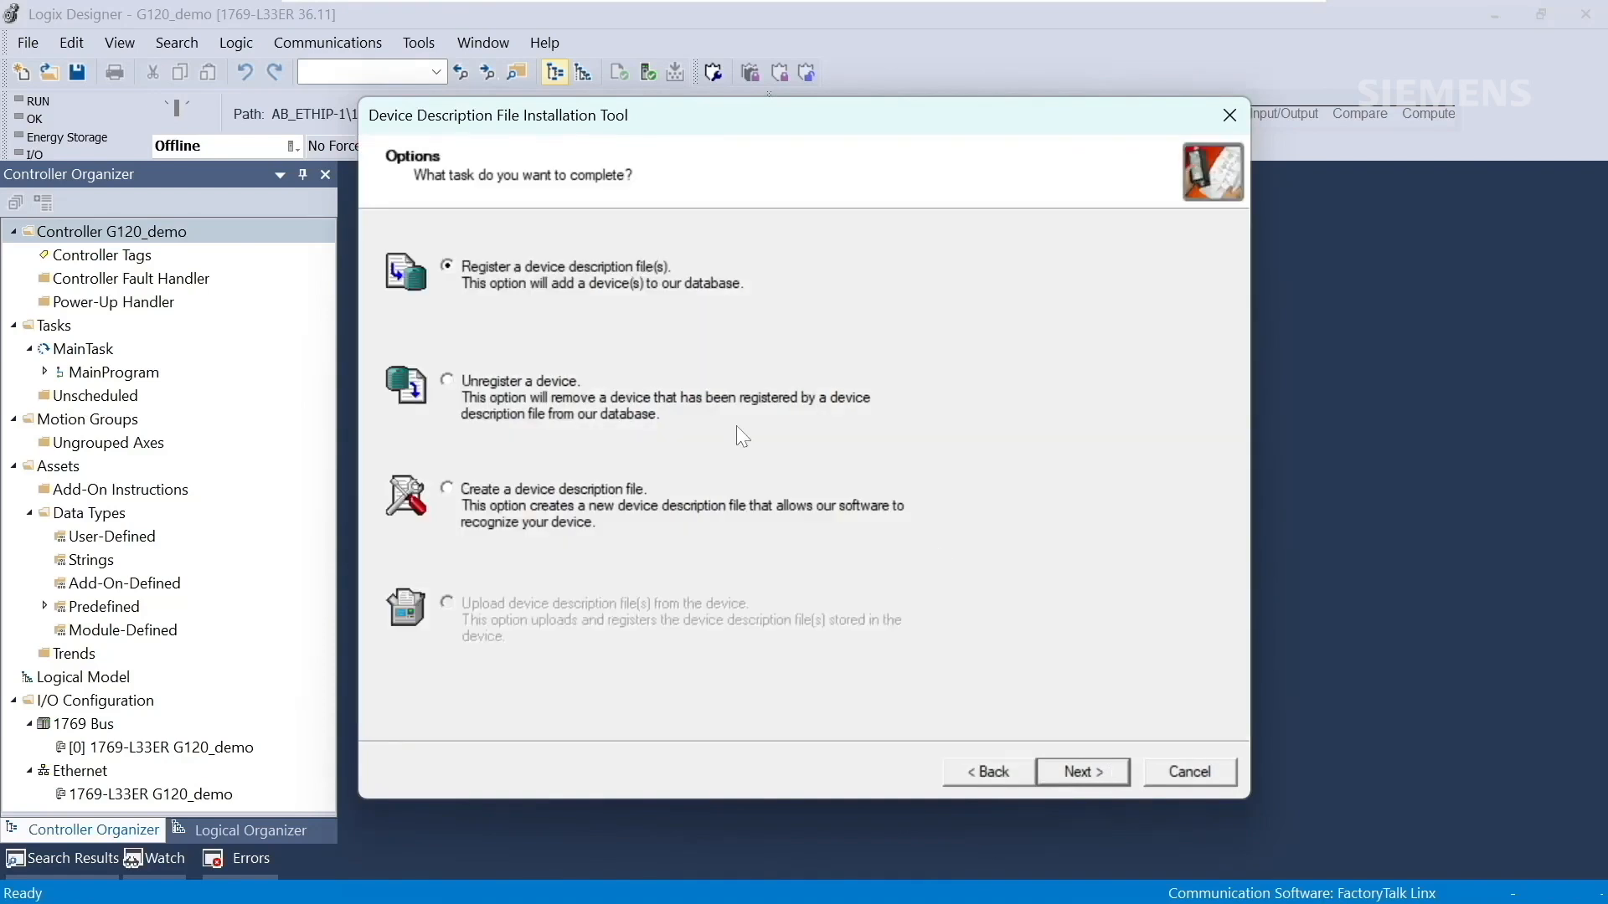
mouse_move(1079, 571)
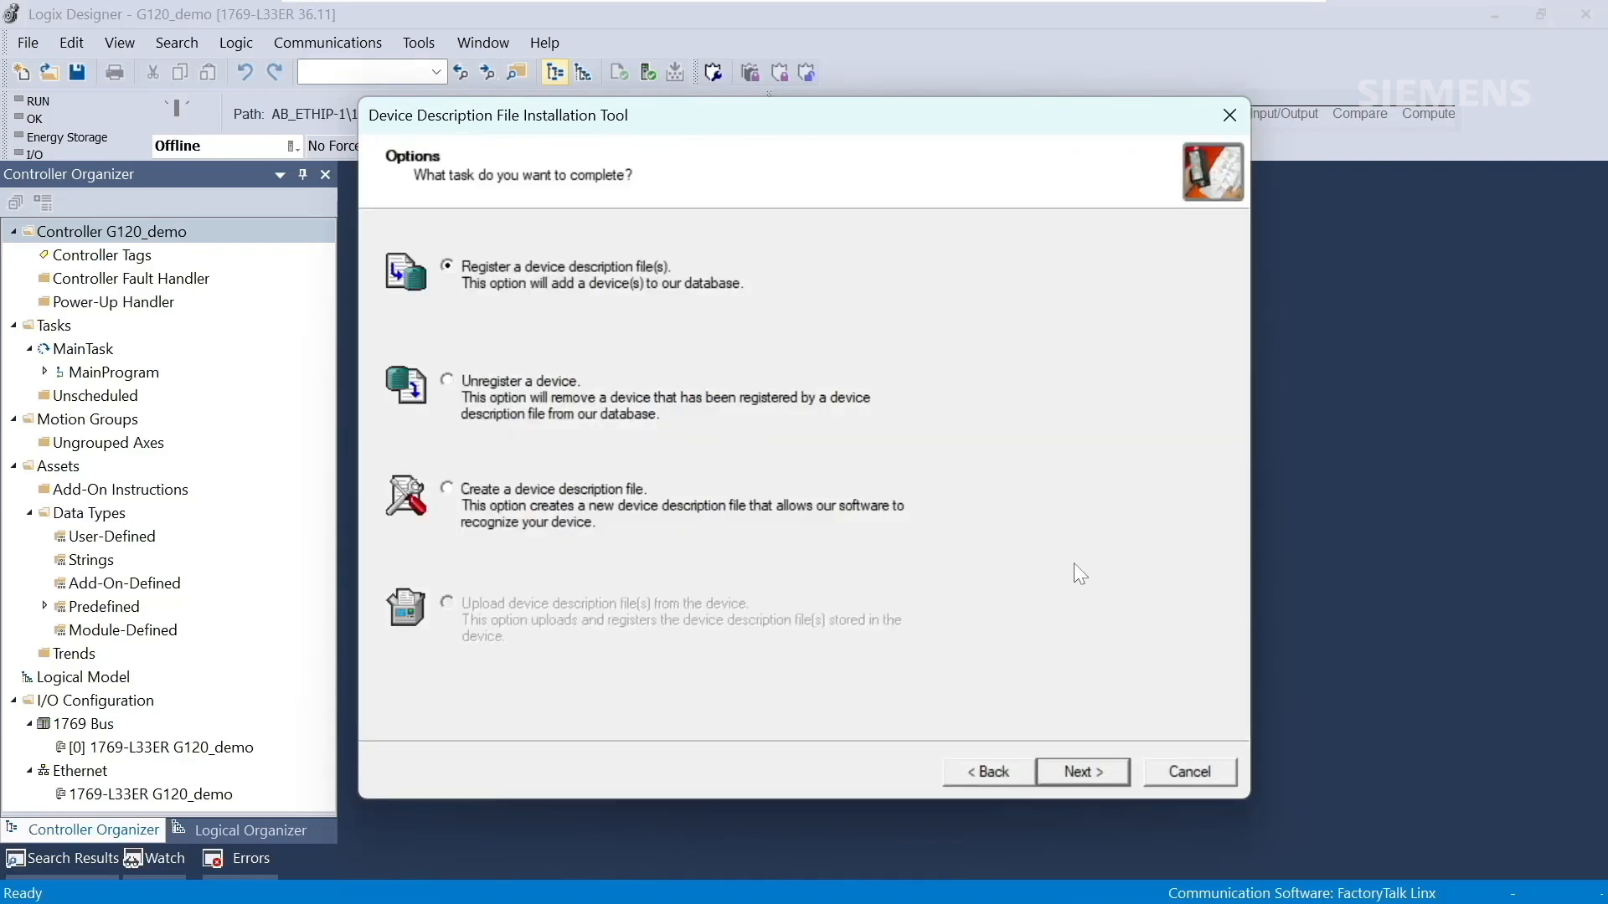
mouse_move(1080, 771)
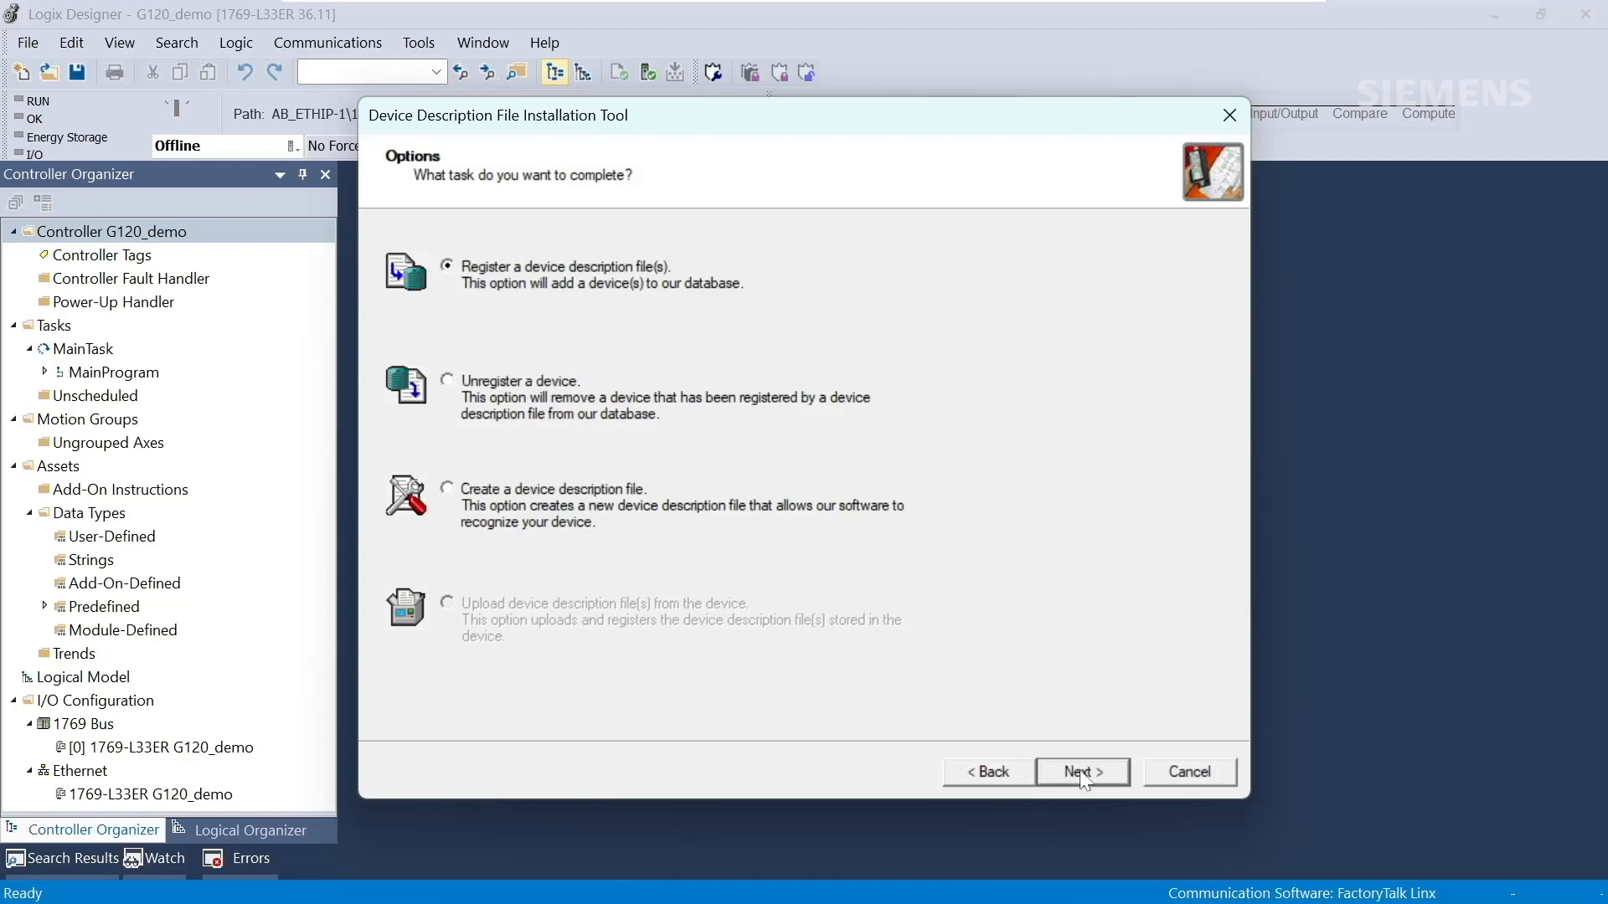
click(1081, 771)
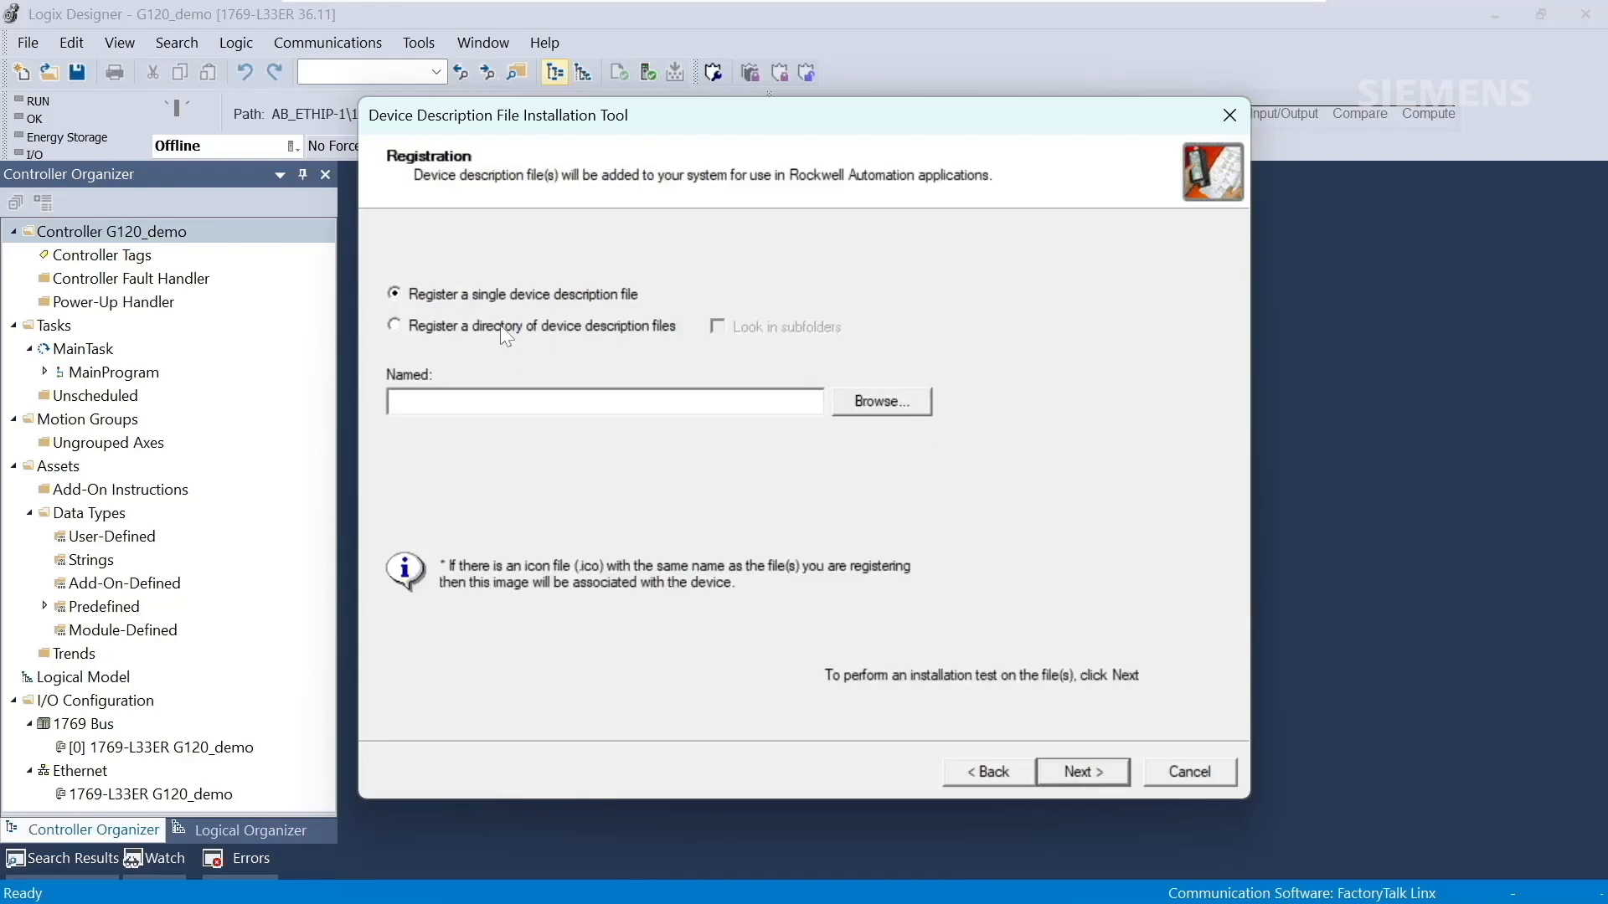
click(395, 324)
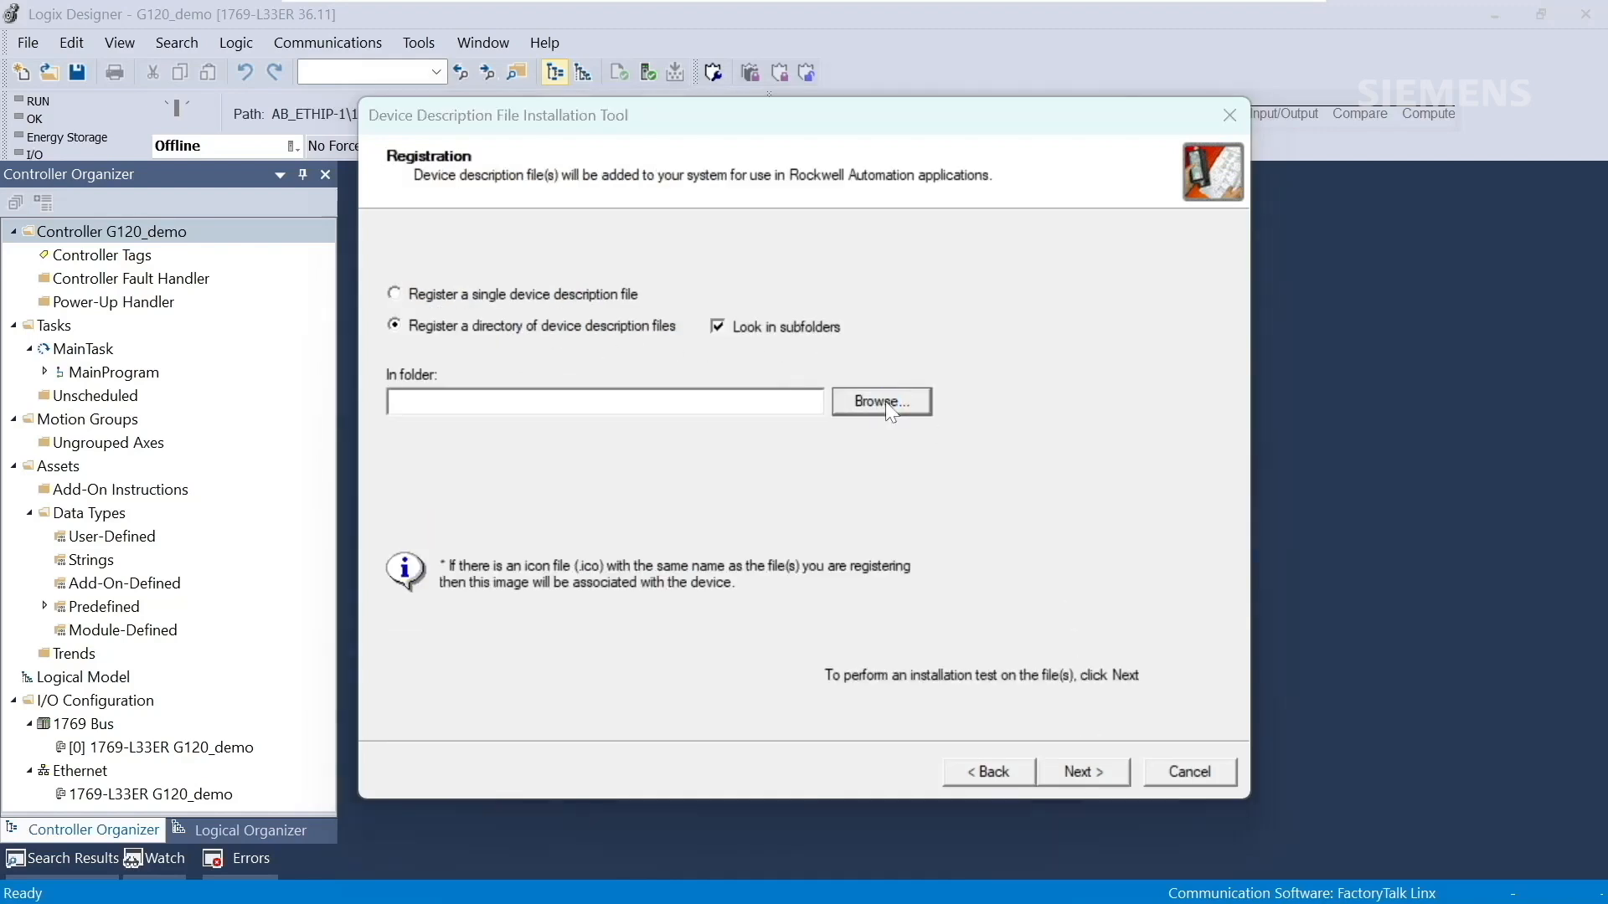
click(878, 401)
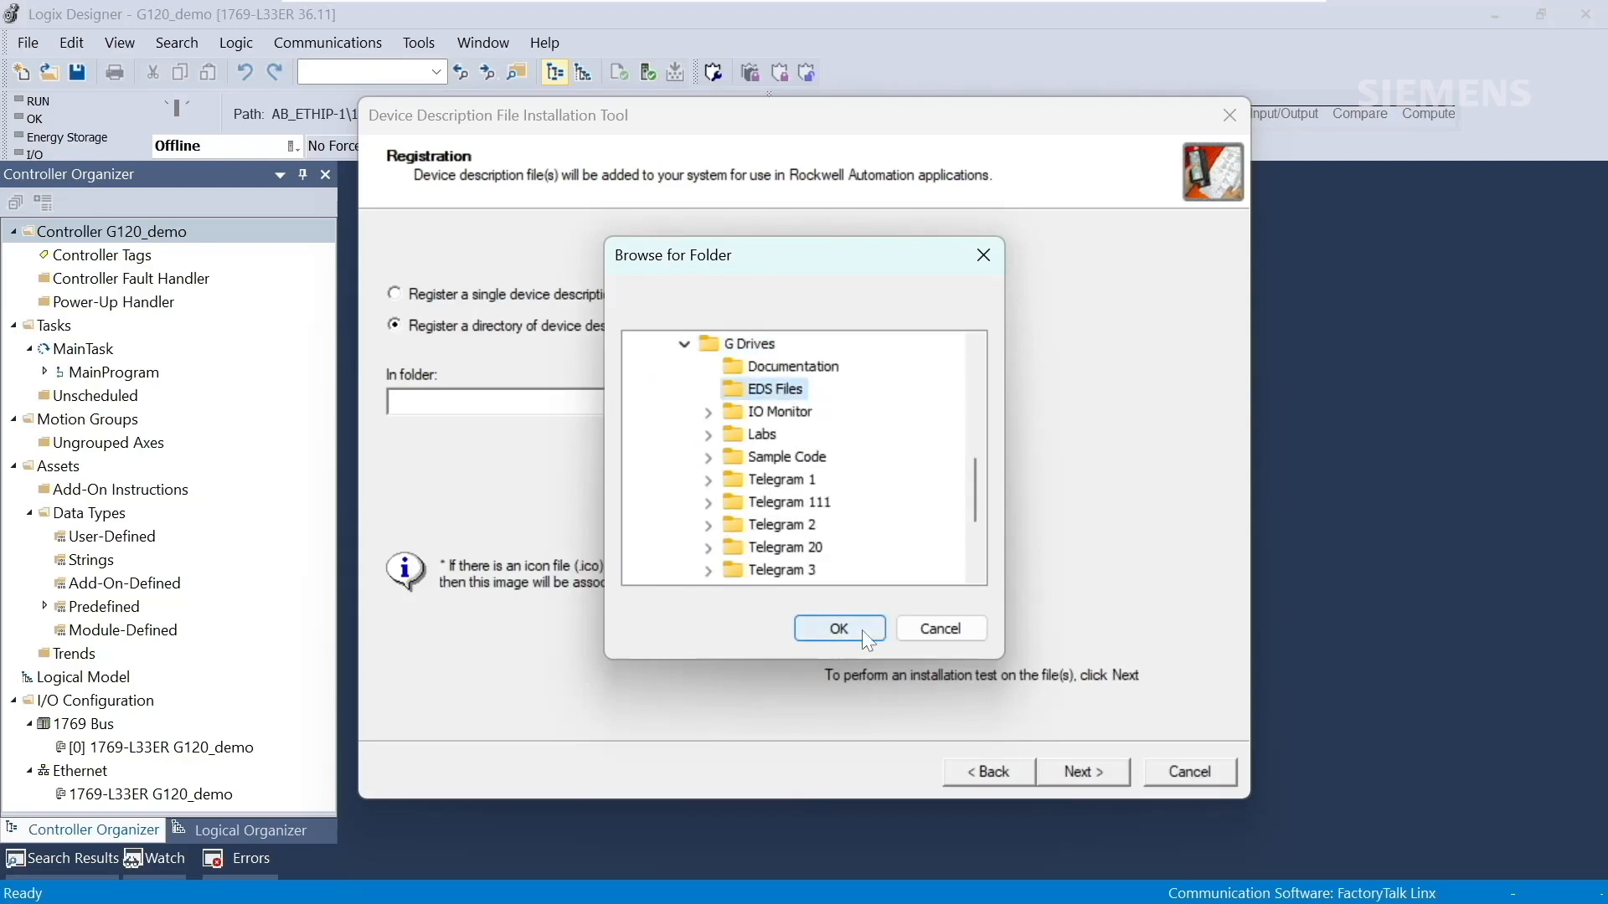
click(838, 627)
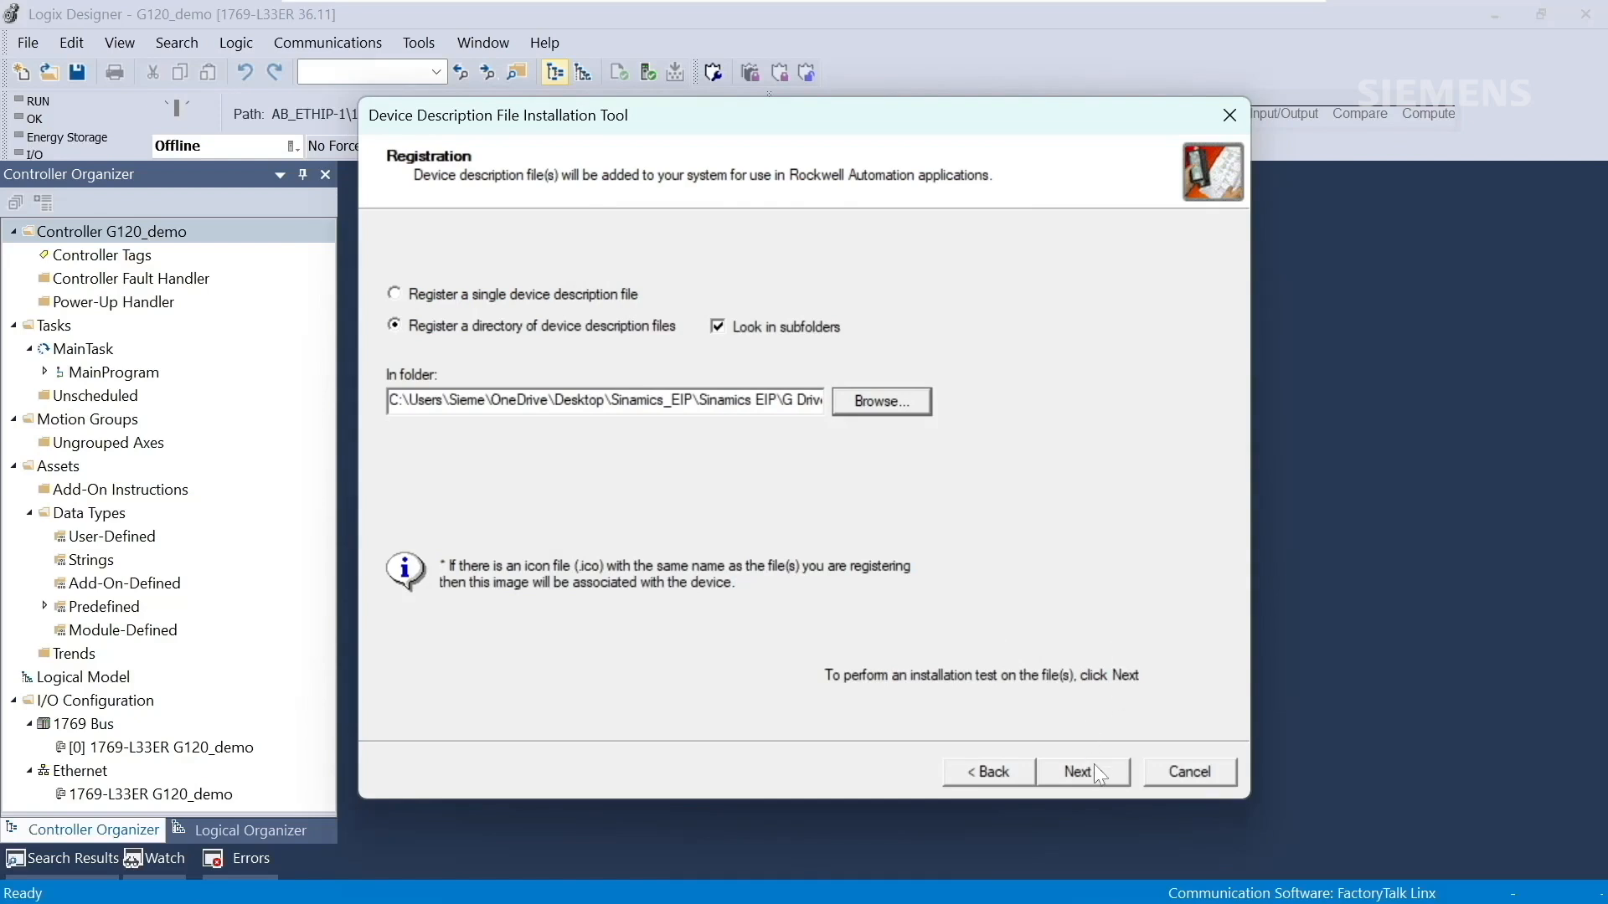
click(1083, 771)
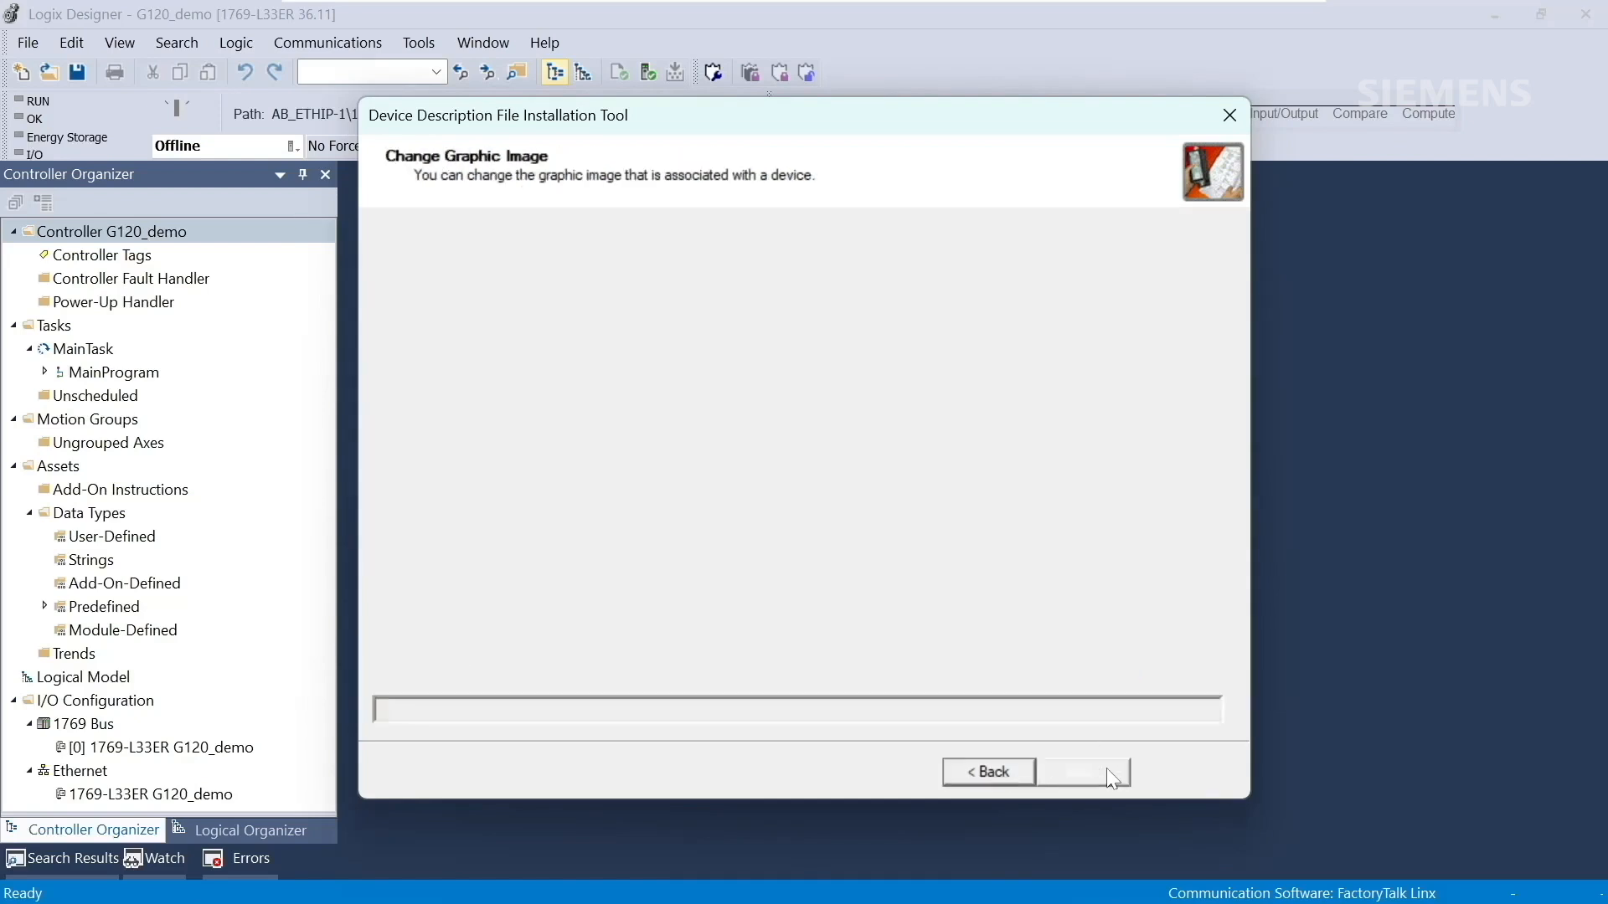
click(1083, 771)
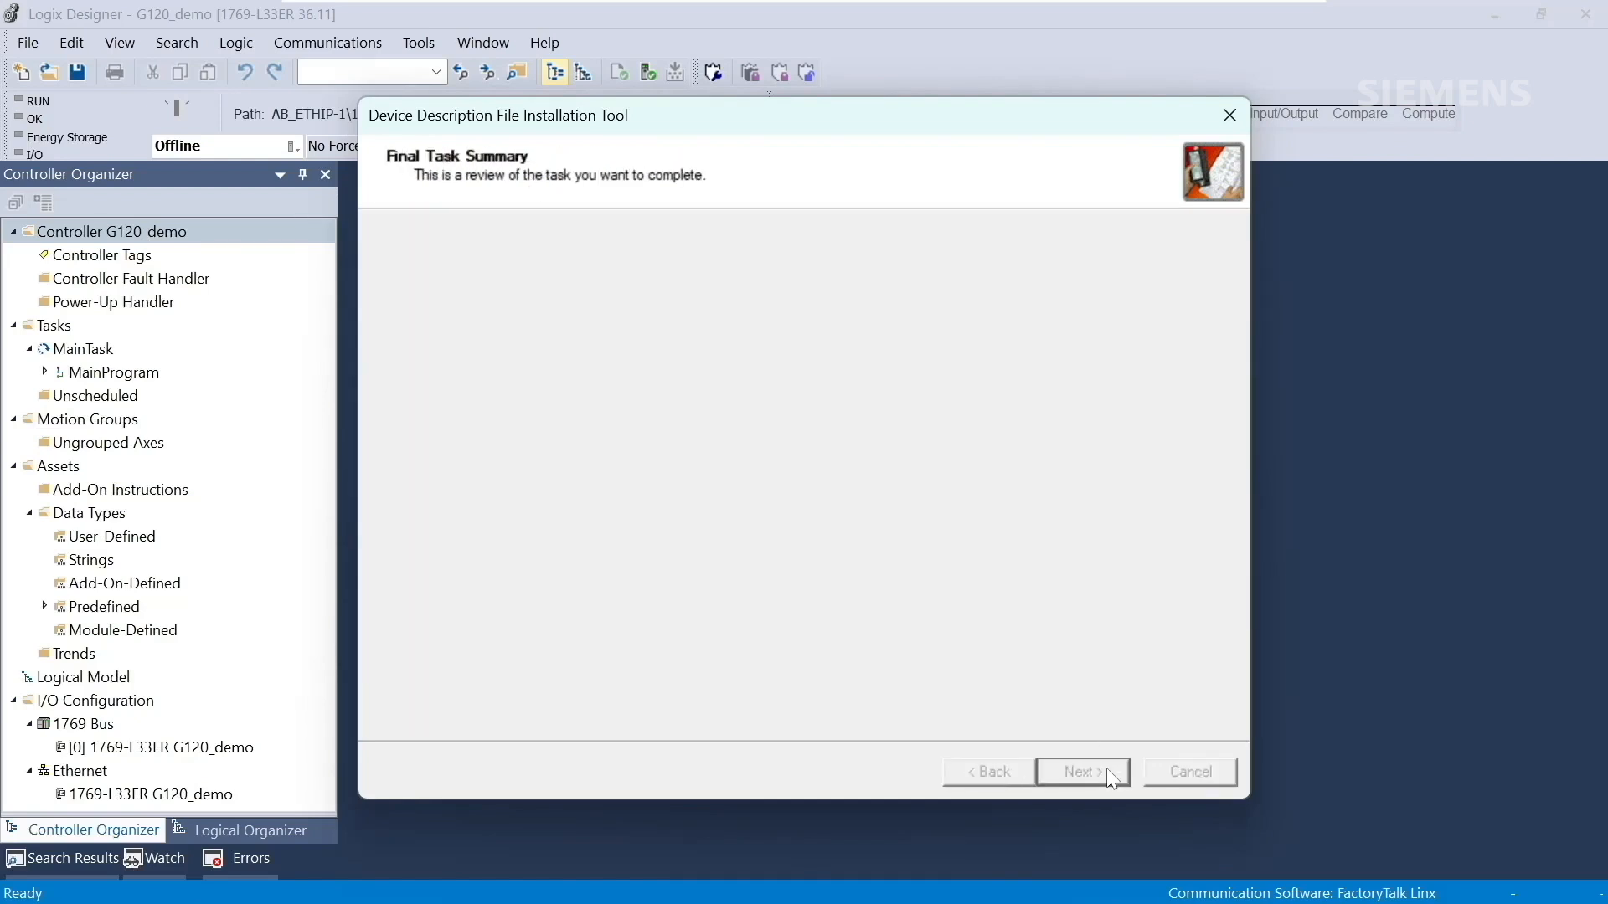
click(1082, 771)
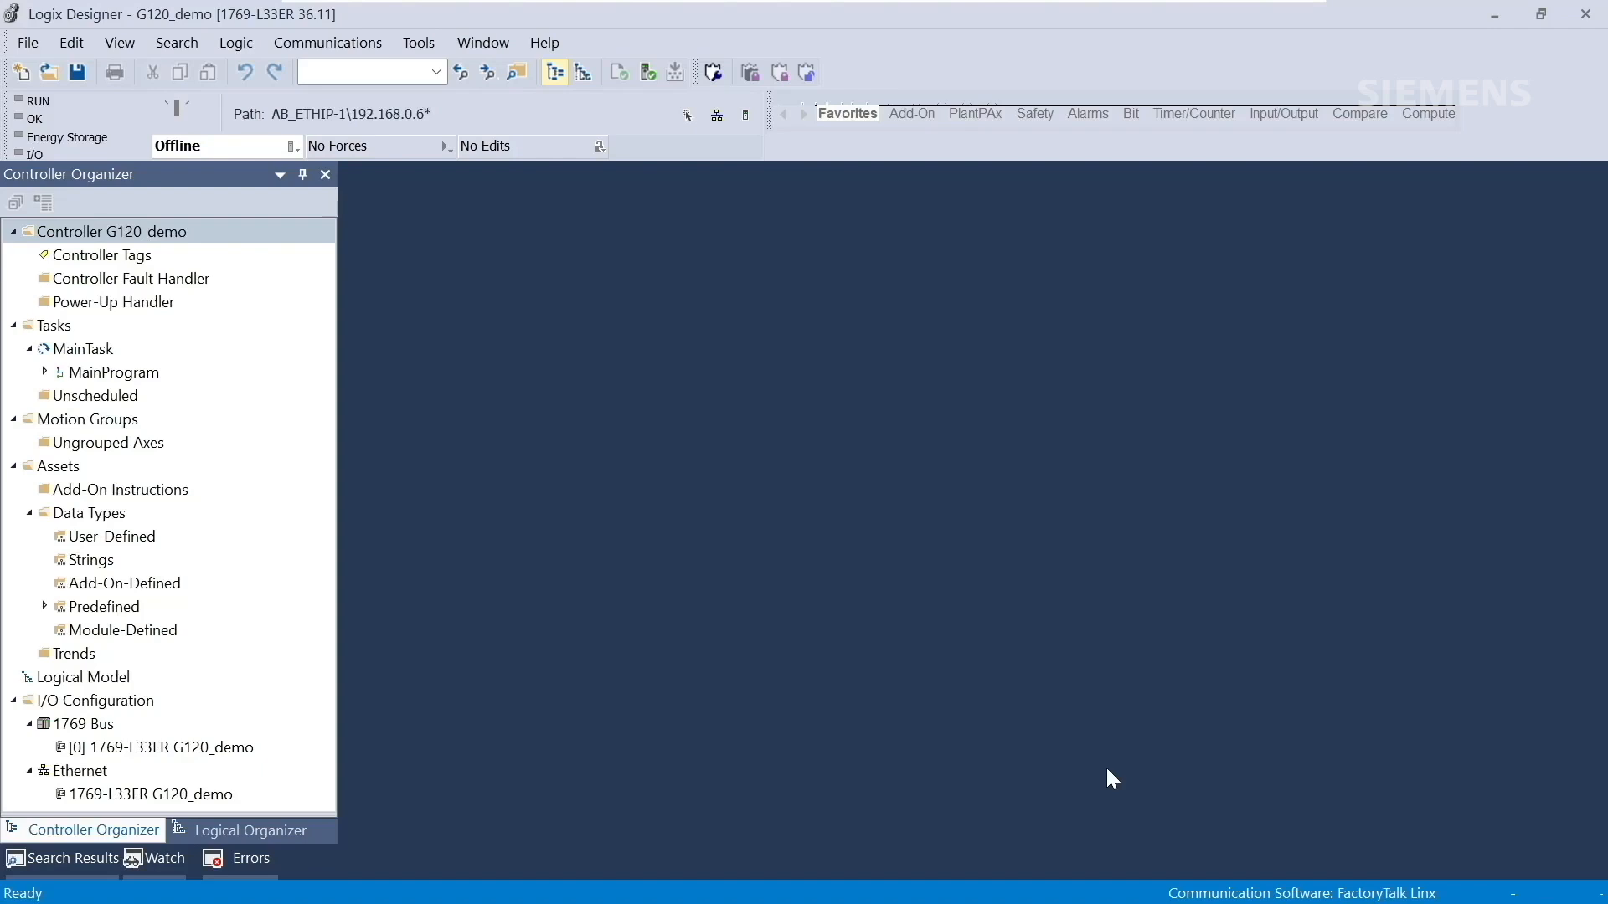
mouse_move(605, 769)
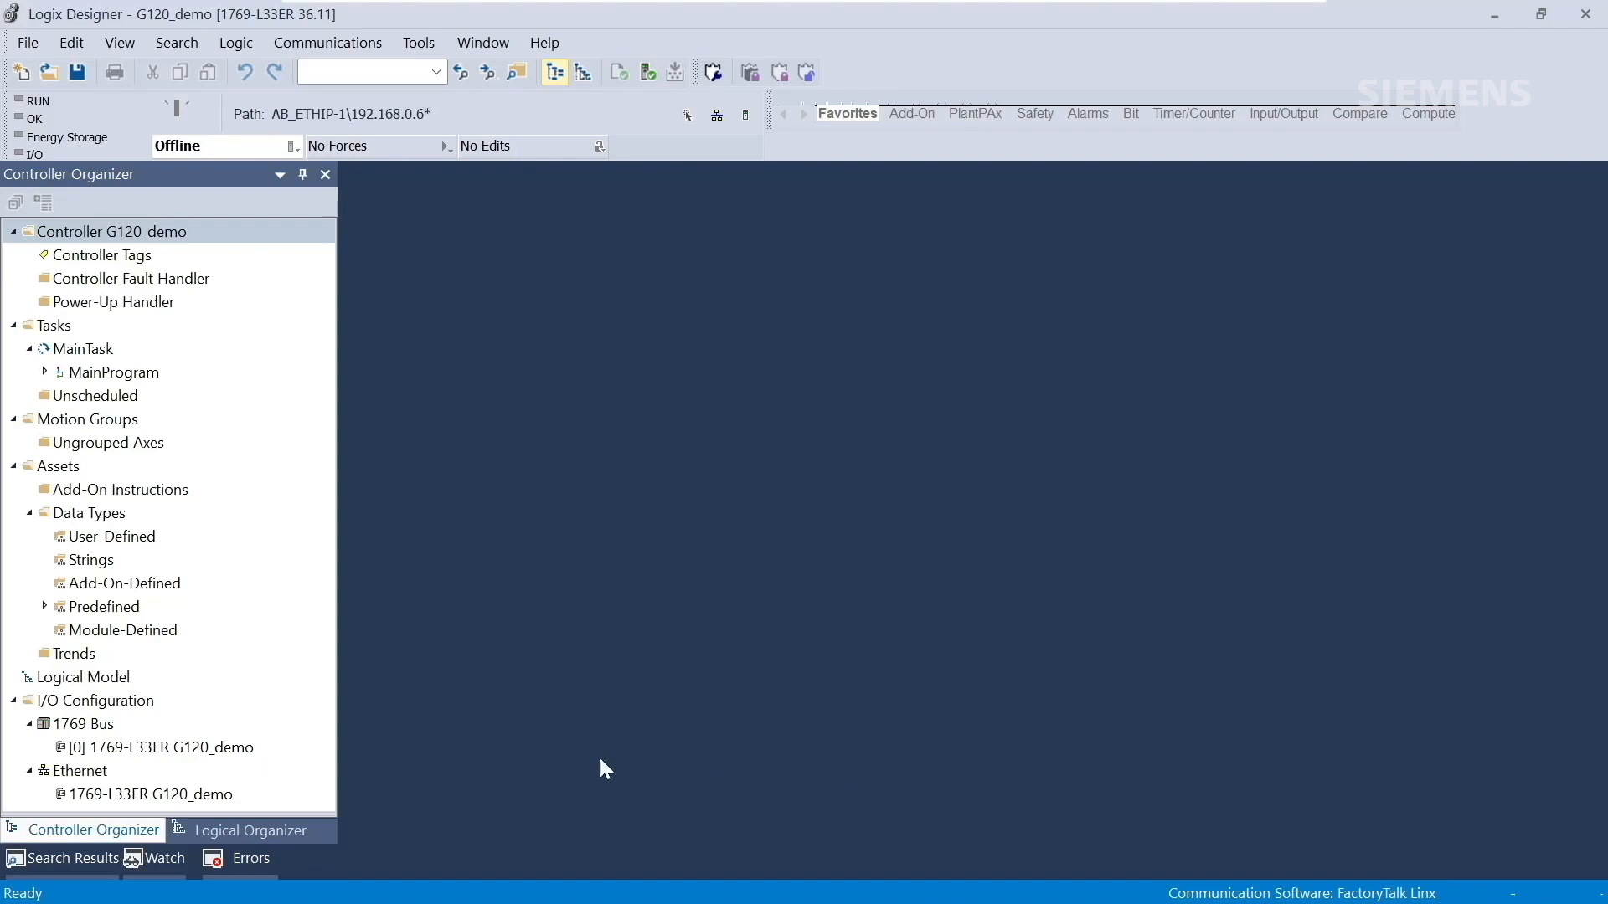
- Add a new module under Ethernet by searching 'sinamic' and creating a Sinamics Drive
right_click(78, 771)
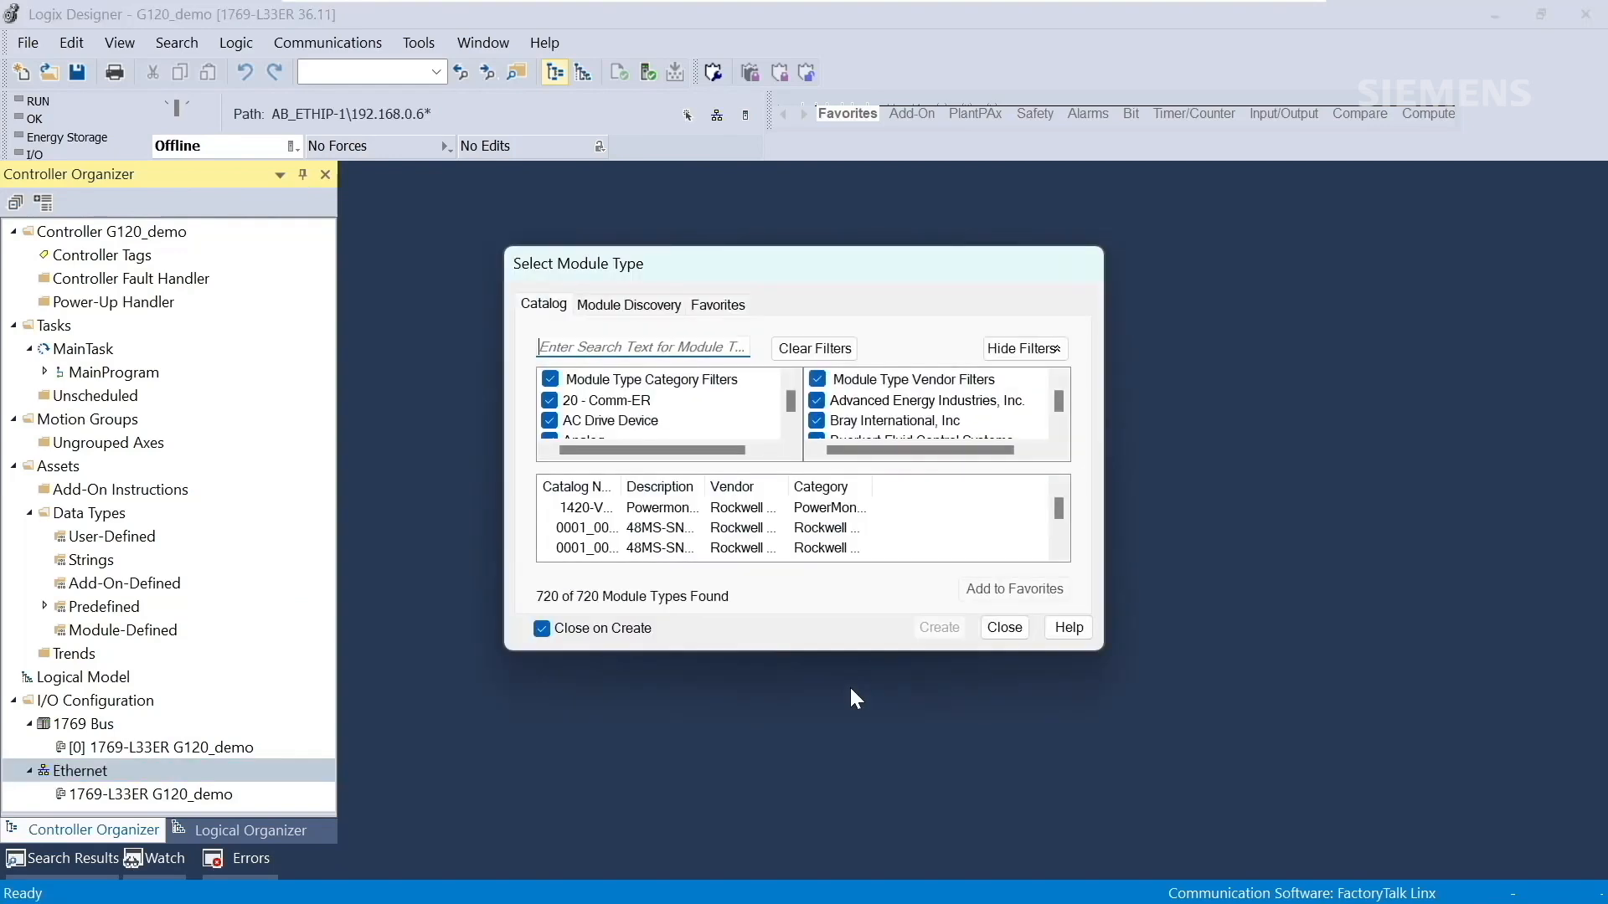
text(sinamics)
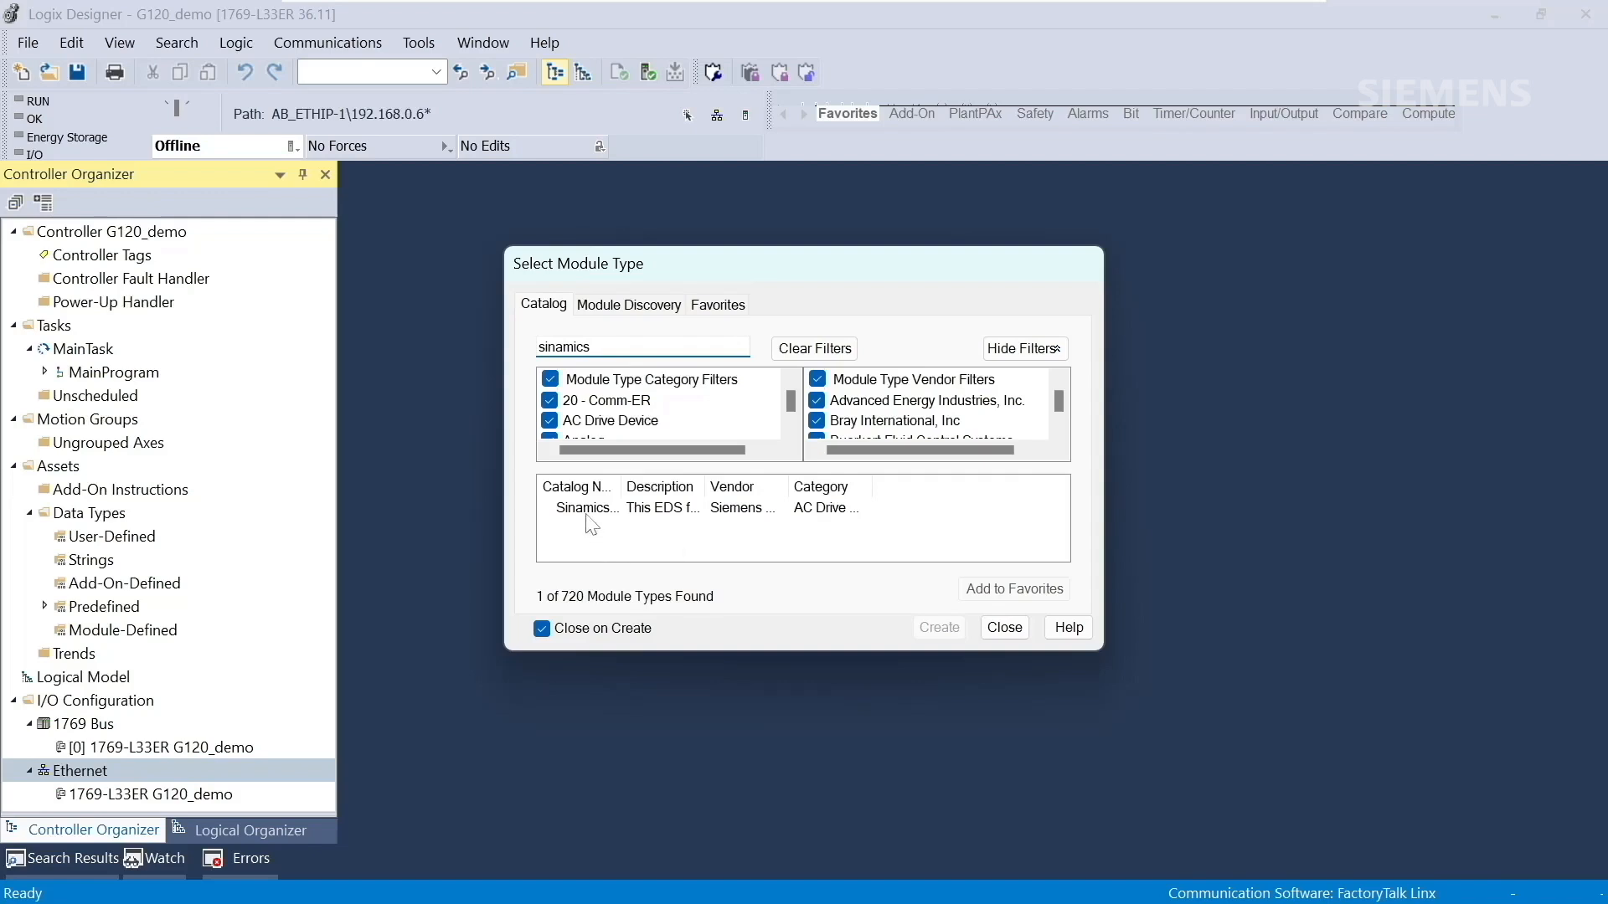
click(585, 507)
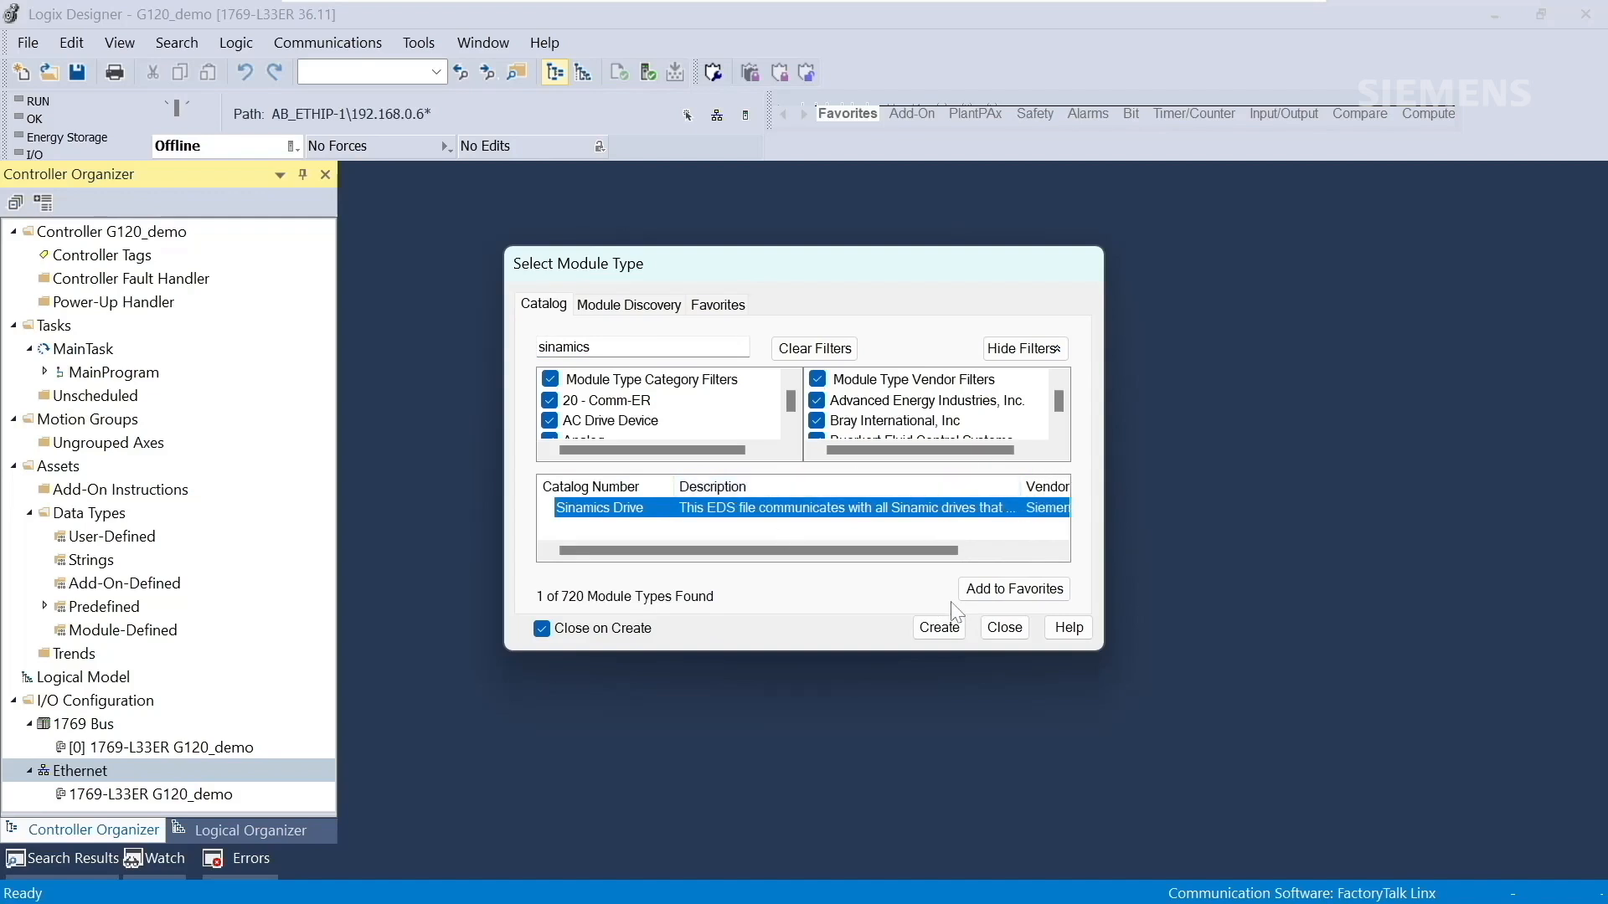
click(937, 626)
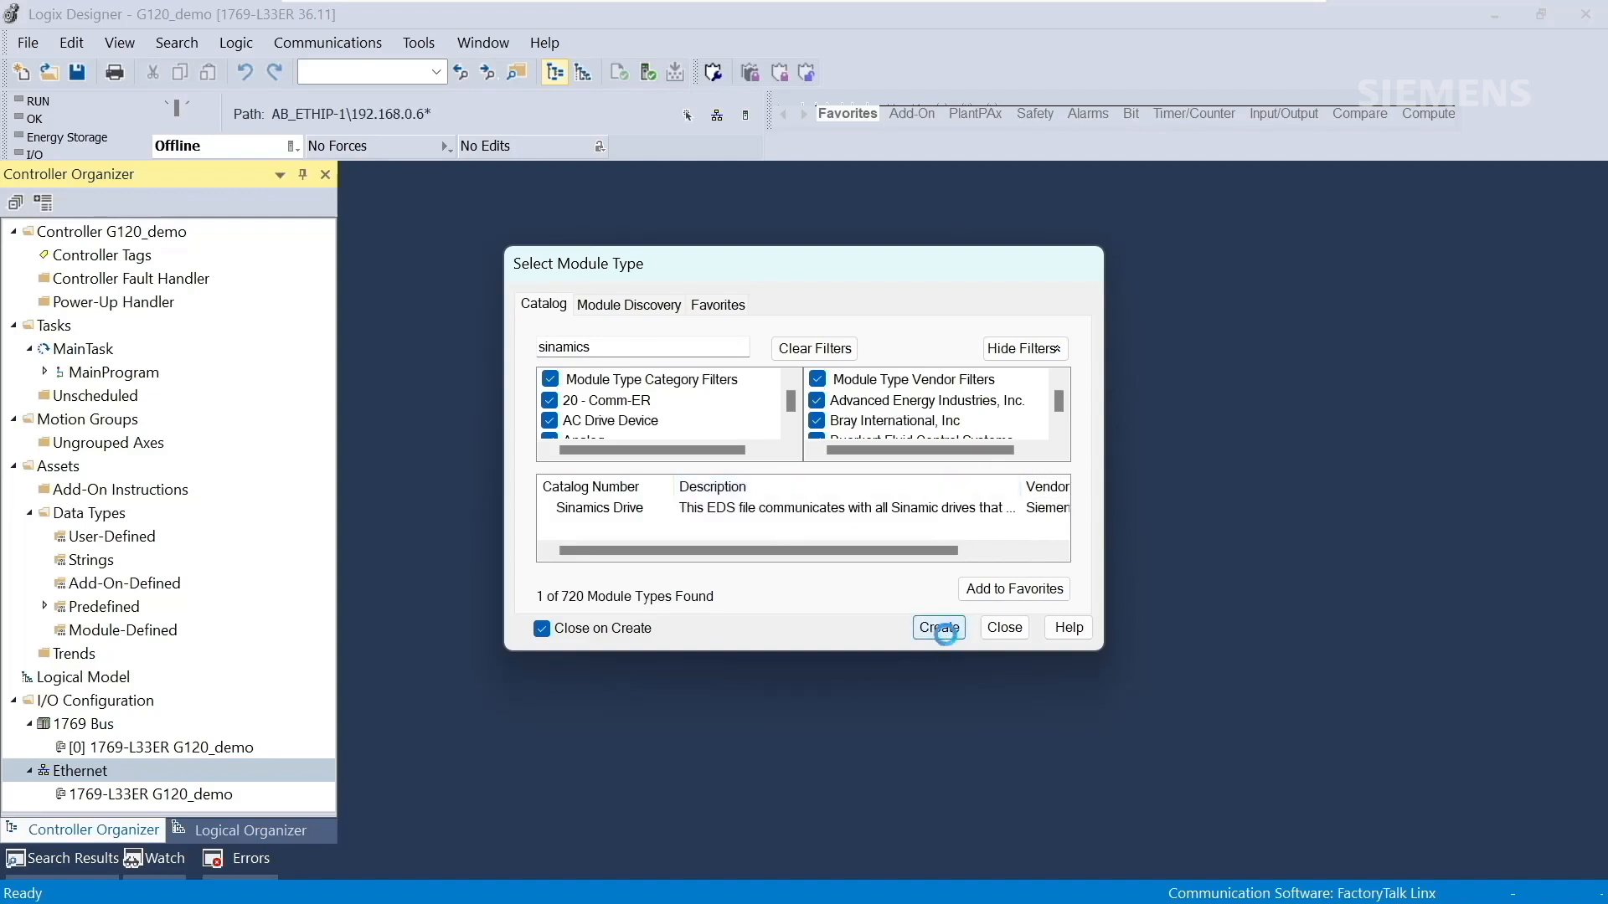
click(937, 627)
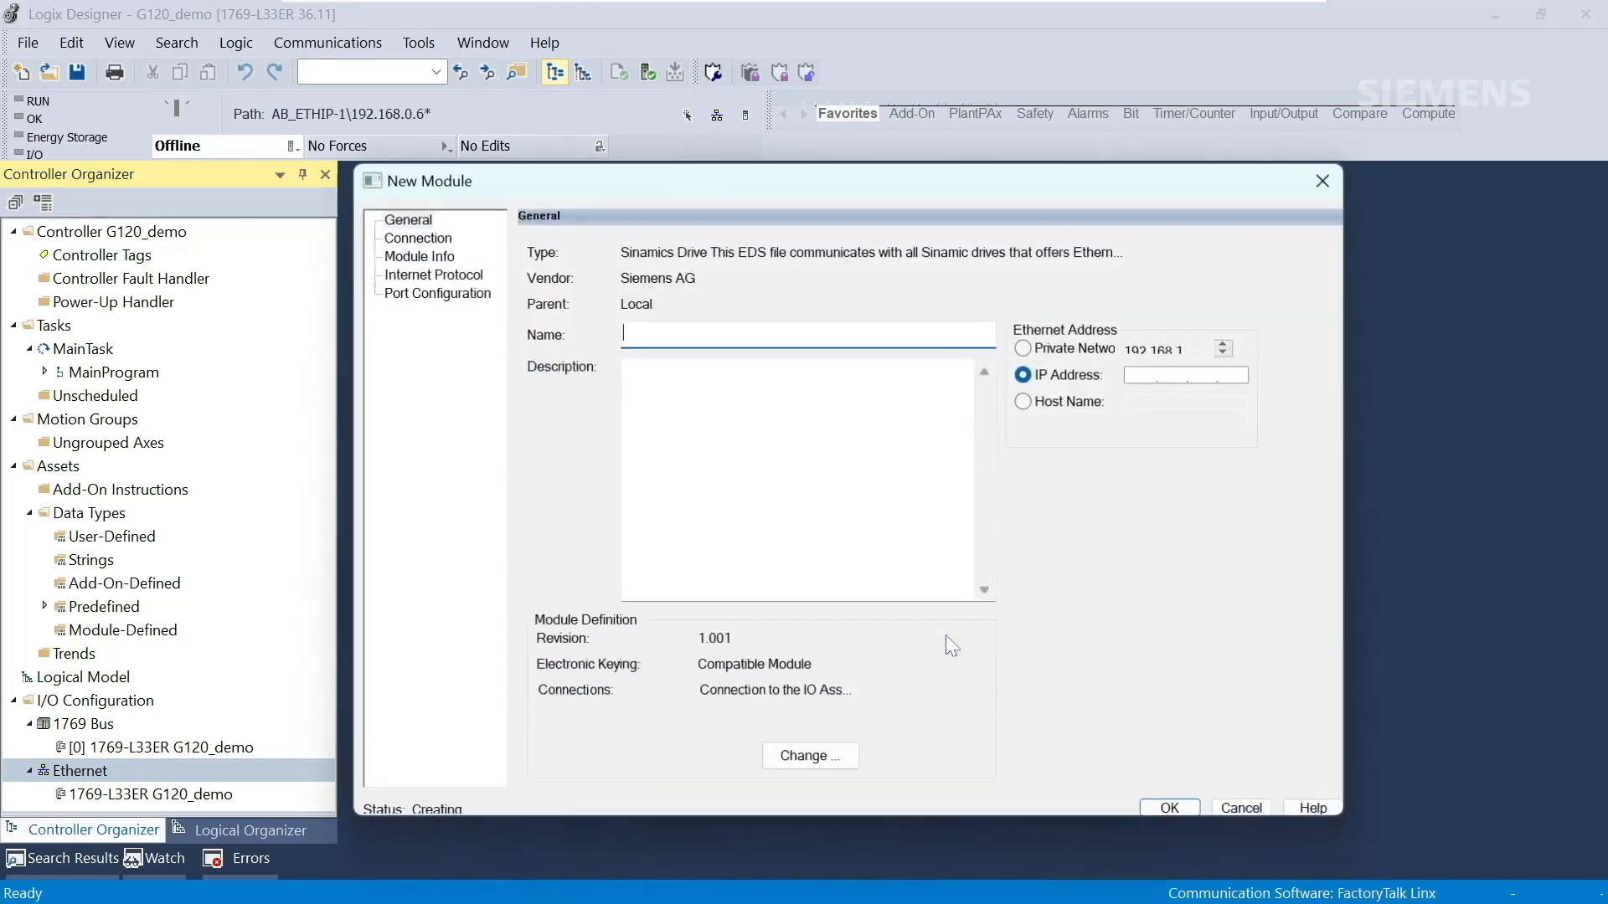
- Enter G120 as the module name and 192.168.0.3 as its IP address
text(G)
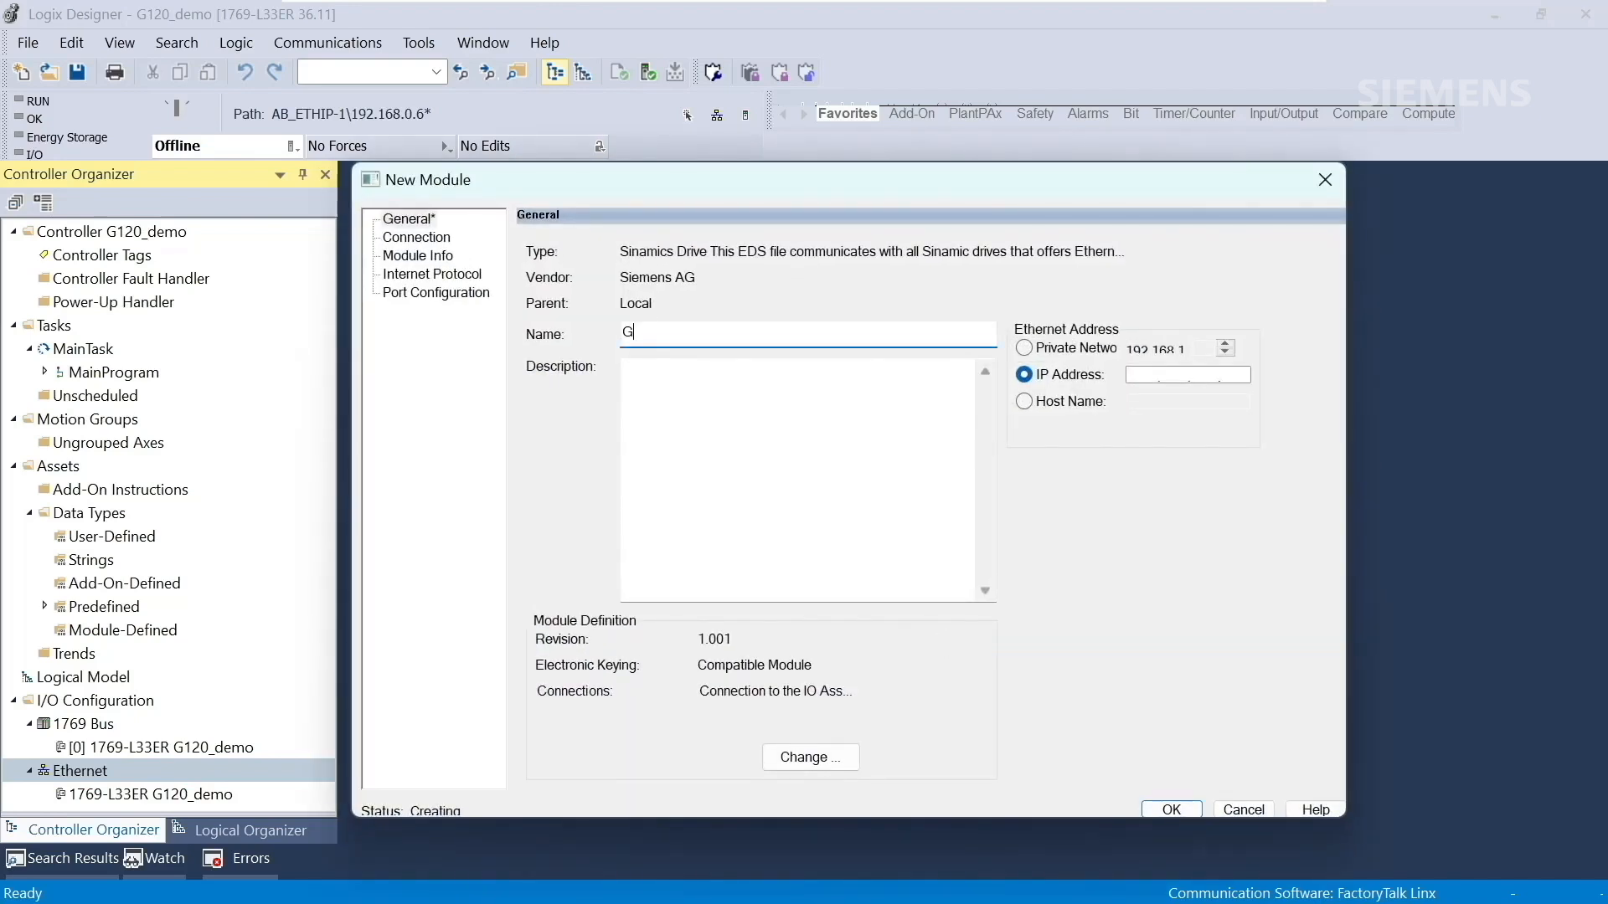
text(120)
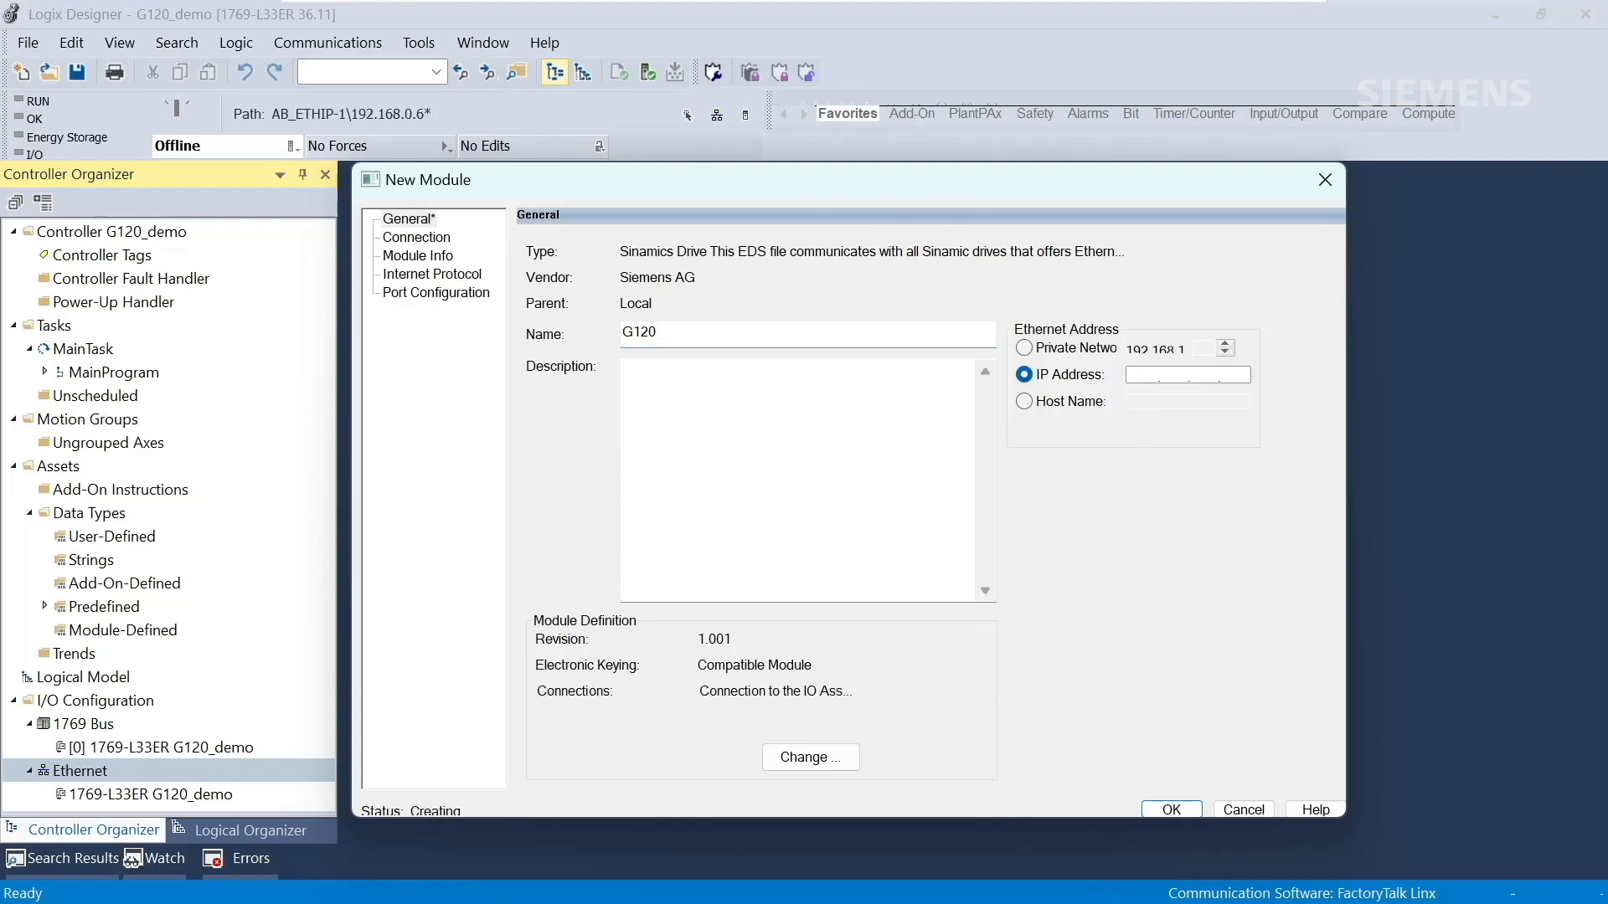
text(192 . . .)
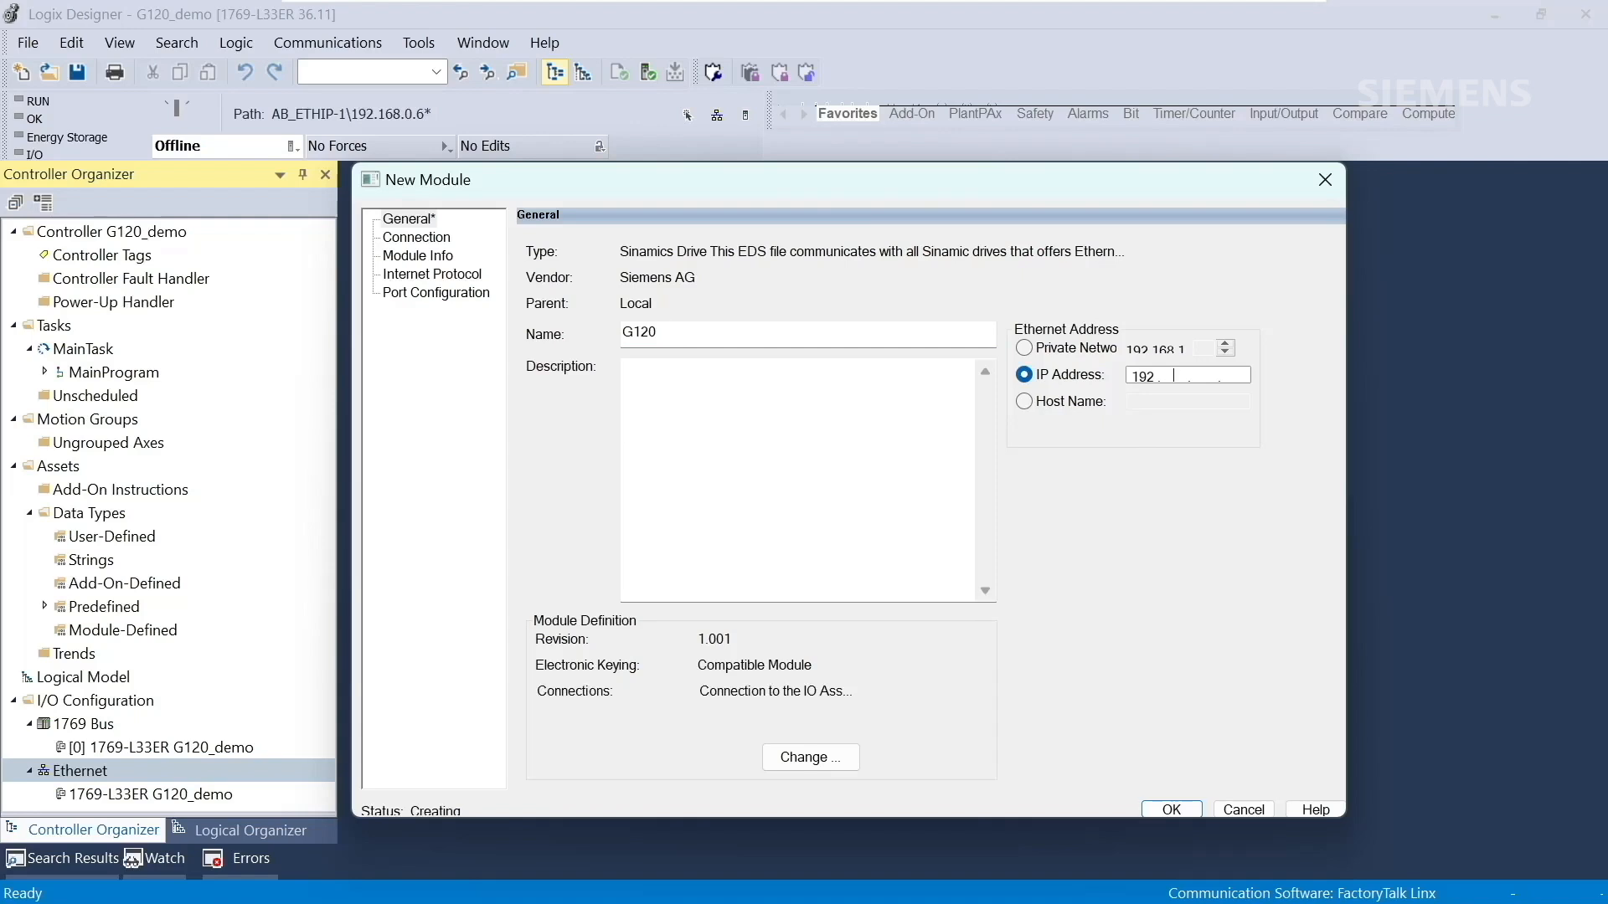
text(168)
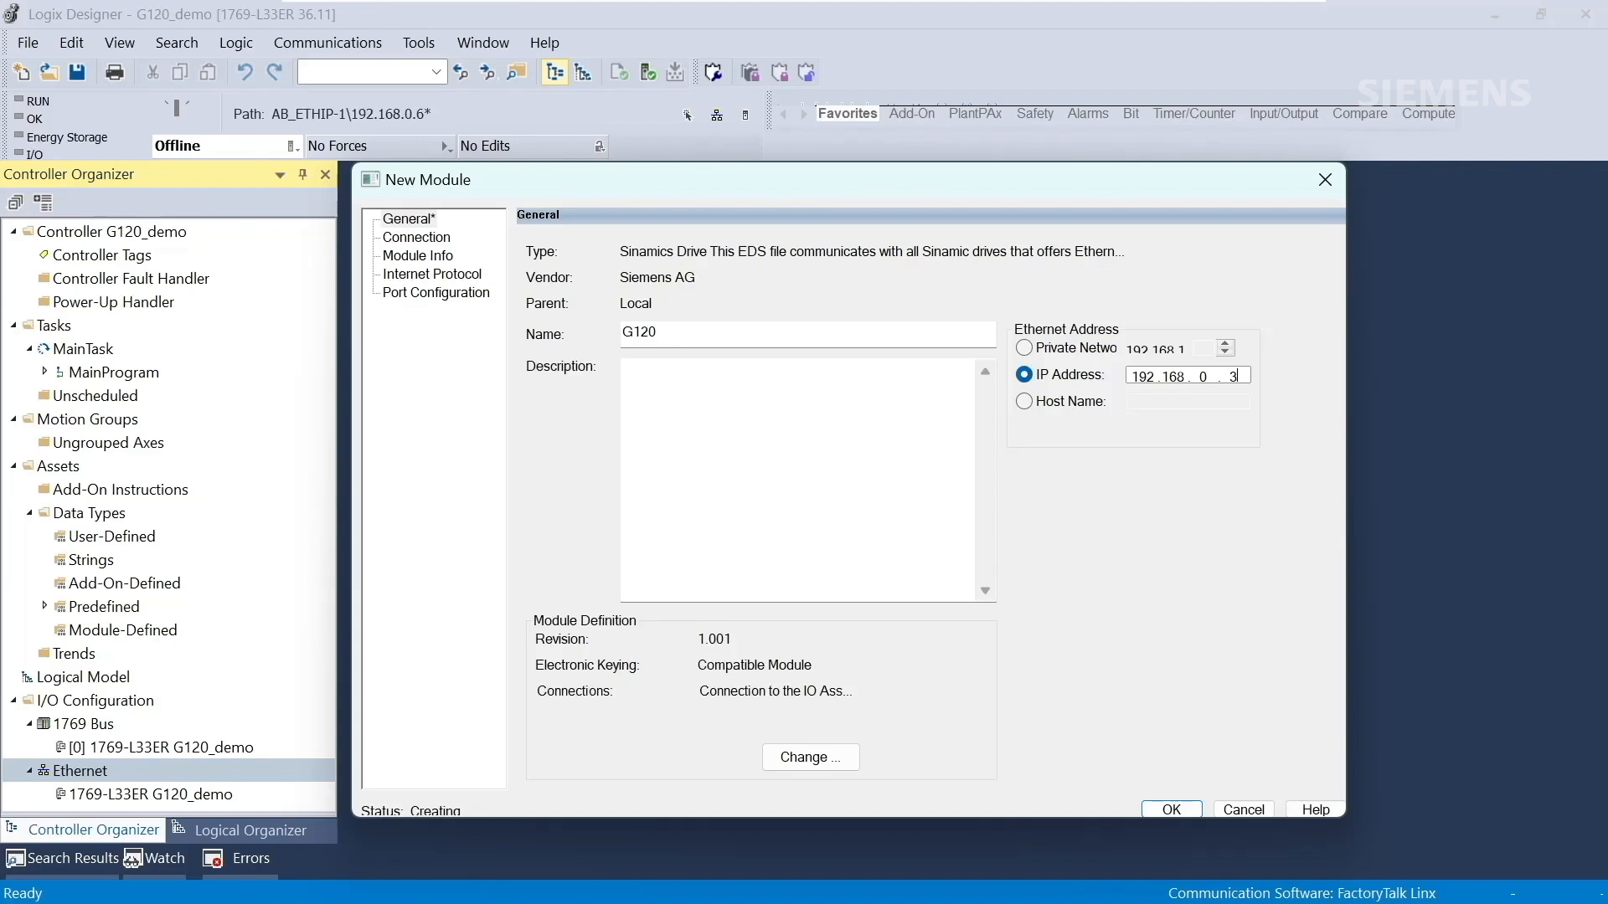
- Change G120's module definition to Disable Keying, INT data type, input and output size 6
click(809, 757)
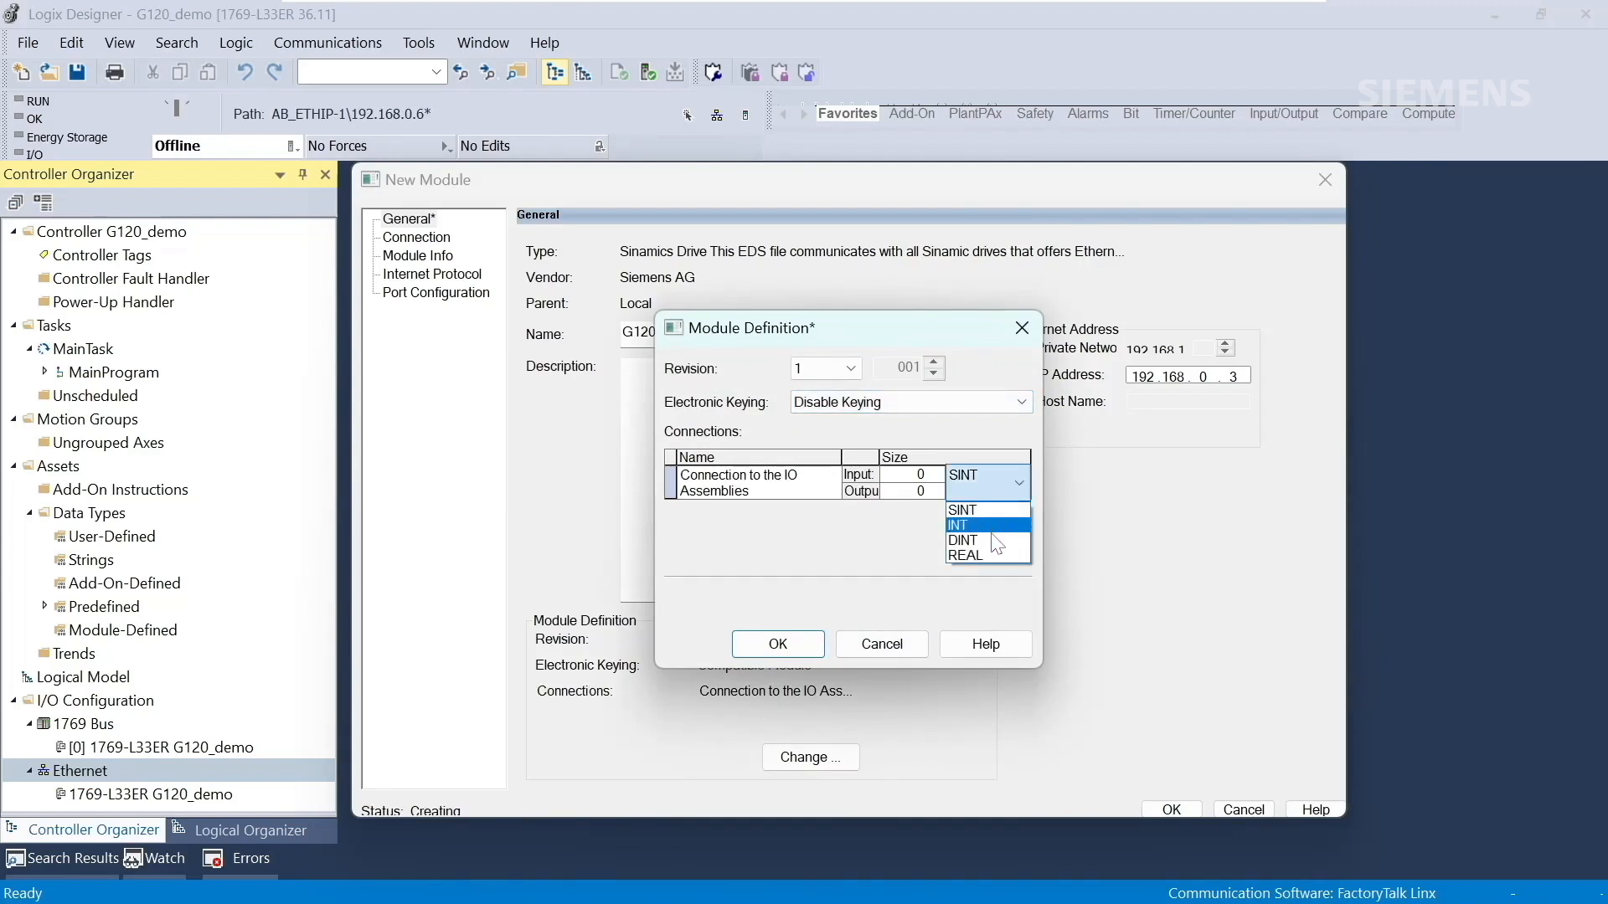
click(959, 524)
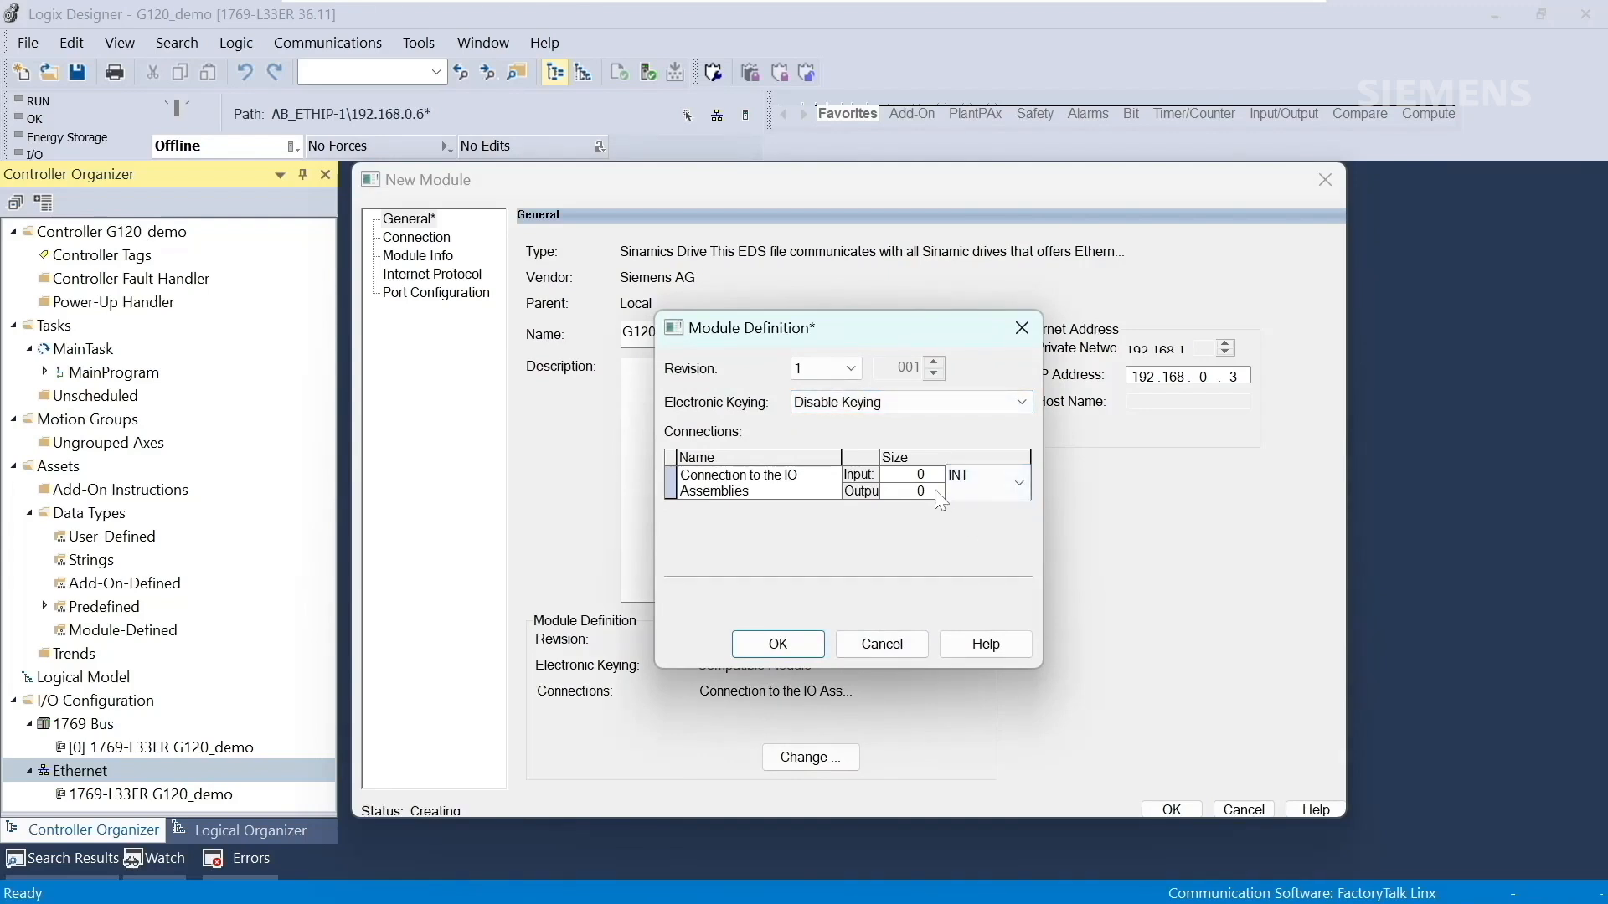
click(919, 474)
text(6)
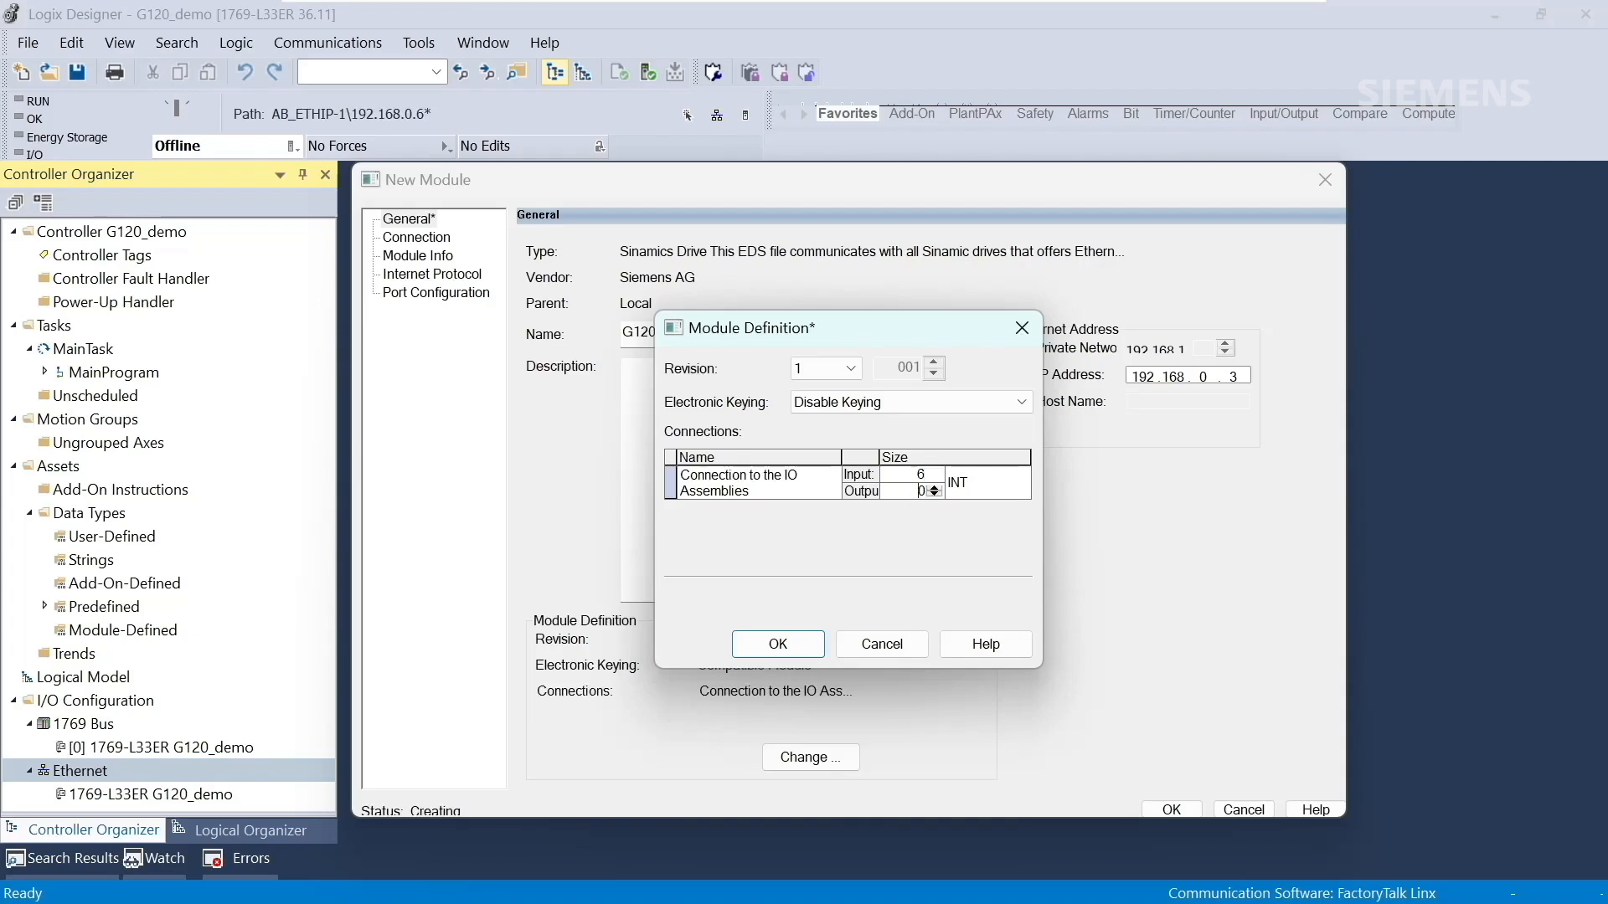
click(932, 487)
text(6)
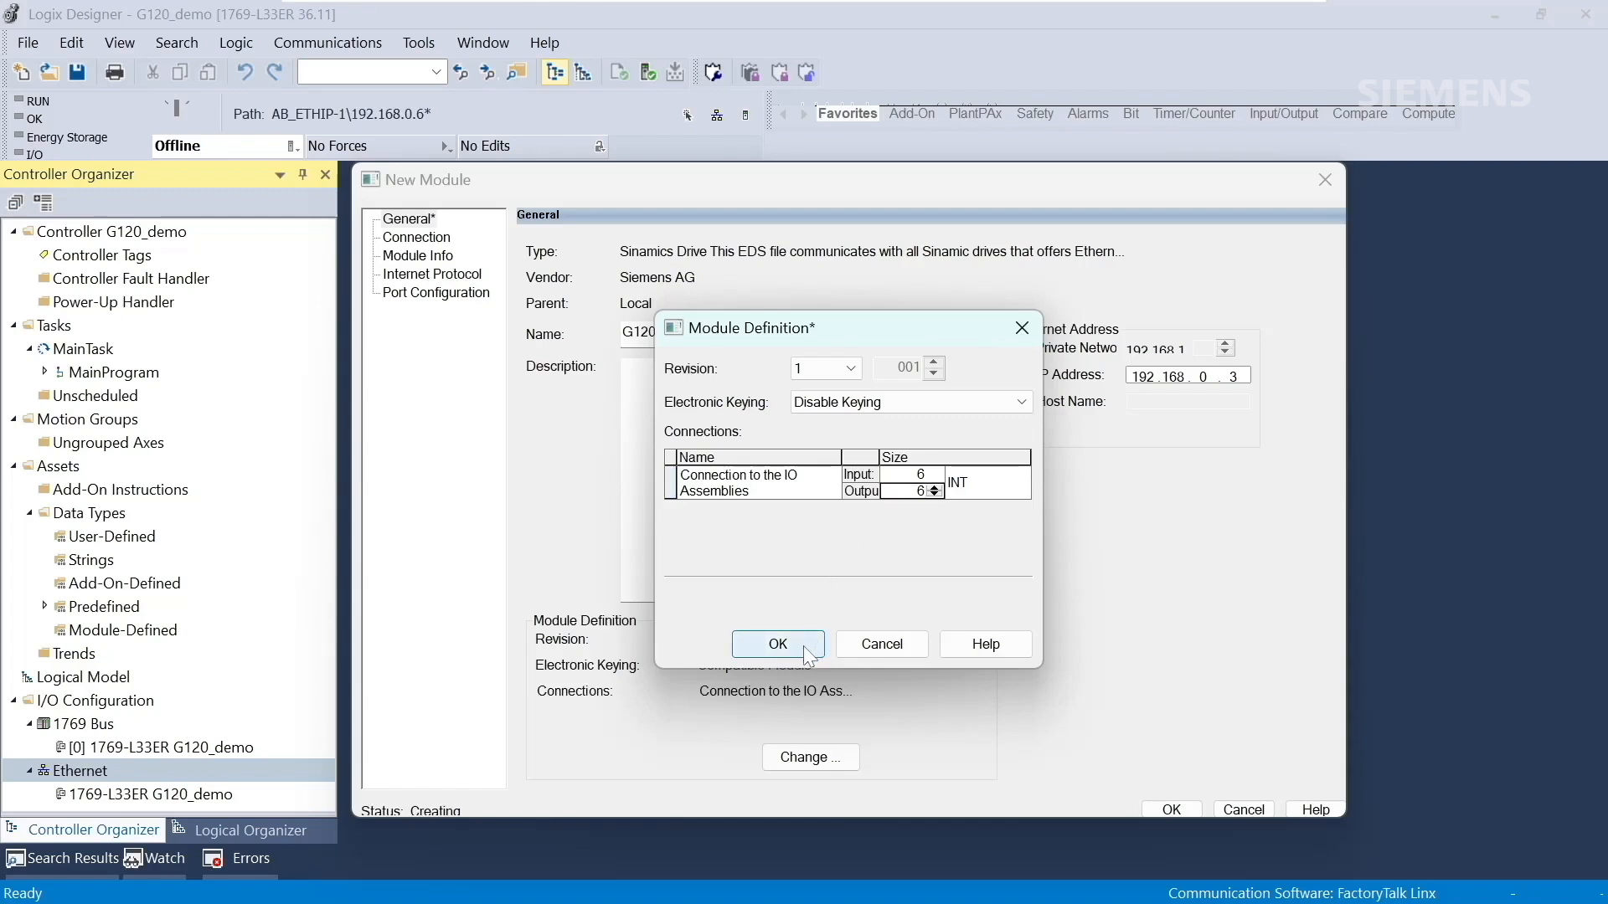
click(776, 644)
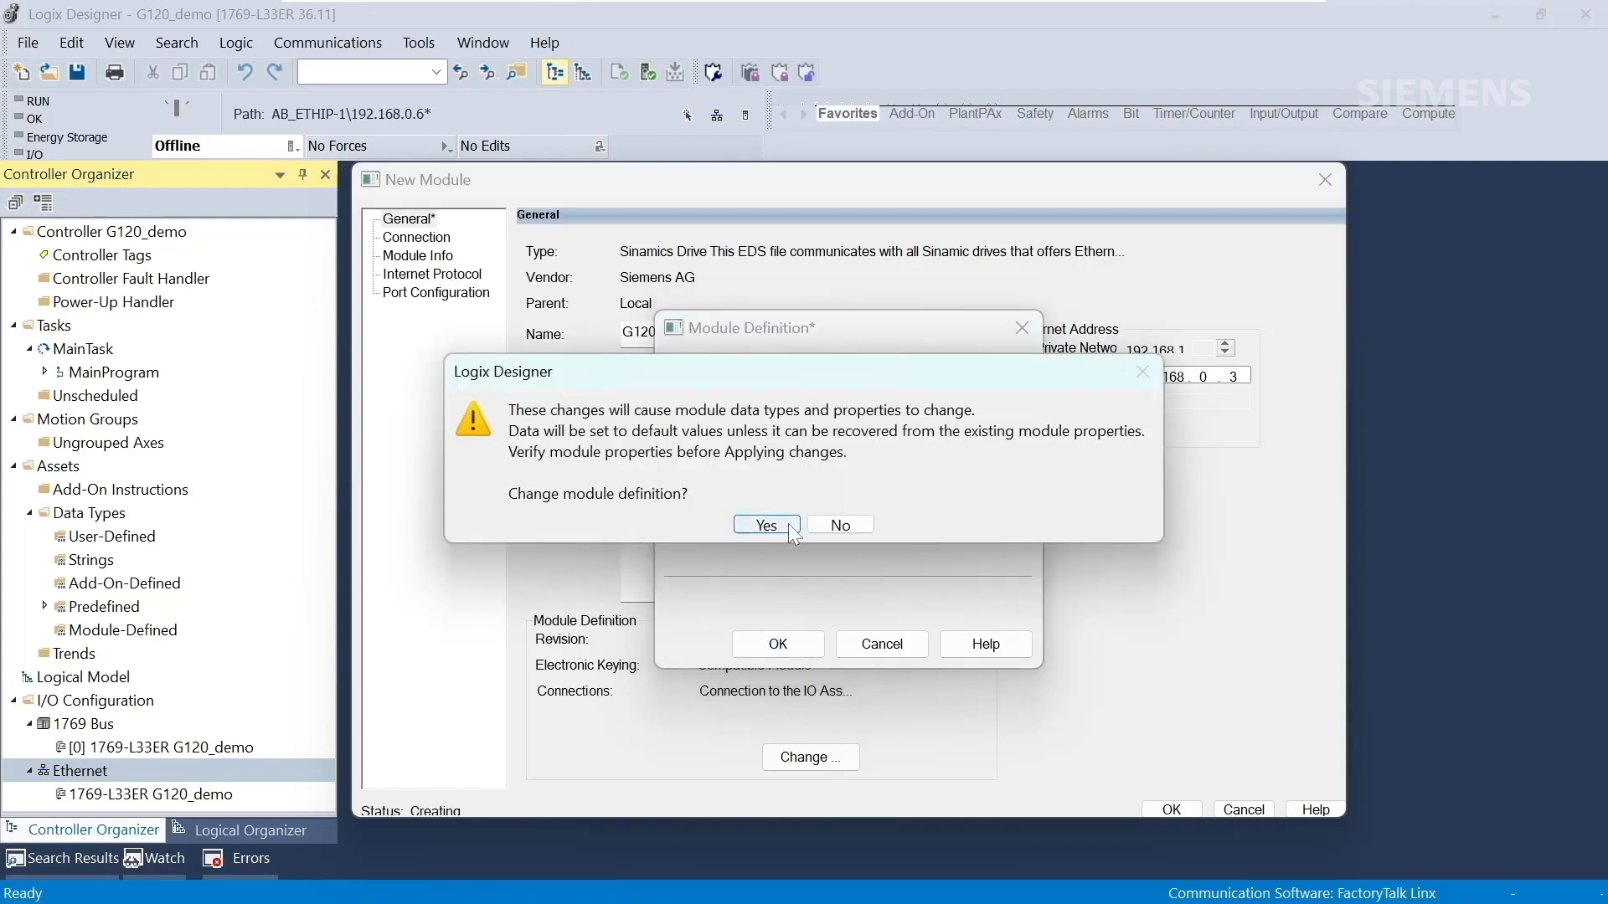
click(763, 524)
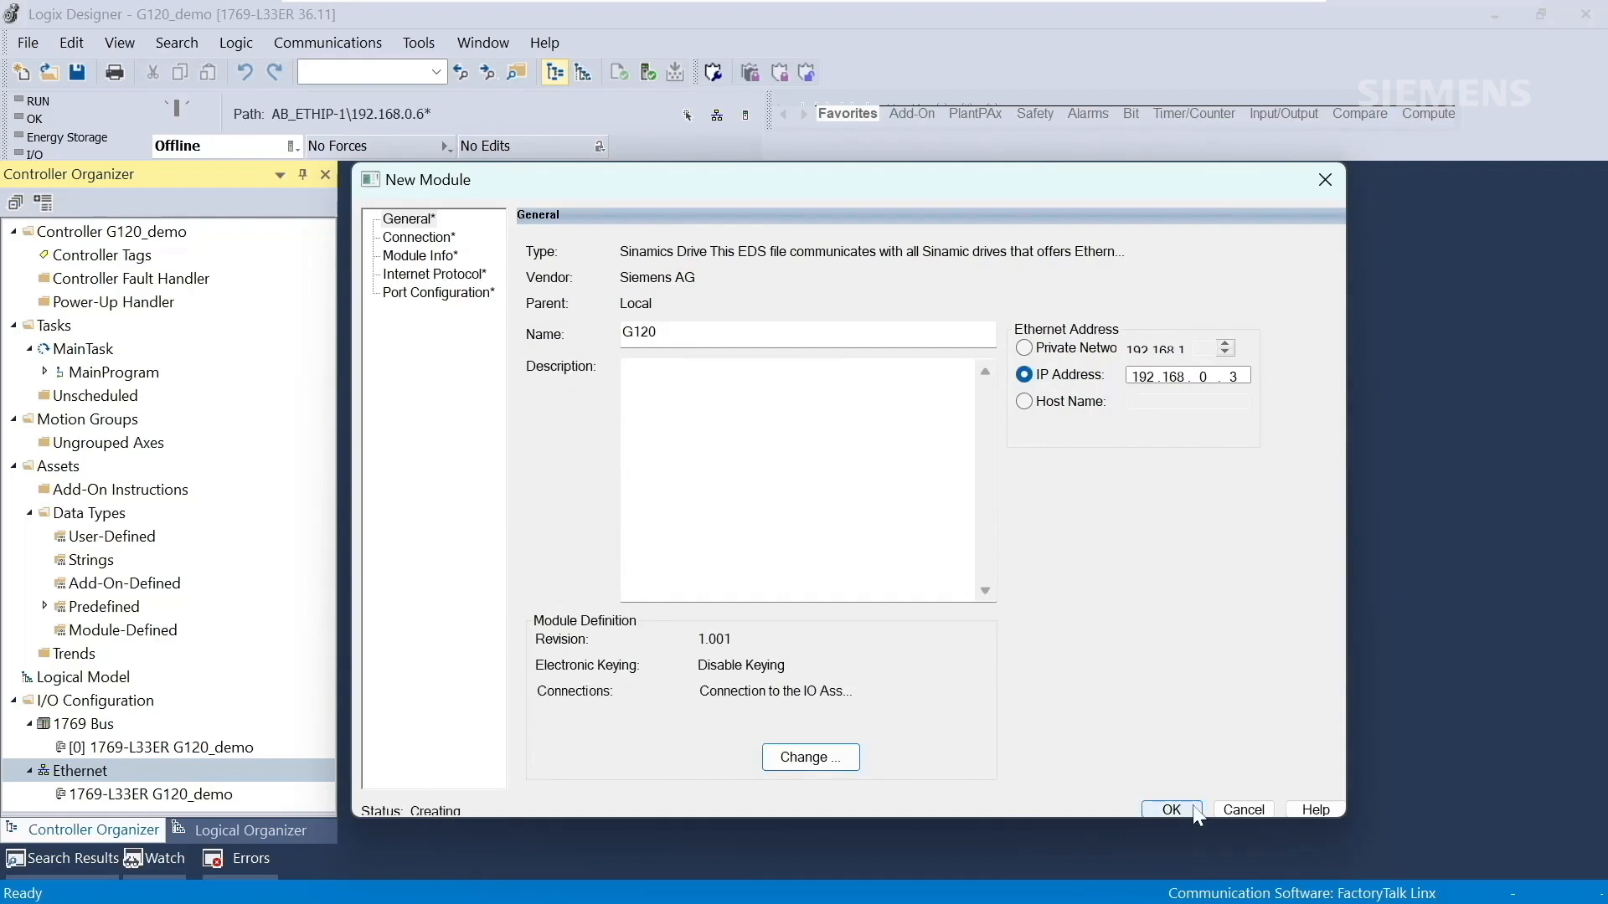
- Confirm the G120 drive module and choose Import Routine on MainProgram
click(1170, 809)
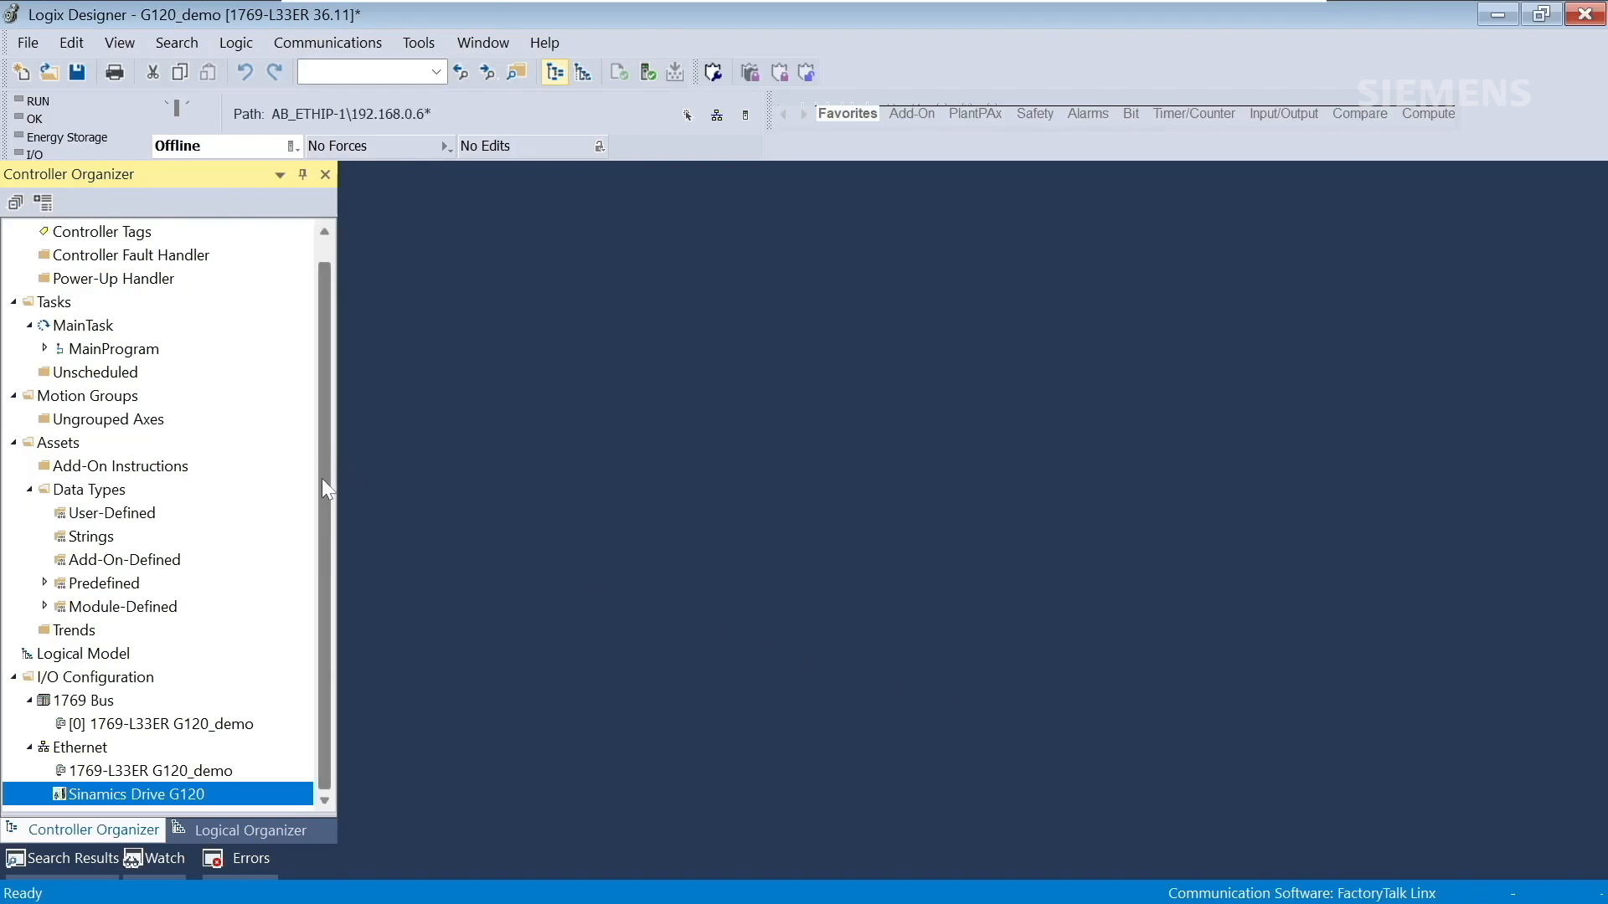
mouse_move(338, 476)
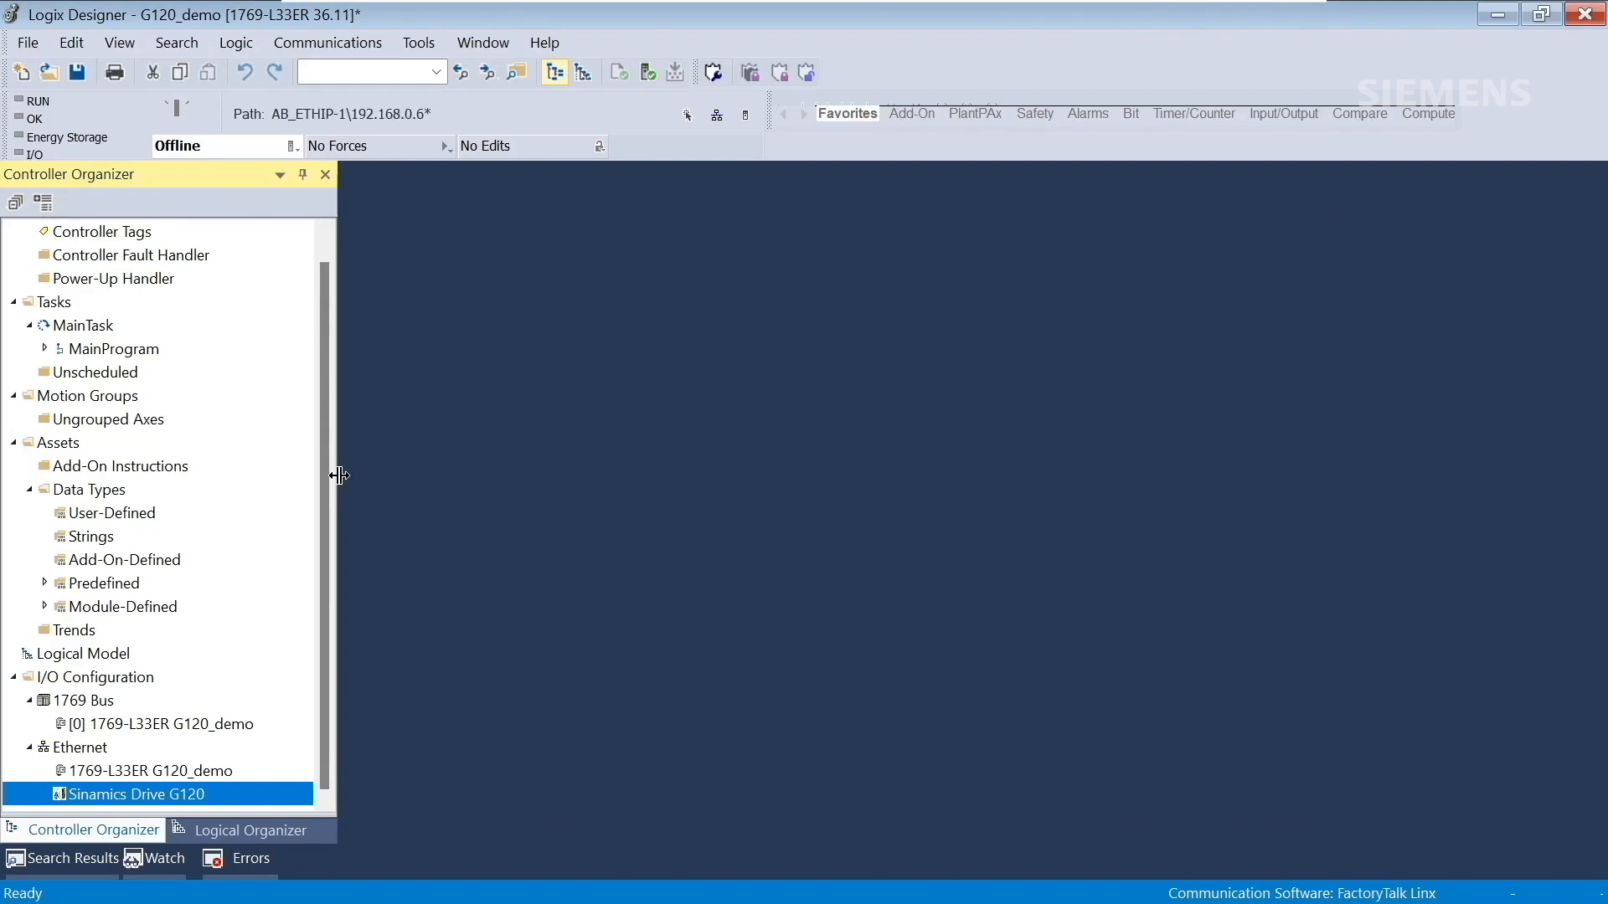
mouse_move(168, 369)
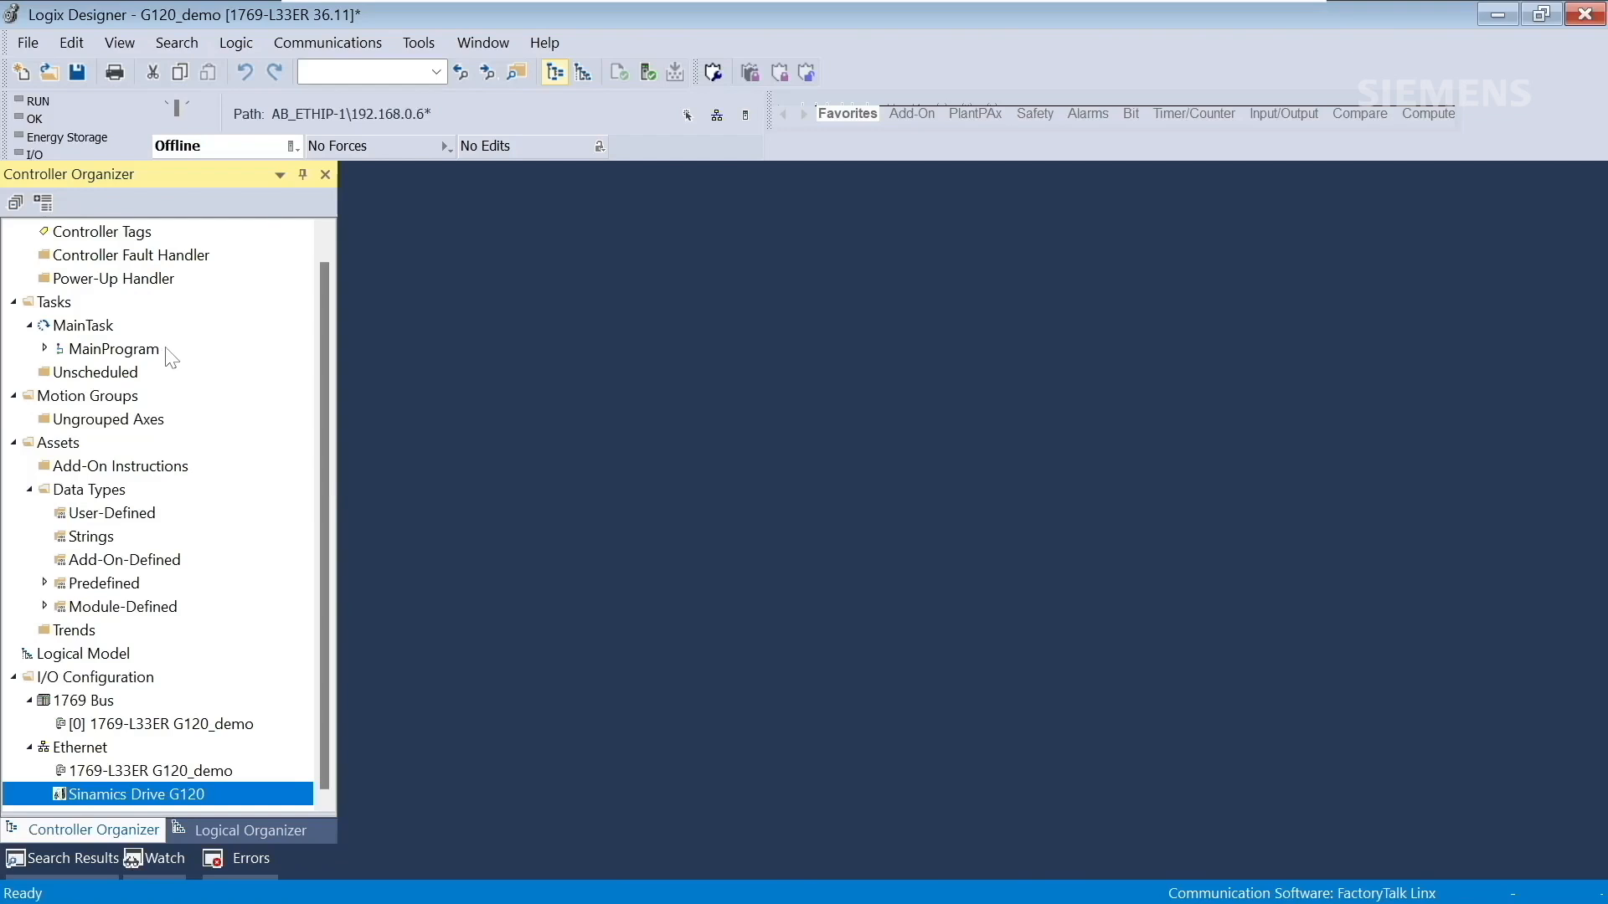
right_click(114, 348)
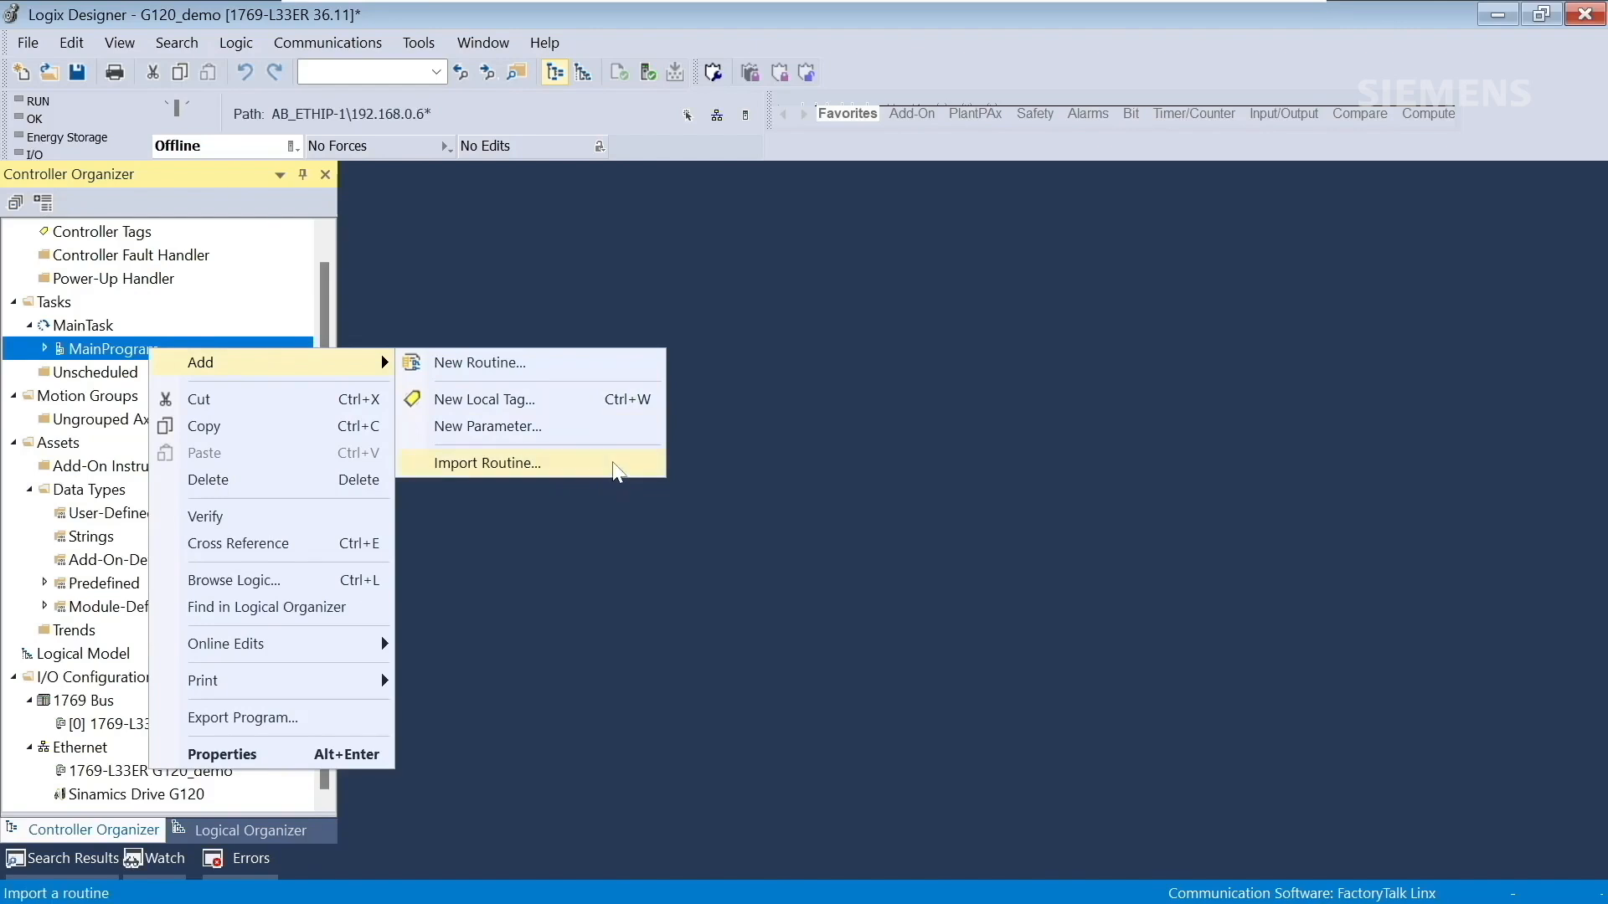
click(485, 462)
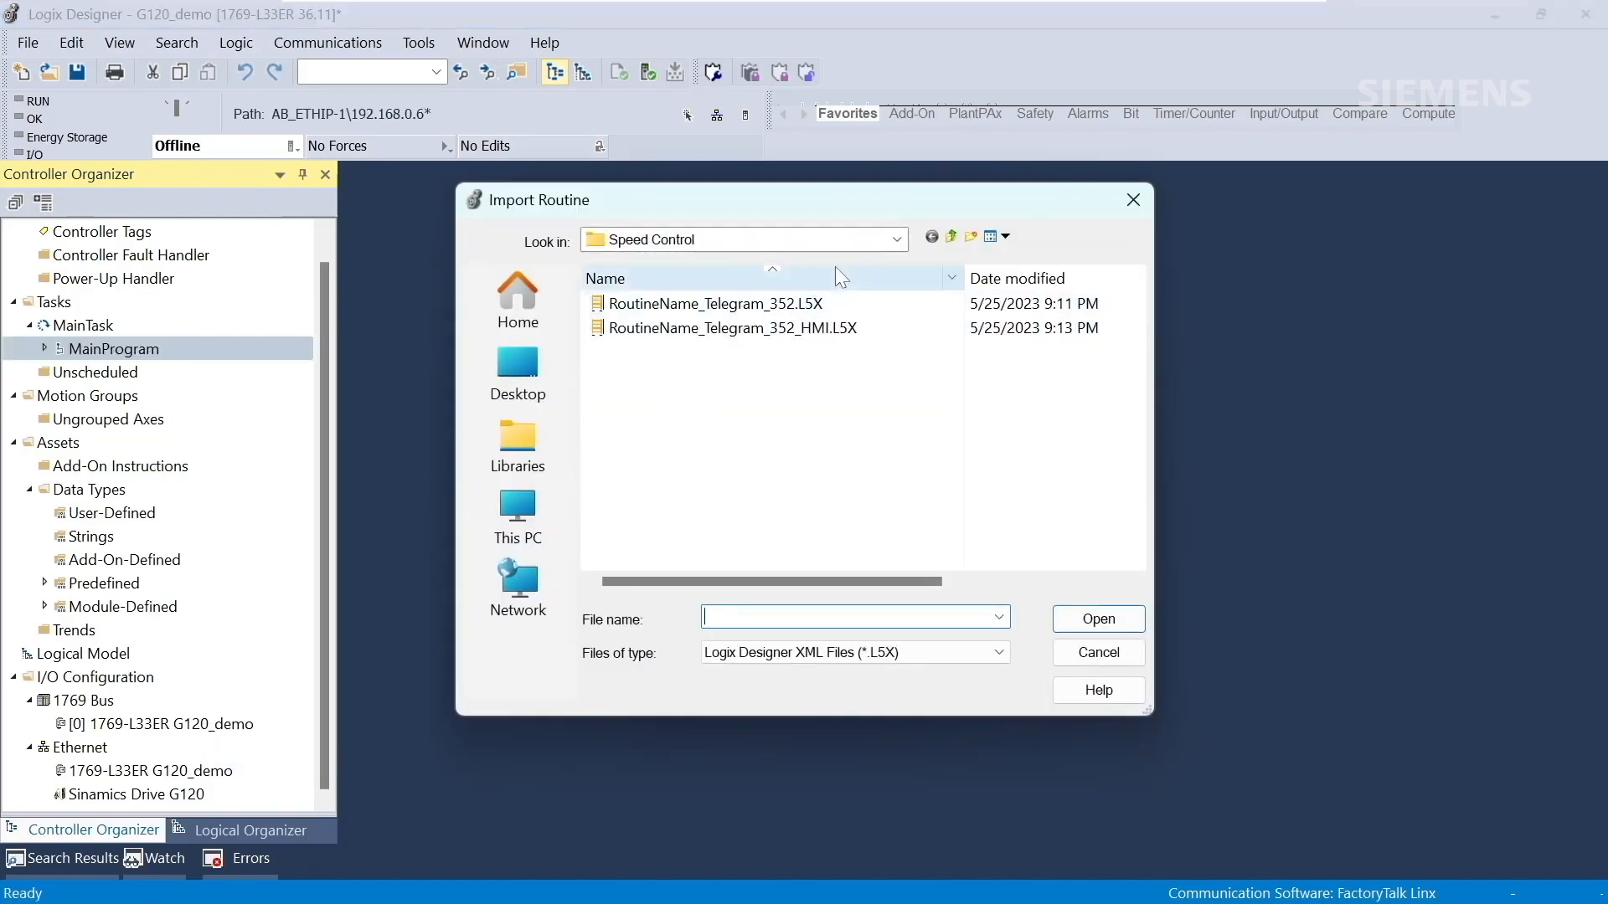
- Browse to the Speed Control folder and select RoutineName_Telegram_352.L5X
click(896, 238)
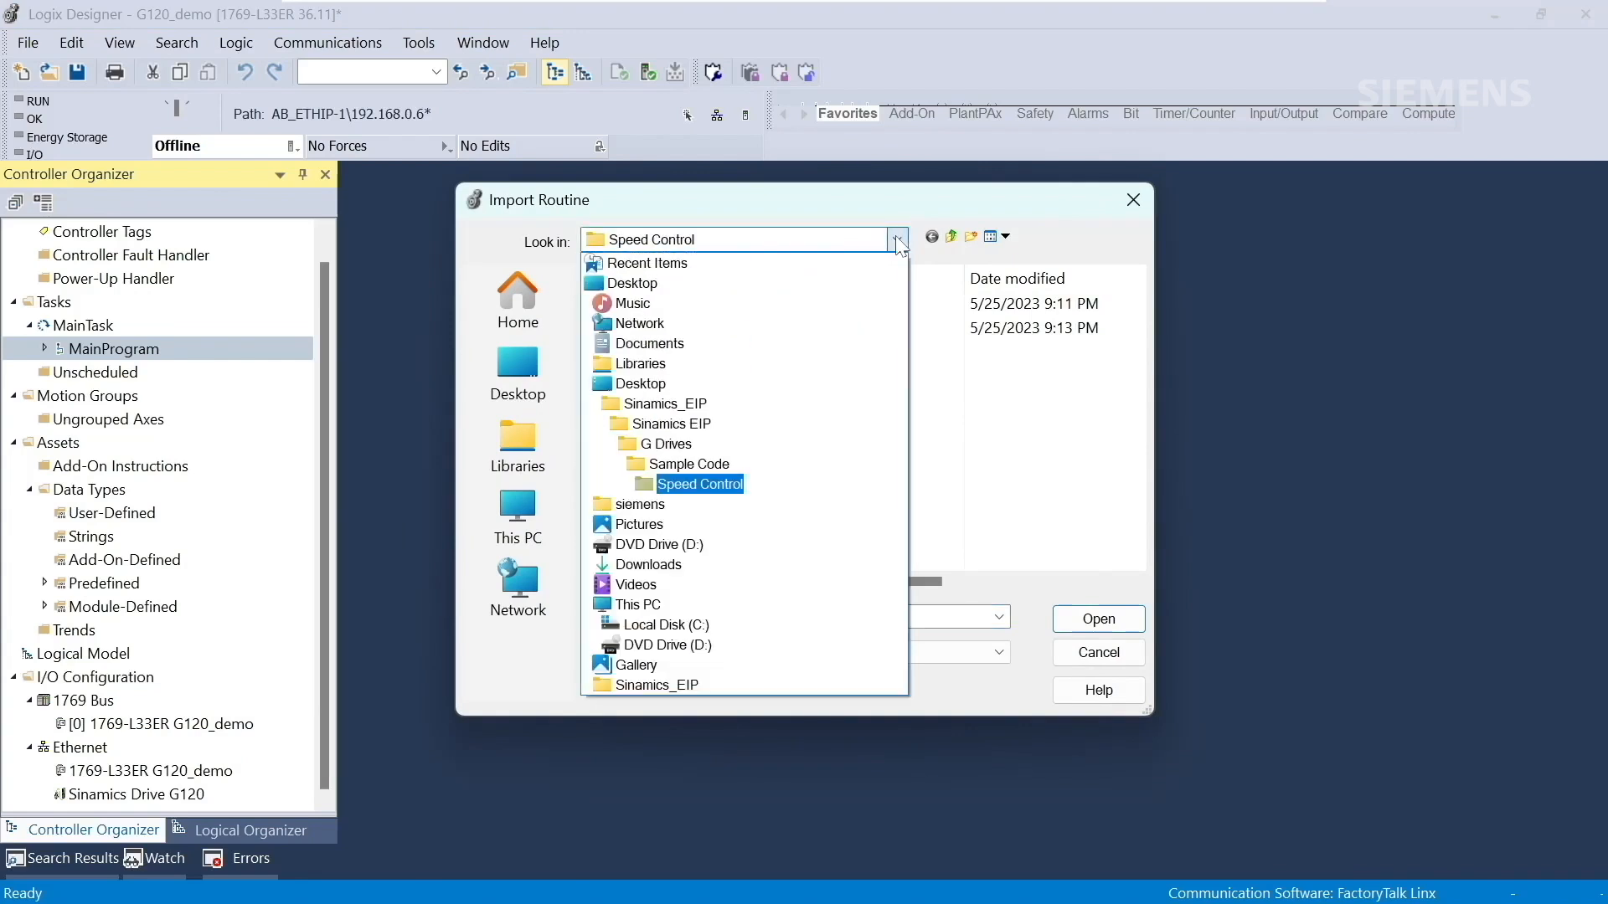
click(689, 464)
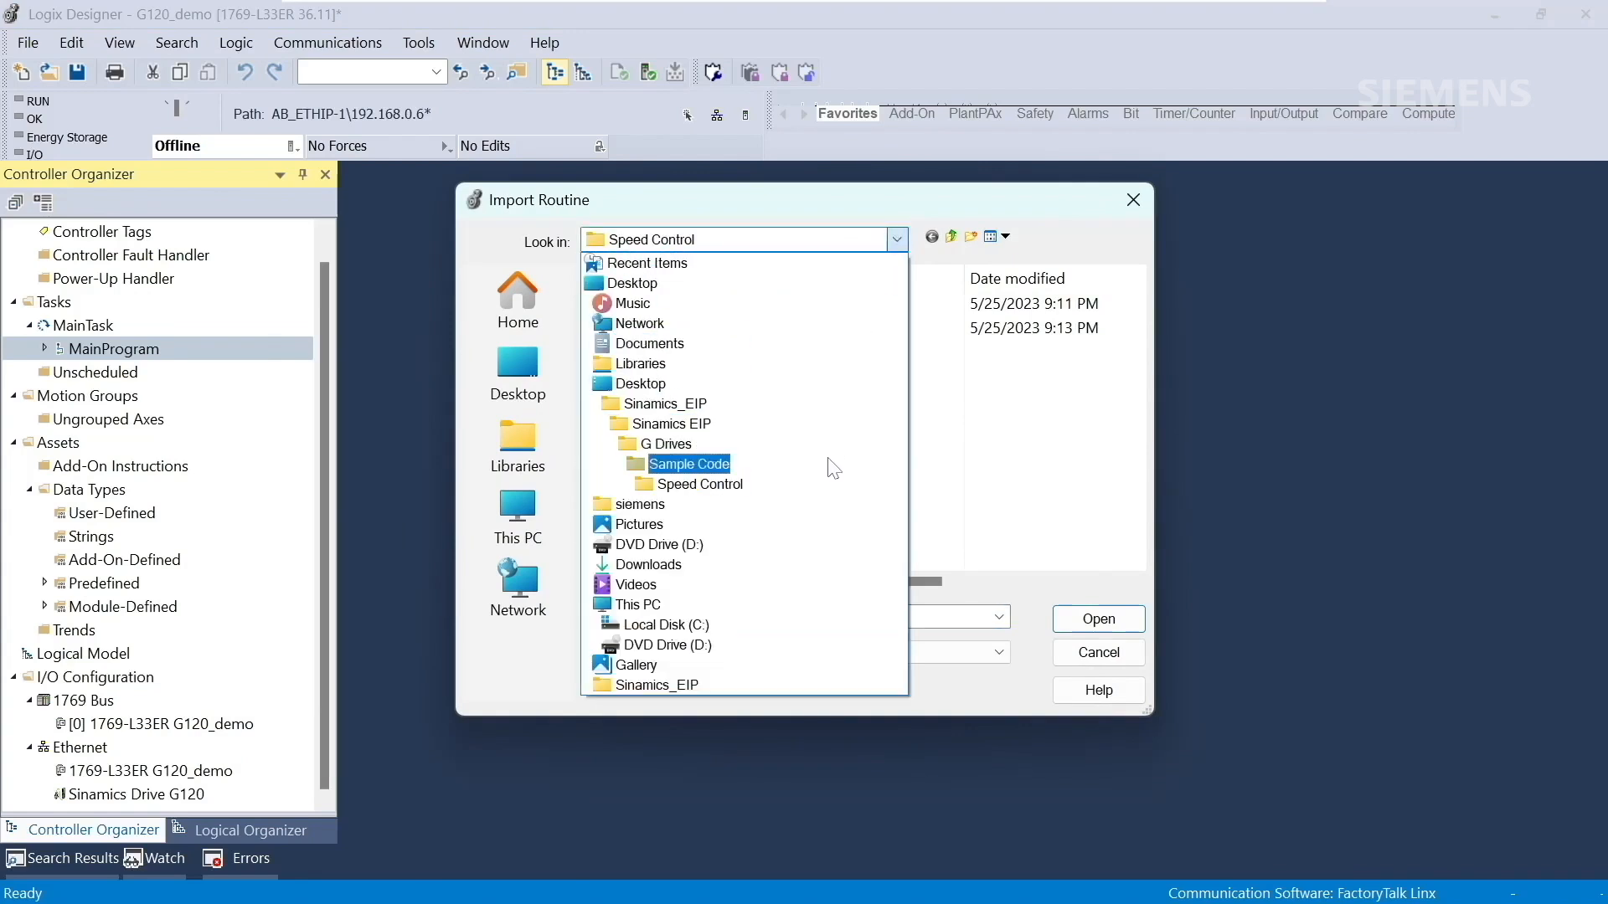
click(700, 484)
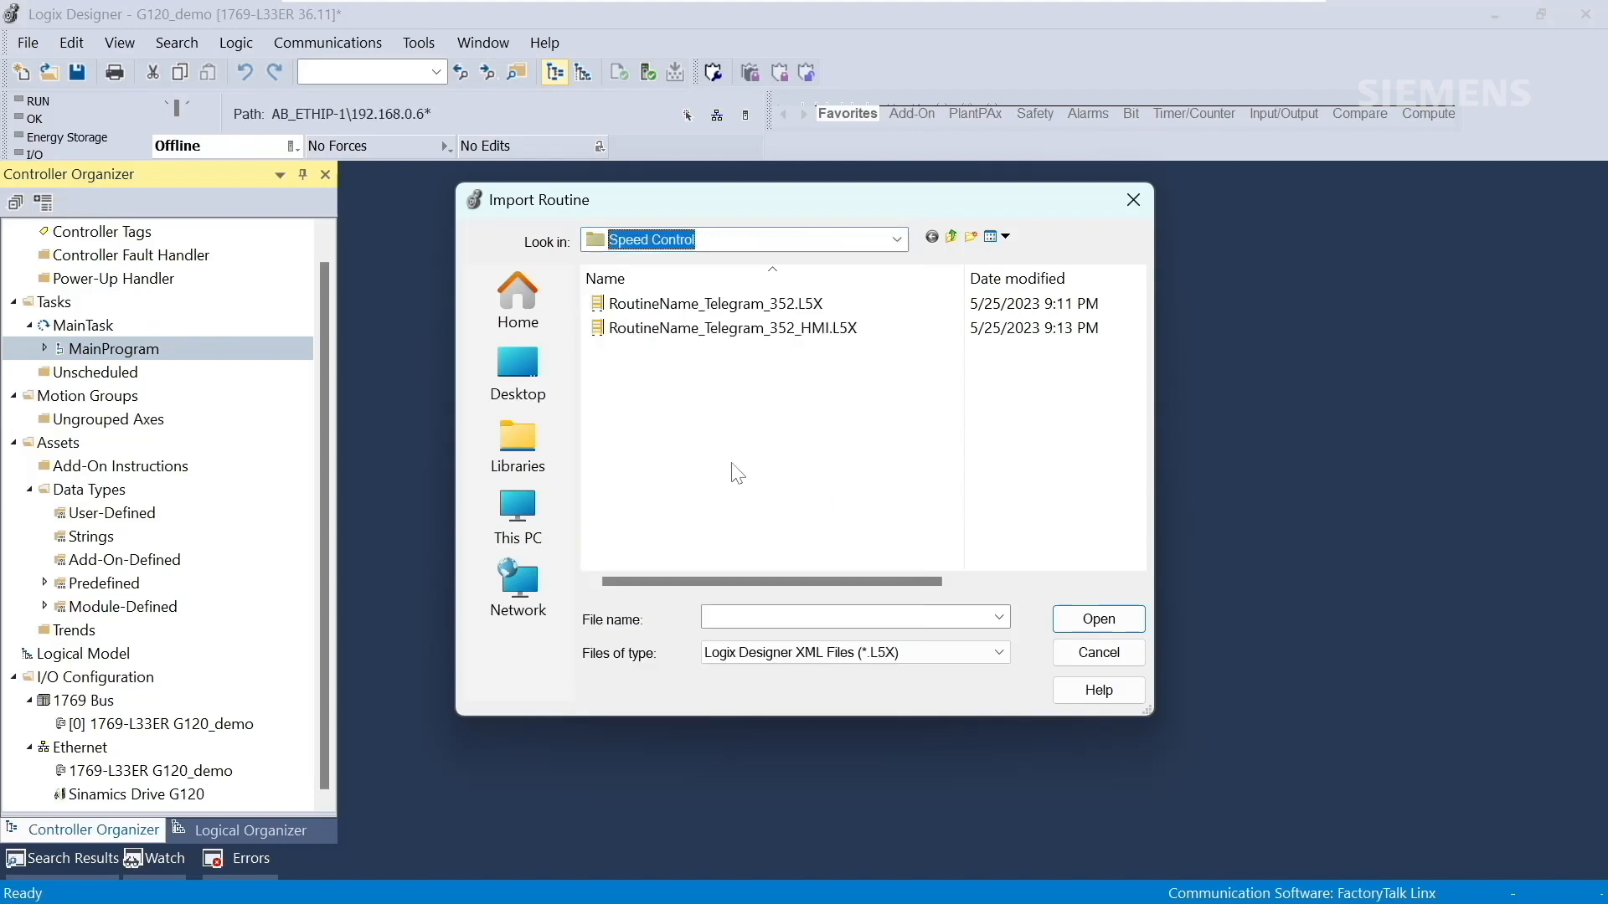
click(712, 303)
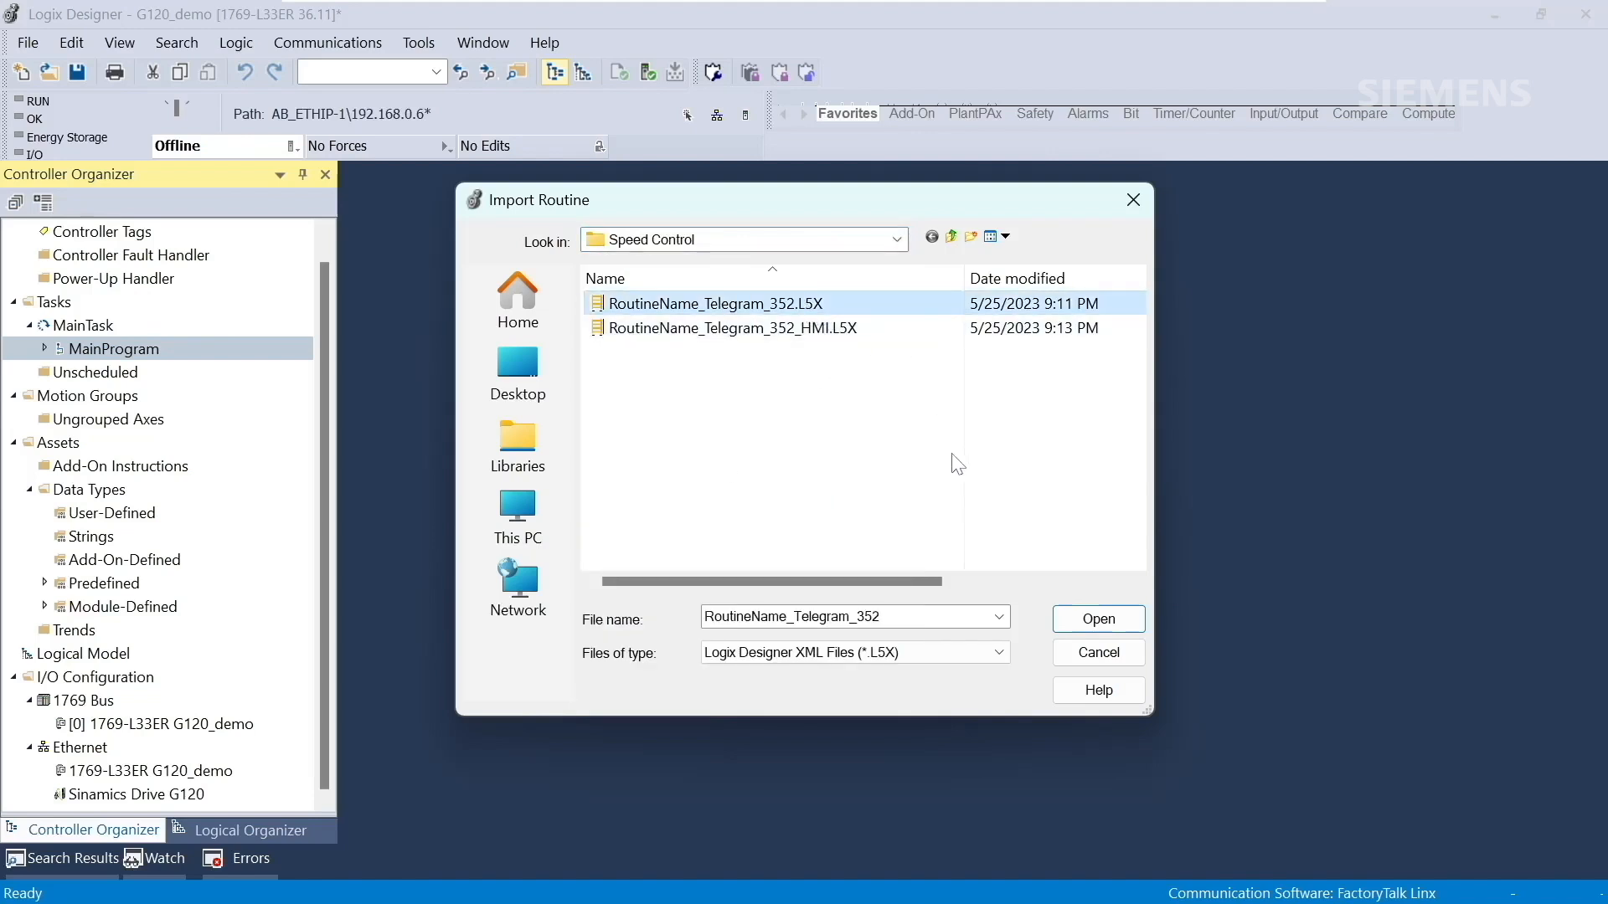
mouse_move(973, 470)
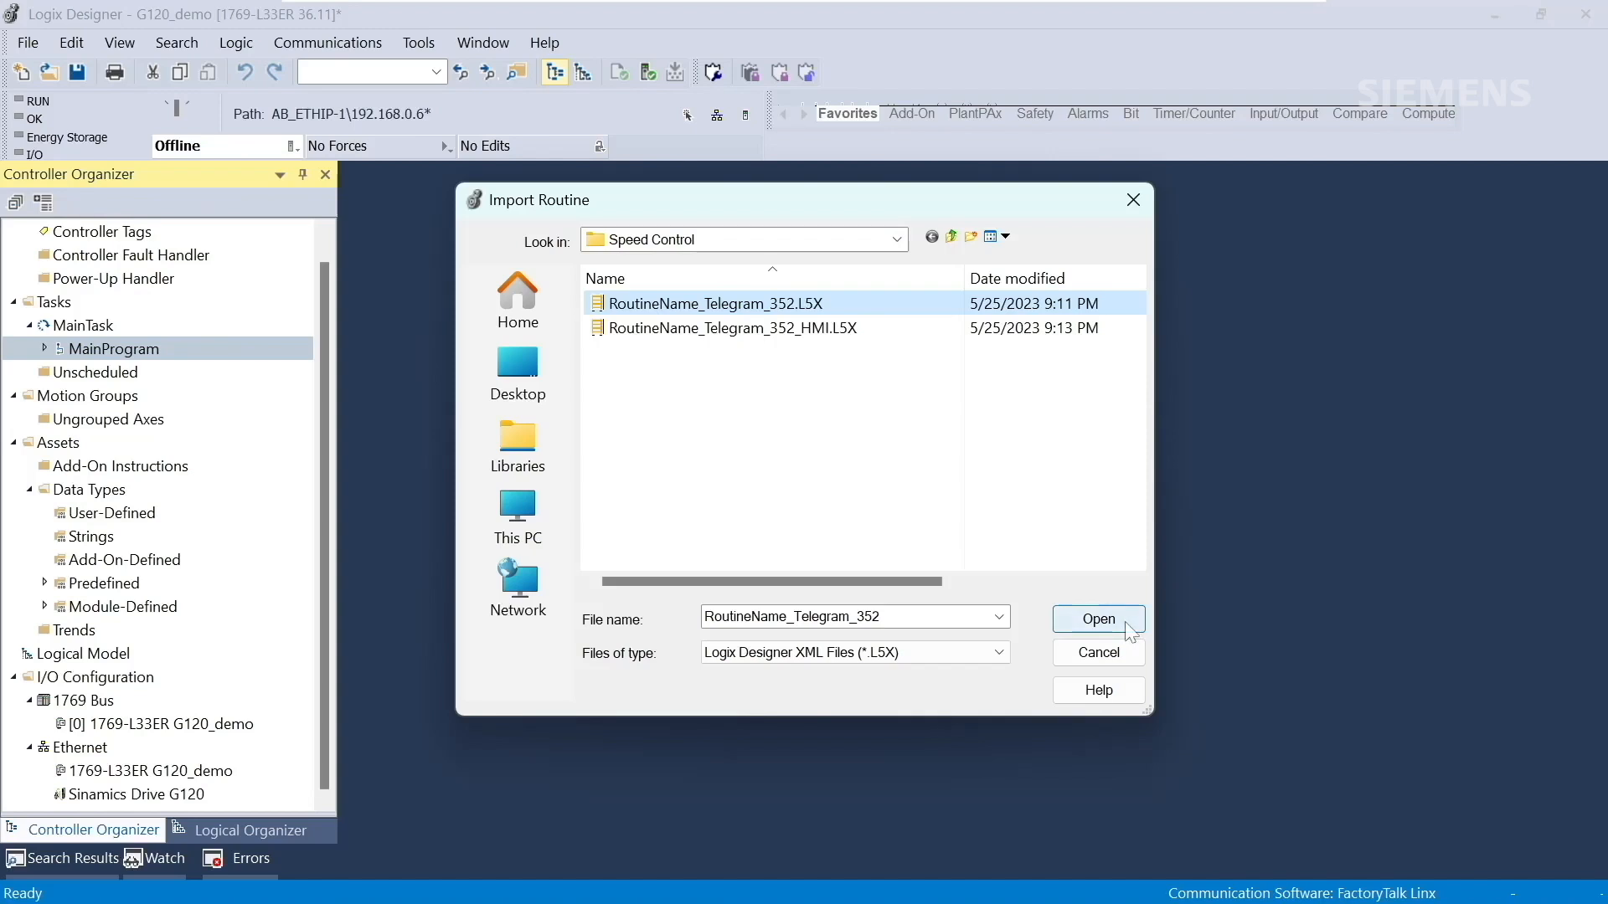
mouse_move(1128, 634)
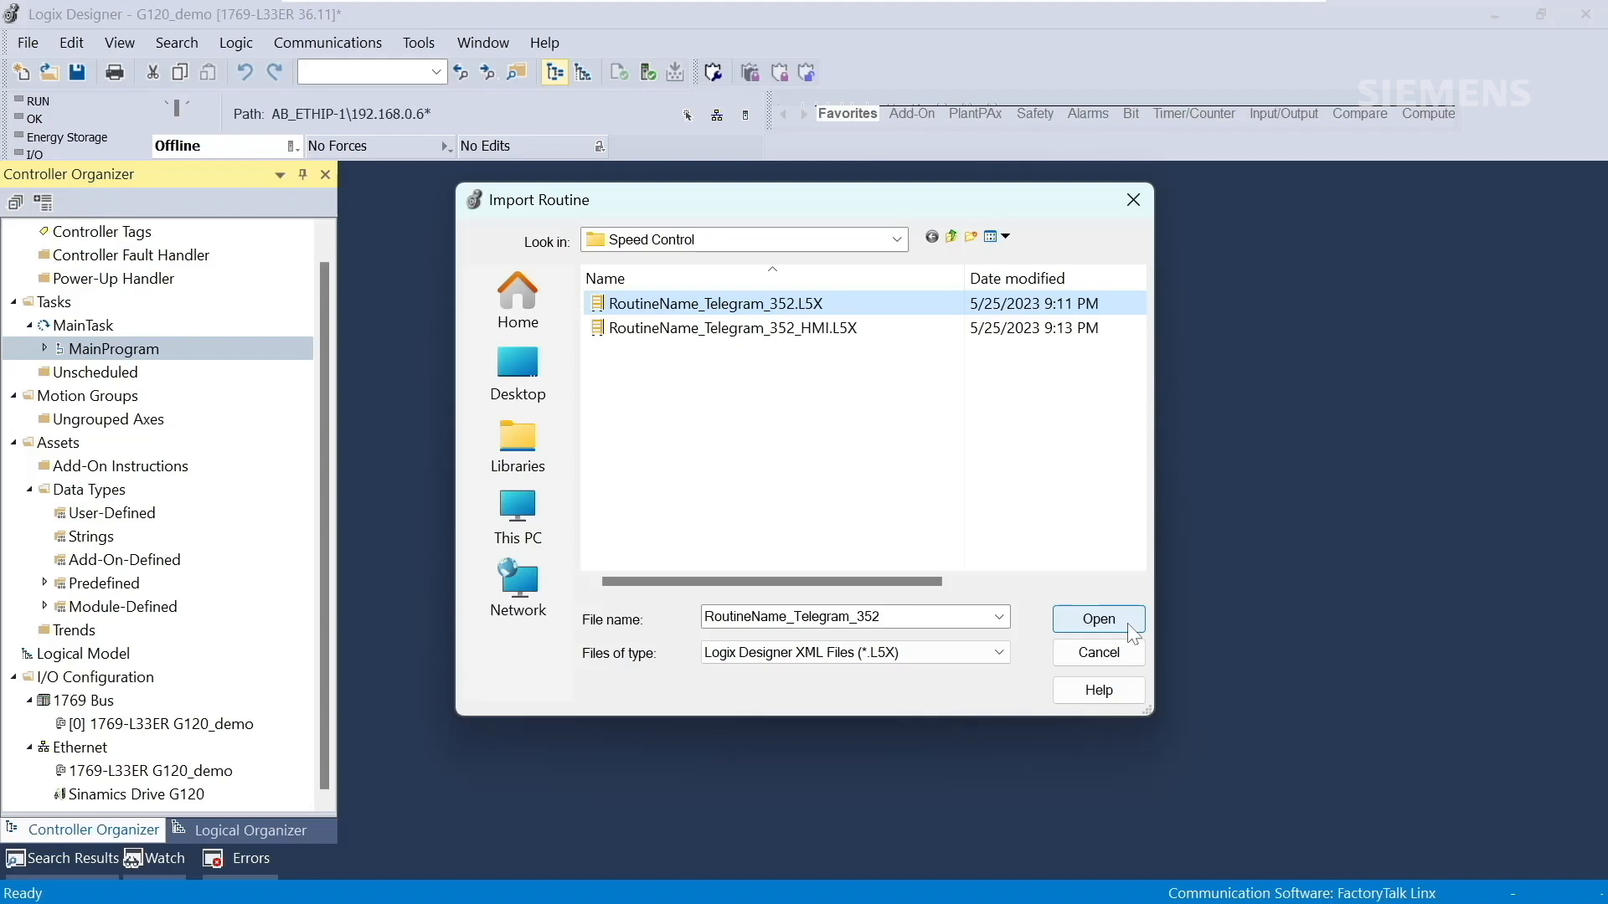
- Open RoutineName_Telegram_352.L5X and enter G120_routine as the Final Name
click(1096, 618)
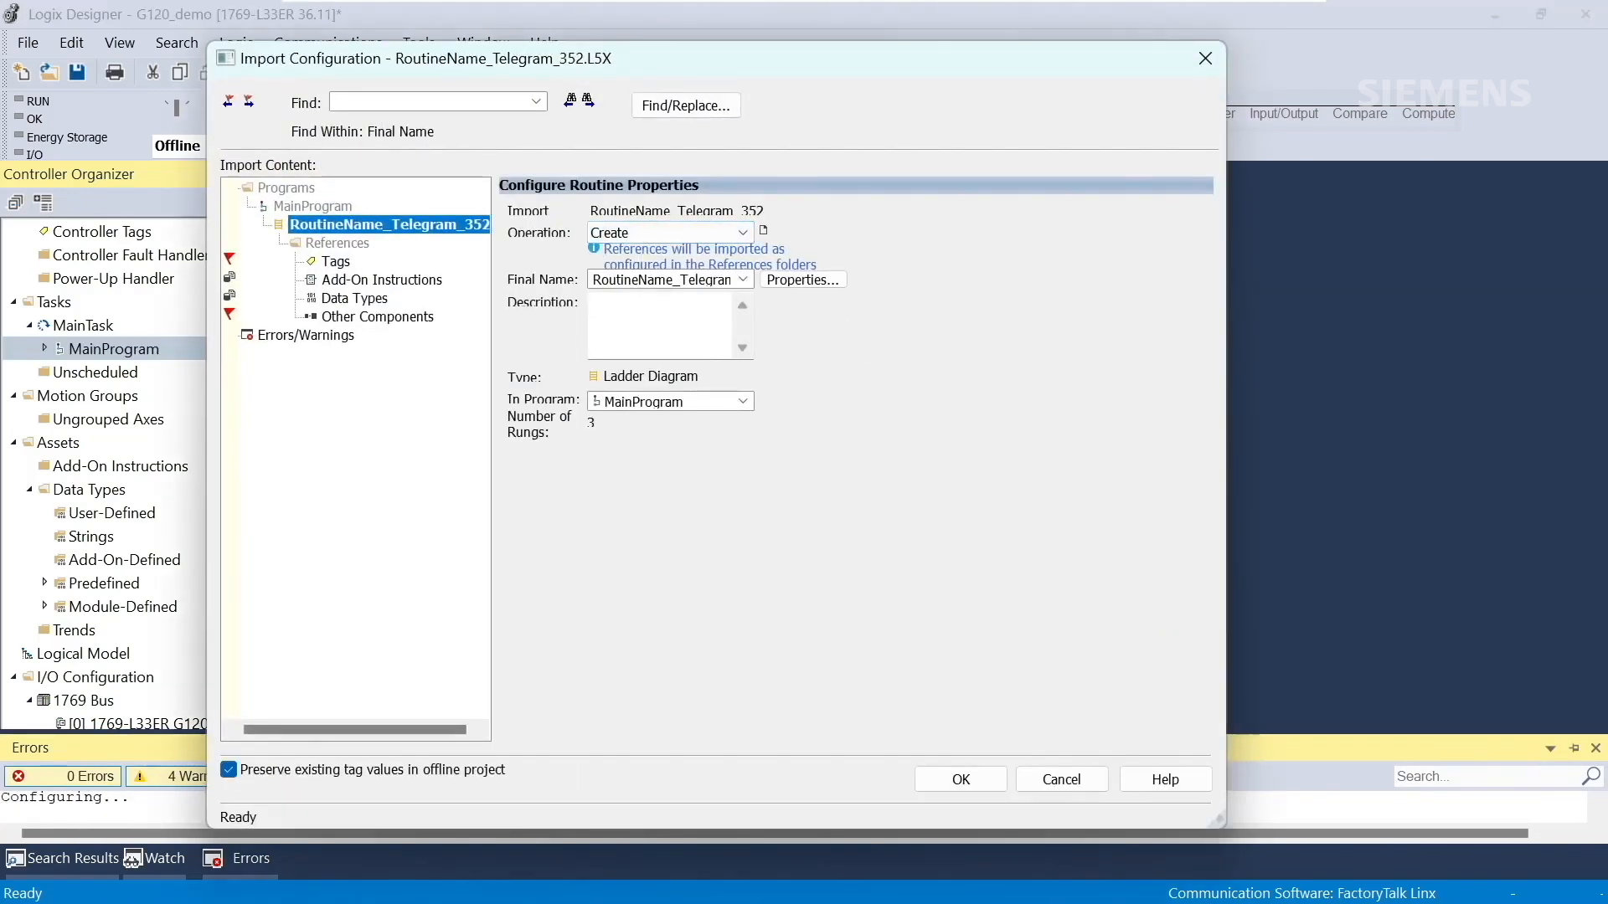
text(G120)
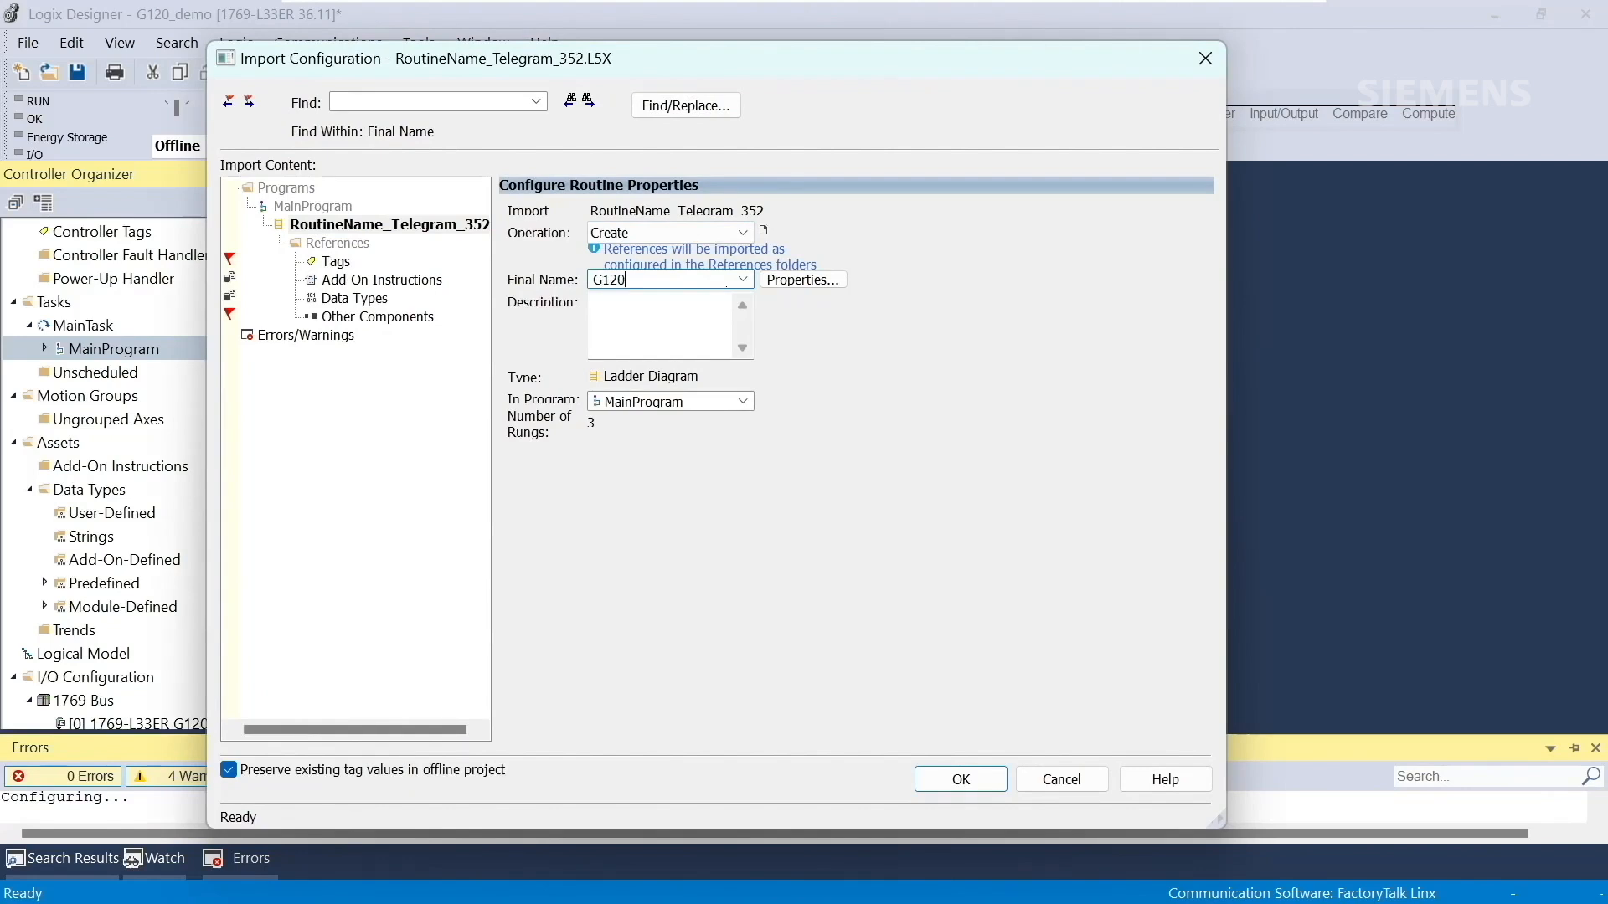
text(_routine)
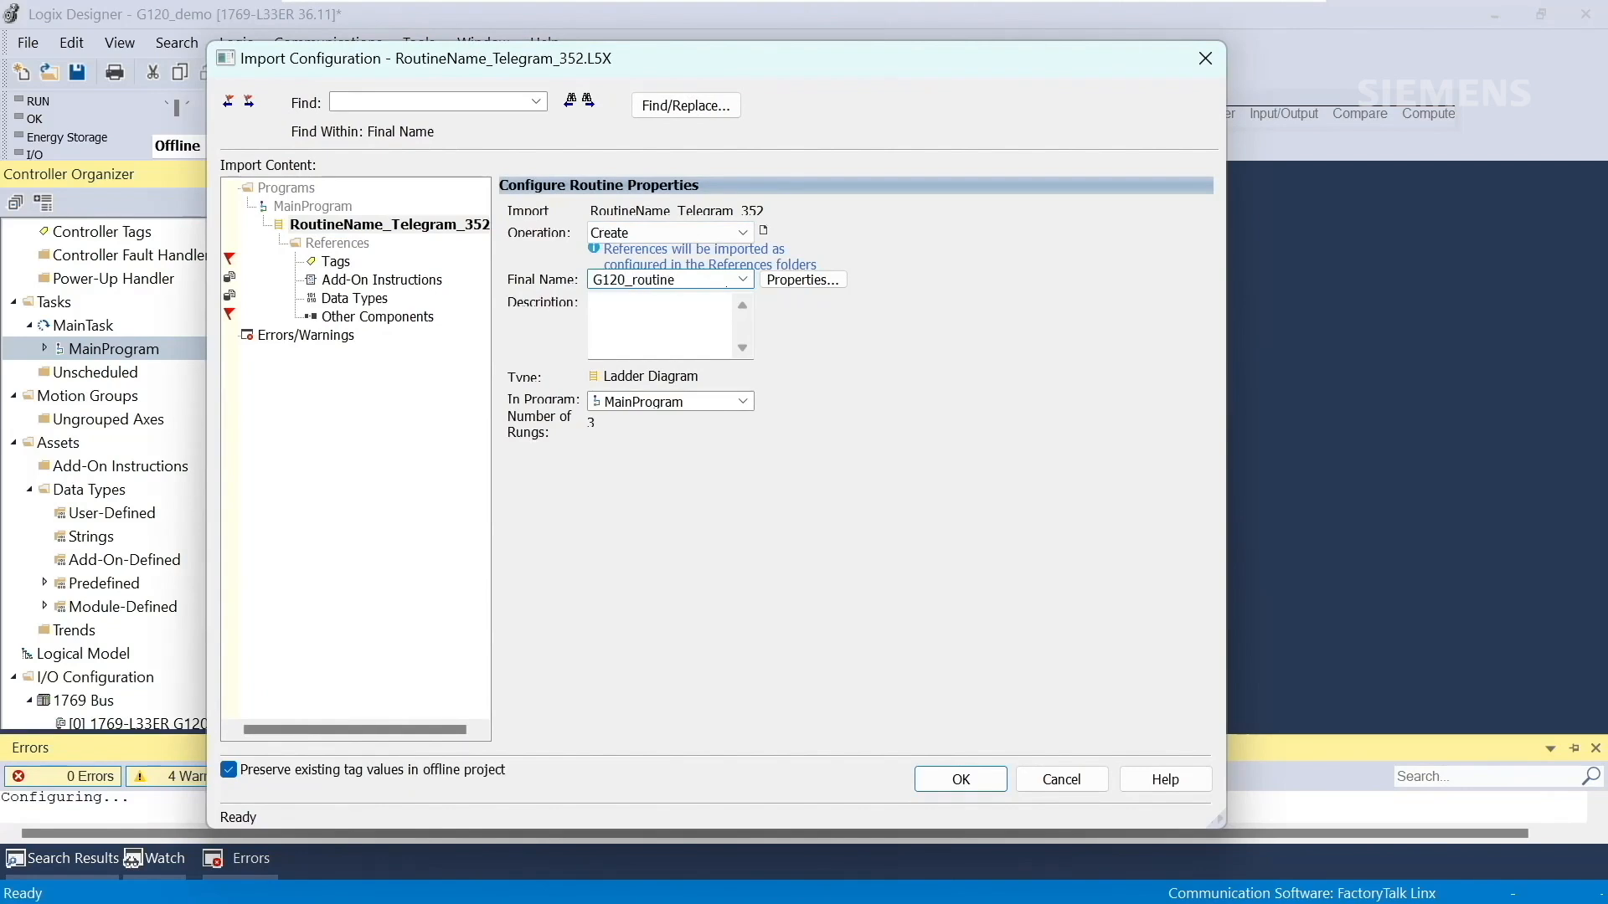
click(664, 279)
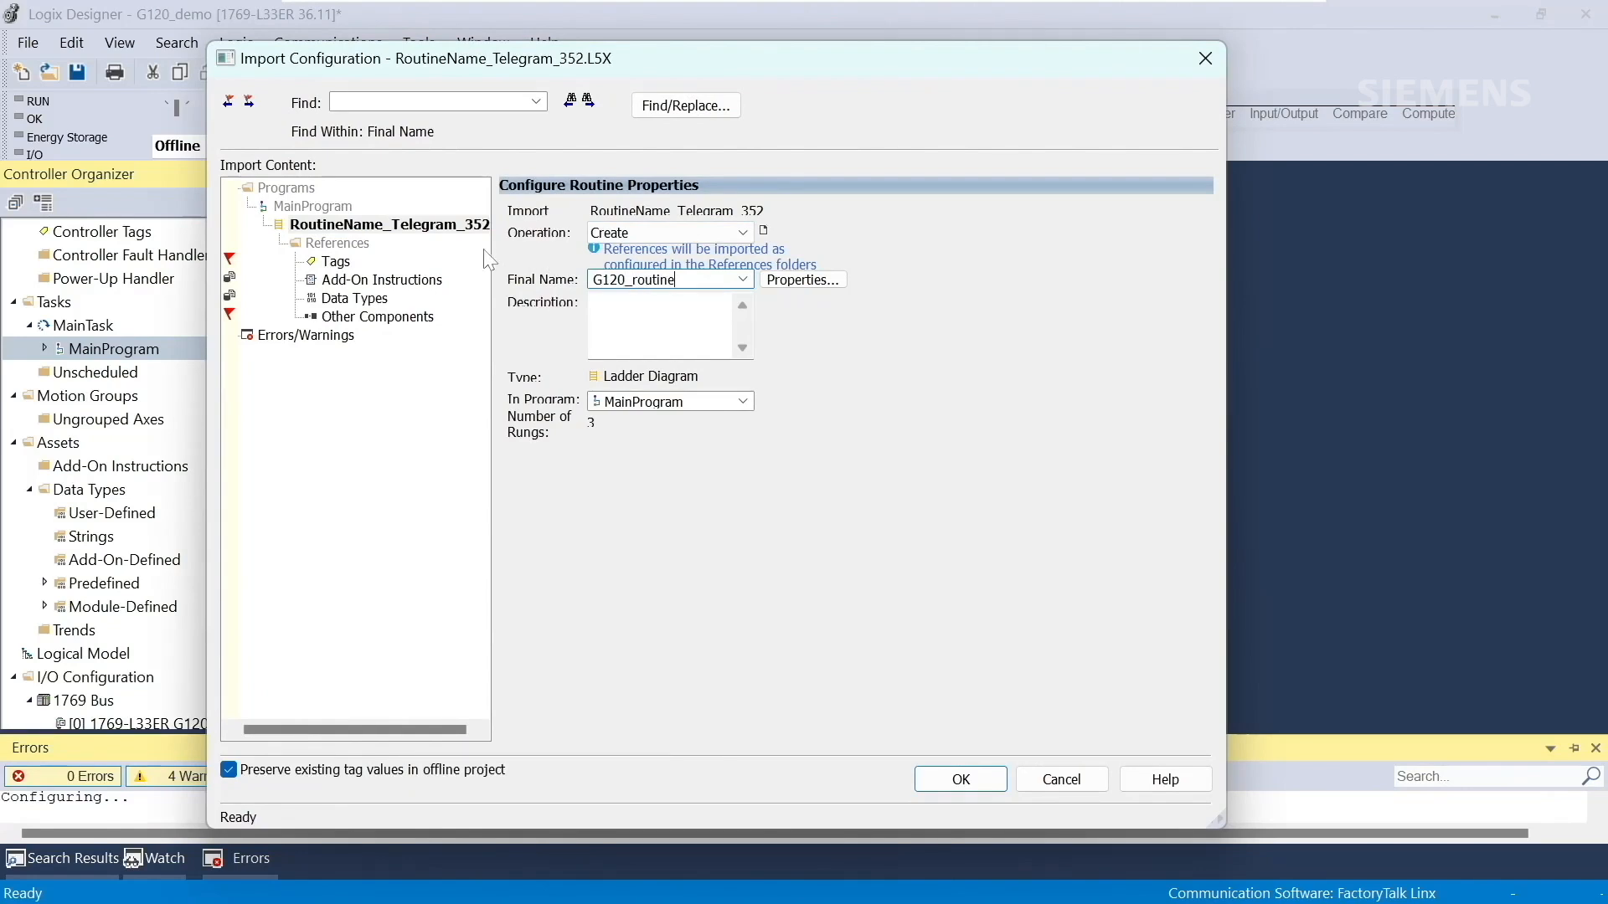
mouse_move(353, 269)
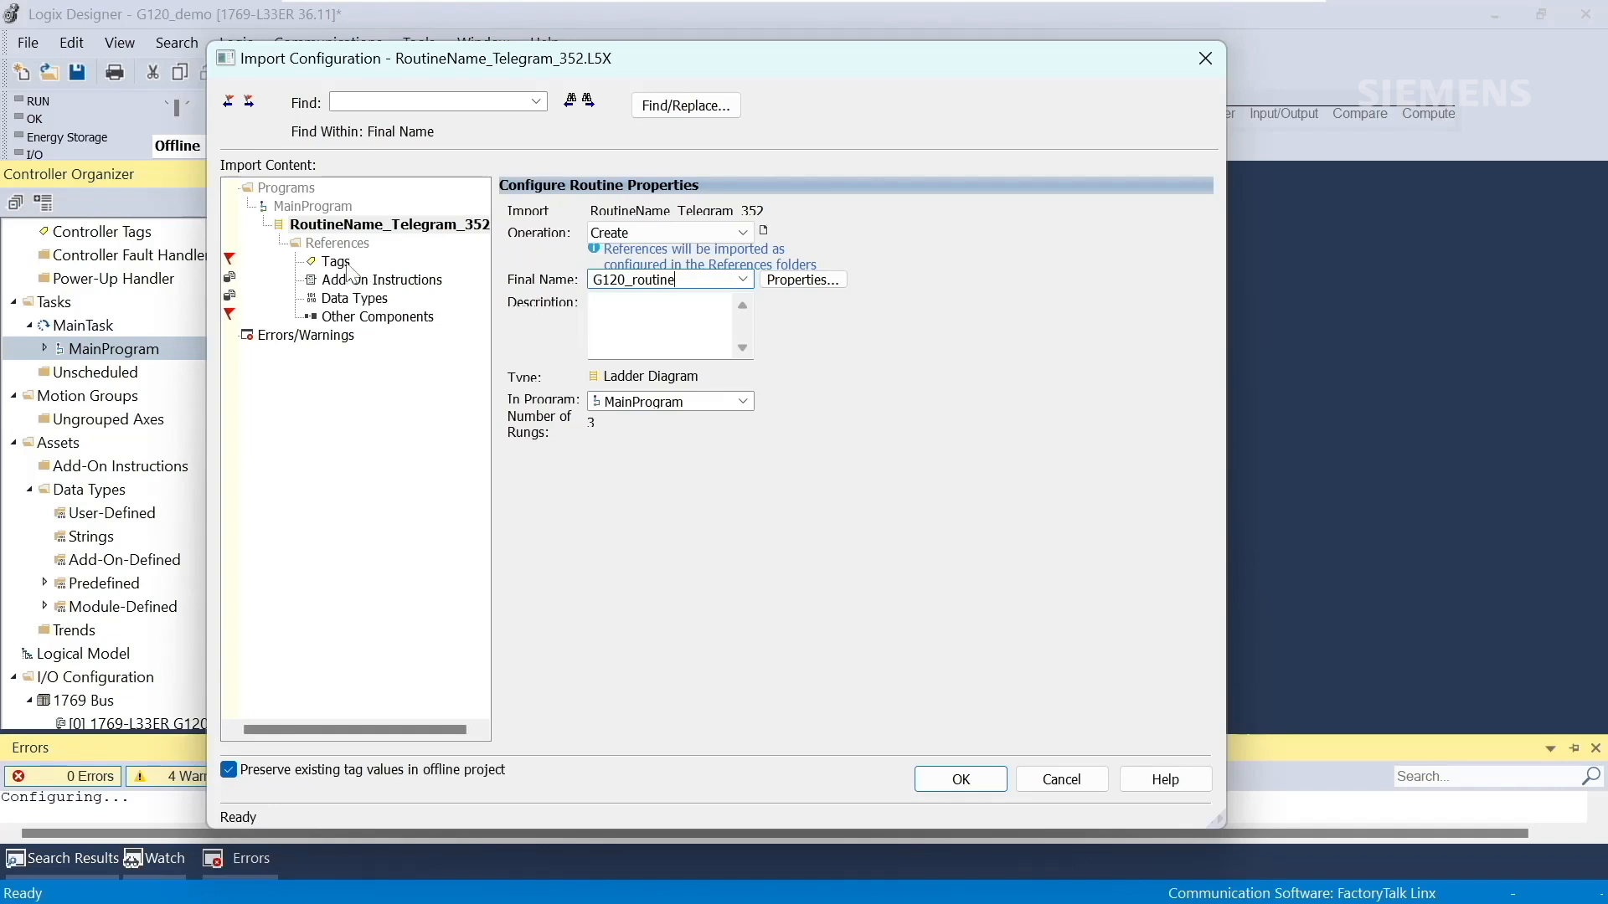
- Under References > Tags, rename the AOI tag and map Ethernet:I/O to G120:I and G120:O
click(337, 261)
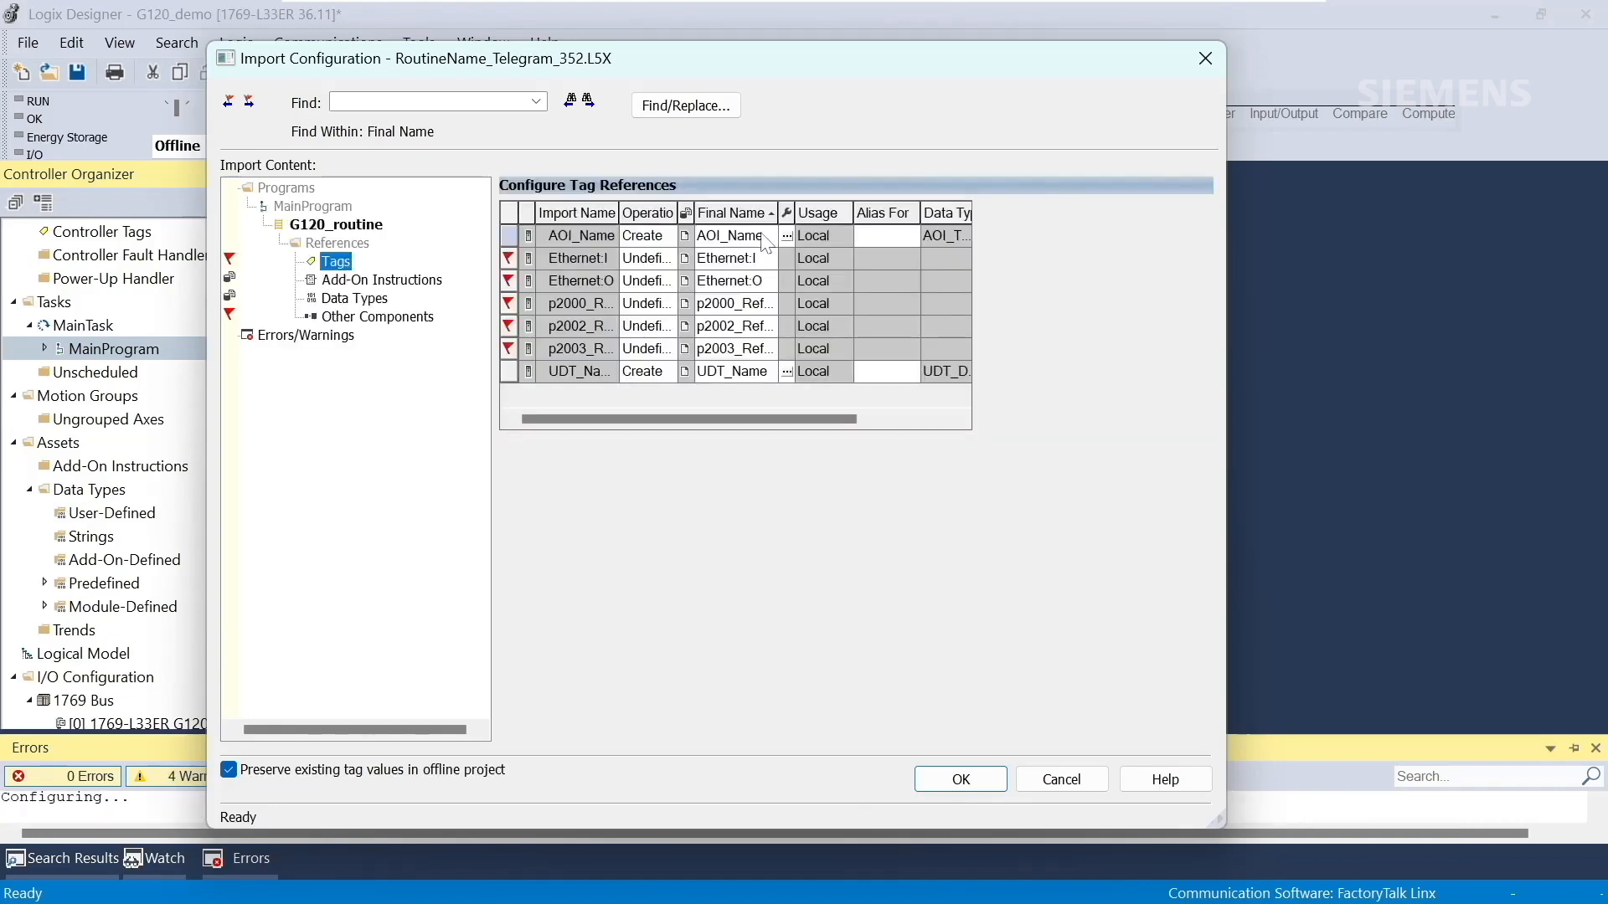
click(730, 234)
text(G120)
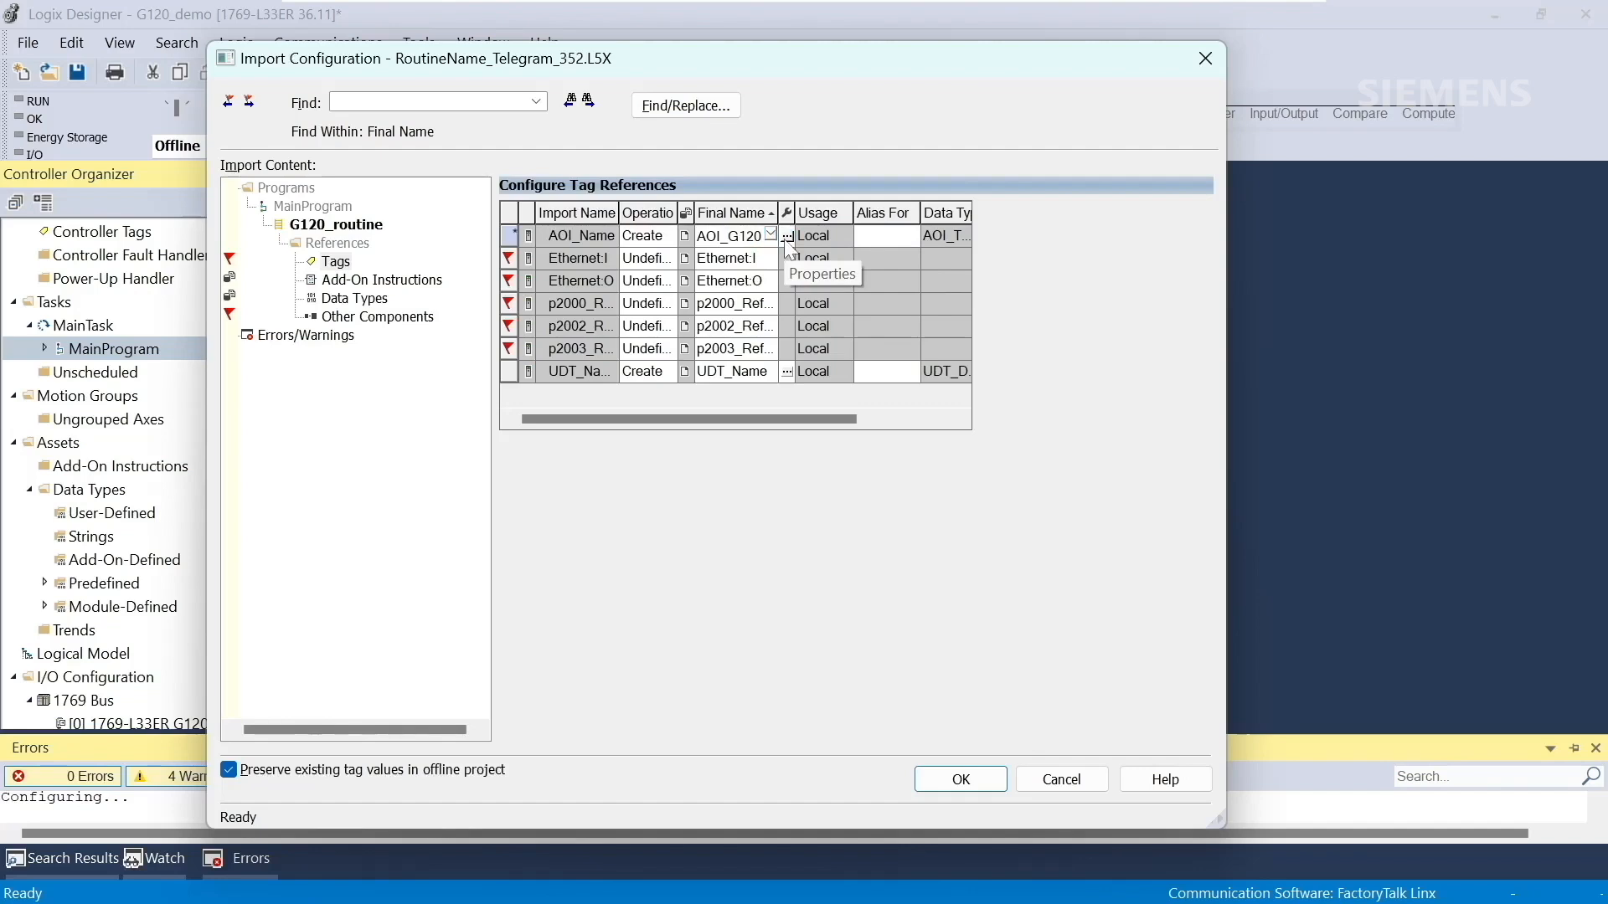
mouse_move(767, 269)
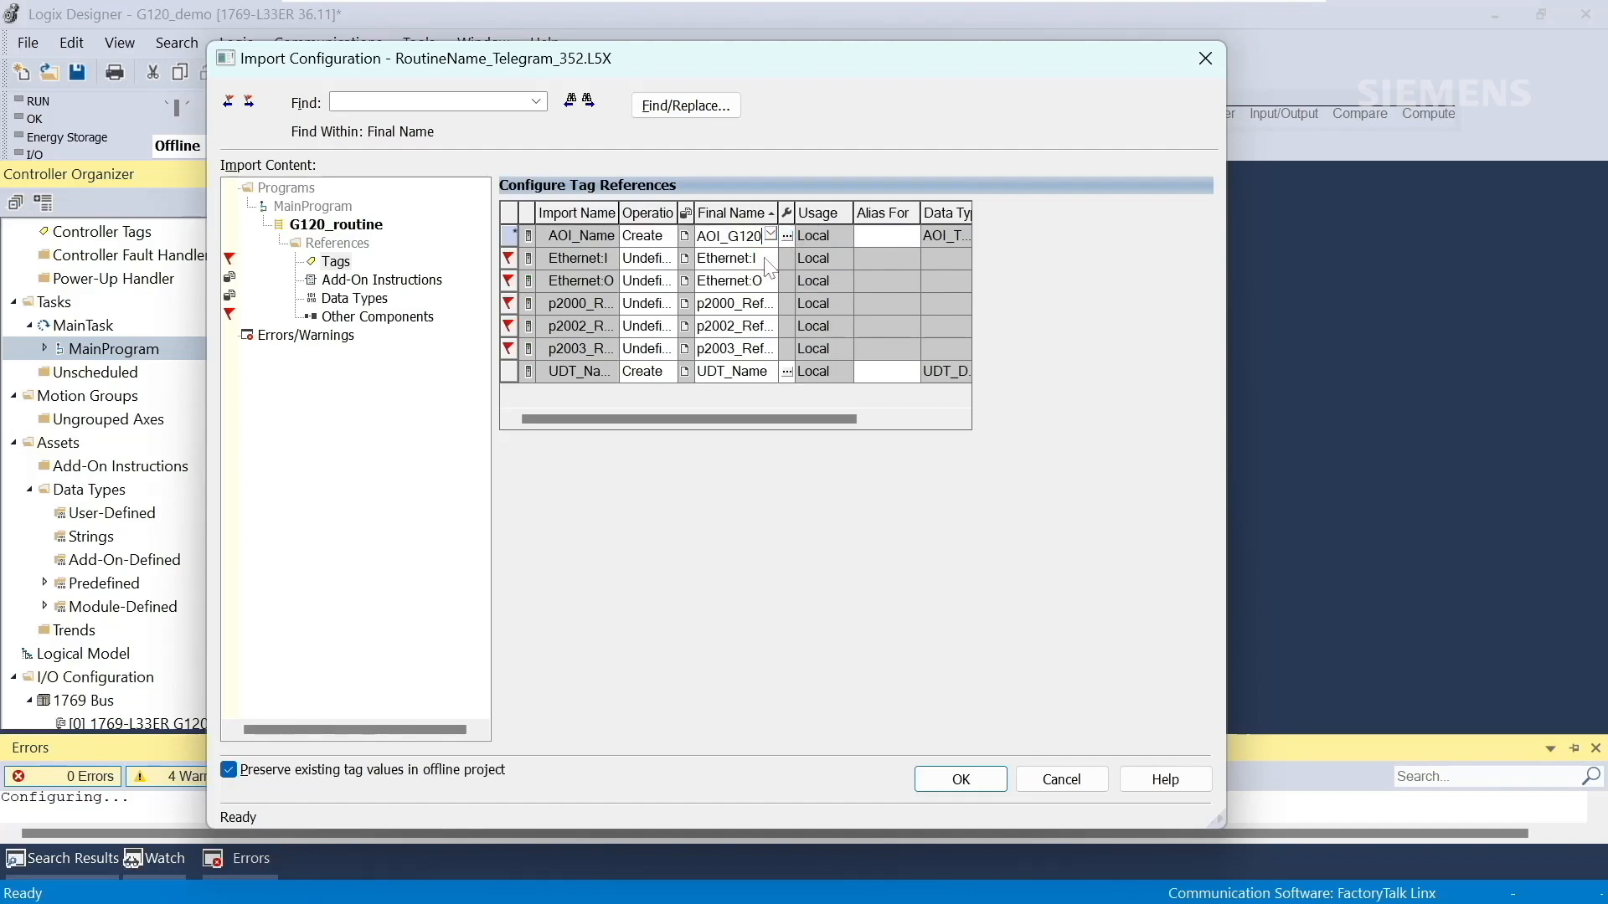
click(731, 259)
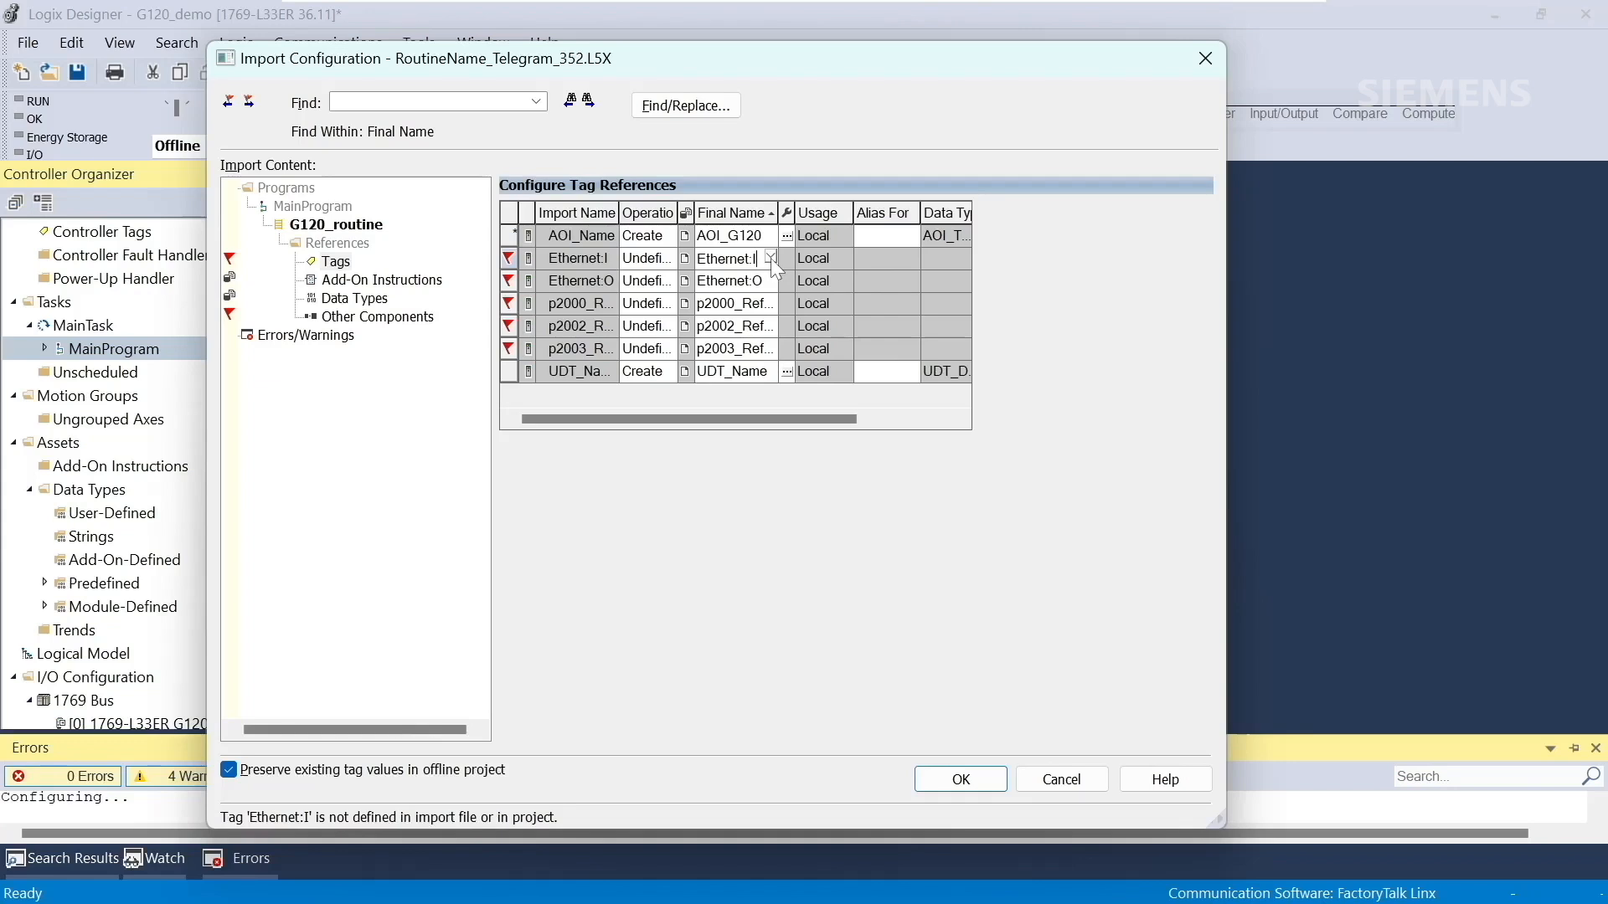
click(772, 258)
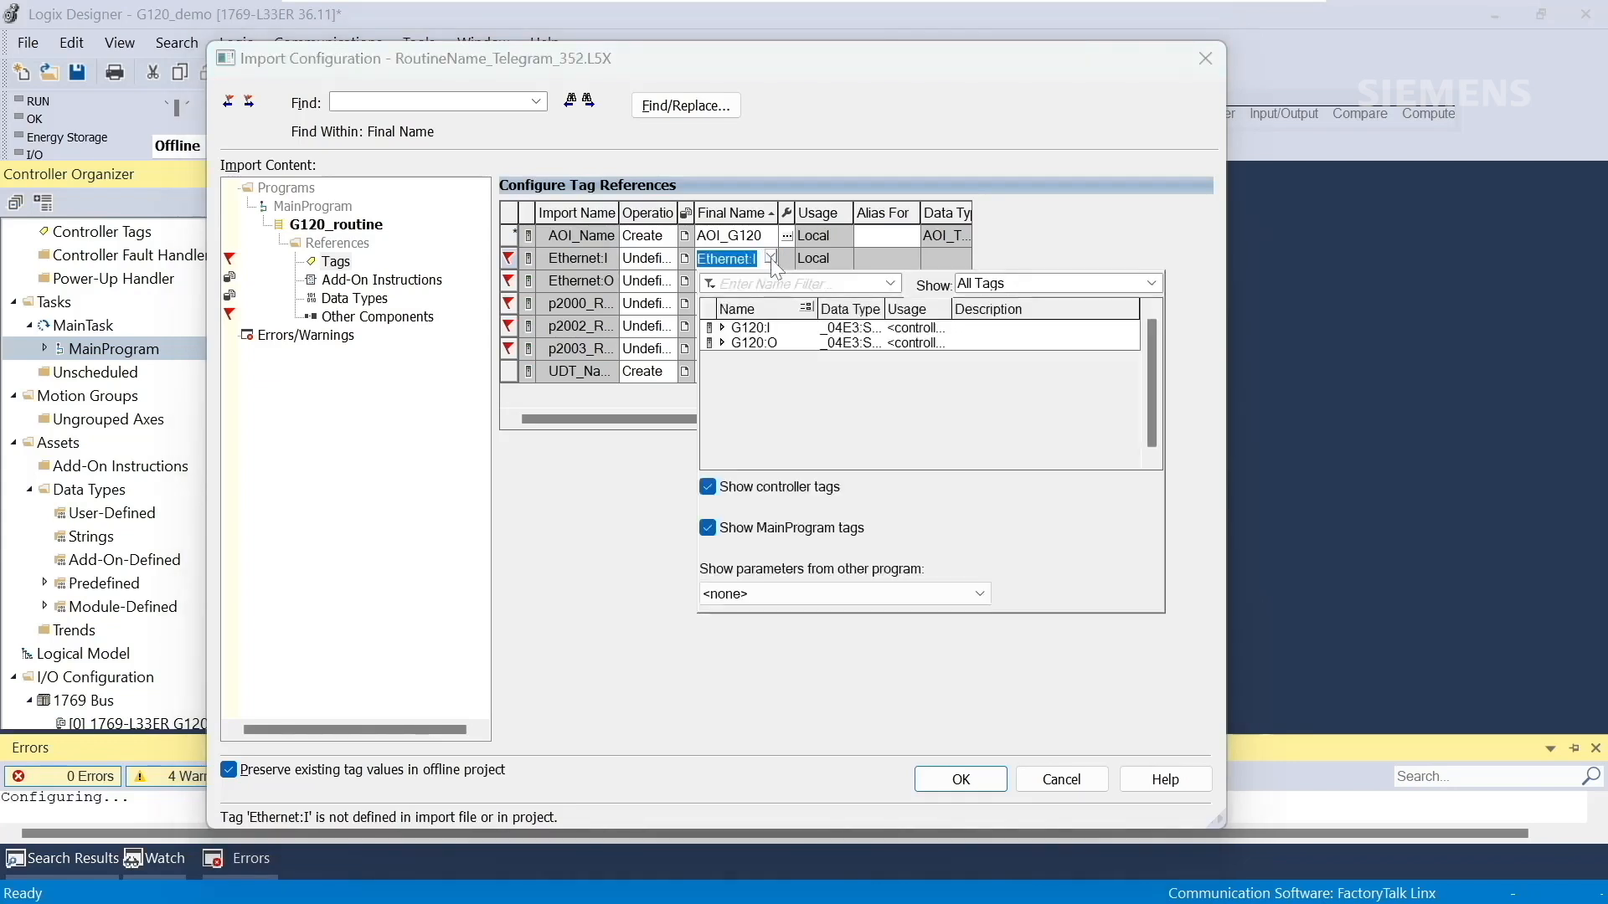
click(749, 329)
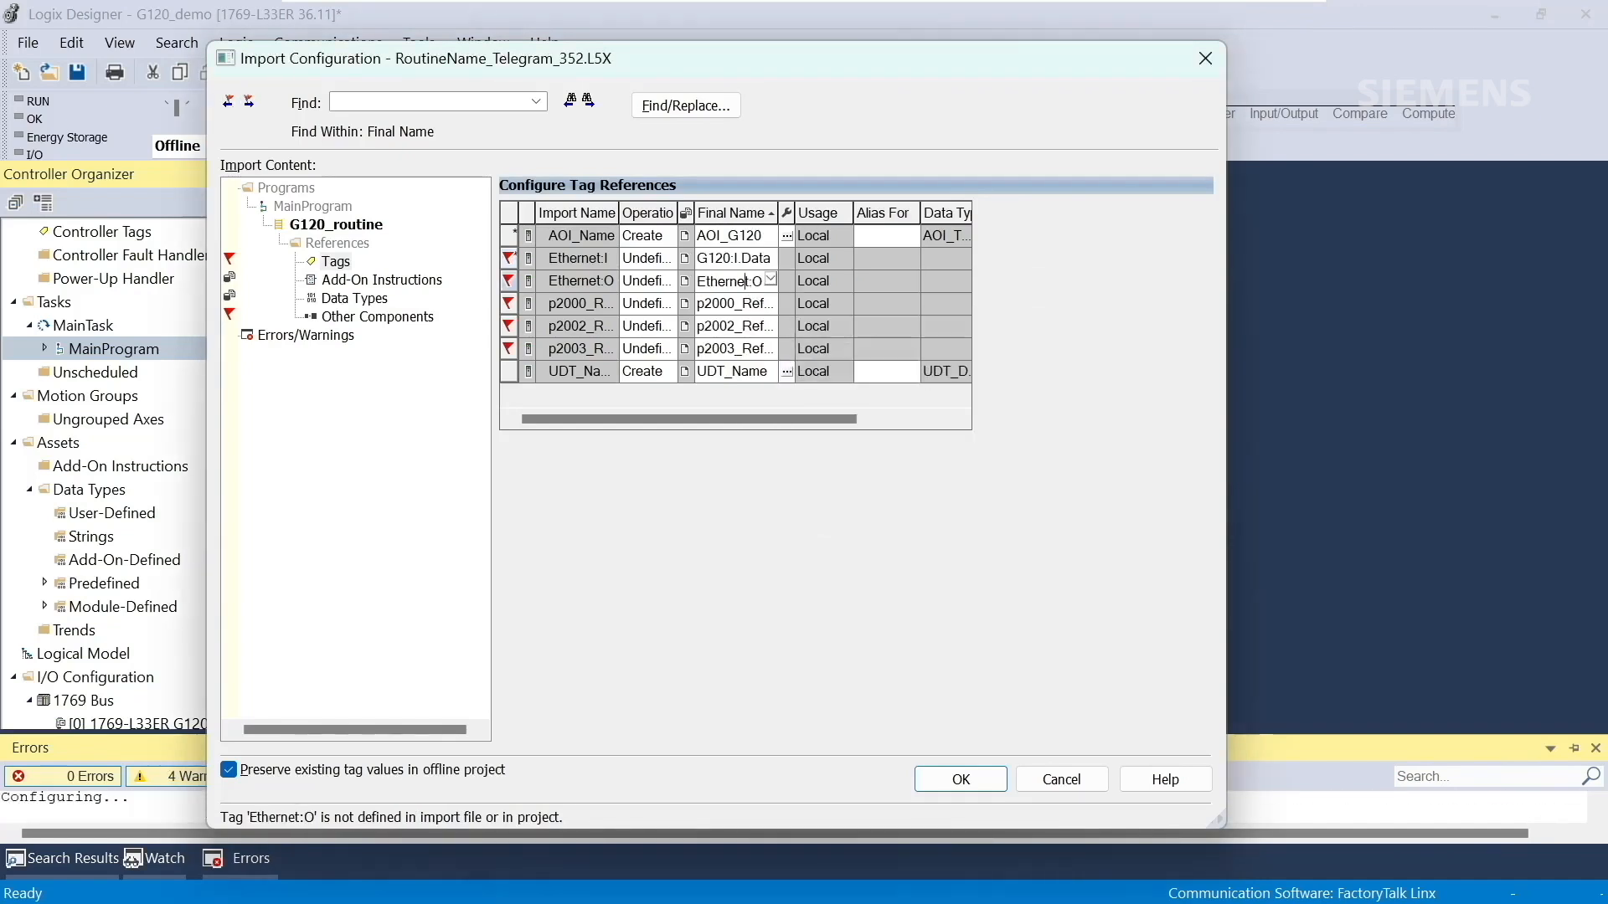
click(768, 282)
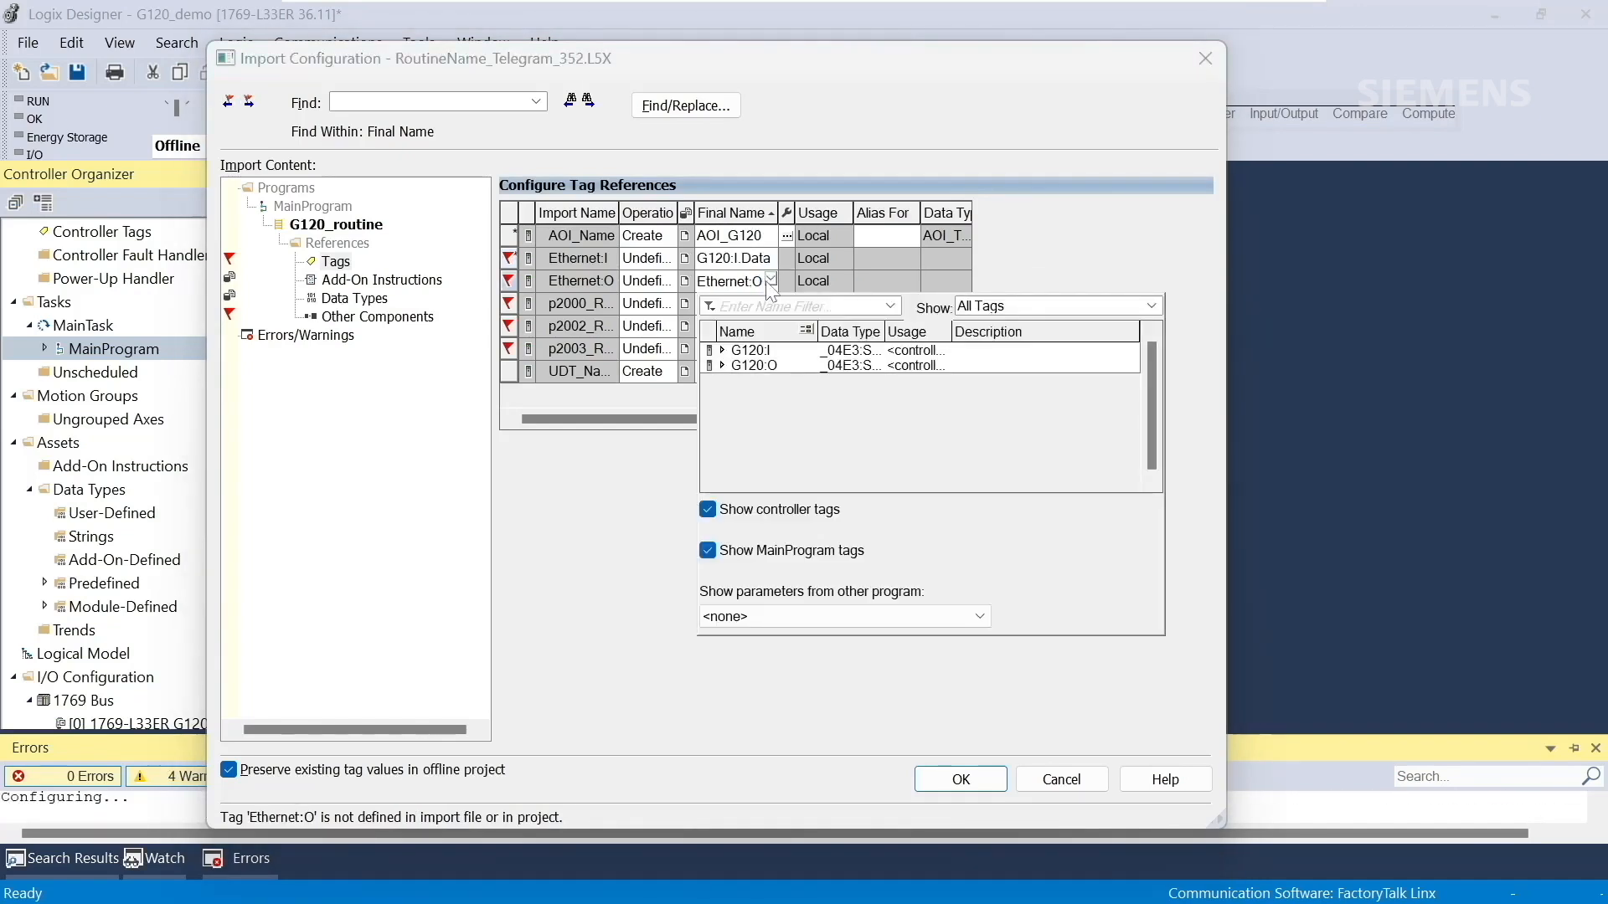
click(722, 366)
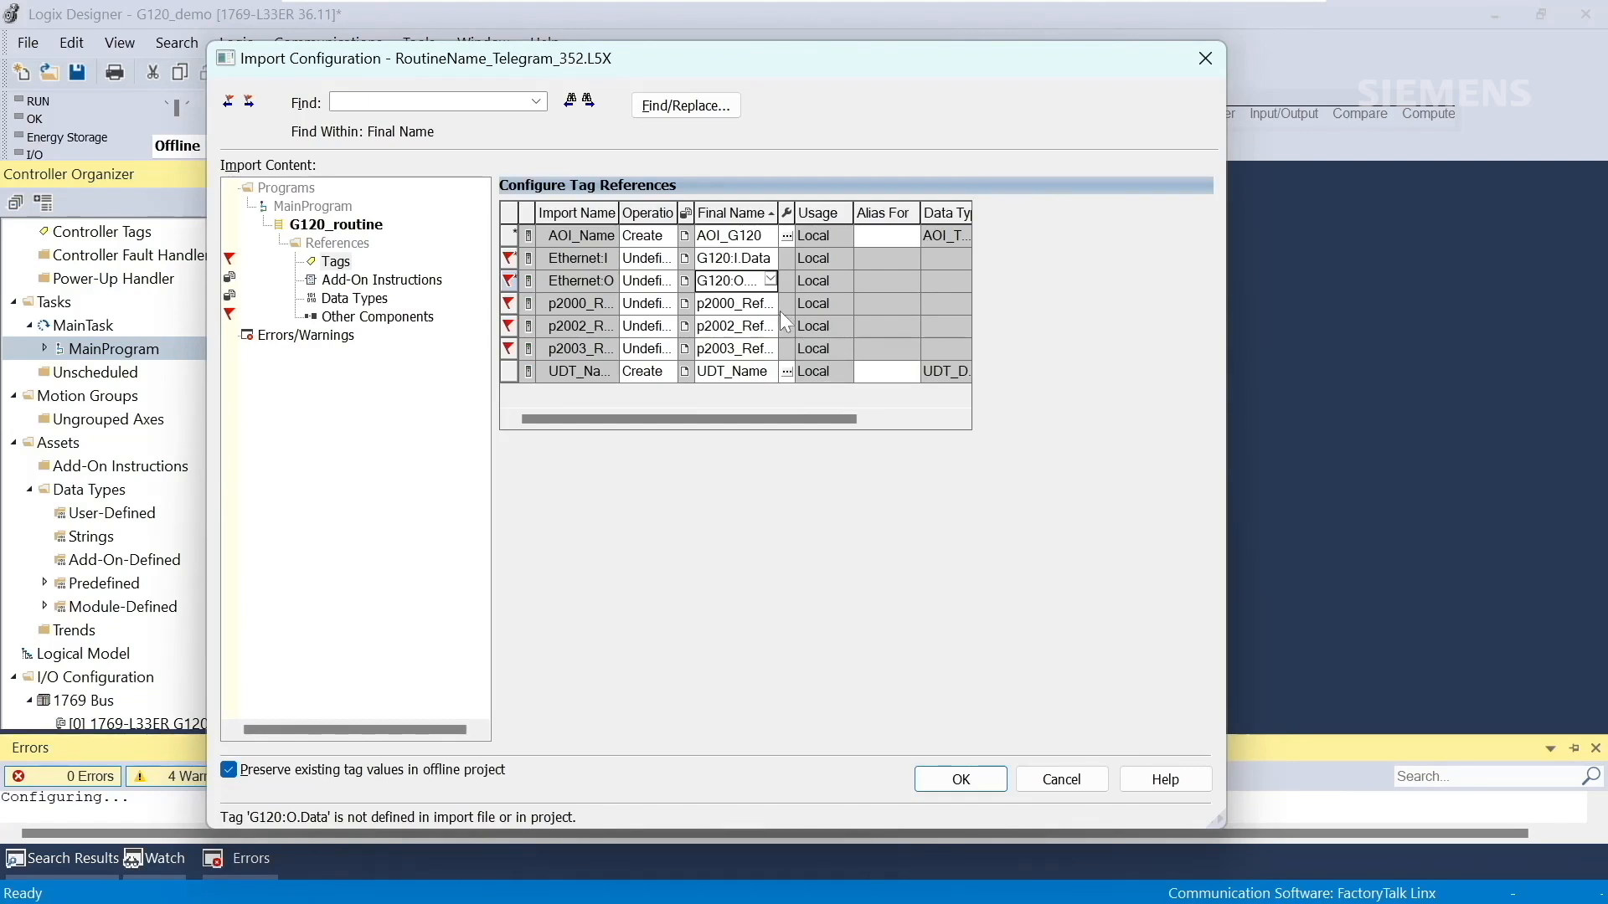
mouse_move(734, 304)
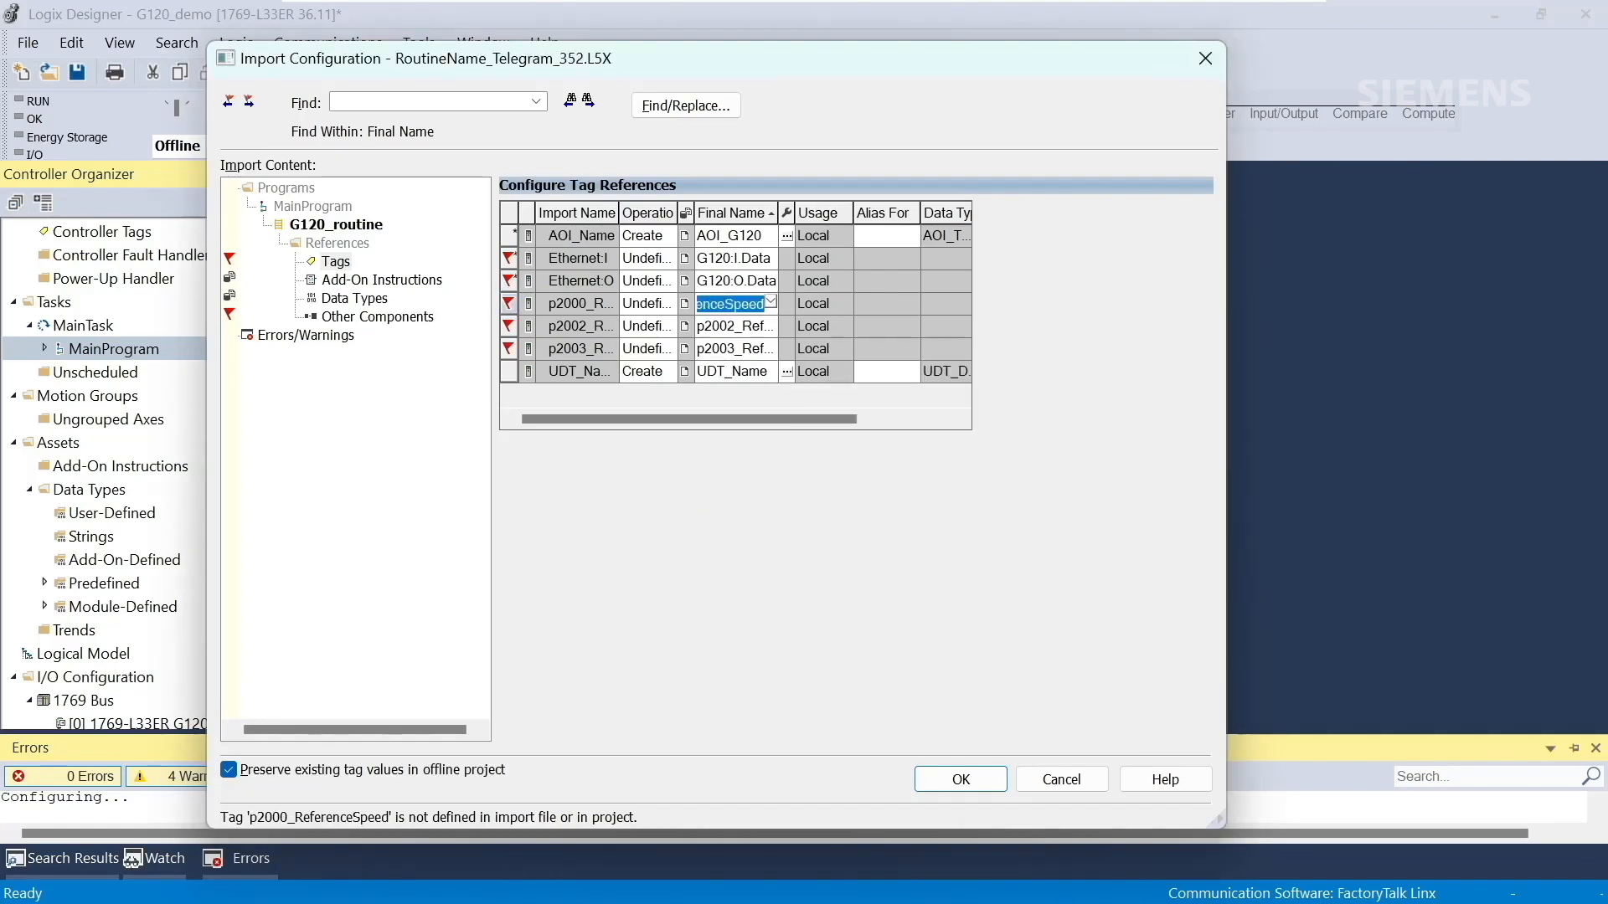
- Enter reference speed 1500, reference current 1.5 and reference torque 2.55
text(1500)
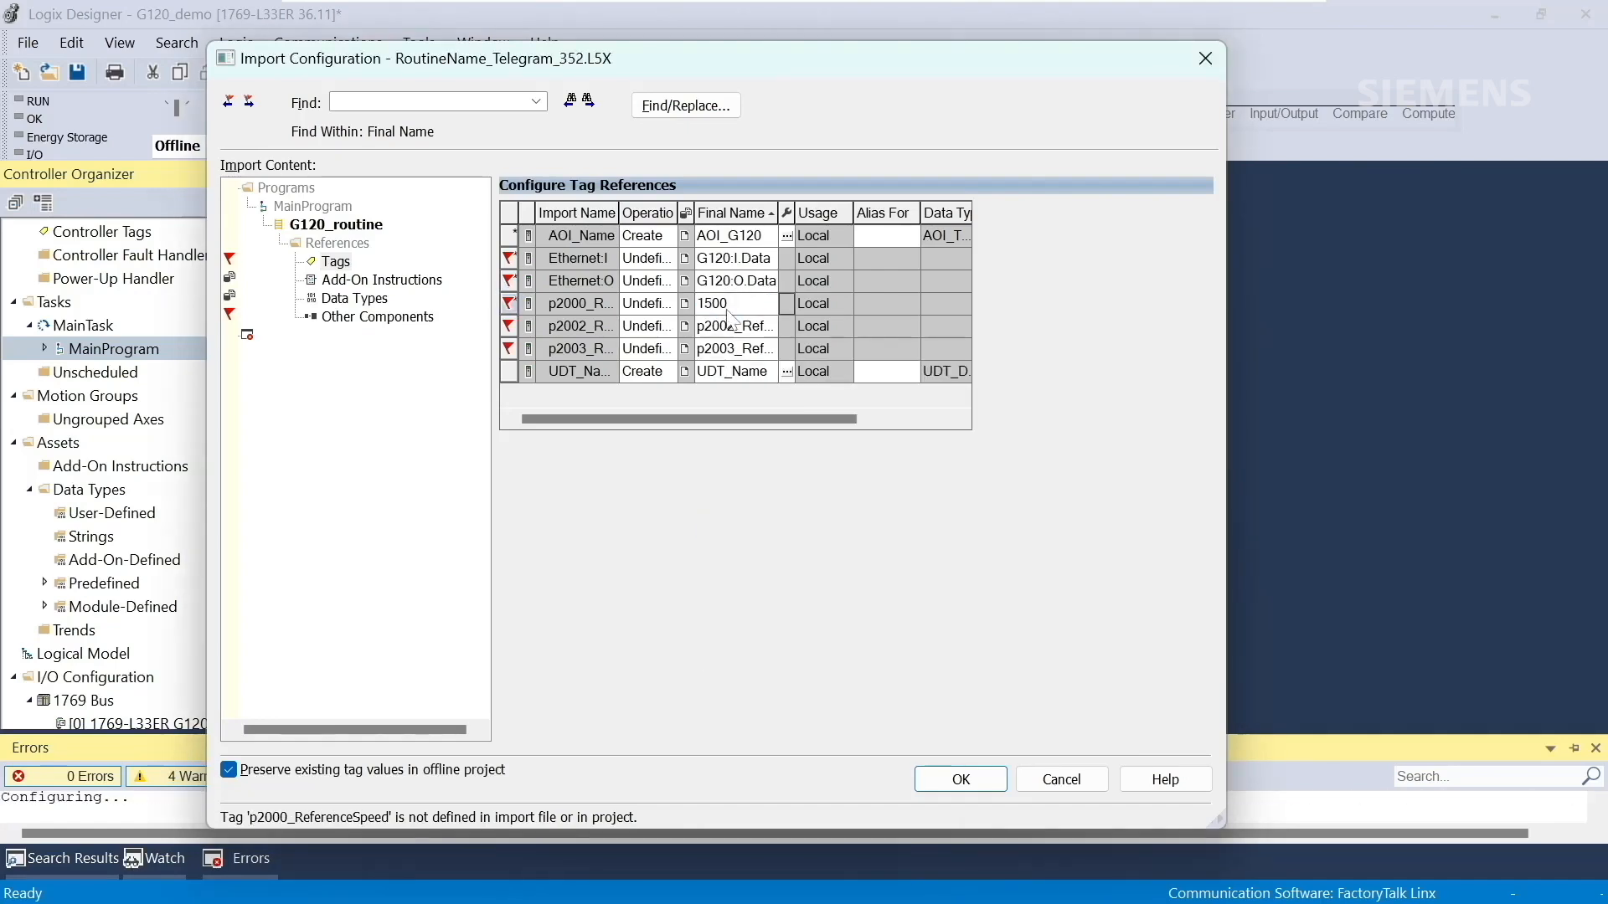
click(734, 326)
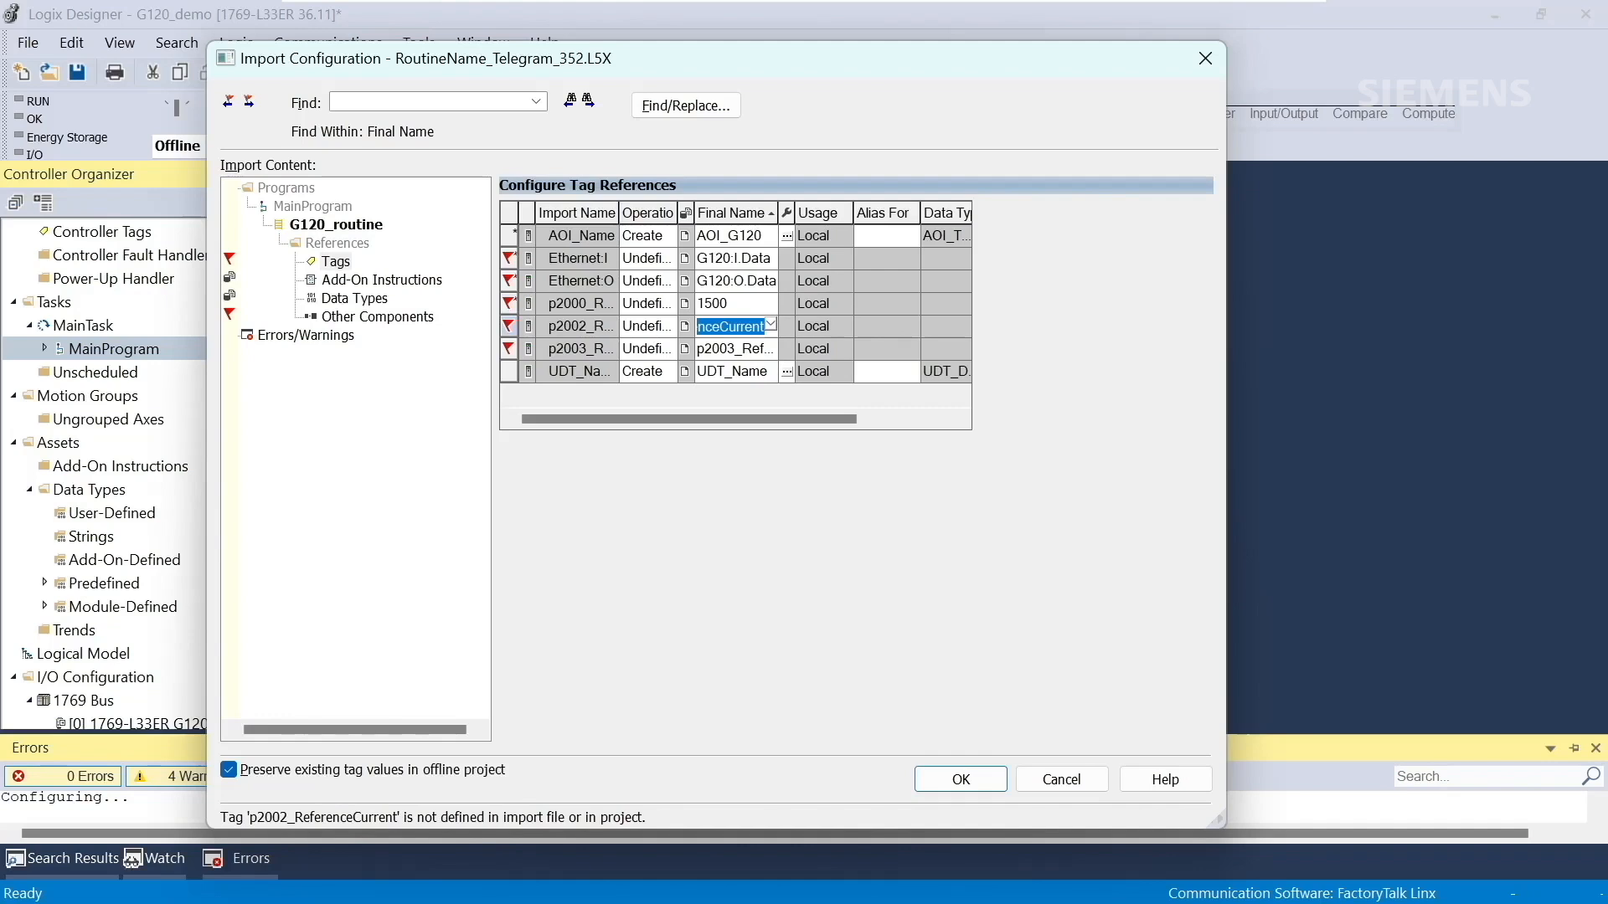
text(1.5)
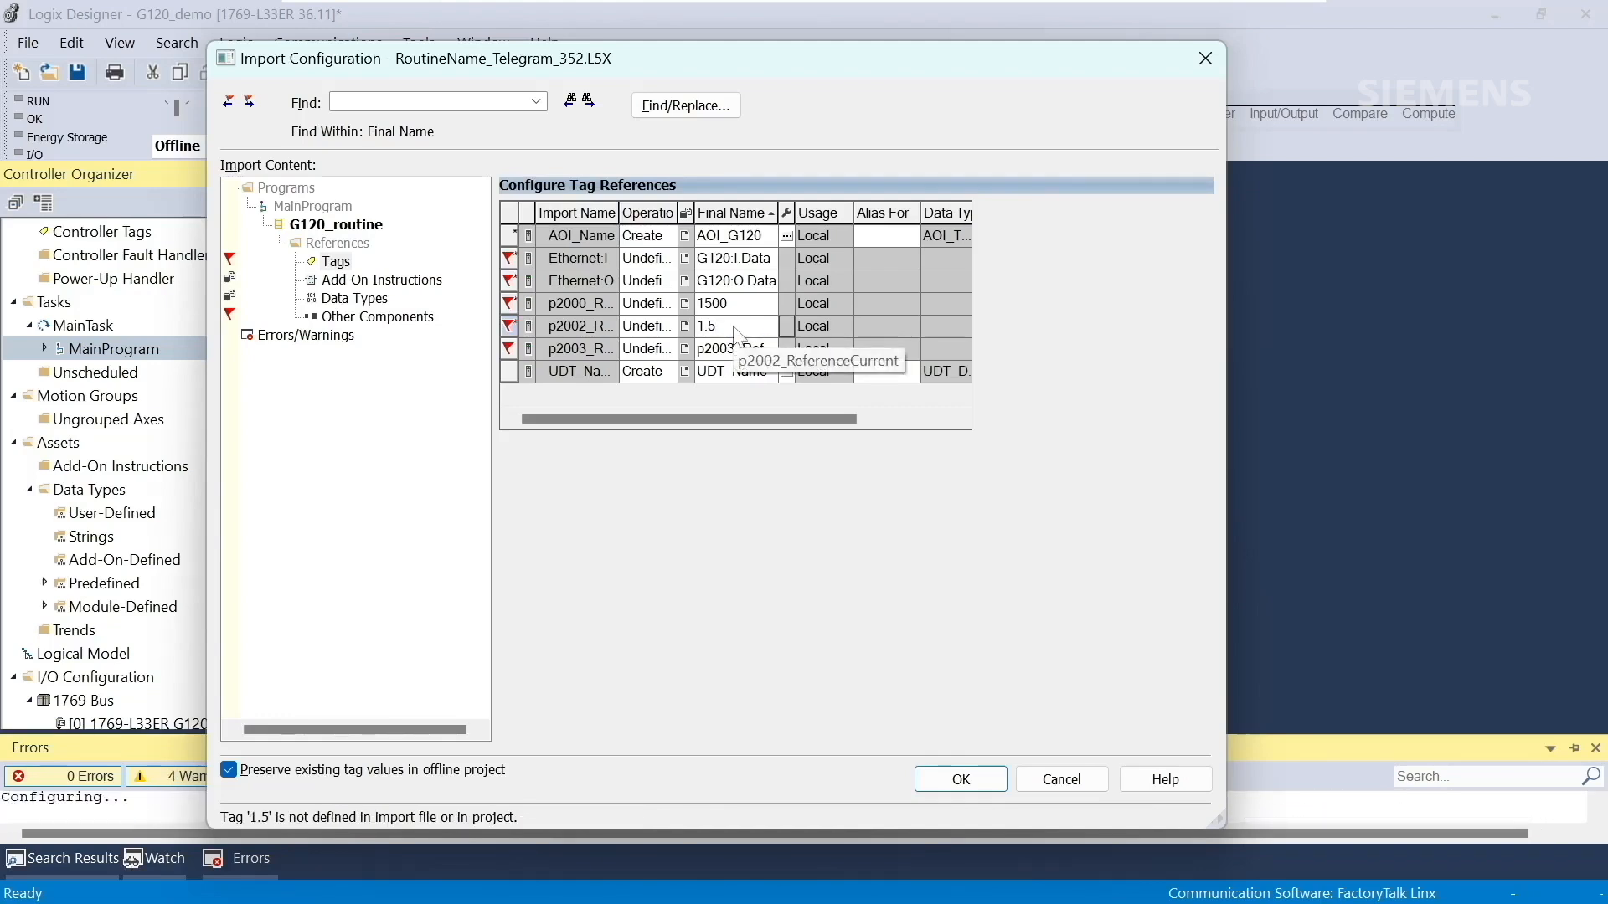
click(730, 348)
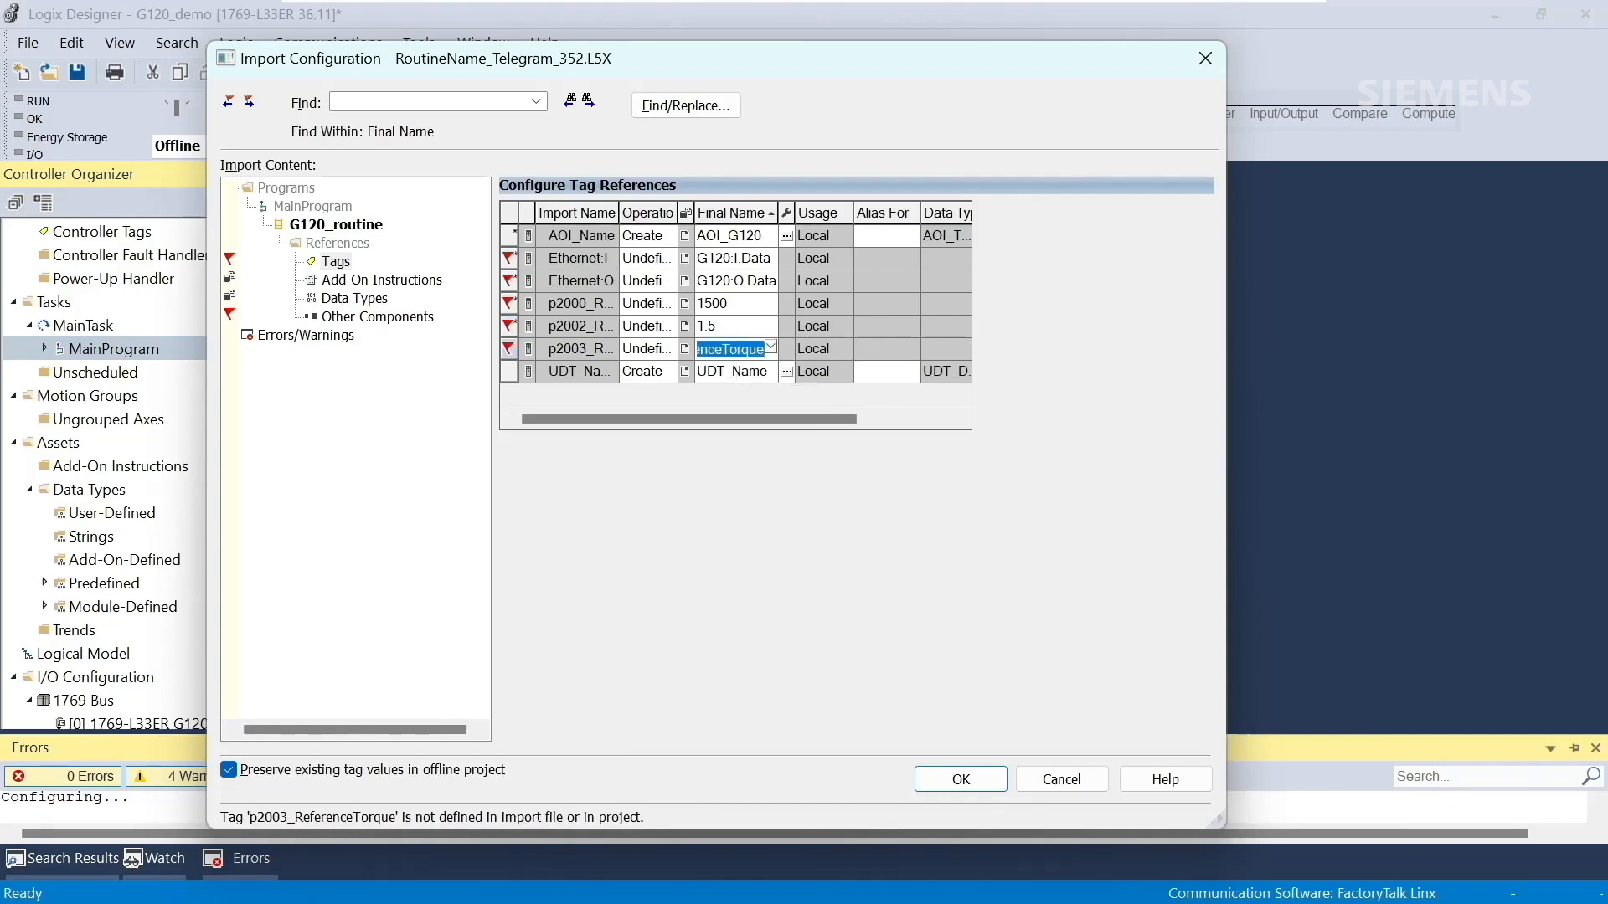
text(2.55)
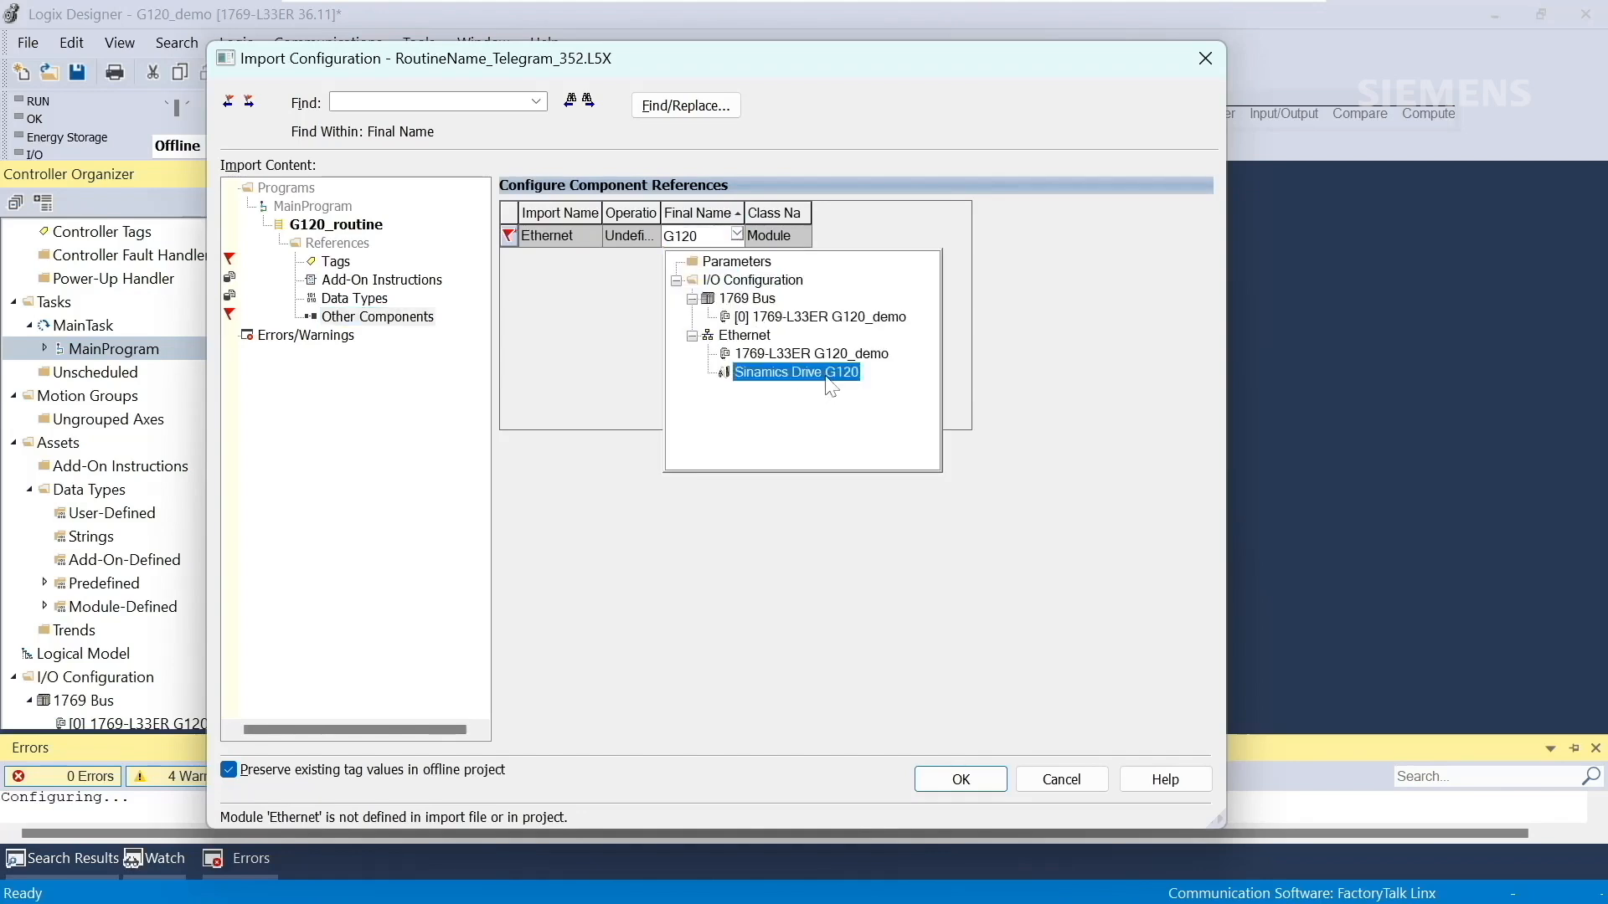
- Map the routine's Ethernet reference to the Sinamics Drive G120 module and finish the import
click(795, 371)
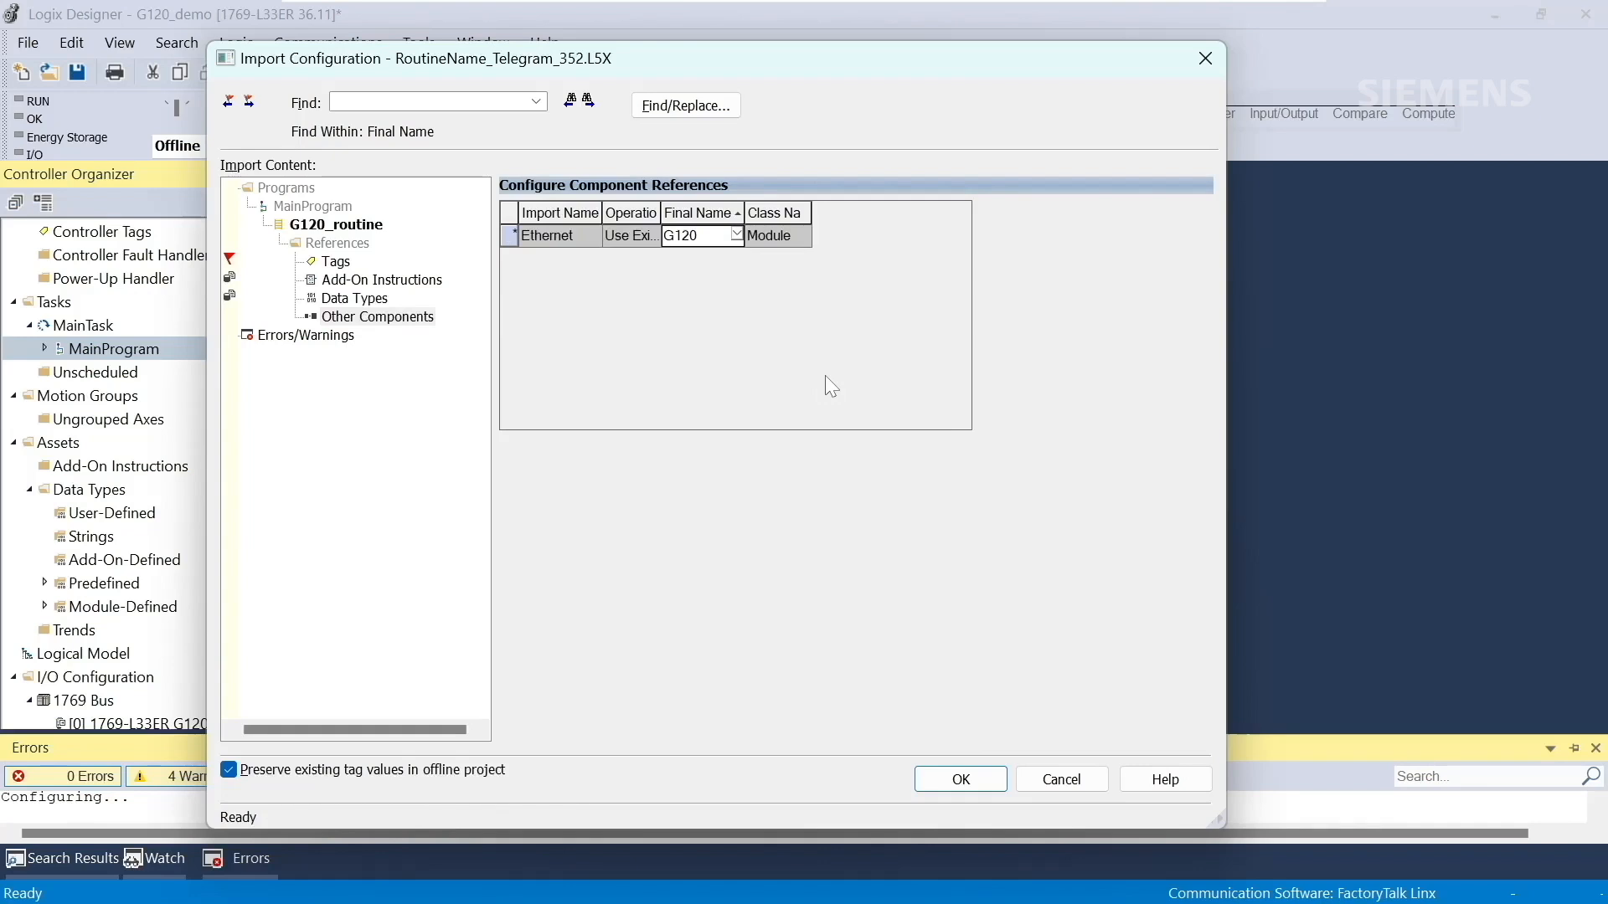
mouse_move(894, 520)
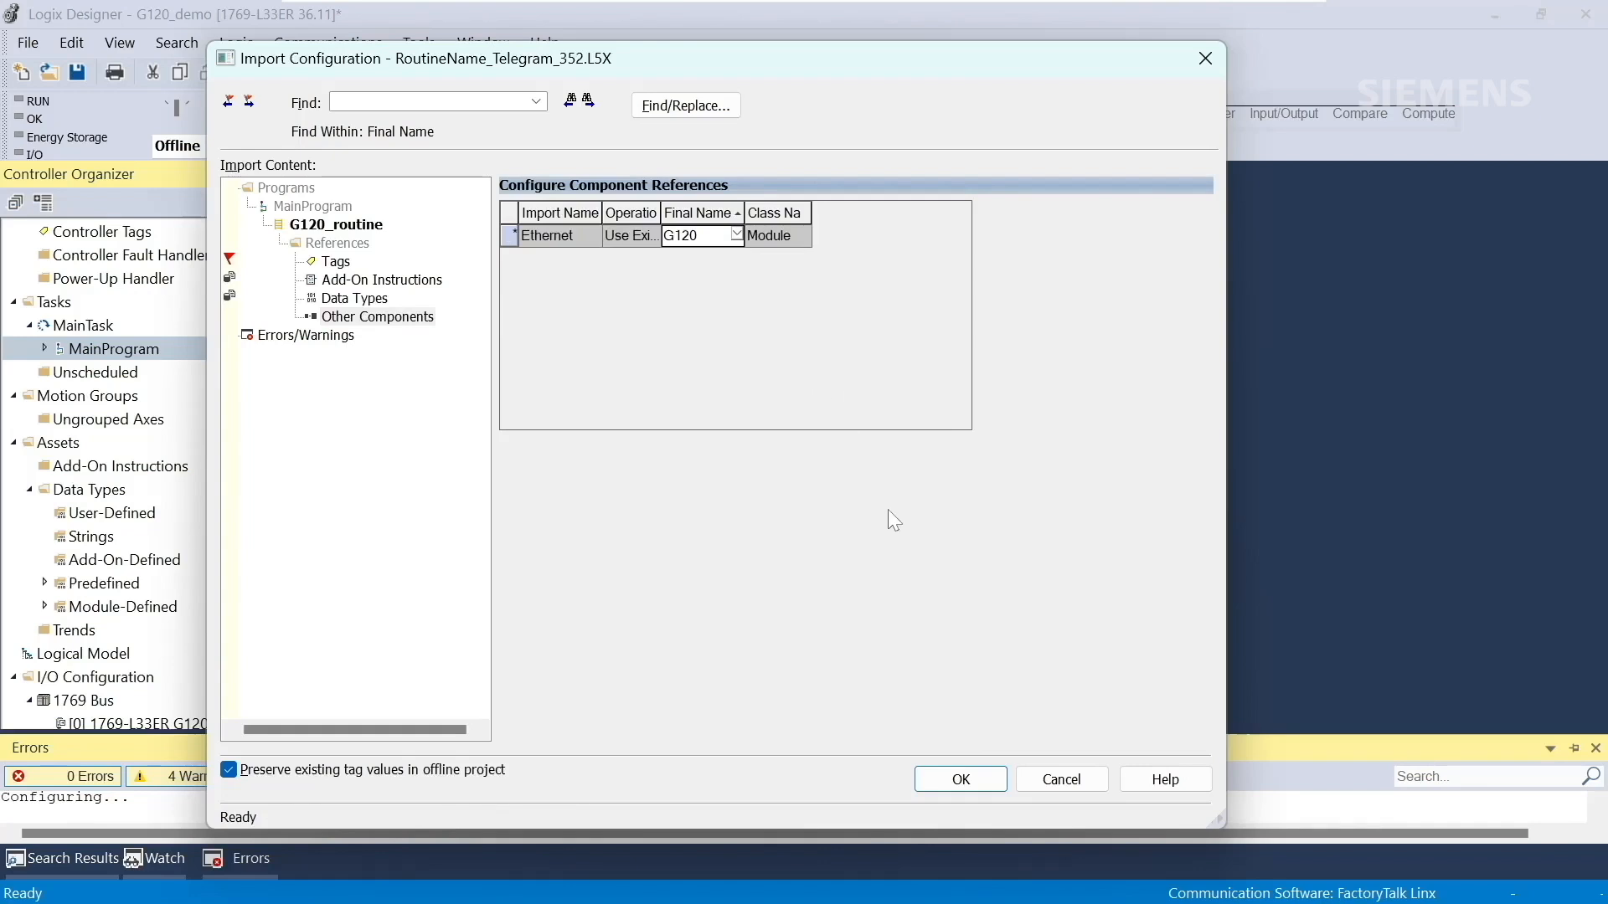
click(958, 780)
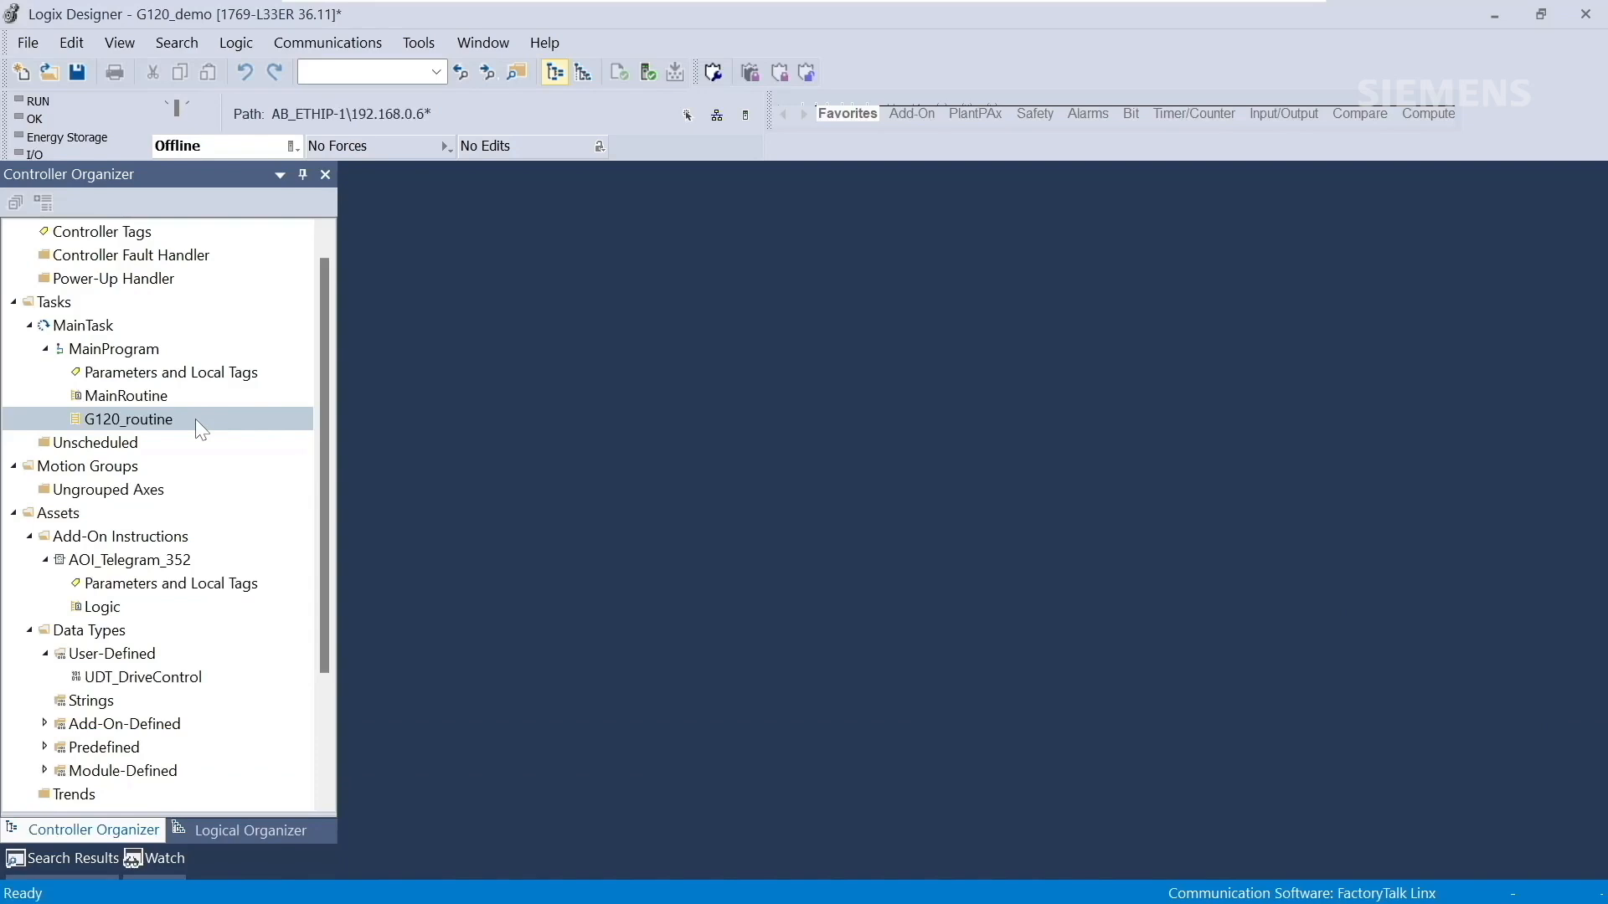
mouse_move(209, 410)
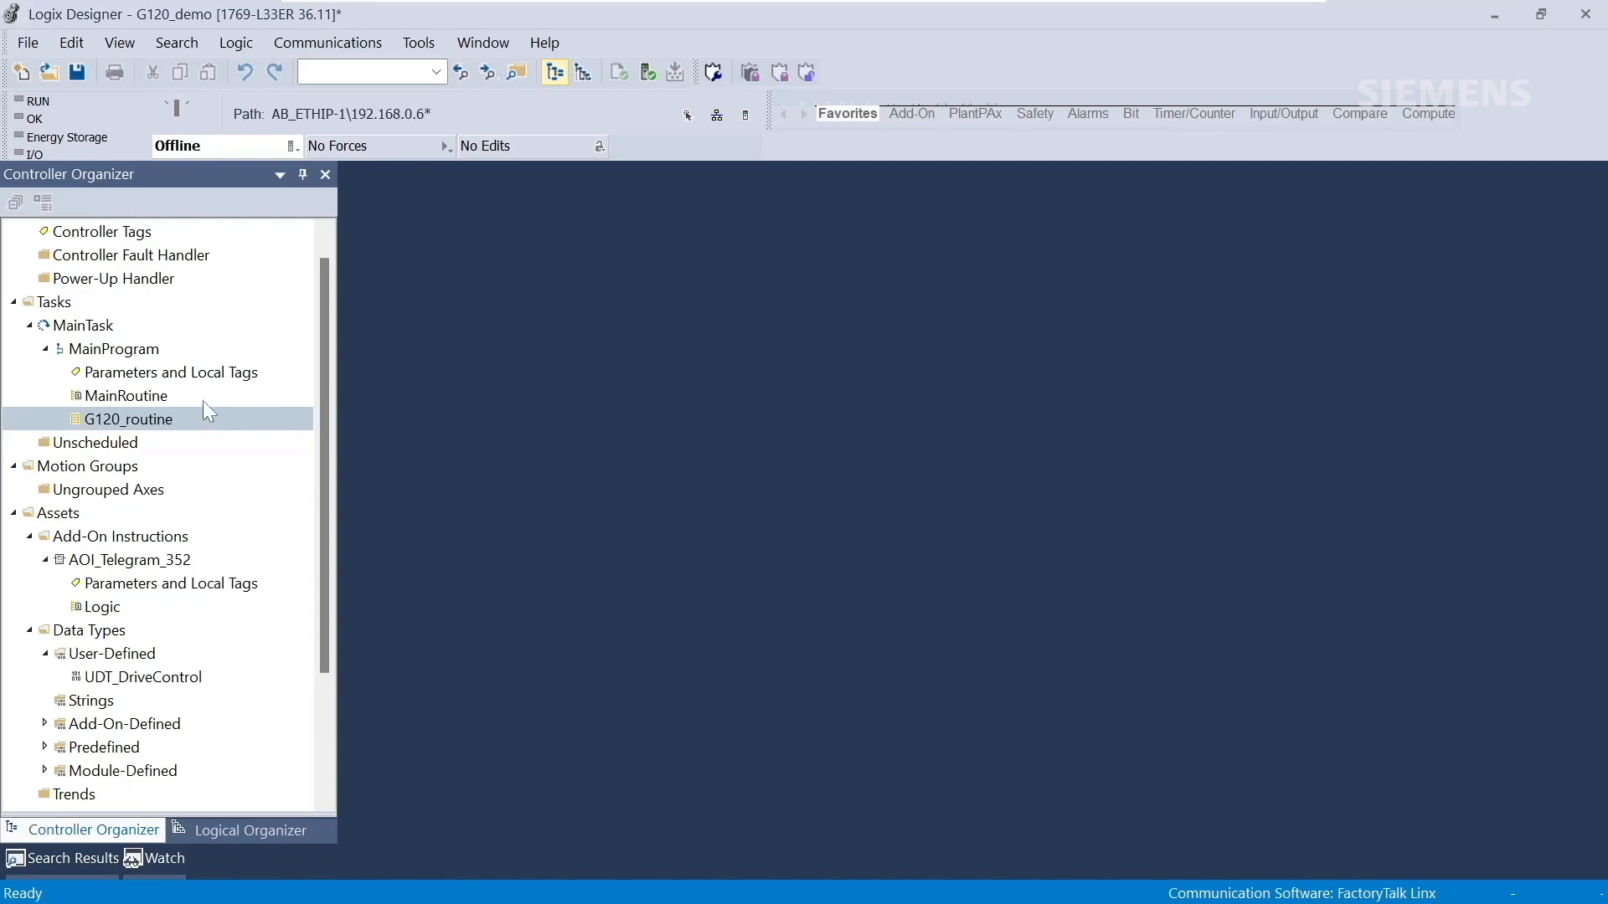
- Open MainRoutine to add a JSR calling G120_routine
double_click(127, 395)
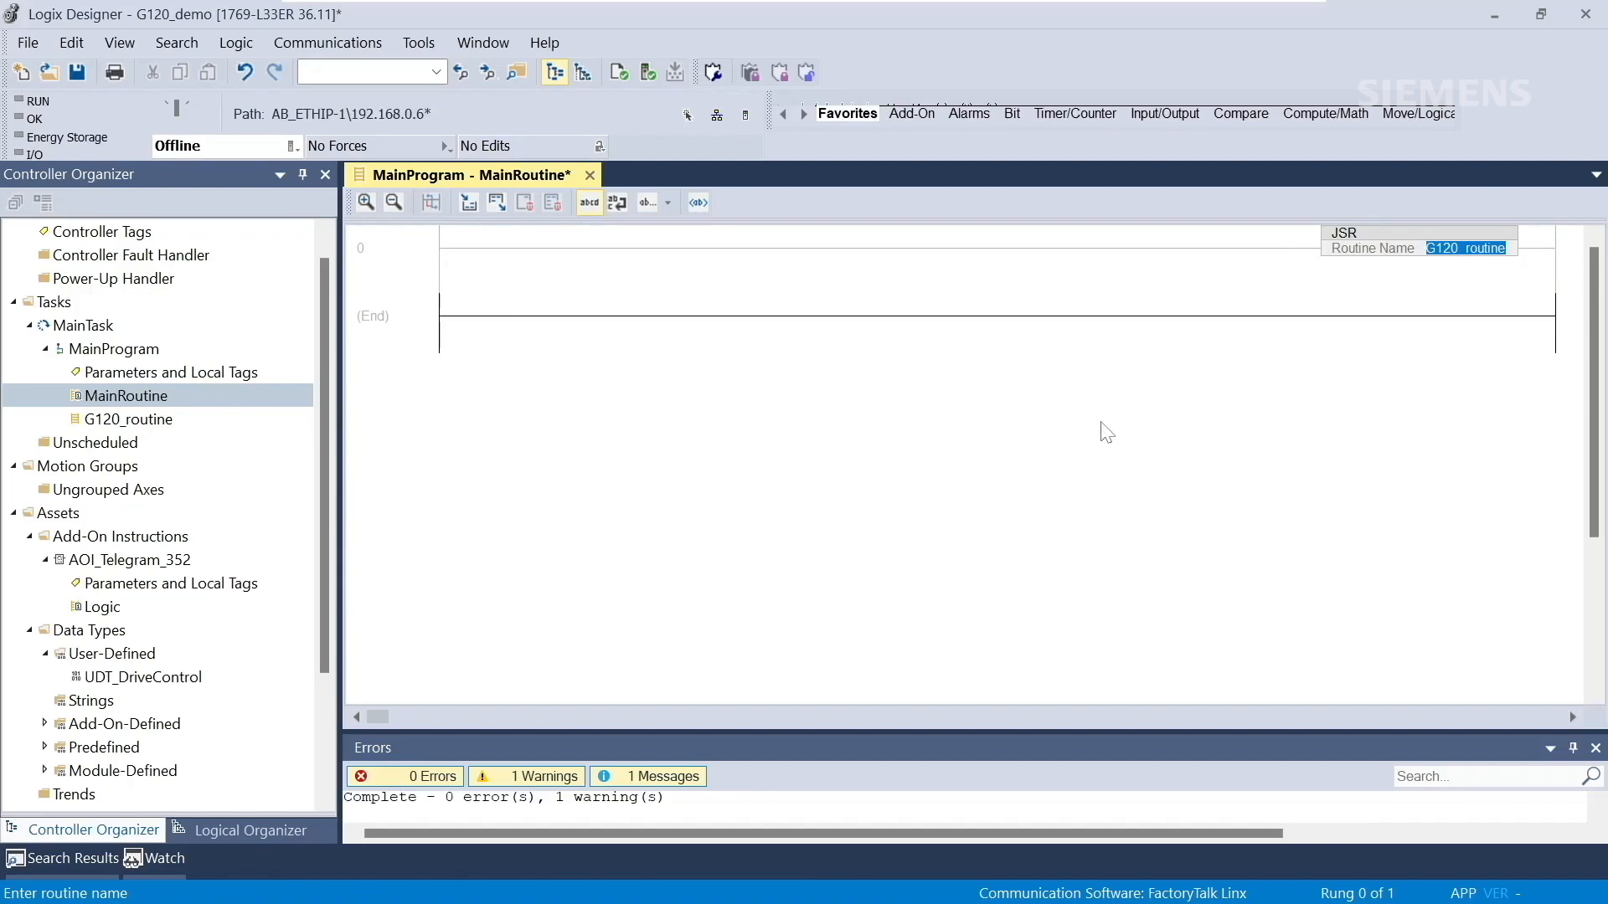
mouse_move(1069, 441)
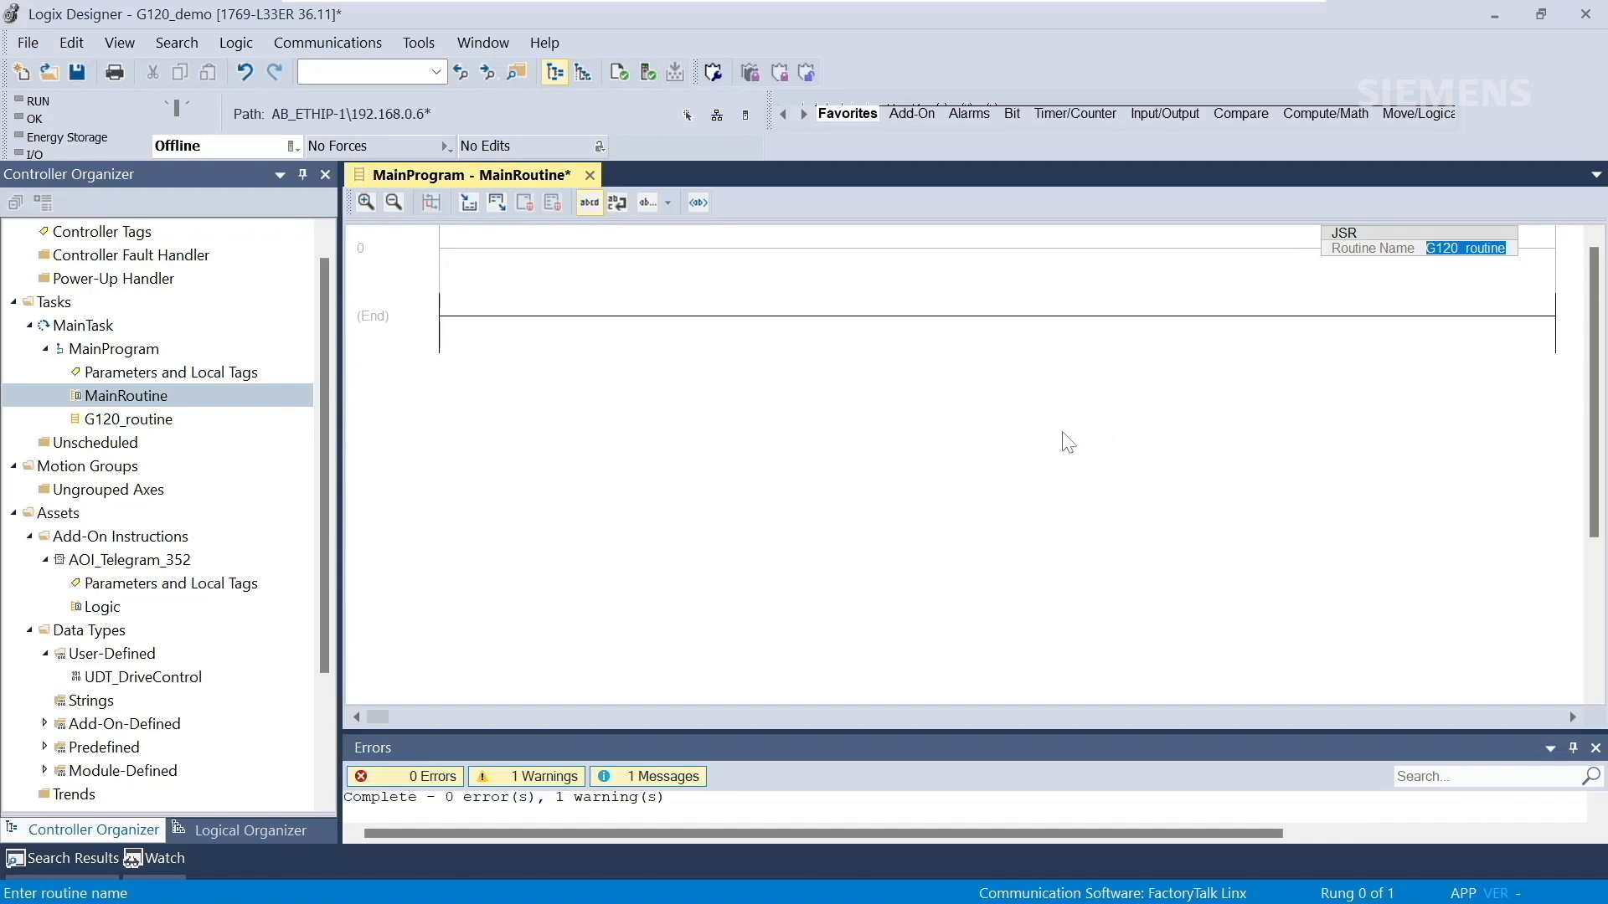
mouse_move(1061, 445)
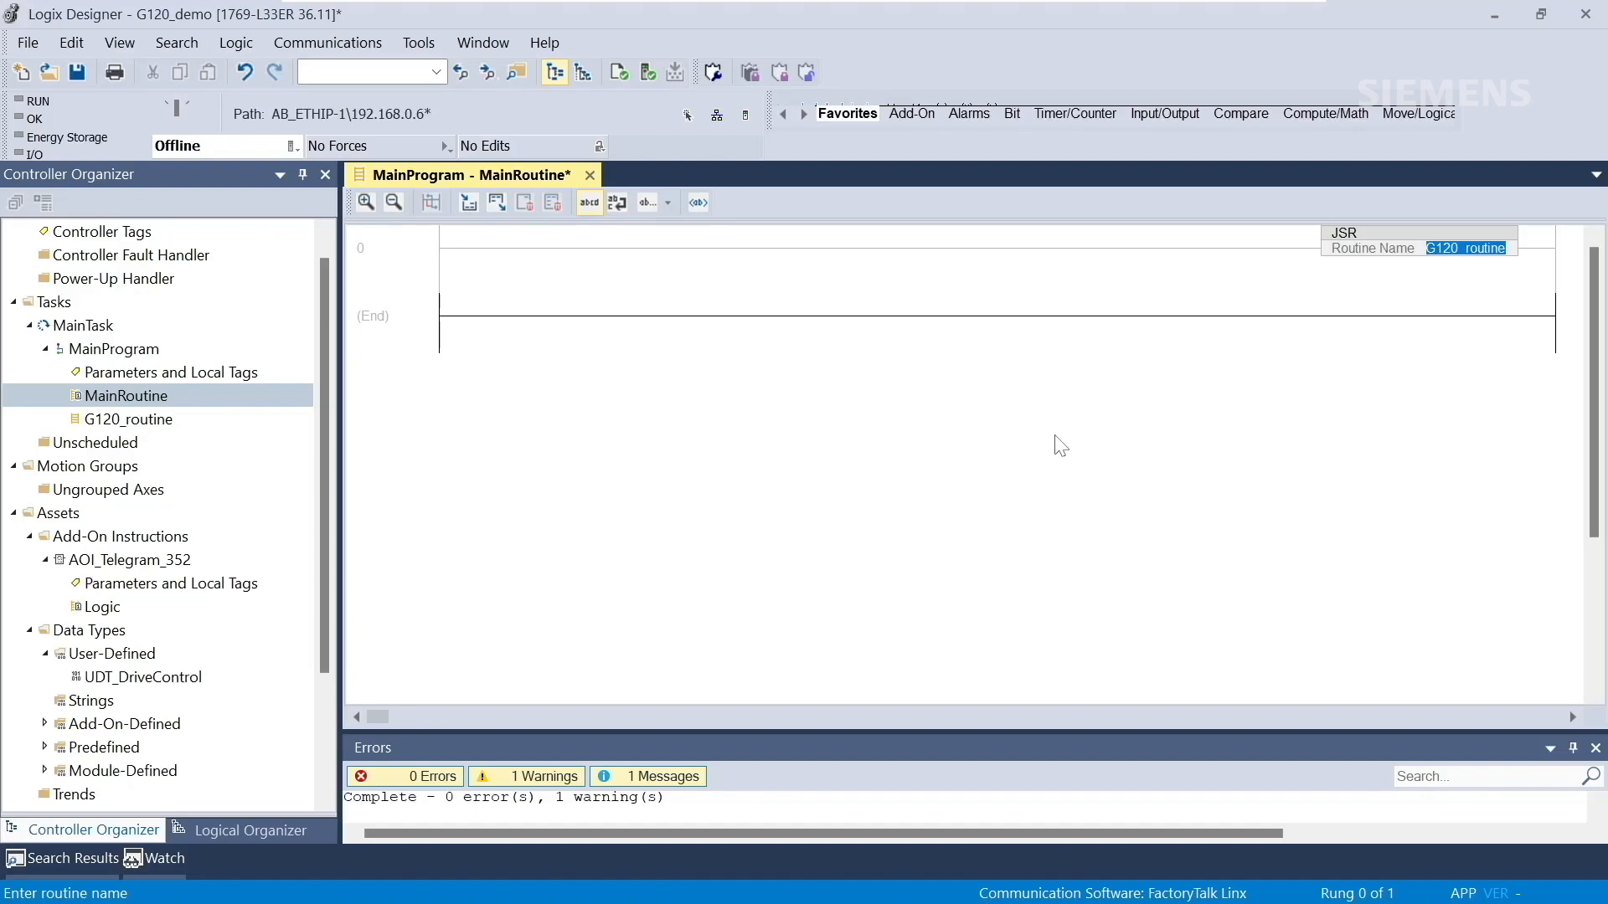
mouse_move(1054, 418)
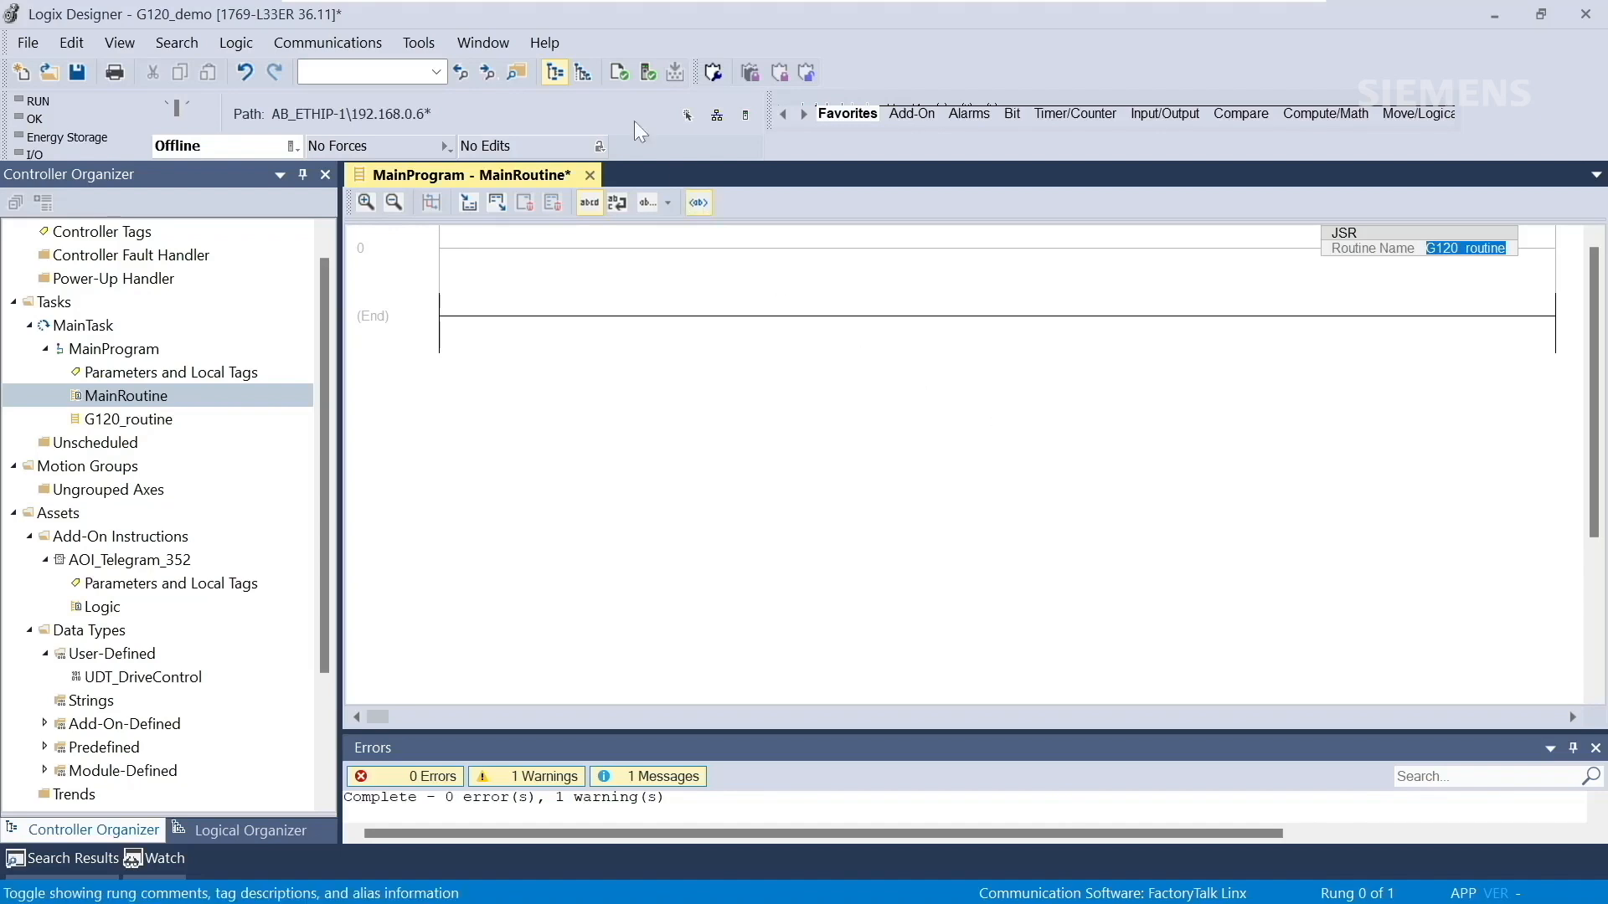
- Browse with Who Active and download G120_demo to the 1769-L33ER at 192.168.0.6
click(328, 42)
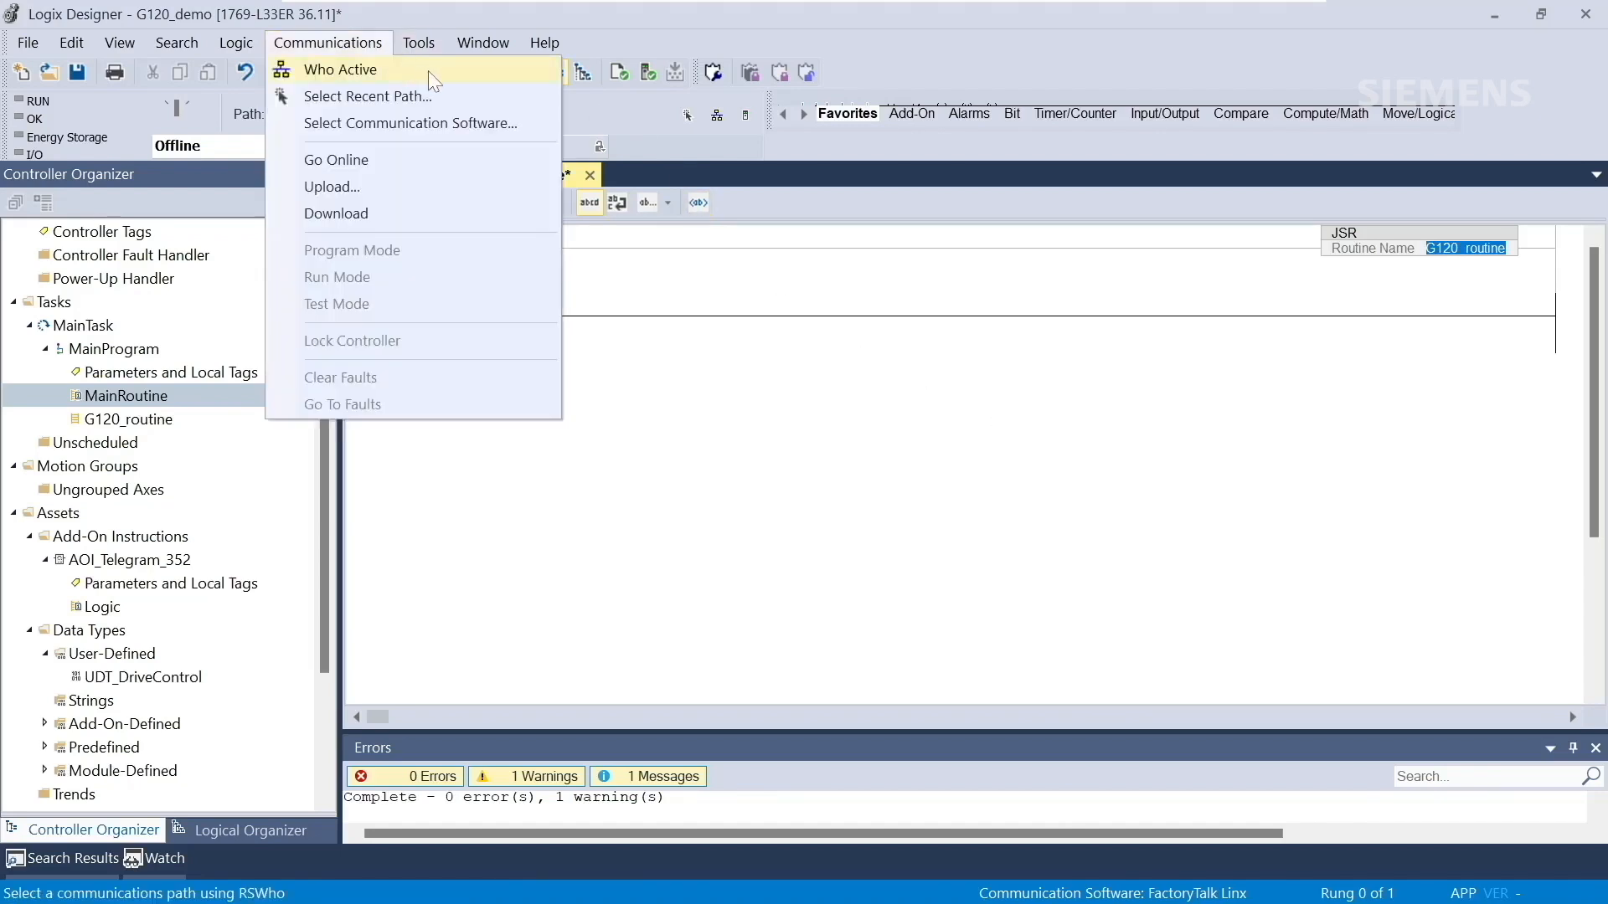
click(341, 69)
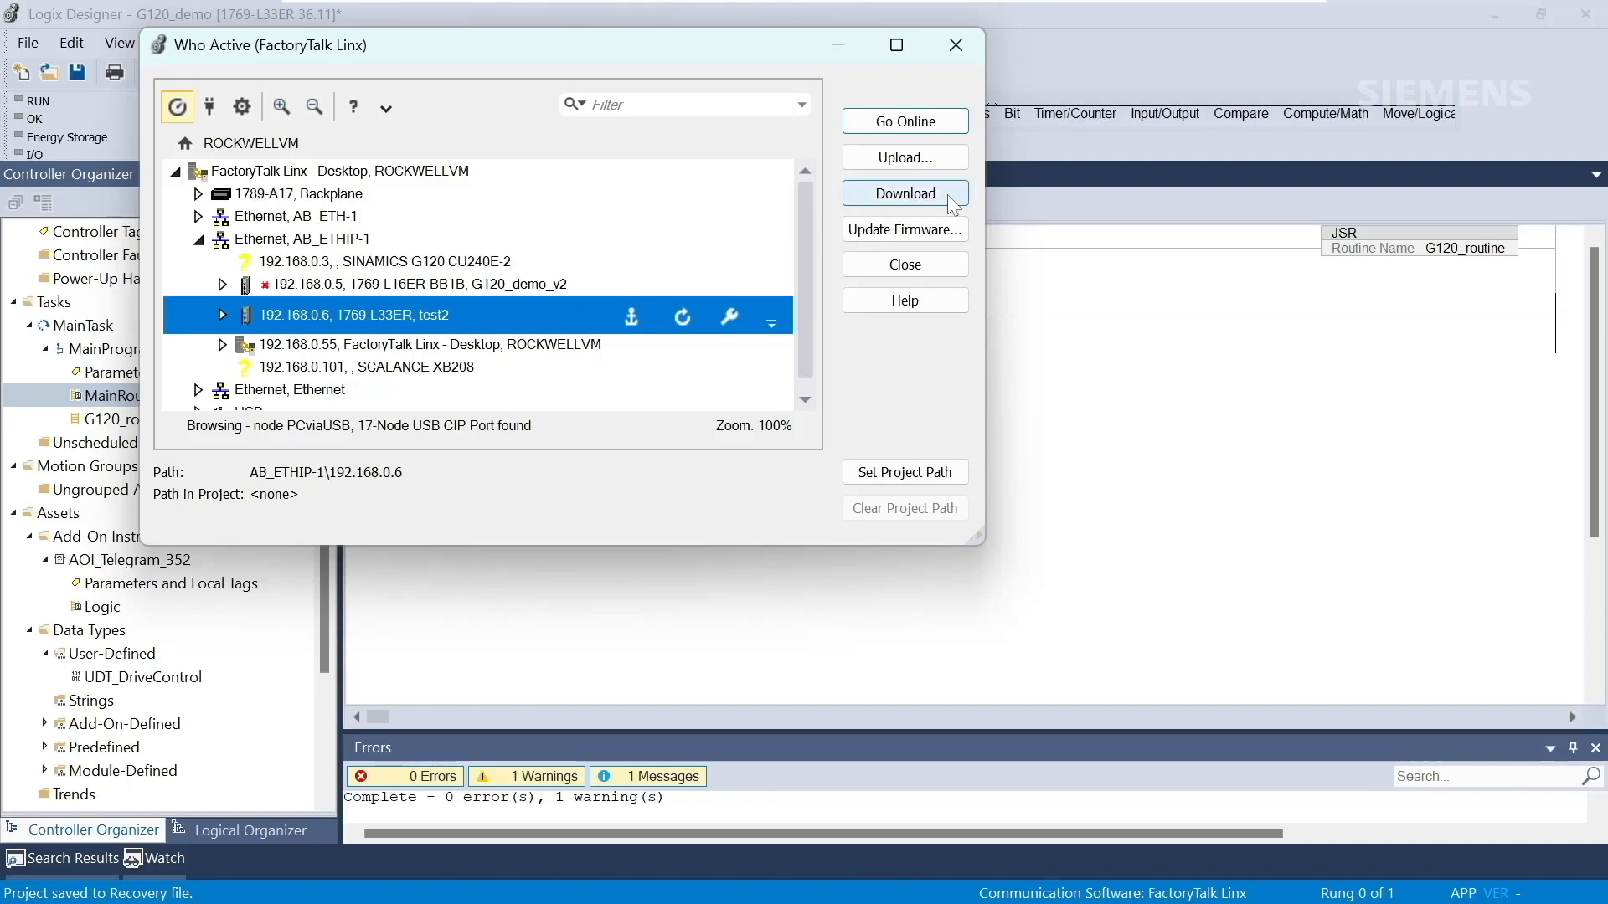
click(904, 193)
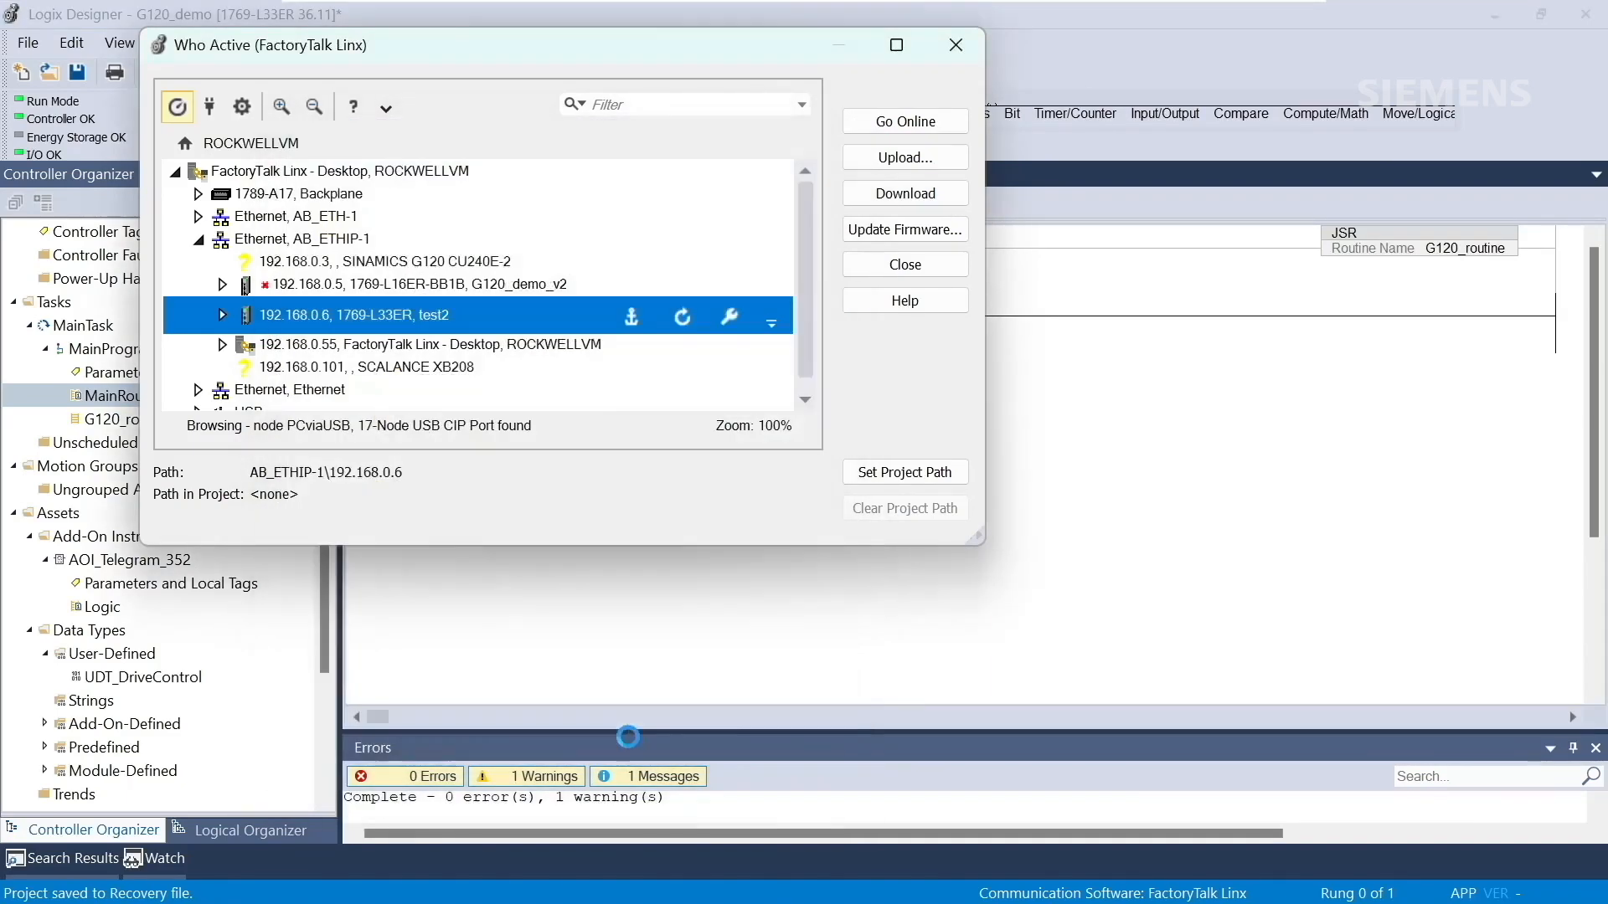
click(903, 192)
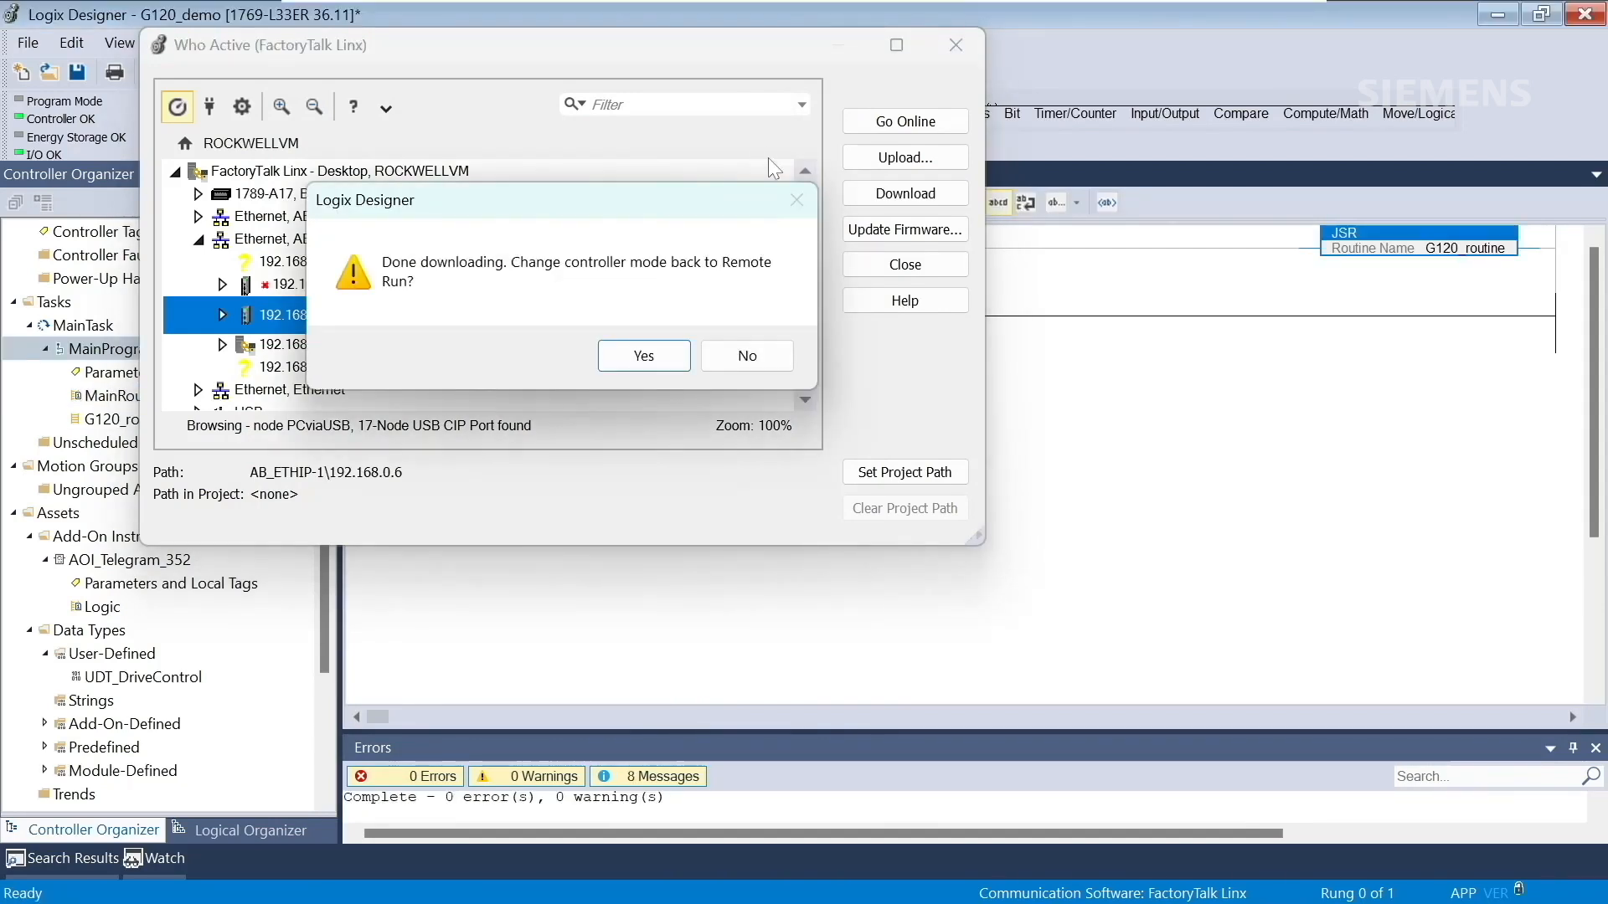
mouse_move(728, 219)
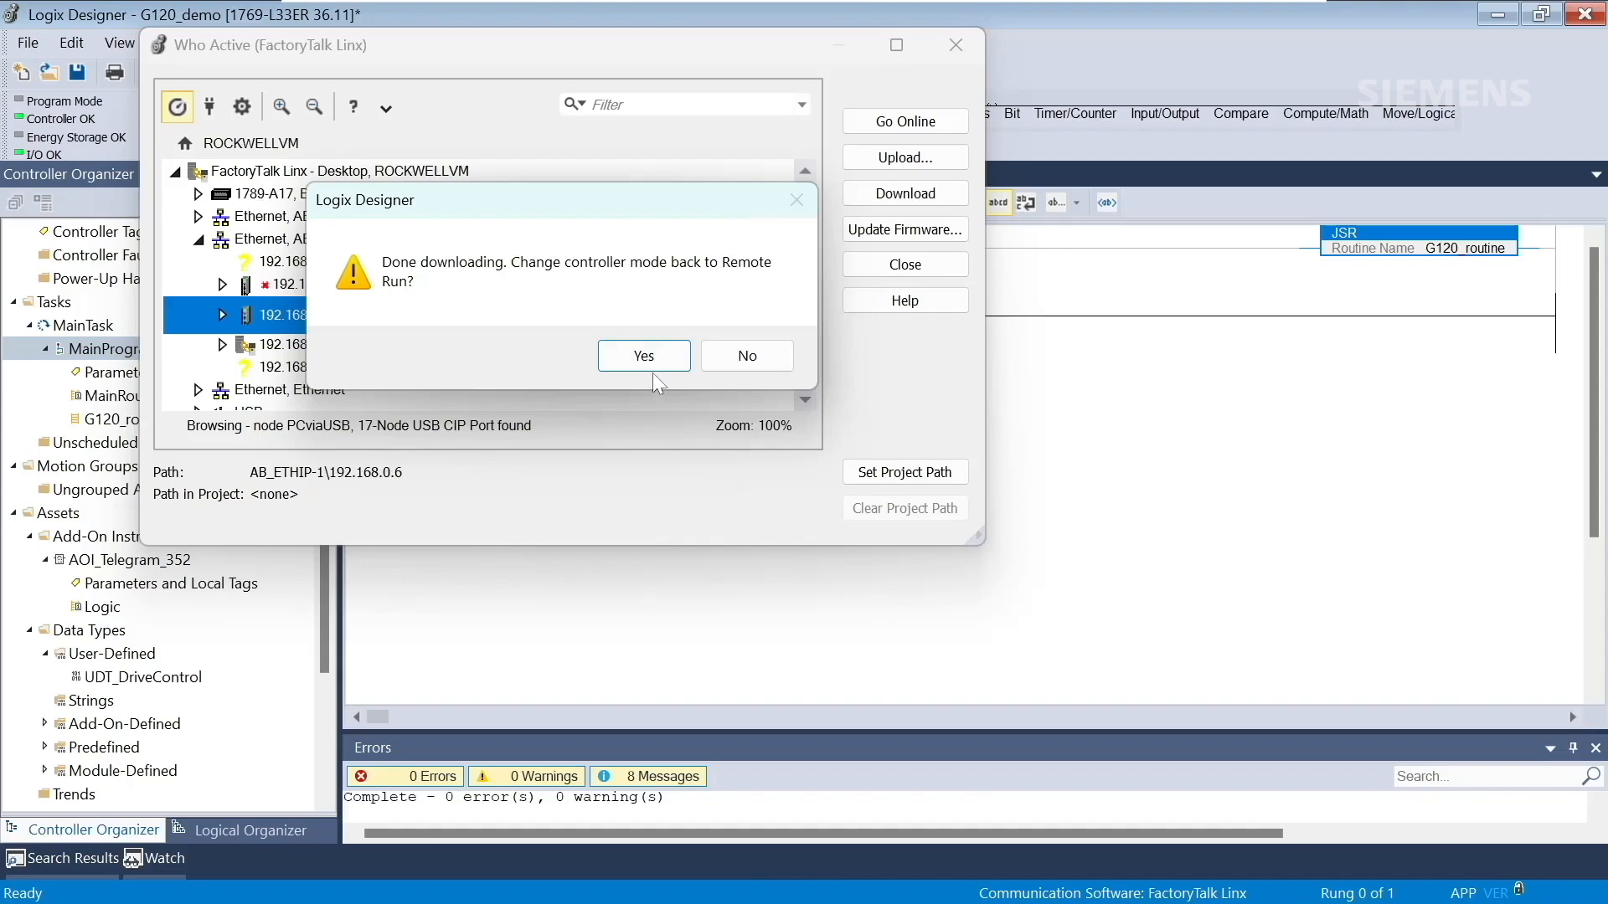
- Return to Remote Run, then open G120_routine and scroll through the AOI_Telegram_352 logic
click(643, 356)
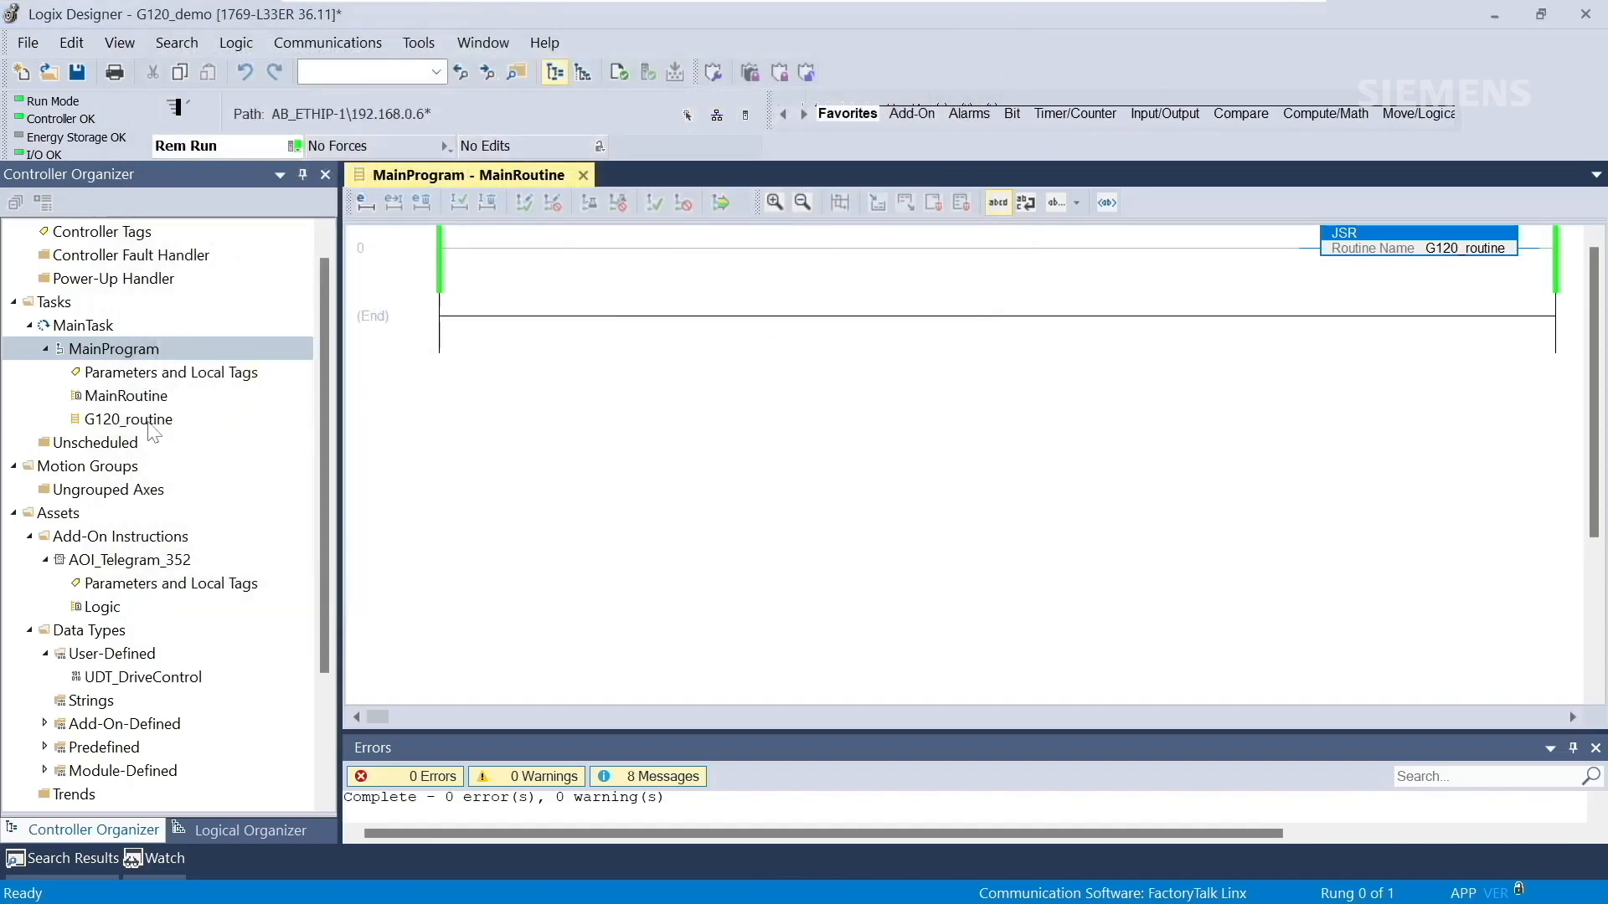
double_click(128, 418)
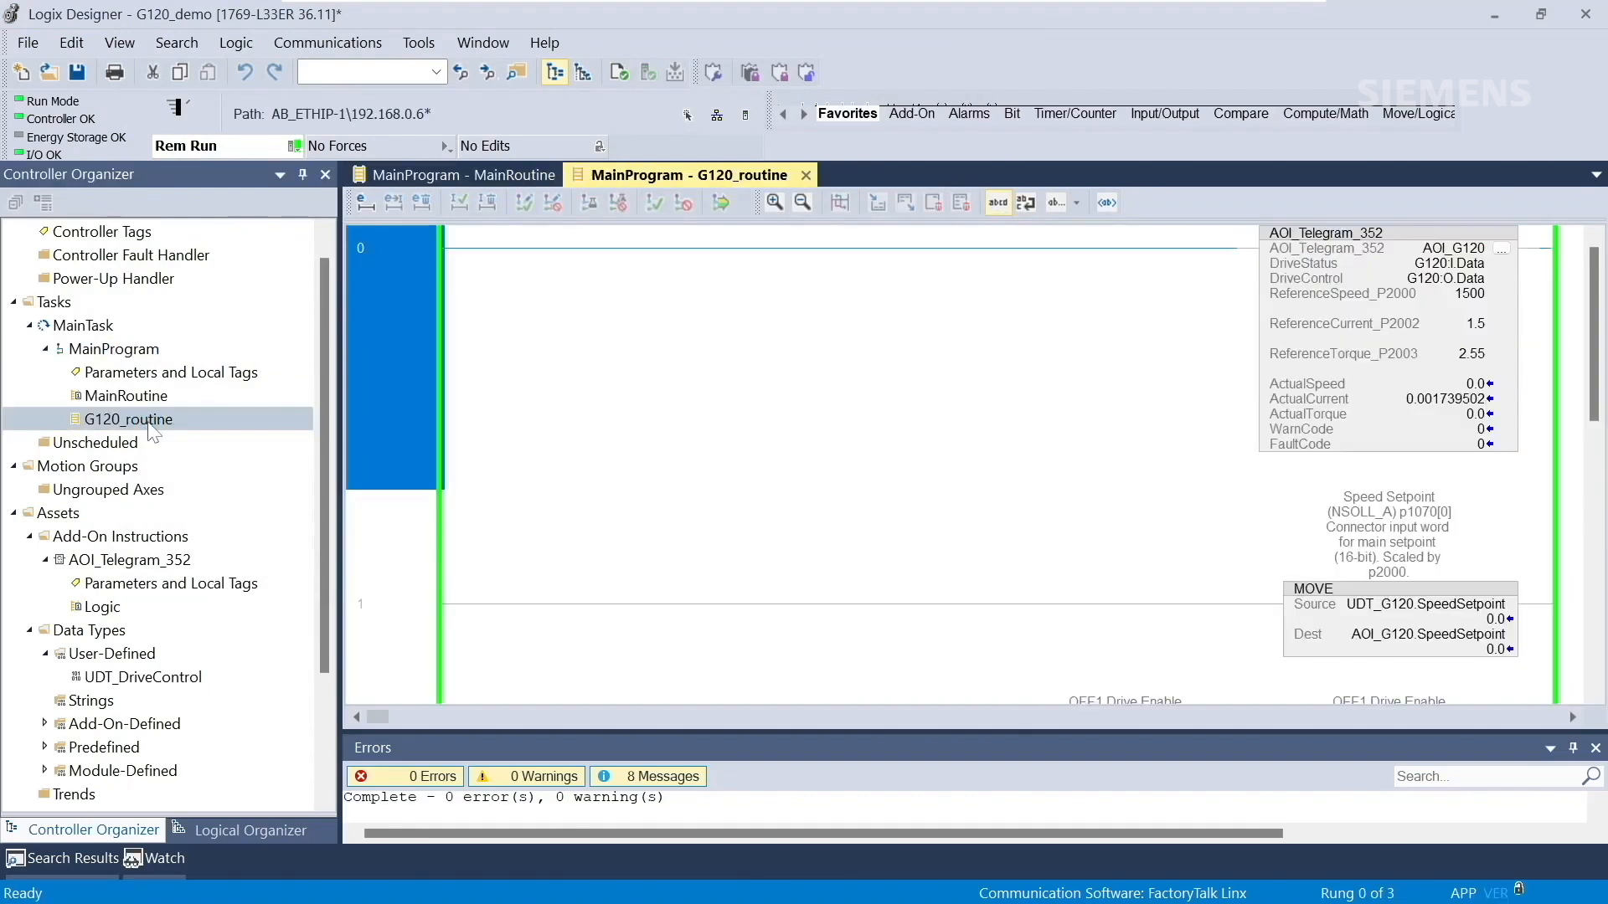
click(1550, 748)
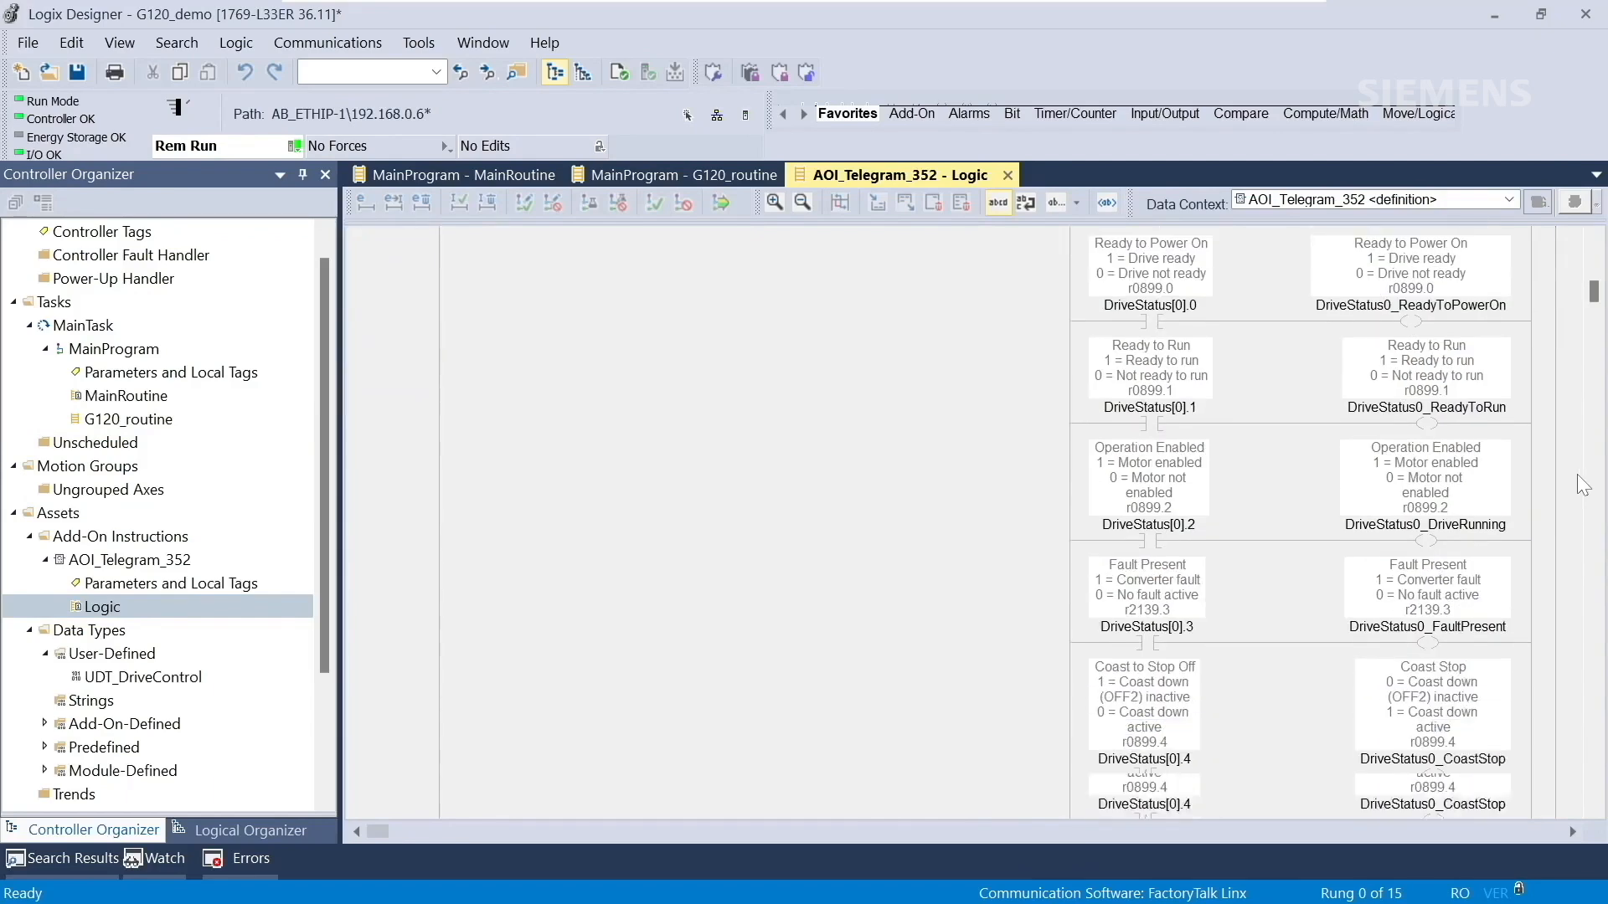
scroll(down, 3)
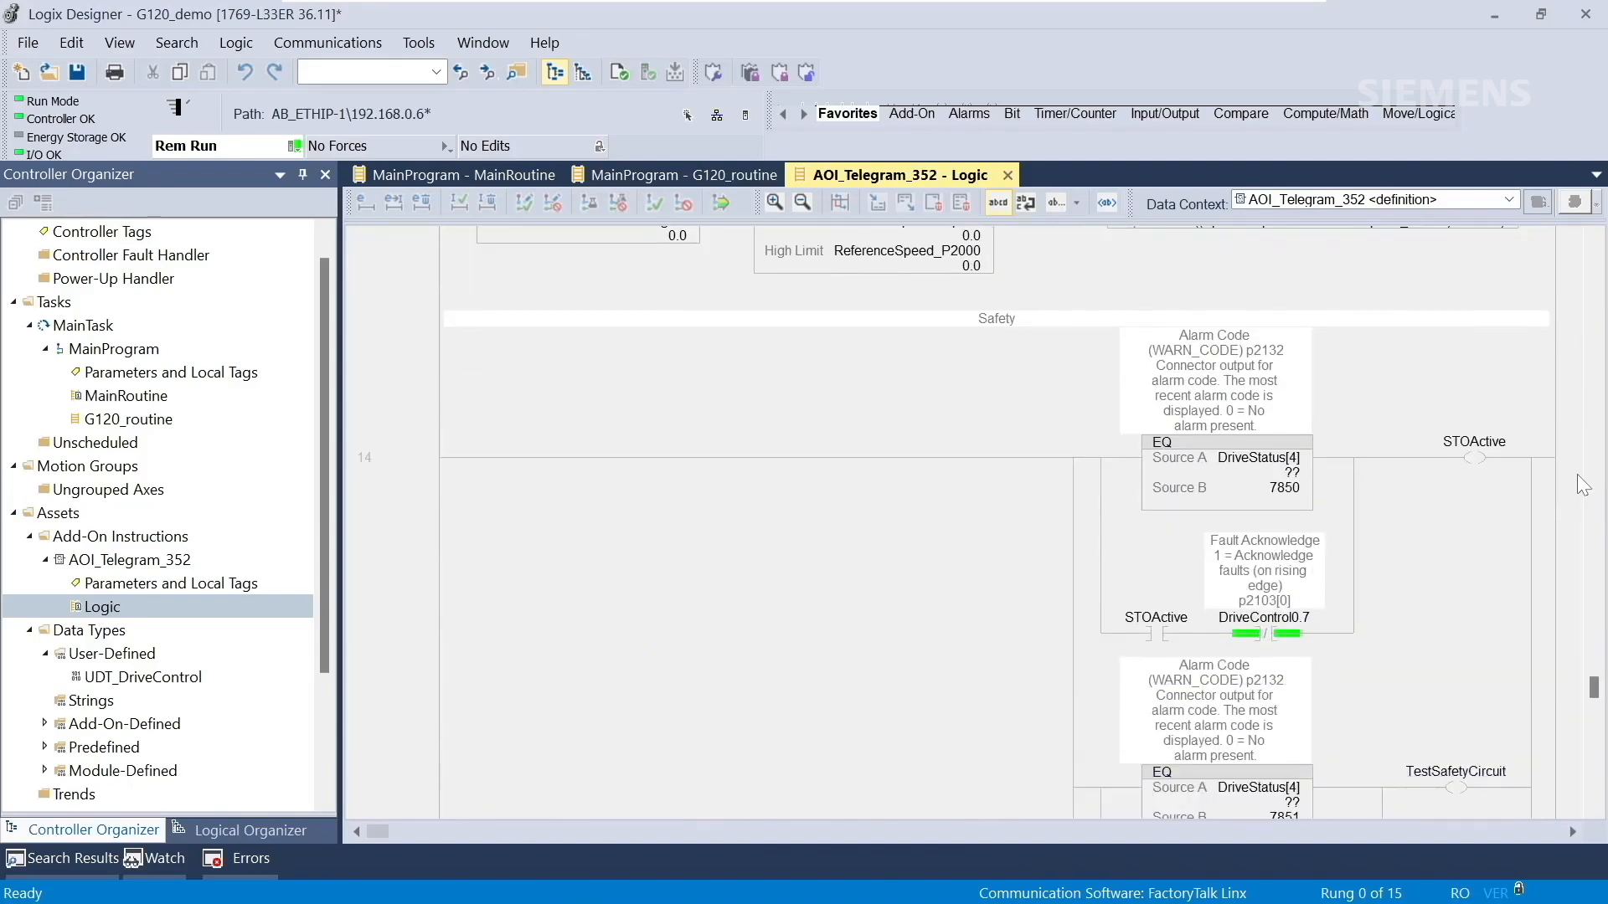
scroll(down, 3)
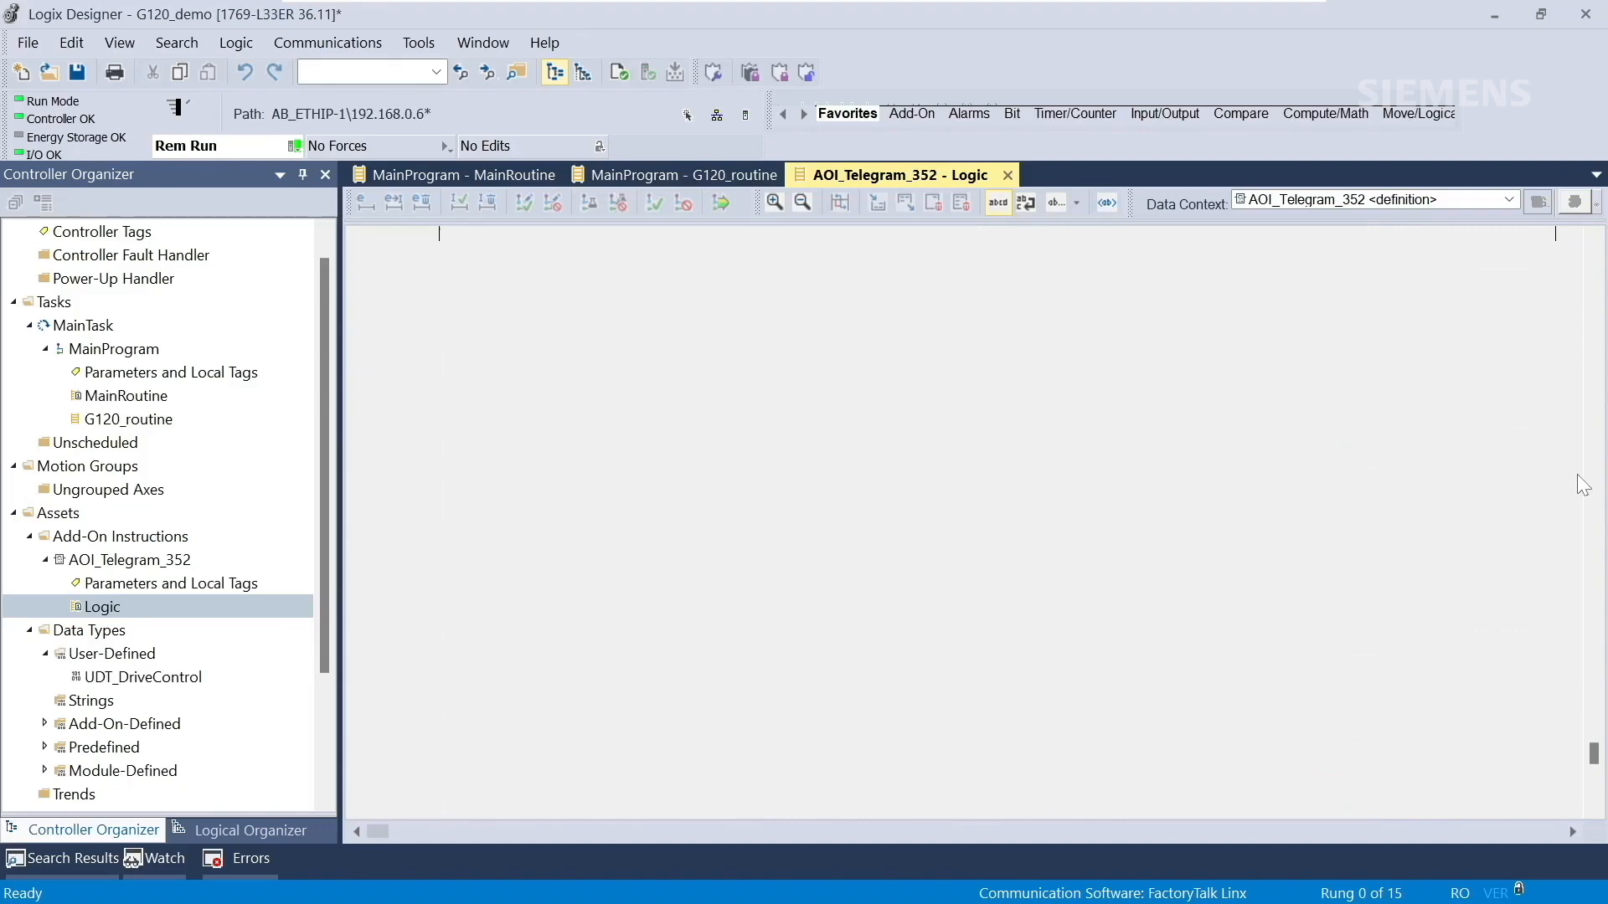
scroll(down, 3)
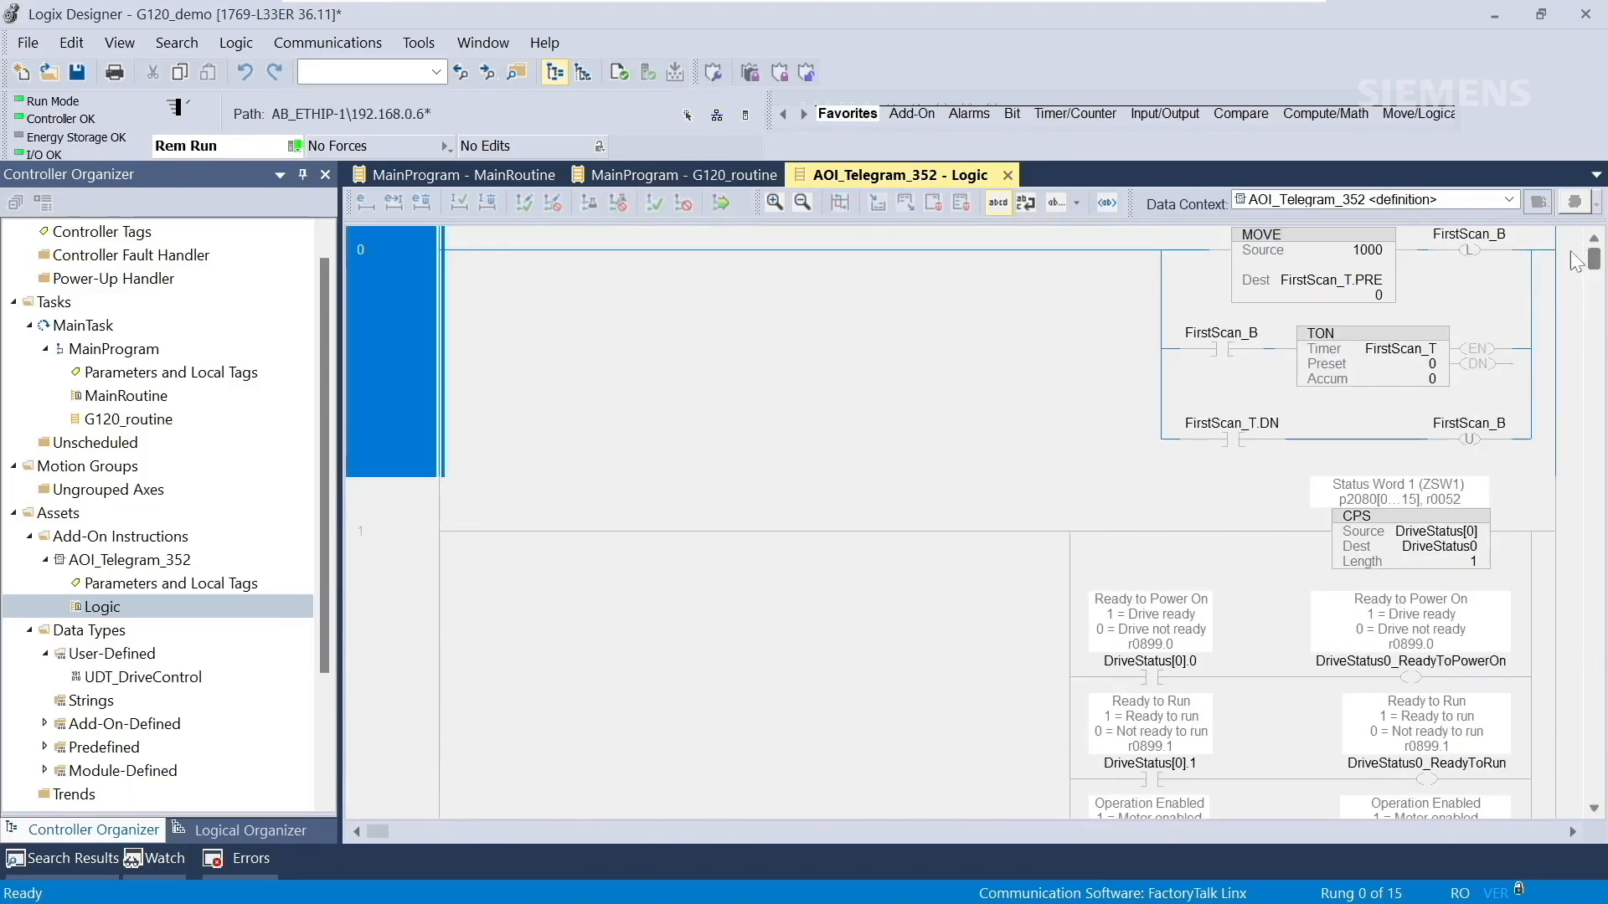
- Open AOI_Telegram_352 Parameters and Local Tags, scrolling to the Description column
click(169, 583)
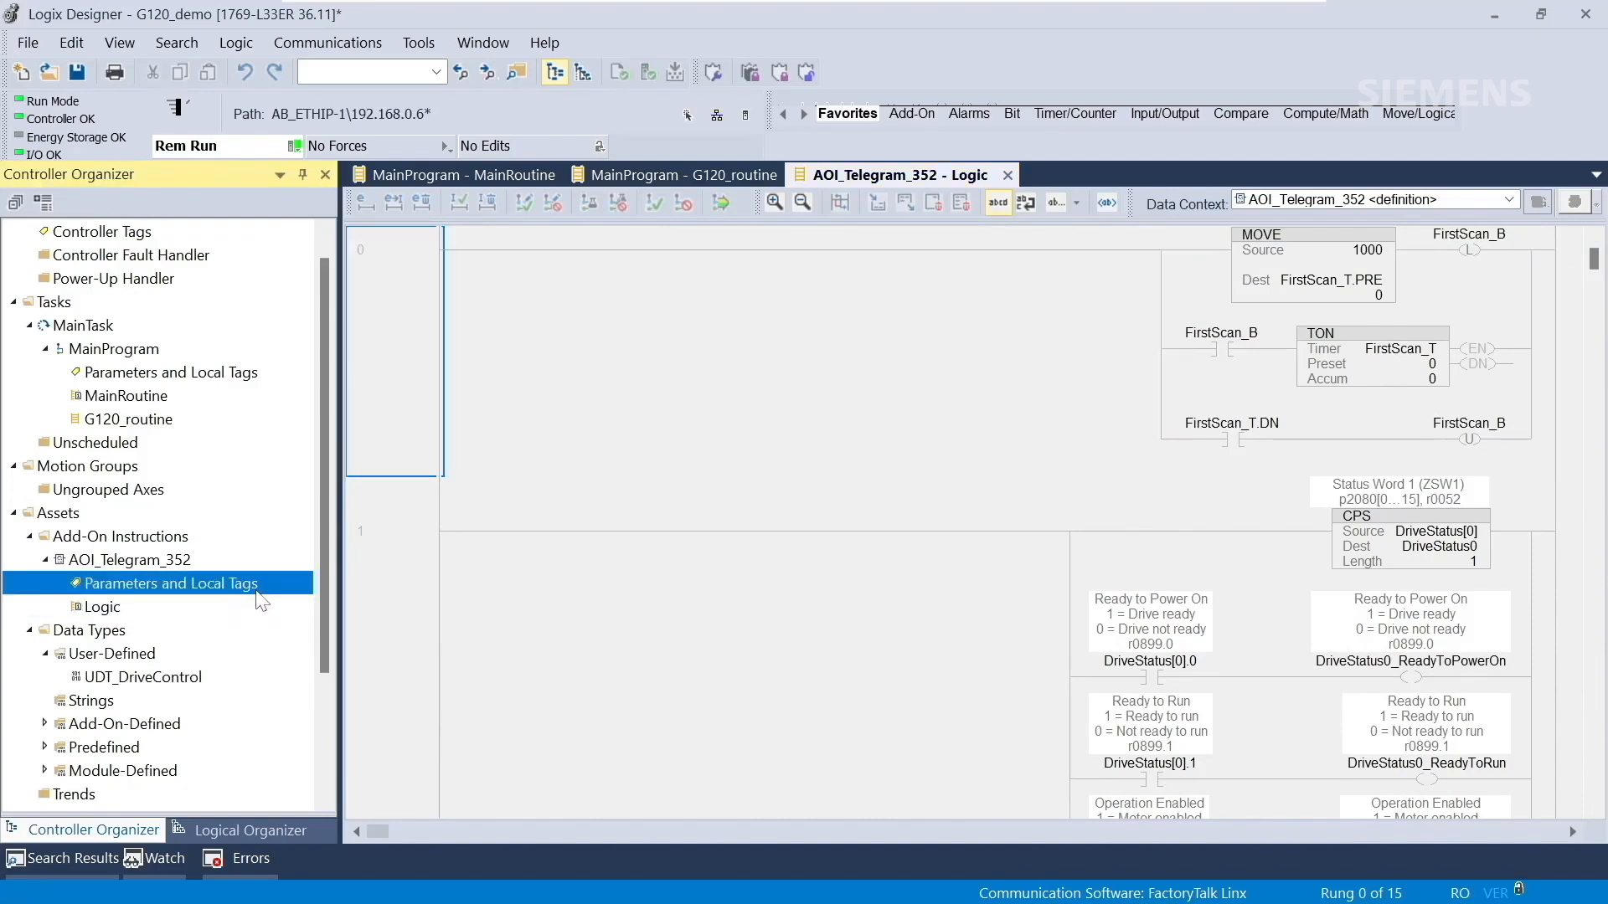
double_click(171, 584)
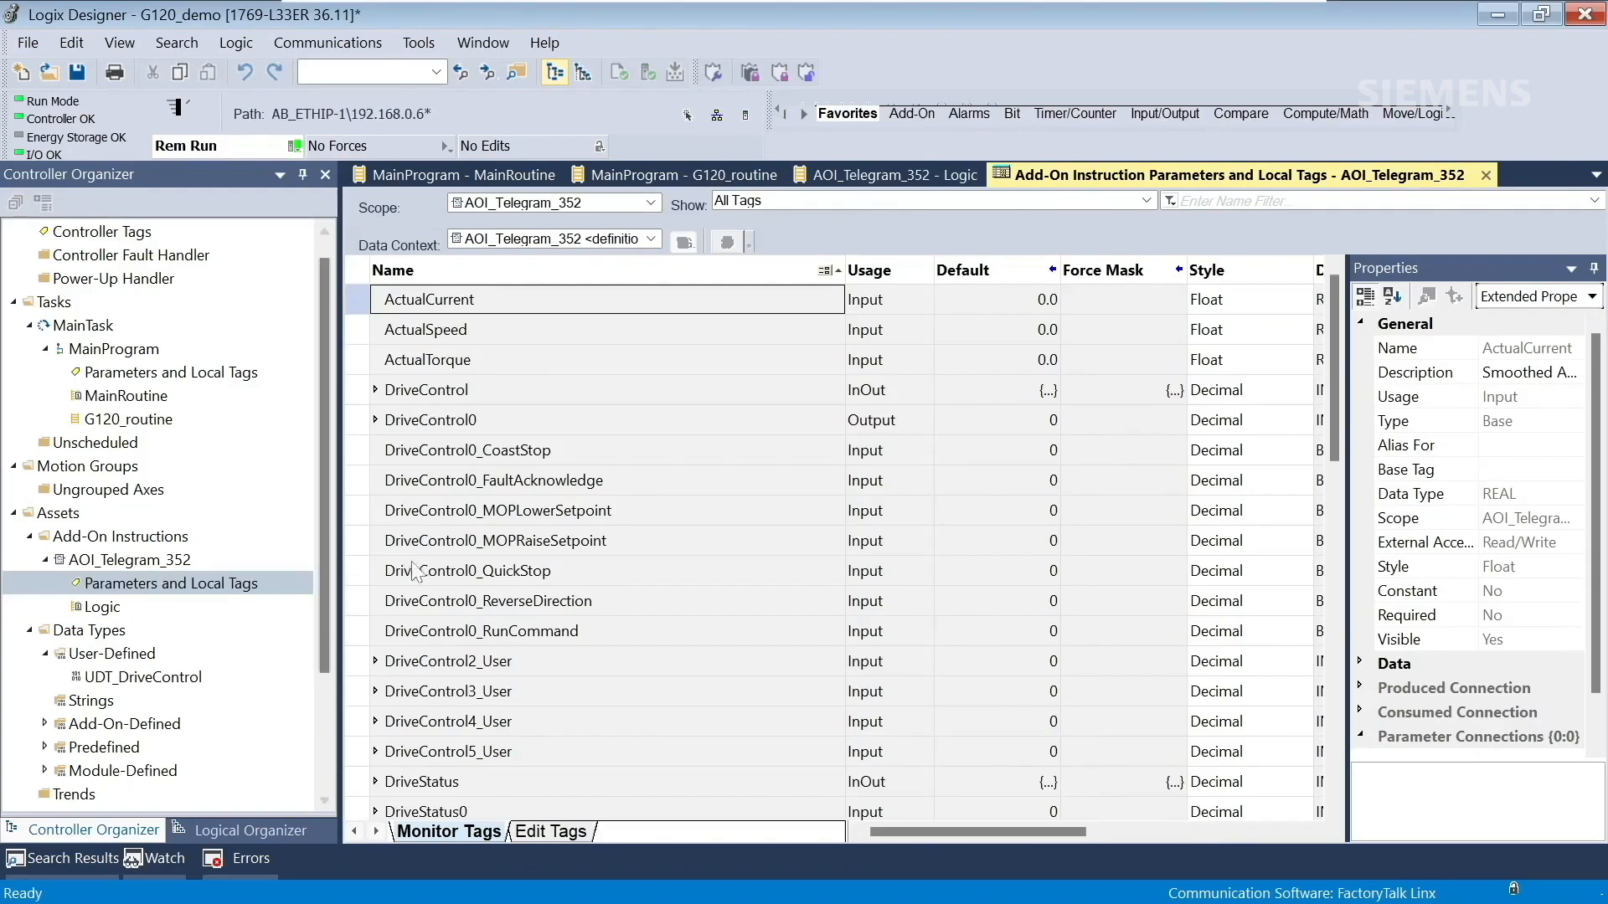
scroll(down, 3)
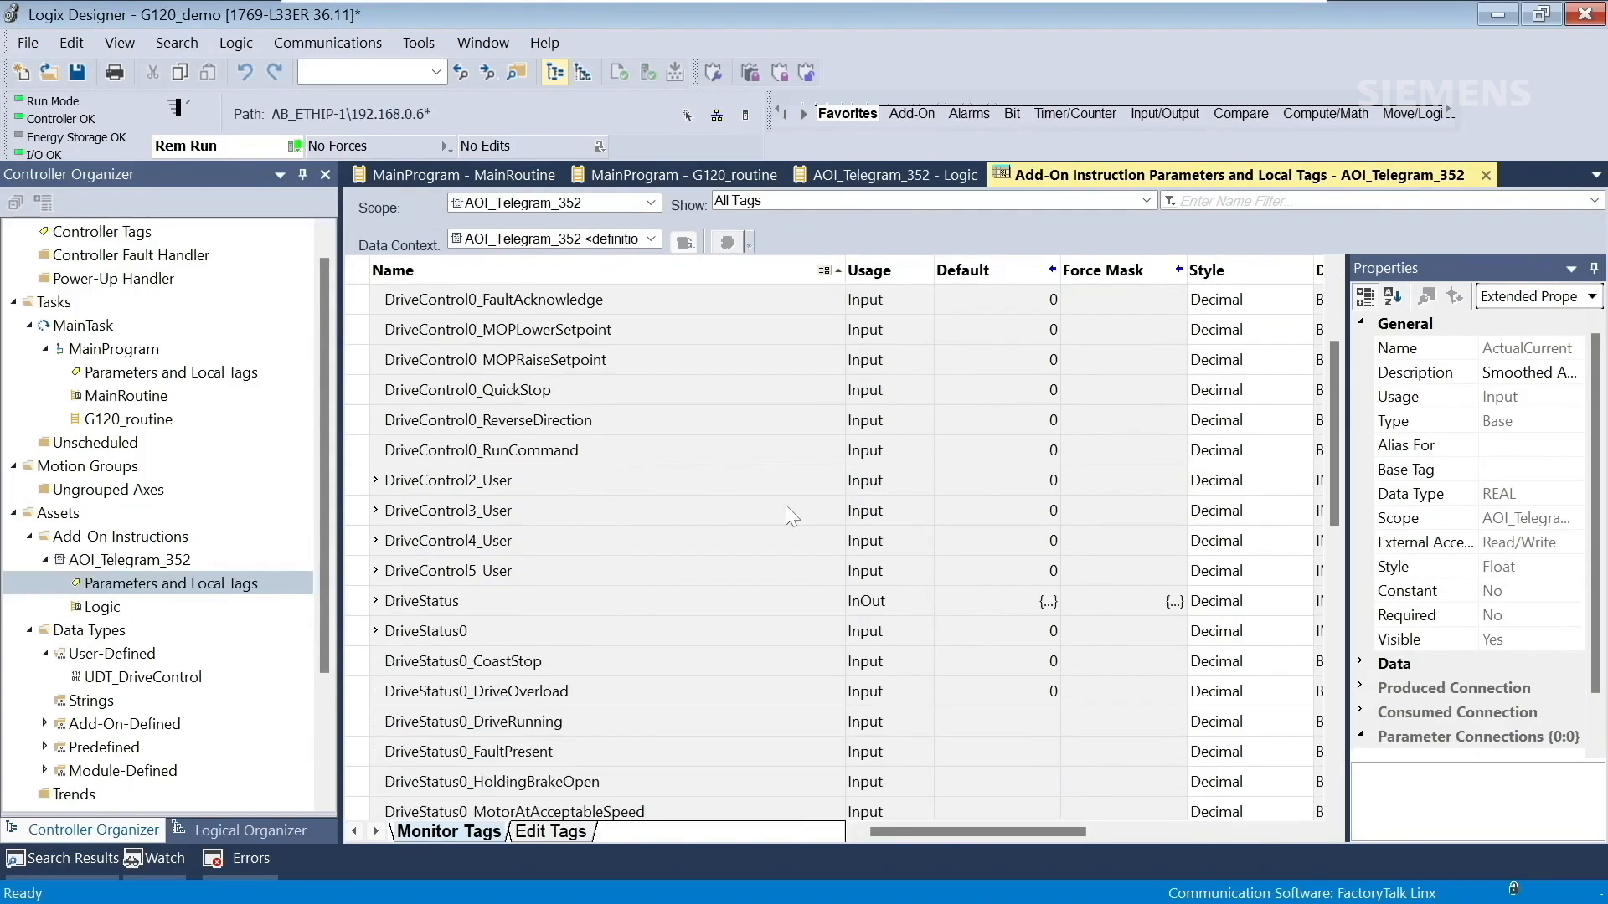
scroll(down, 3)
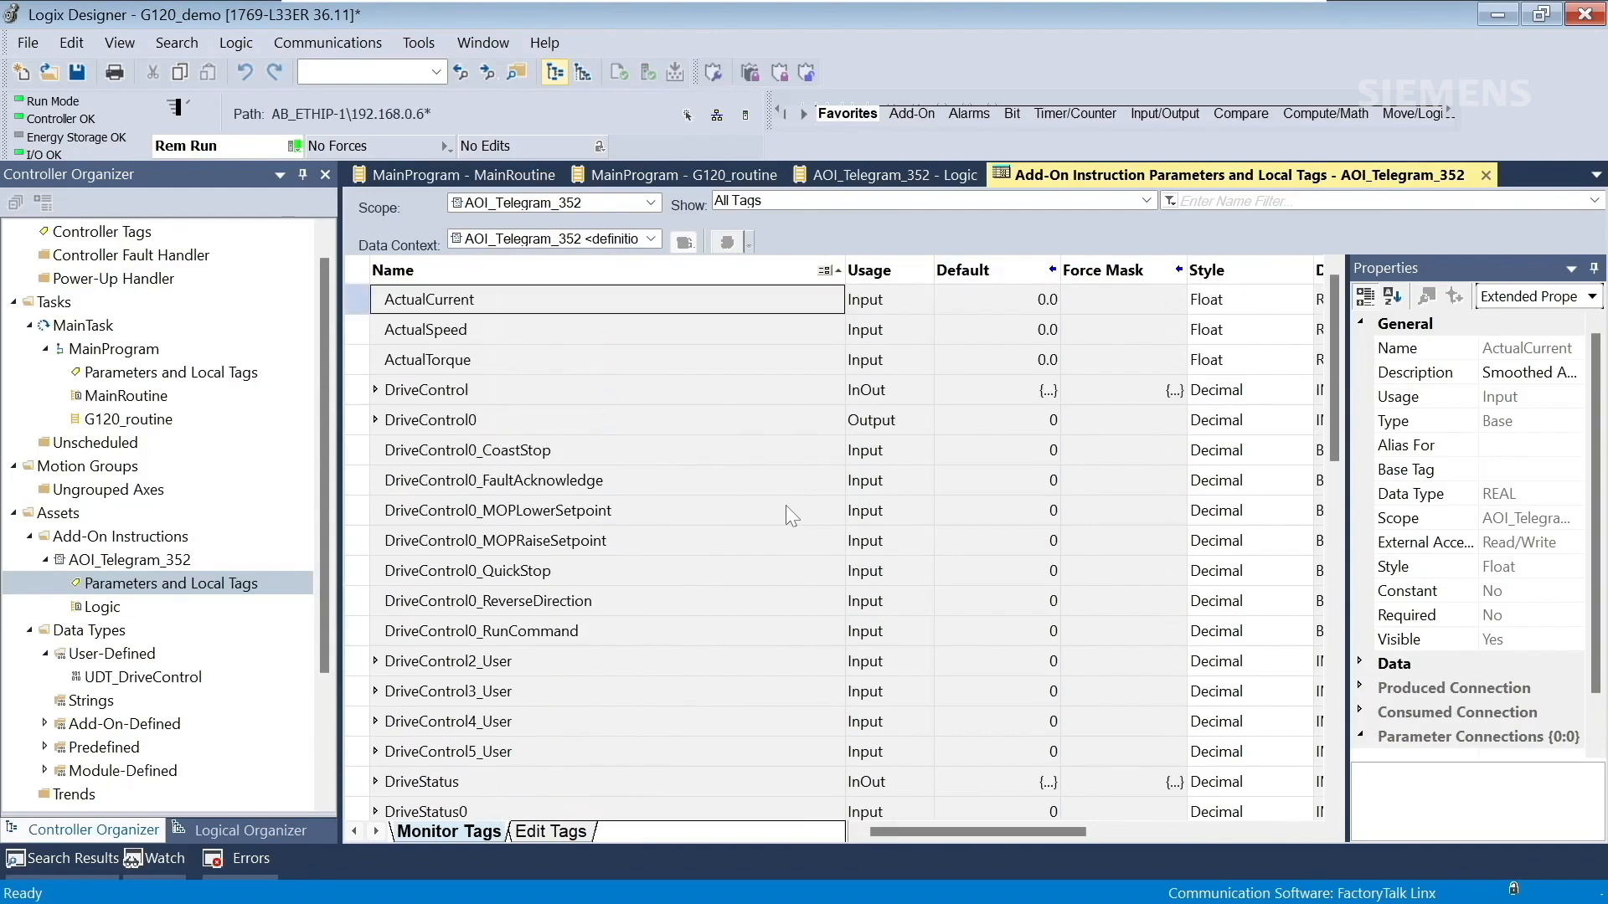
mouse_move(872, 607)
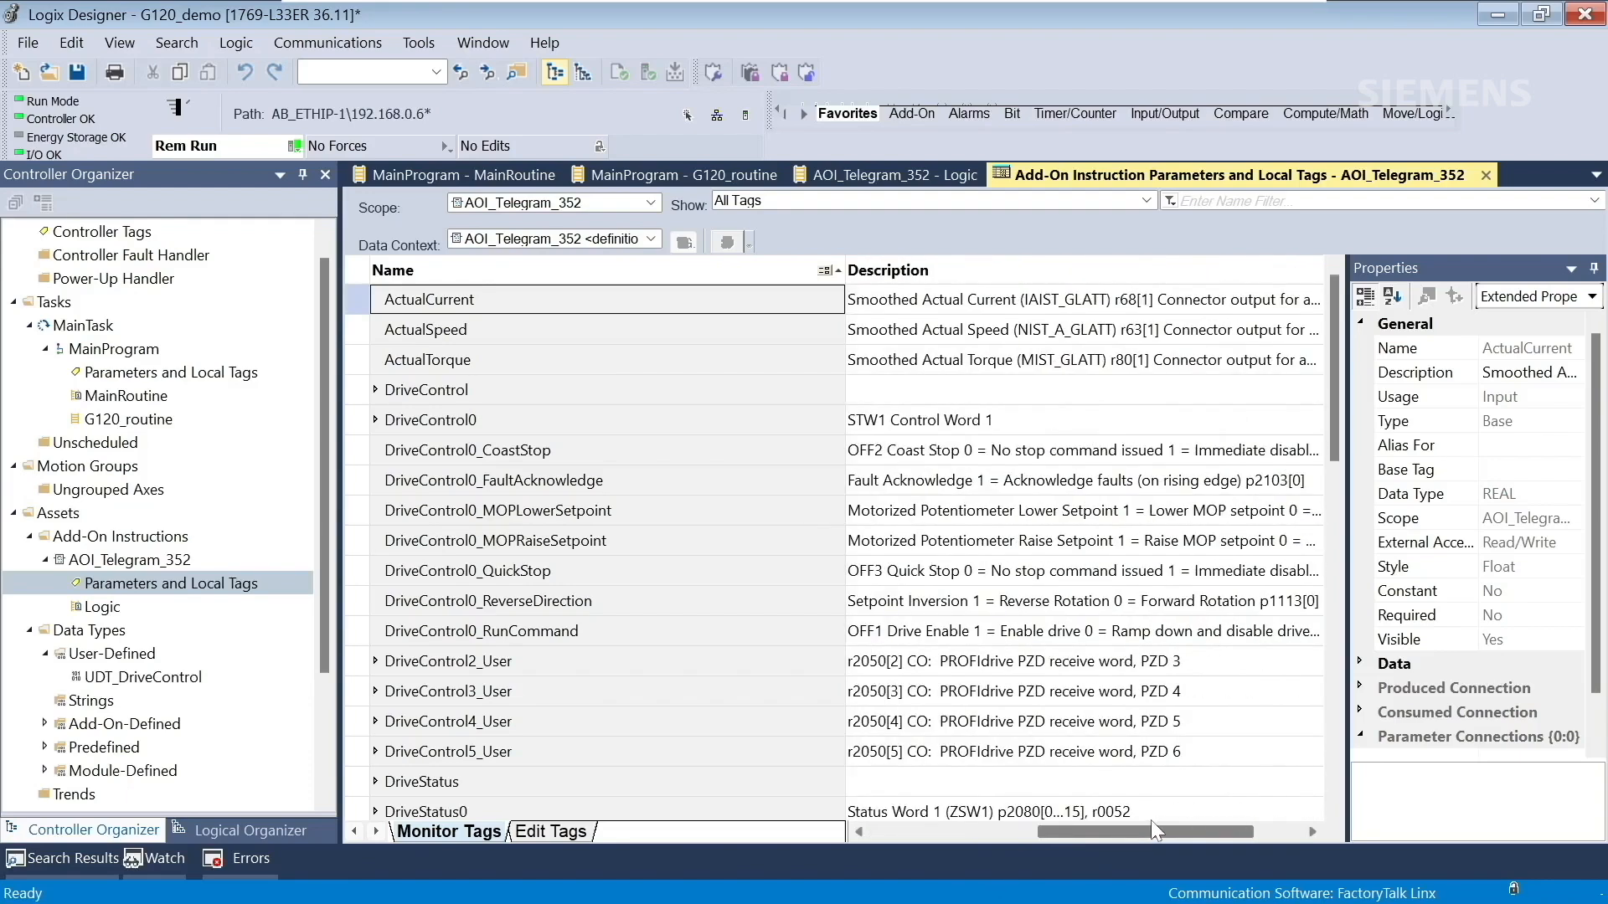
scroll(right, 3)
text(250)
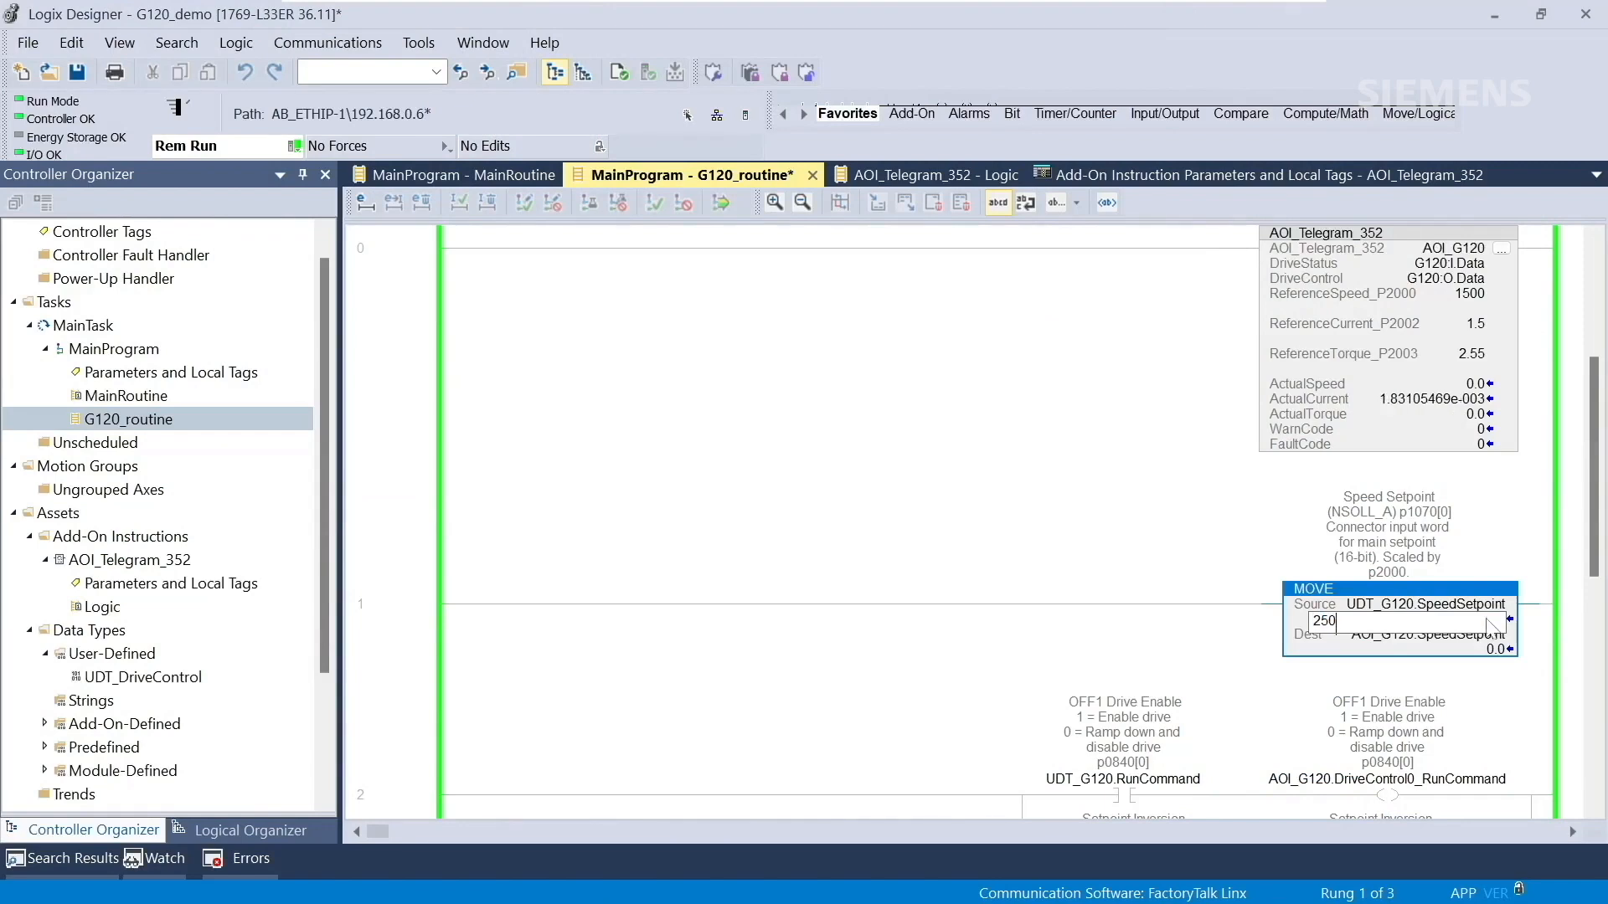
- Enter 250 as the MOVE rung's speed setpoint source value
key(enter)
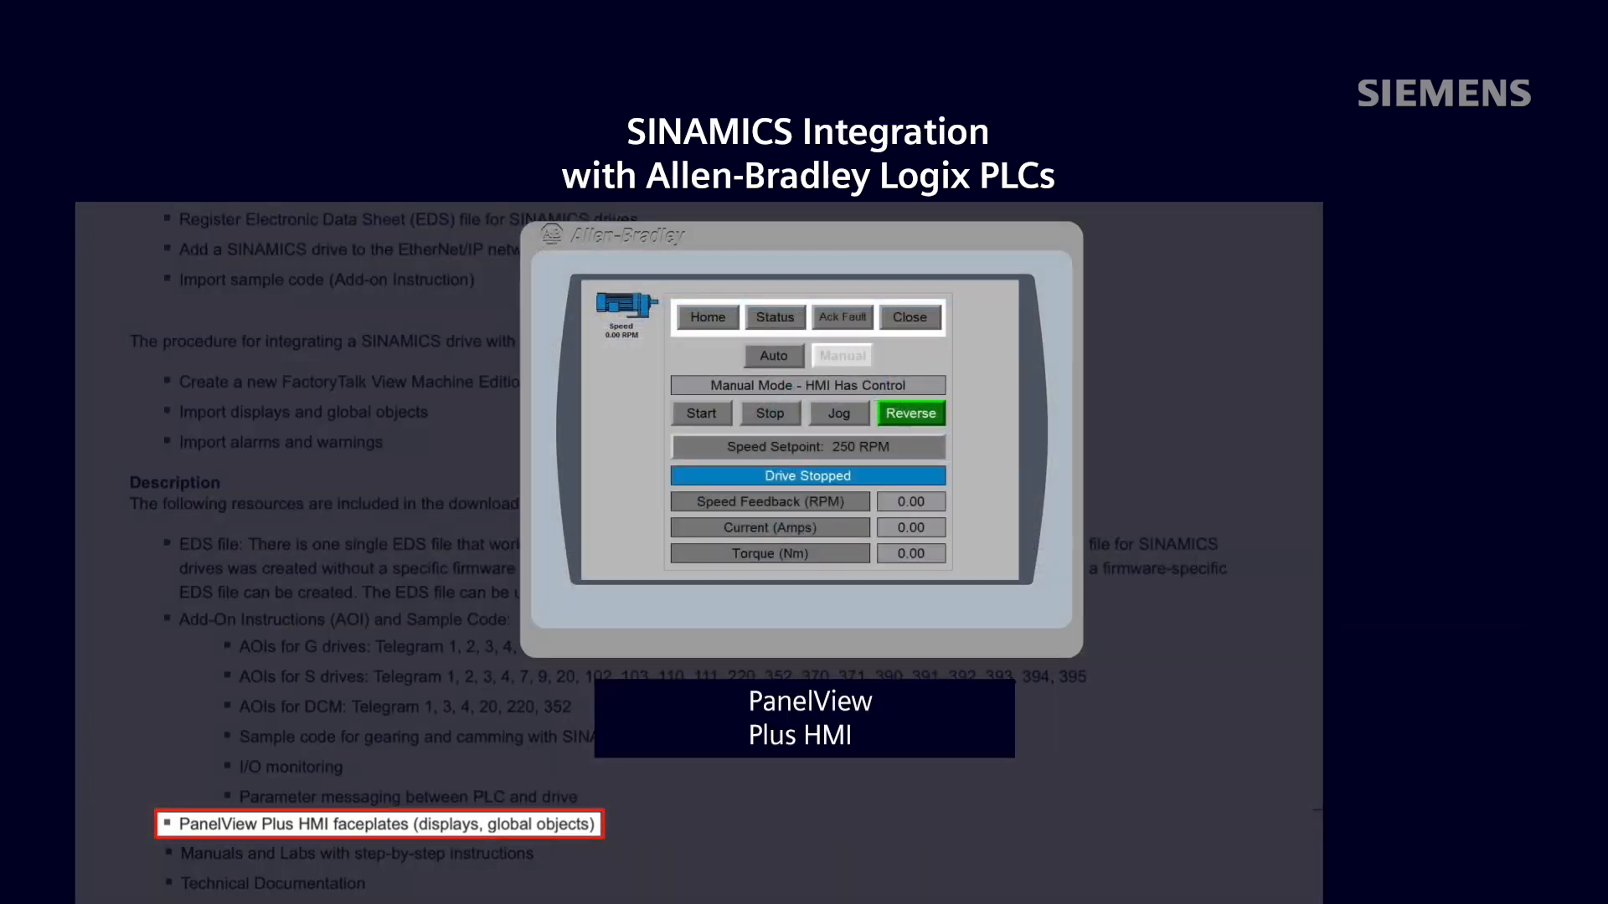
- Show the faceplate's status word and control word bits via the Status button
click(775, 317)
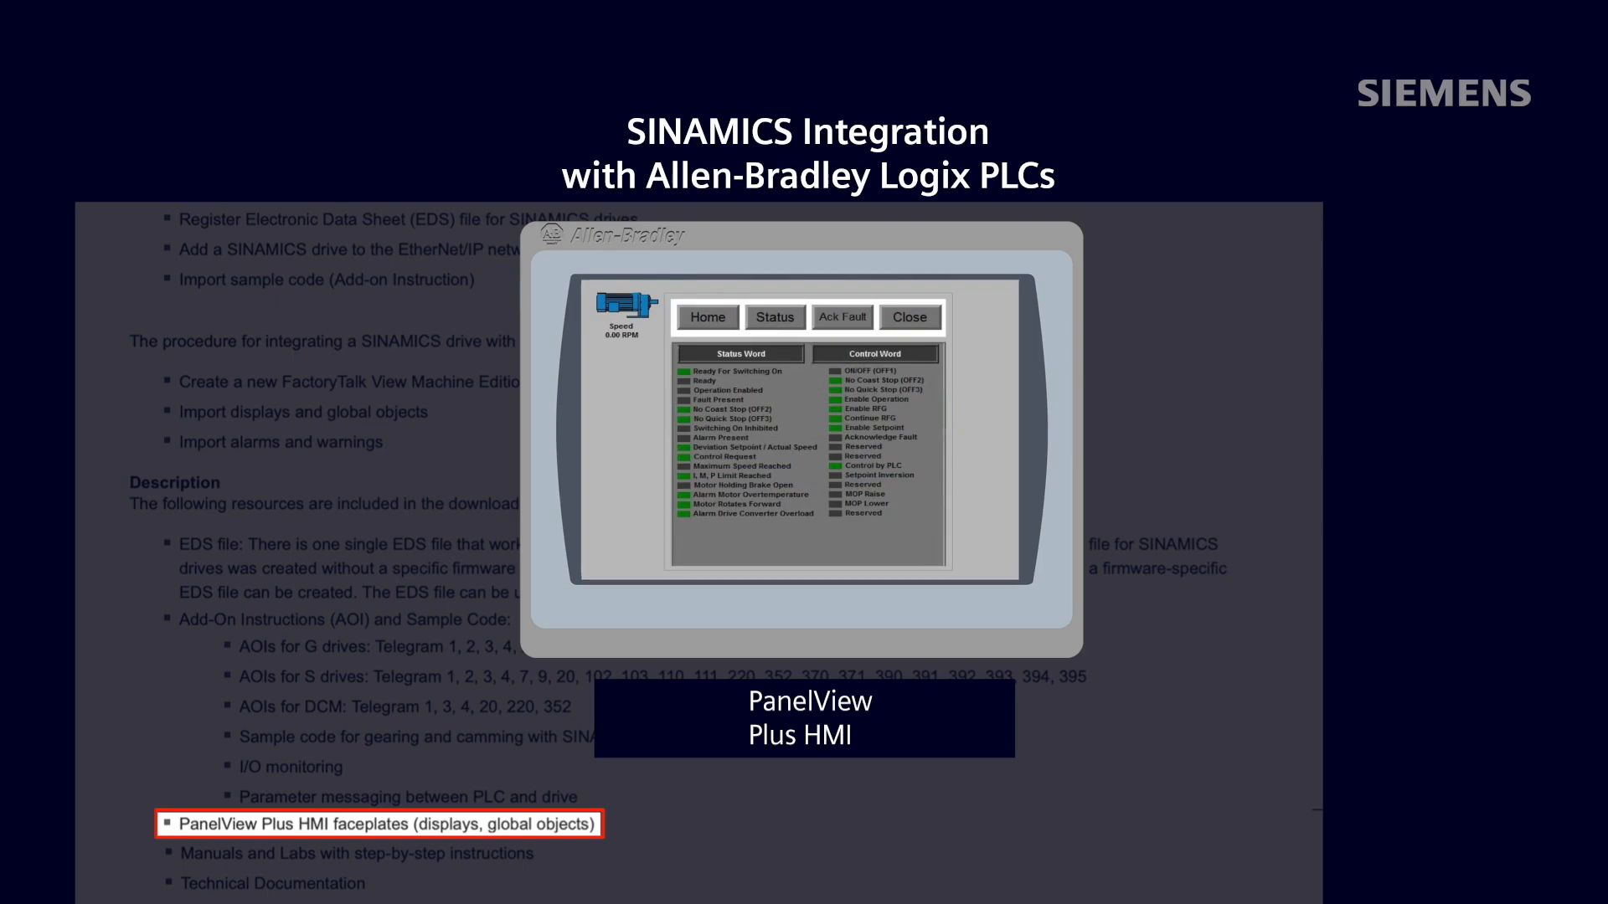